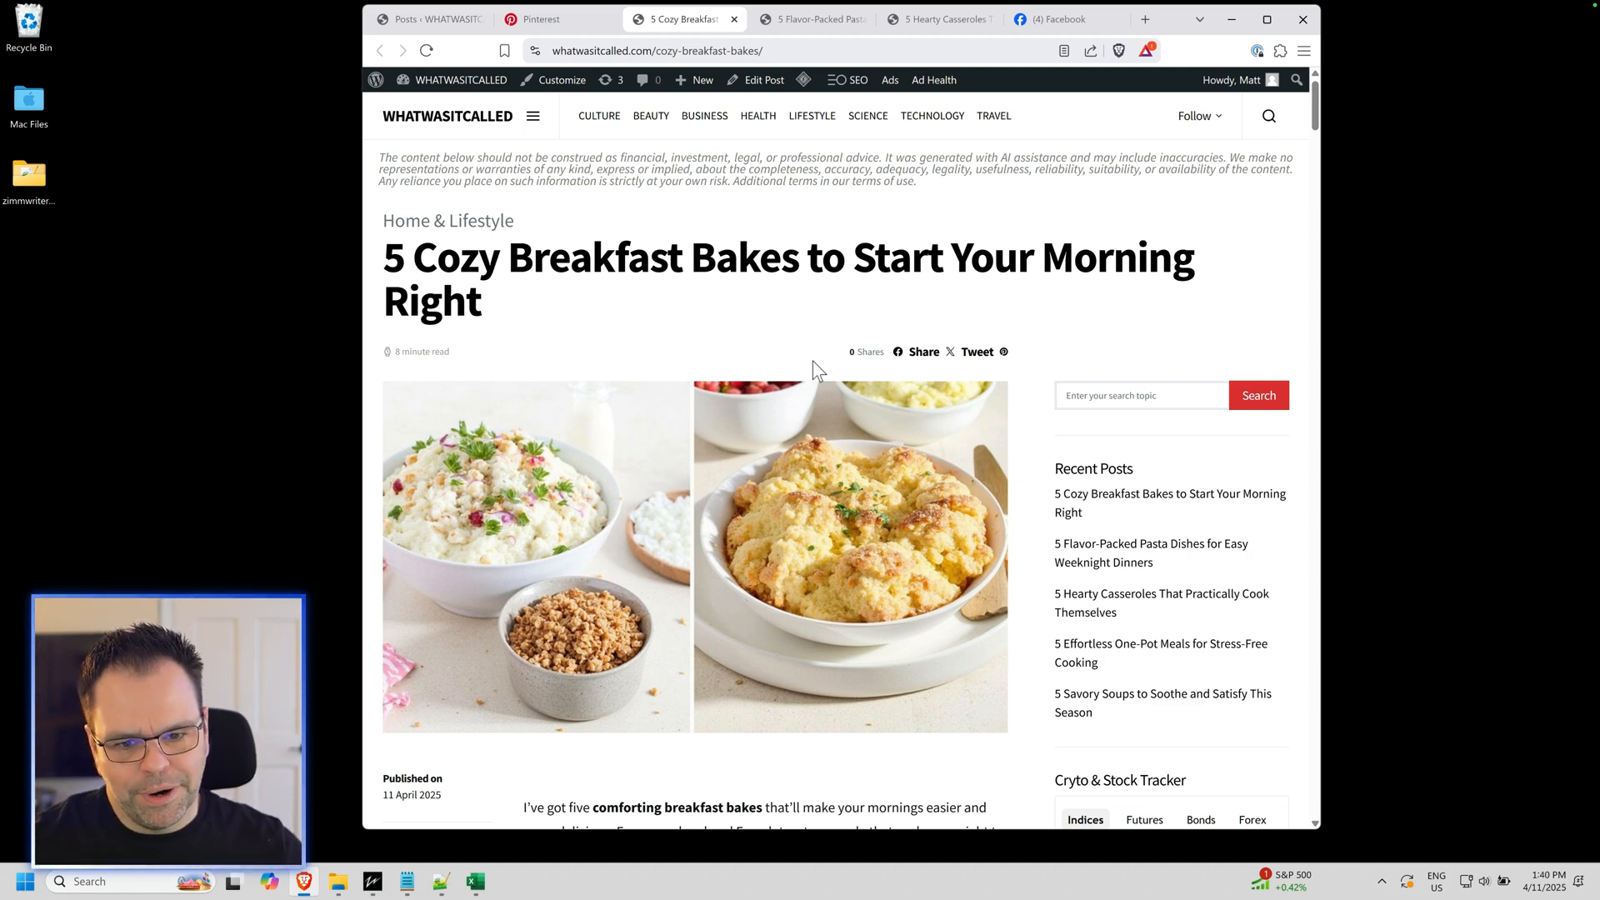
Step: Glance at the hearty casseroles post, then scroll through the breakfast bakes post
left_click(936, 18)
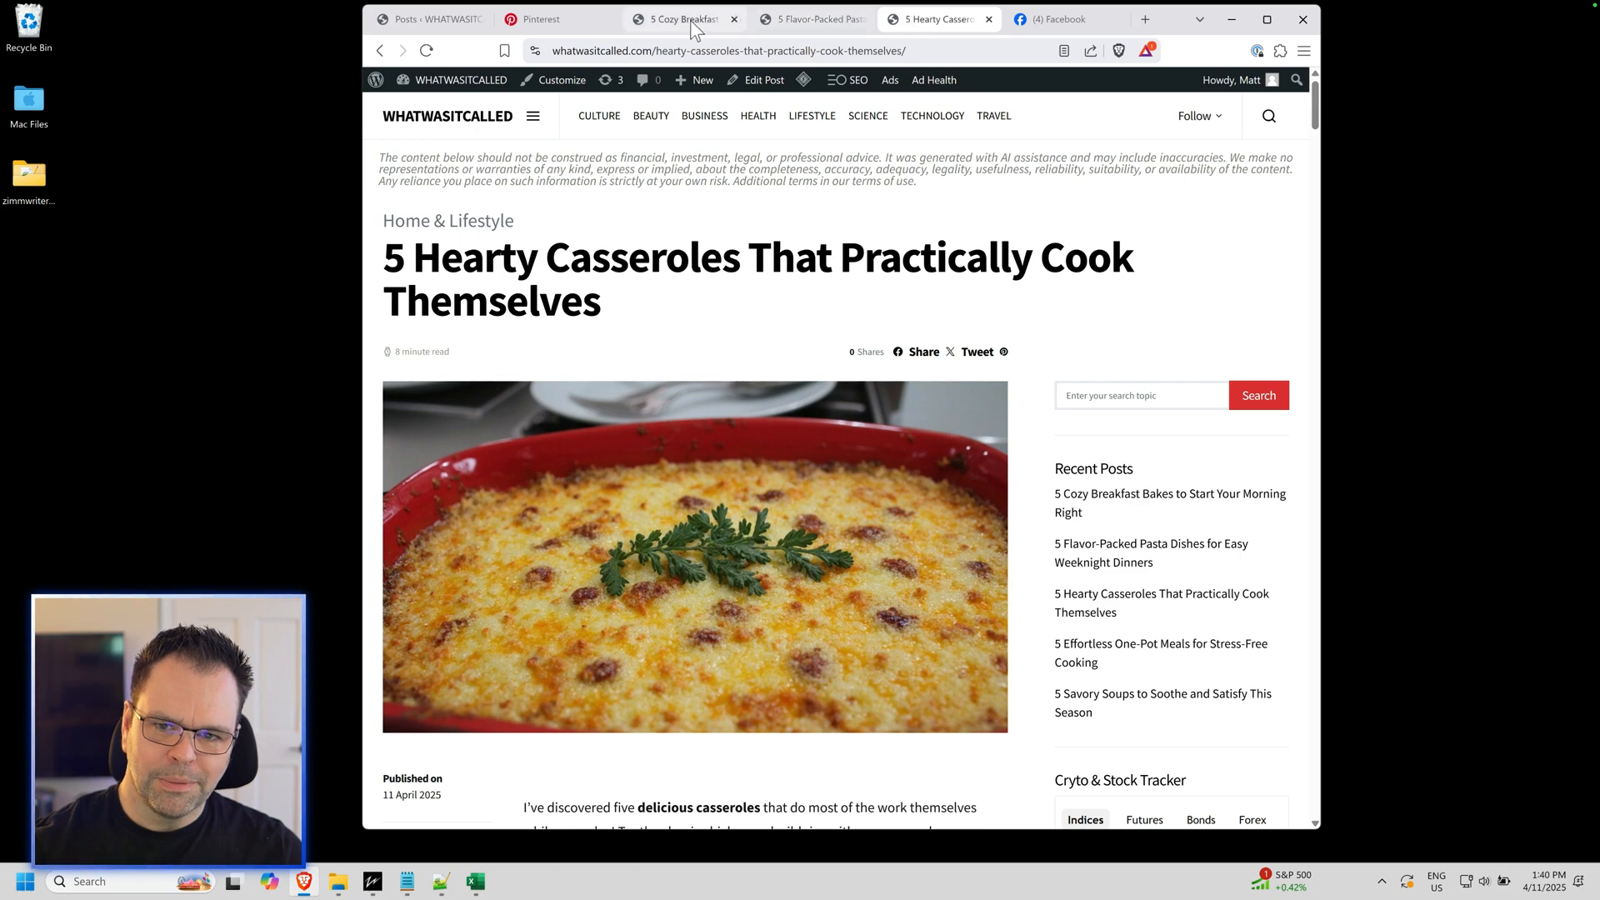
left_click(681, 18)
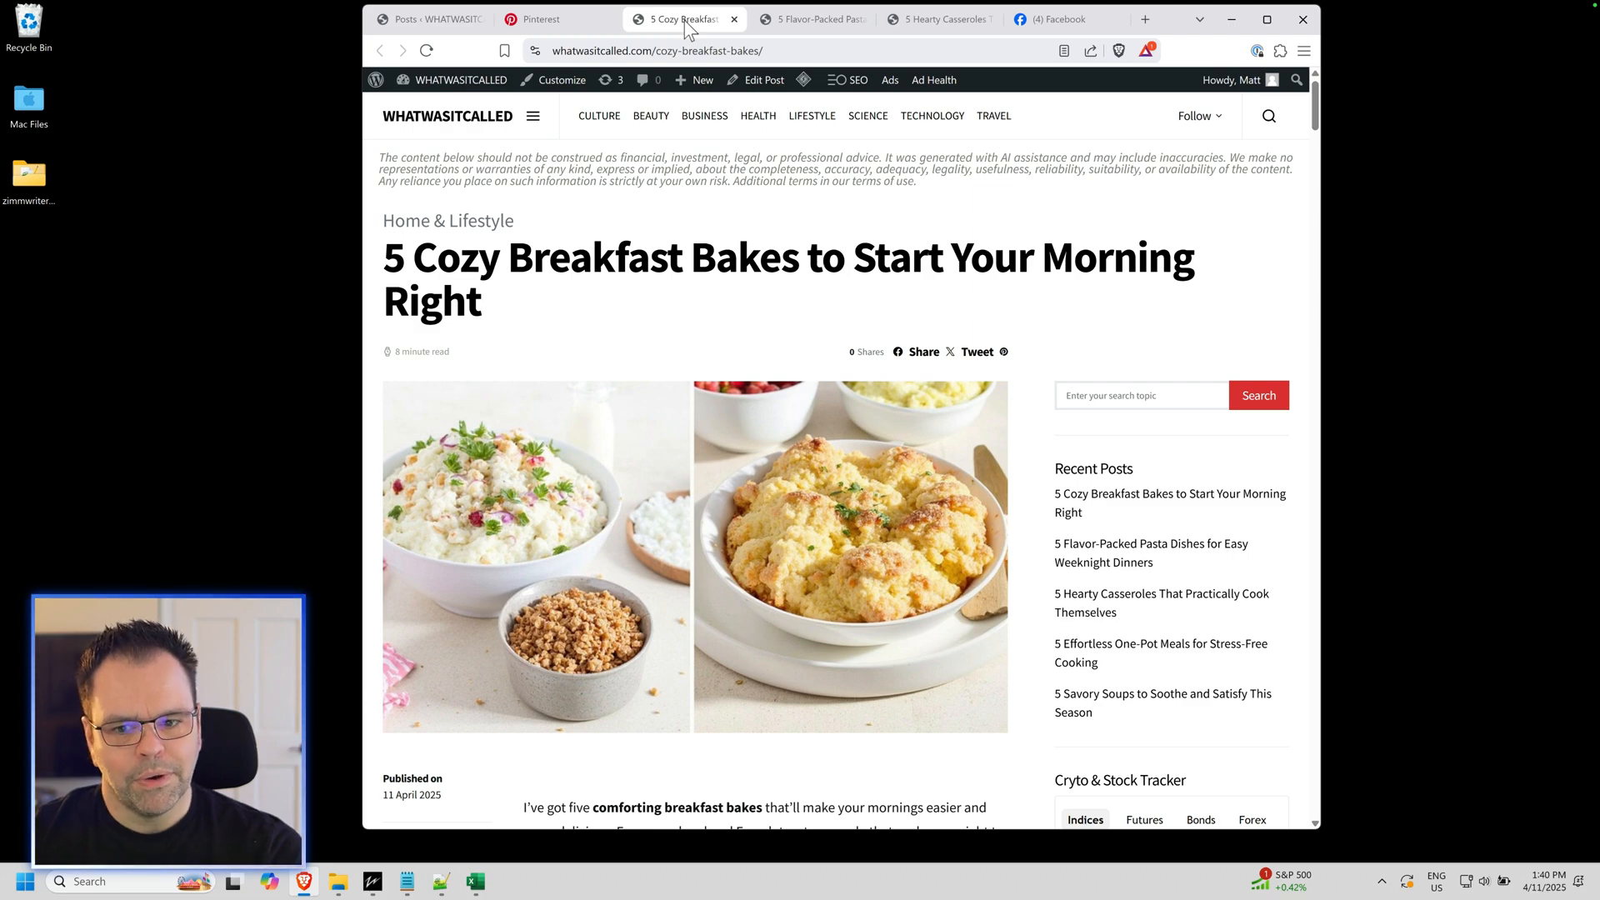
scroll("down", 3)
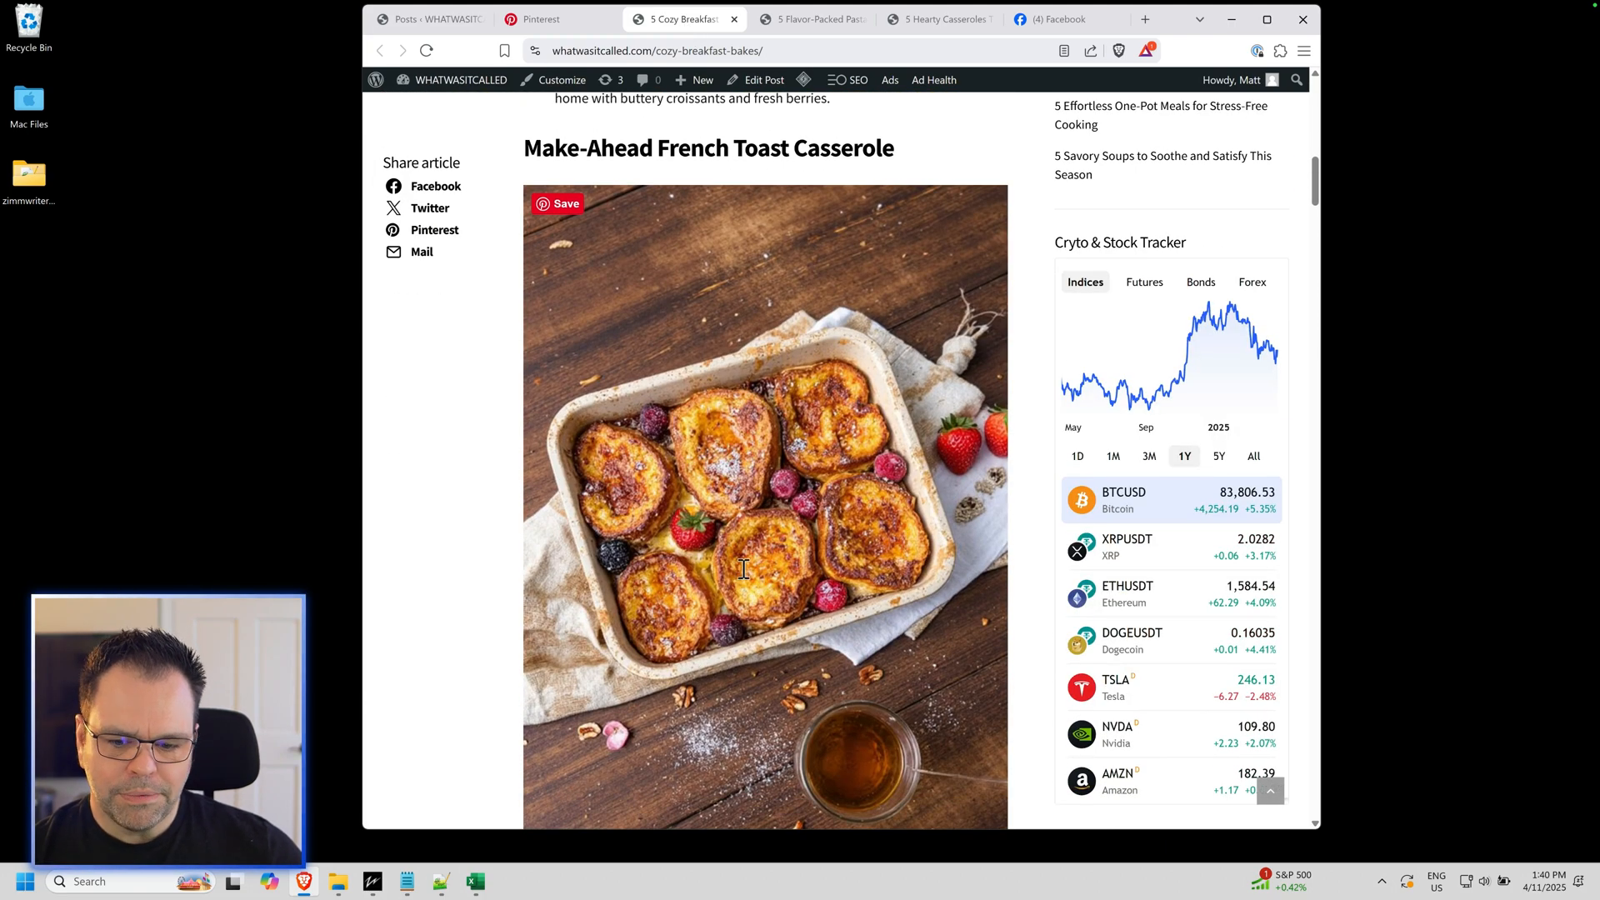
mouse_move(816, 597)
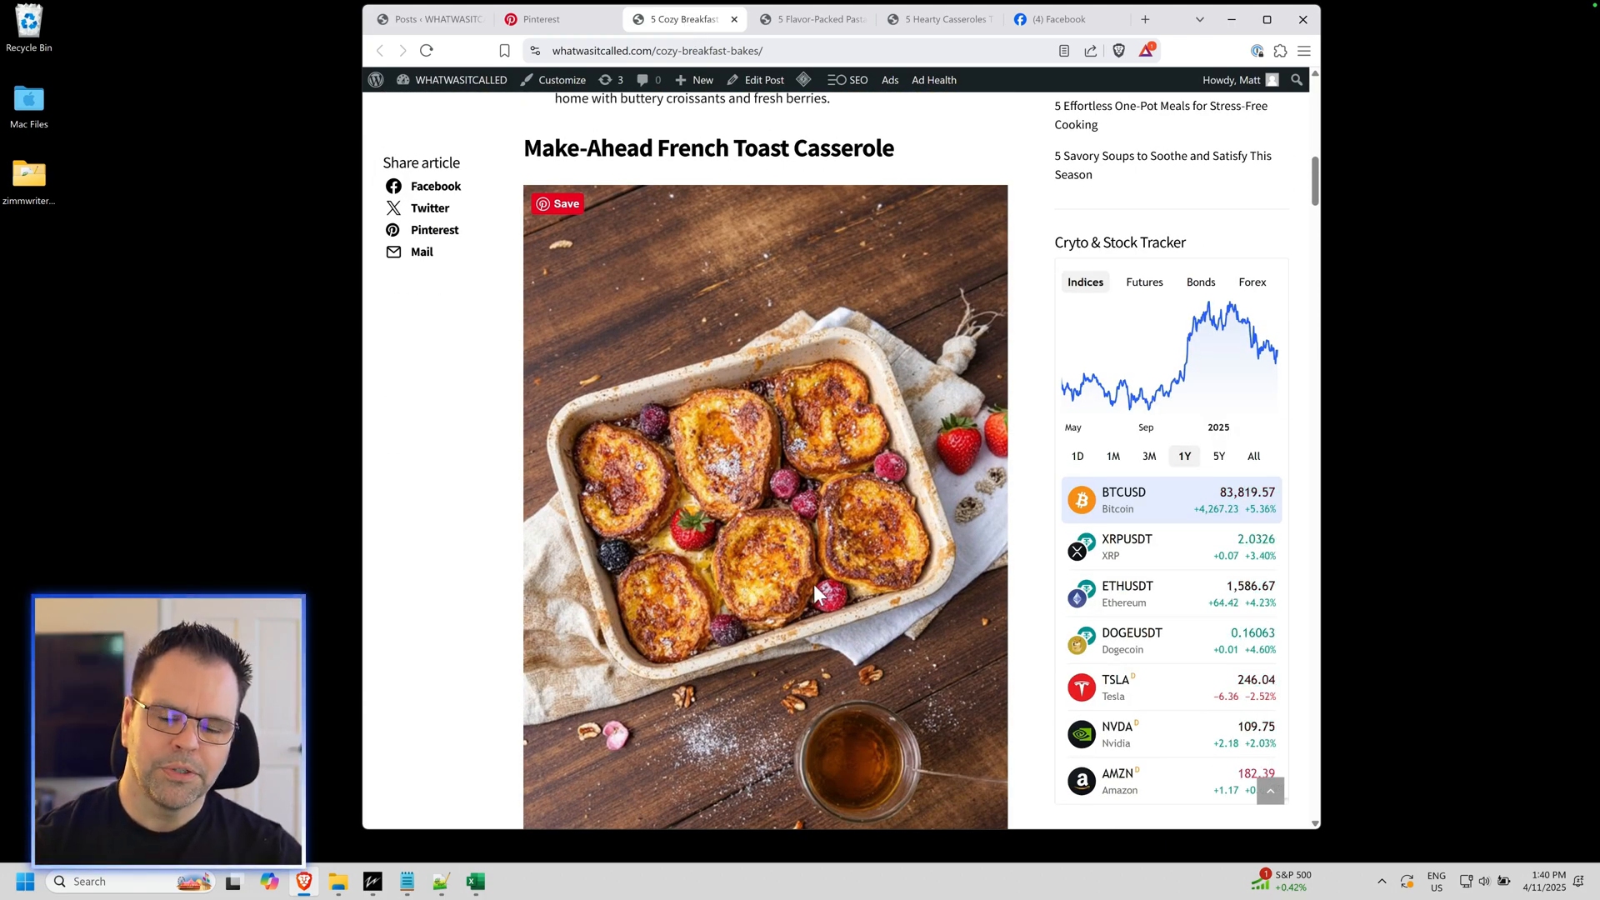
scroll("up", 3)
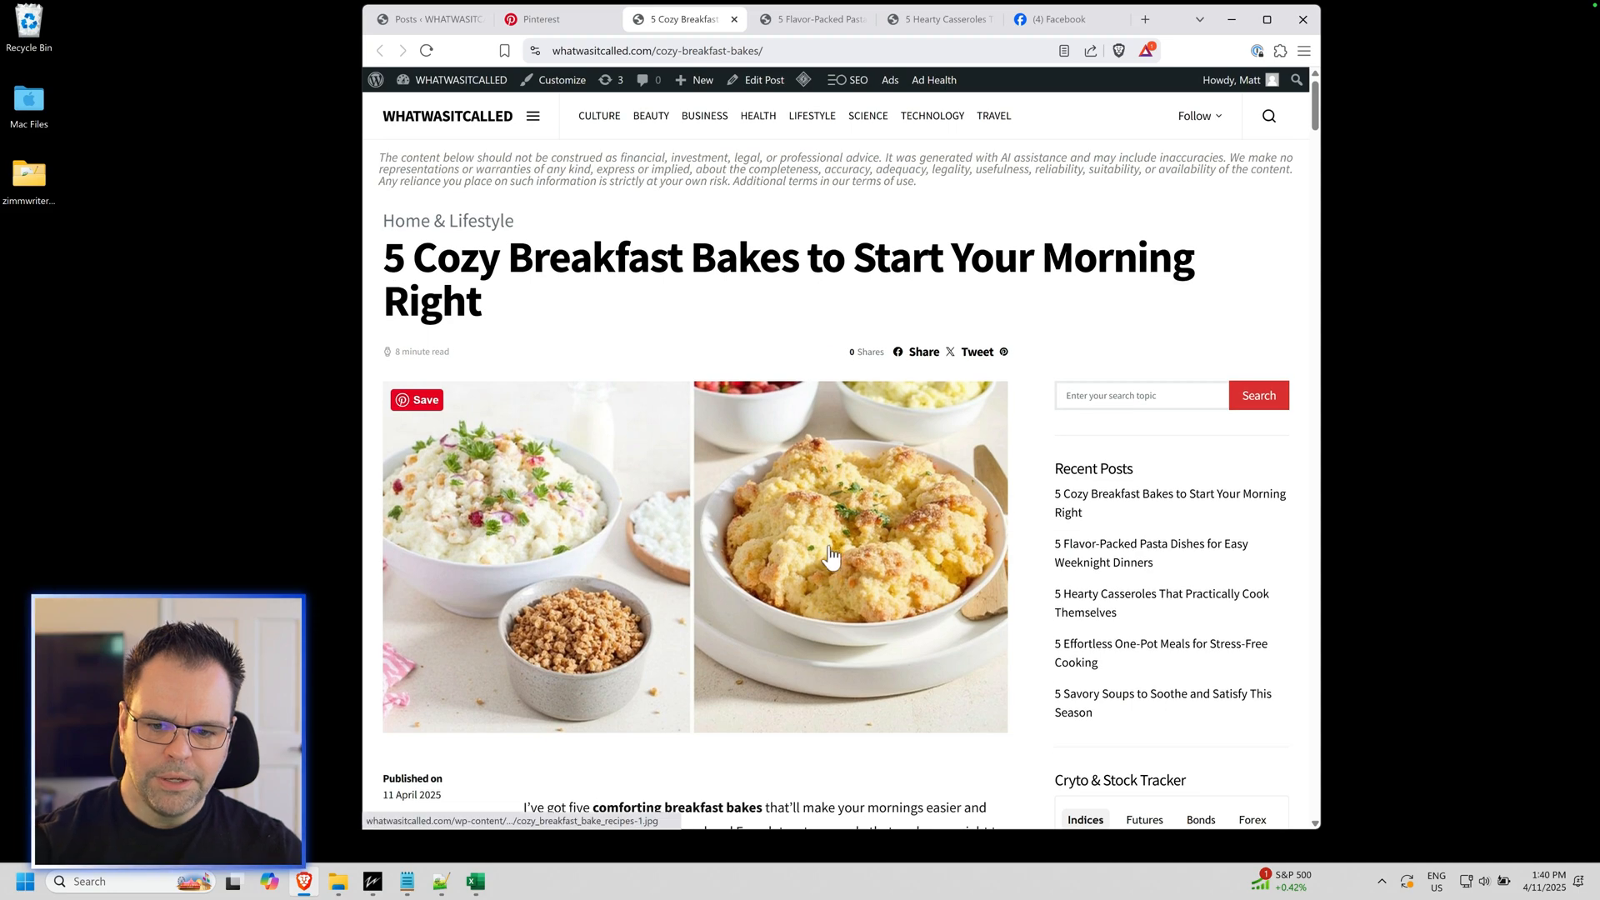
scroll("down", 3)
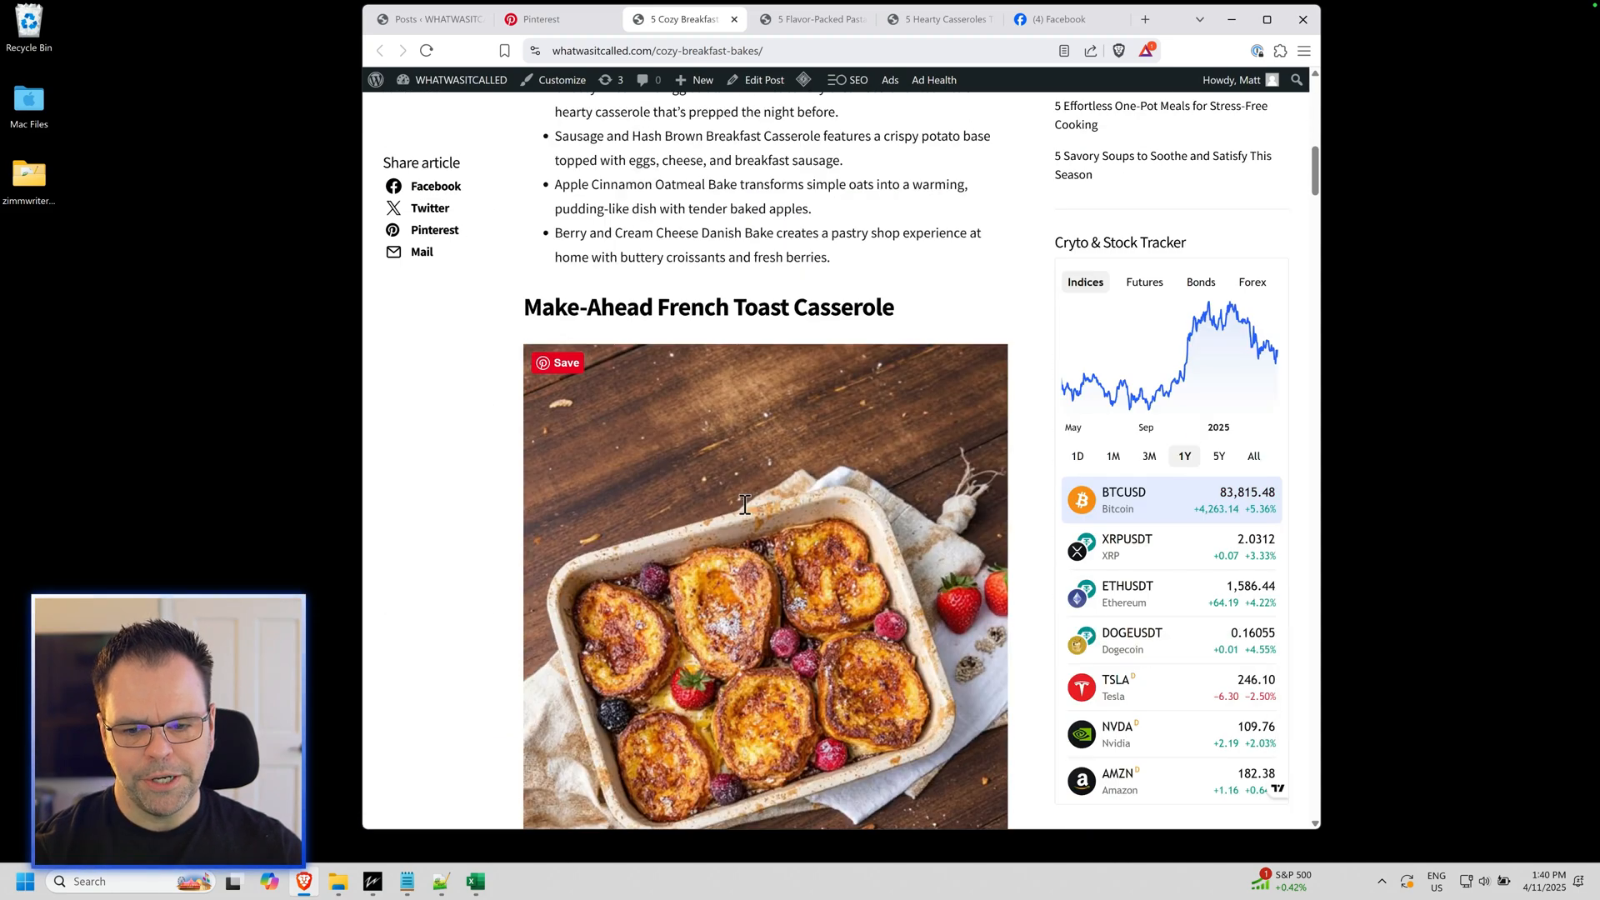
scroll("down", 3)
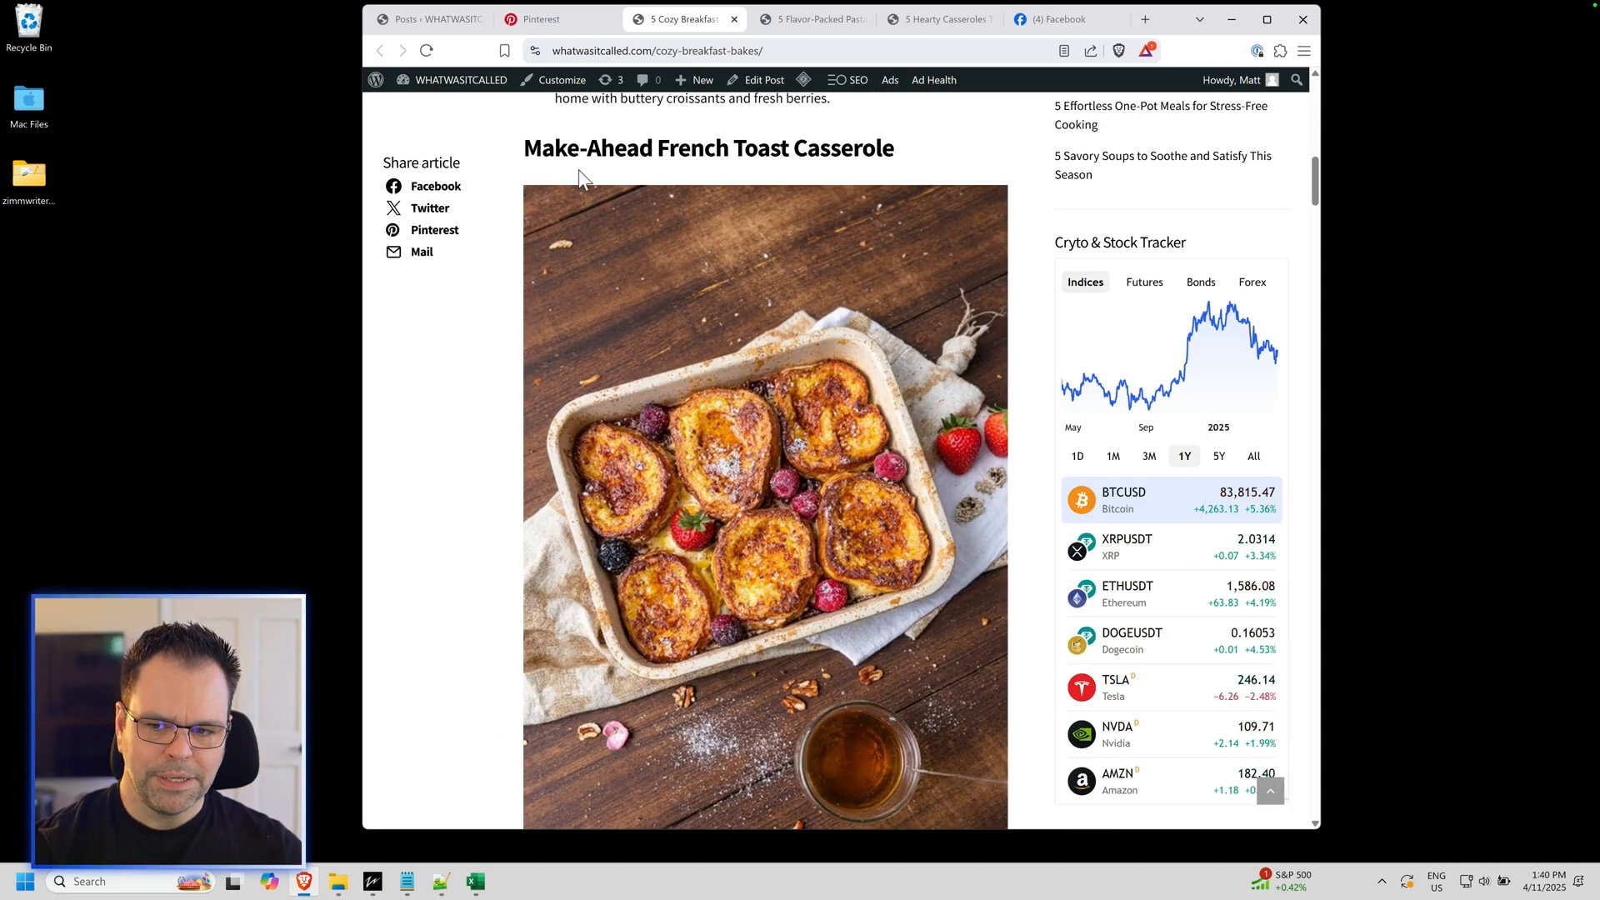
scroll("down", 3)
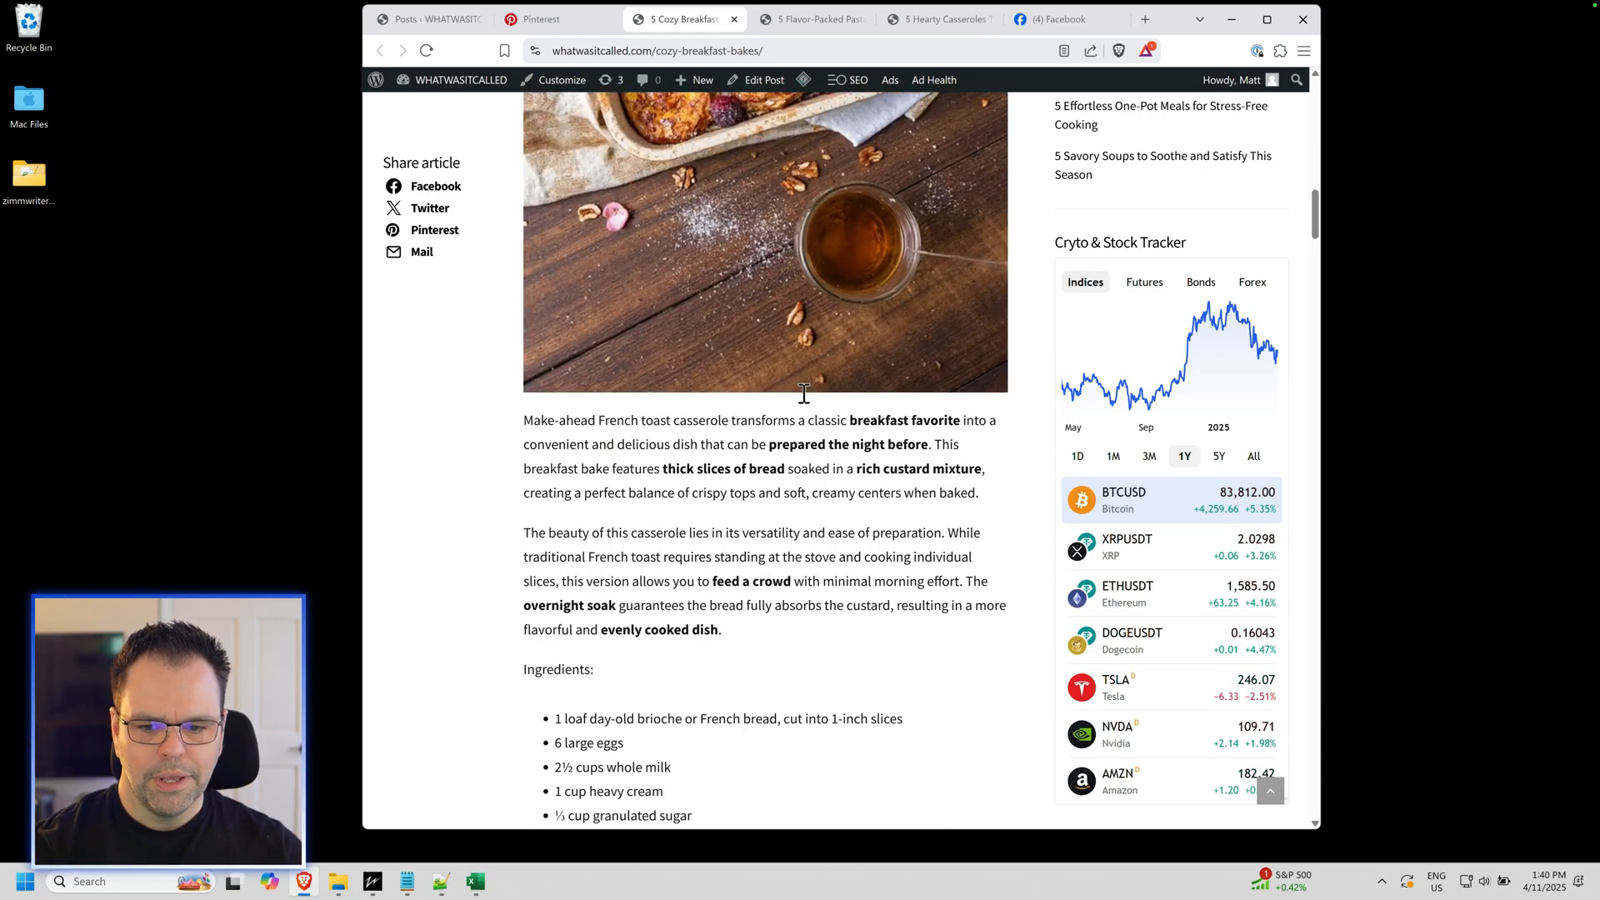
scroll("down", 3)
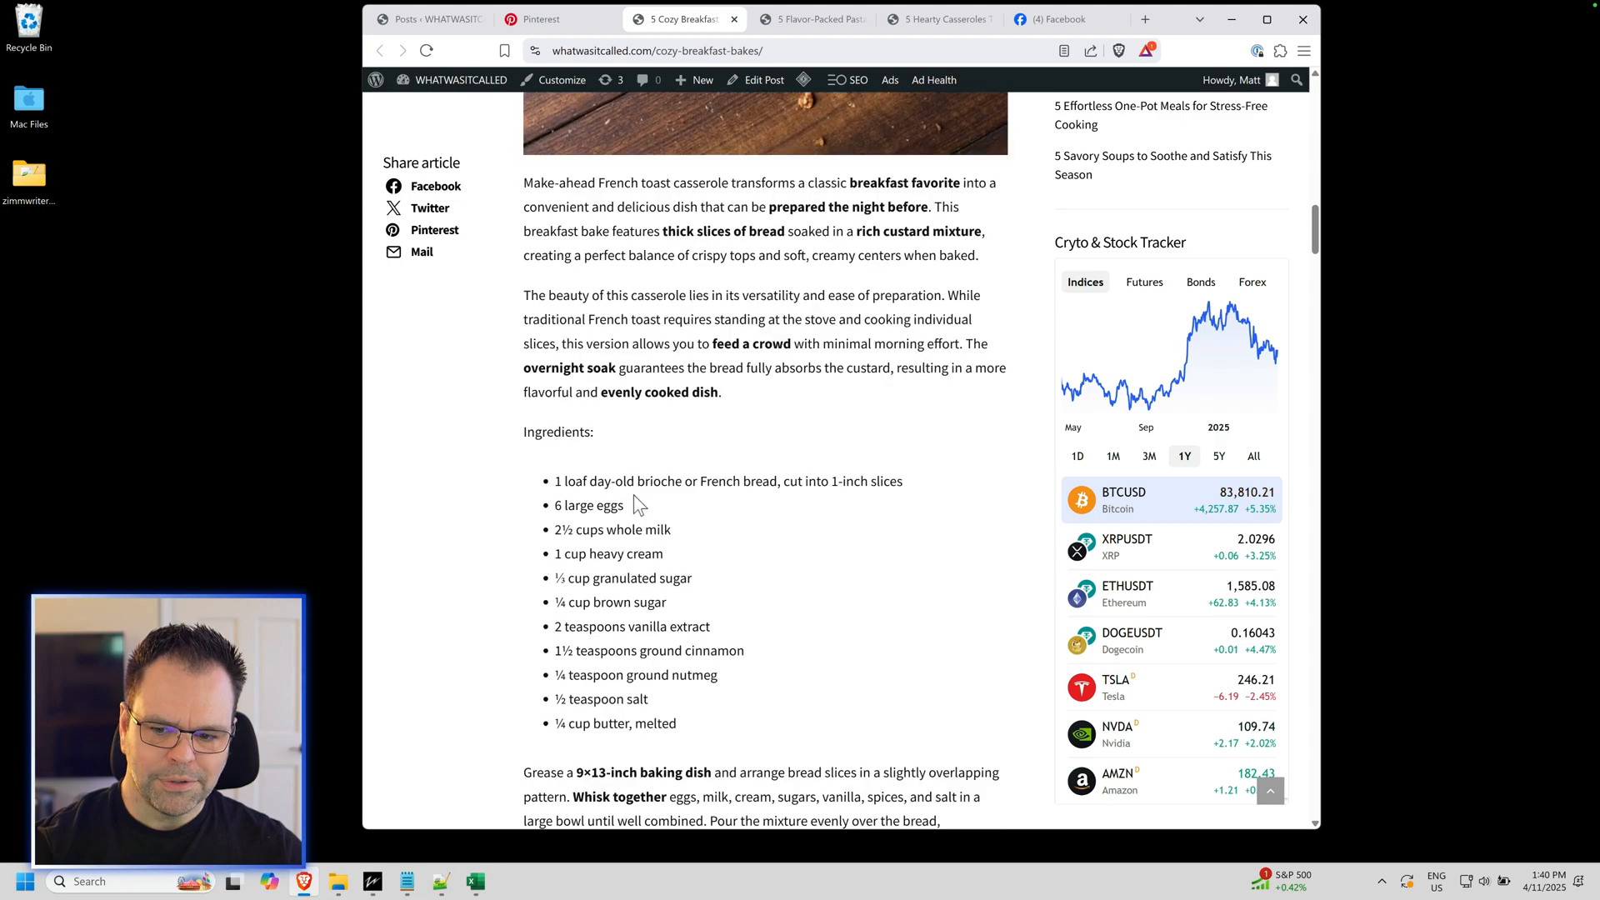
scroll("down", 3)
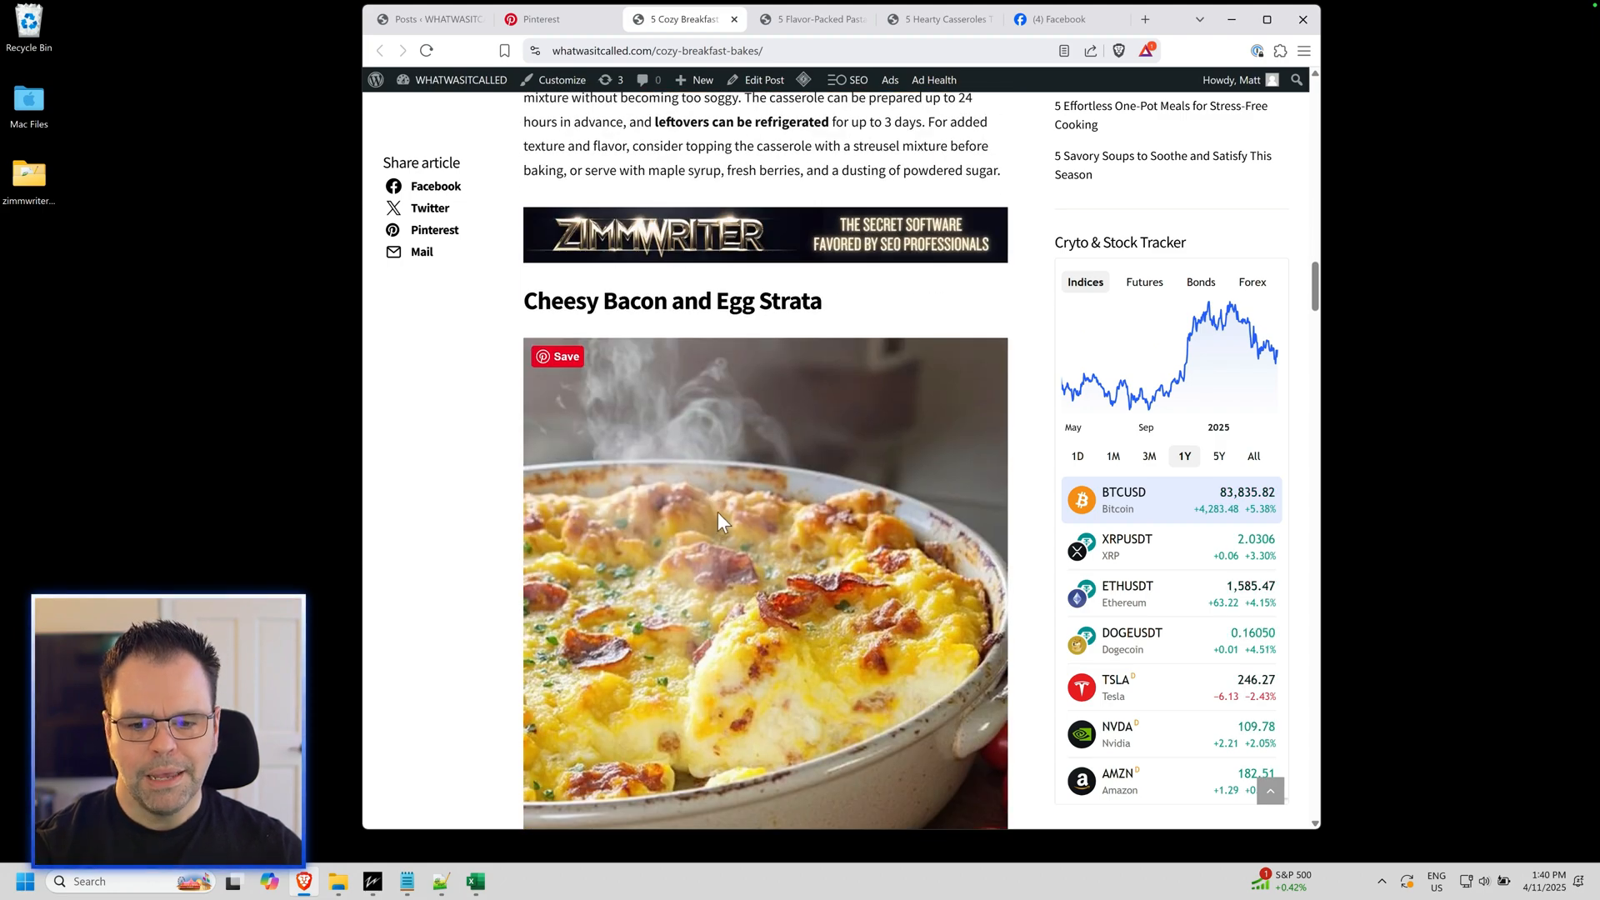
scroll("down", 3)
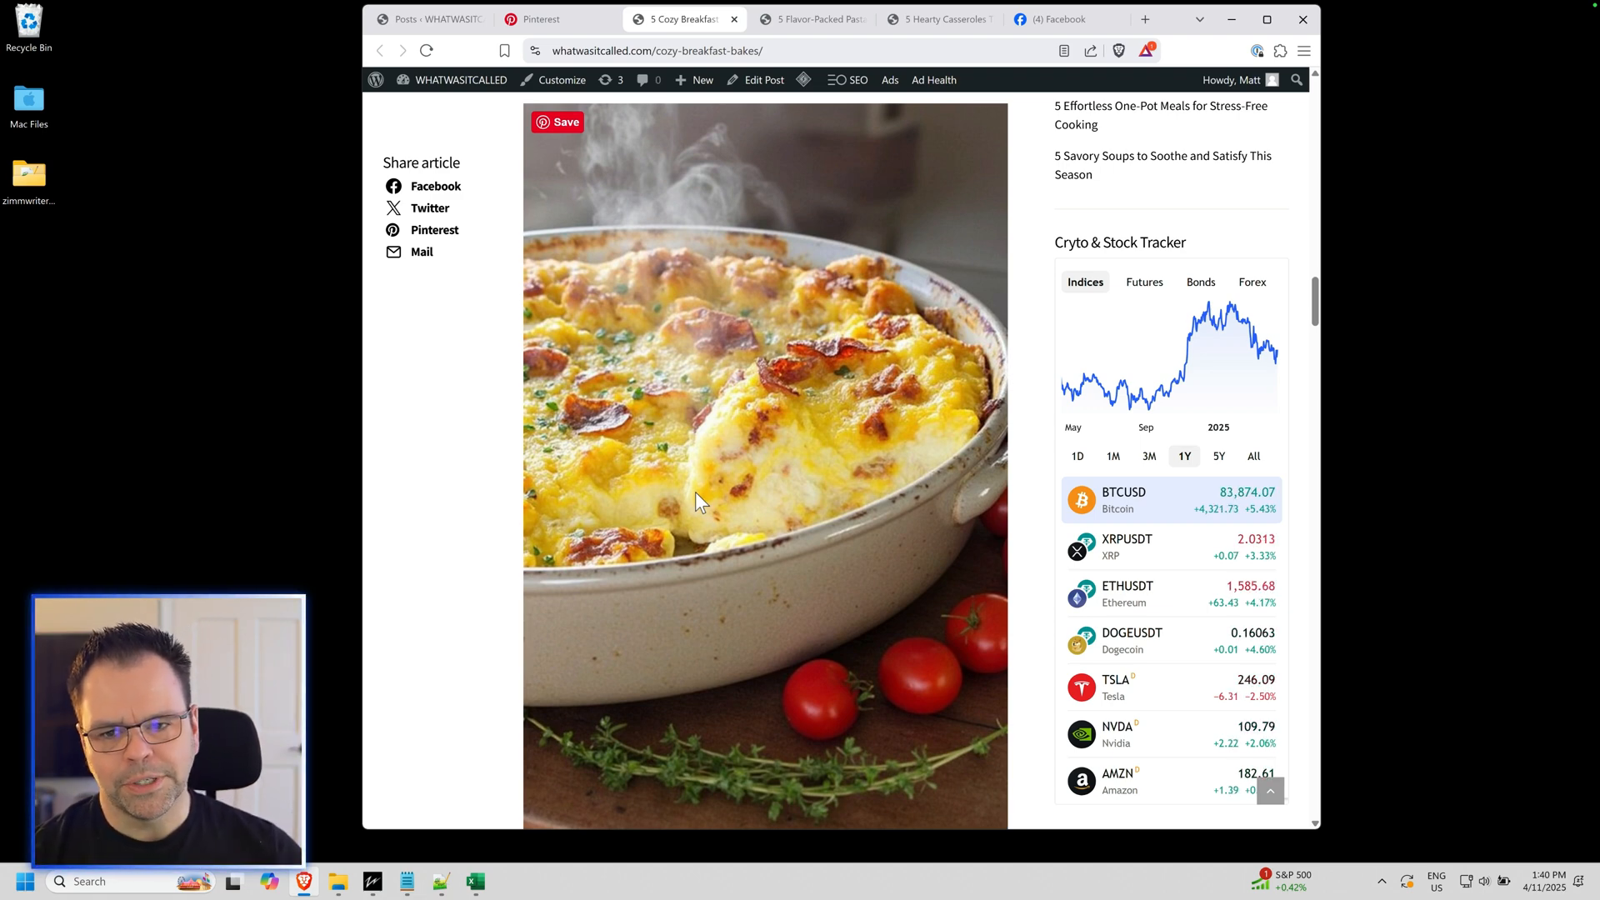
Step: Browse the Pinterest breakfast casserole pins, comparing them with the breakfast bakes post
left_click(555, 18)
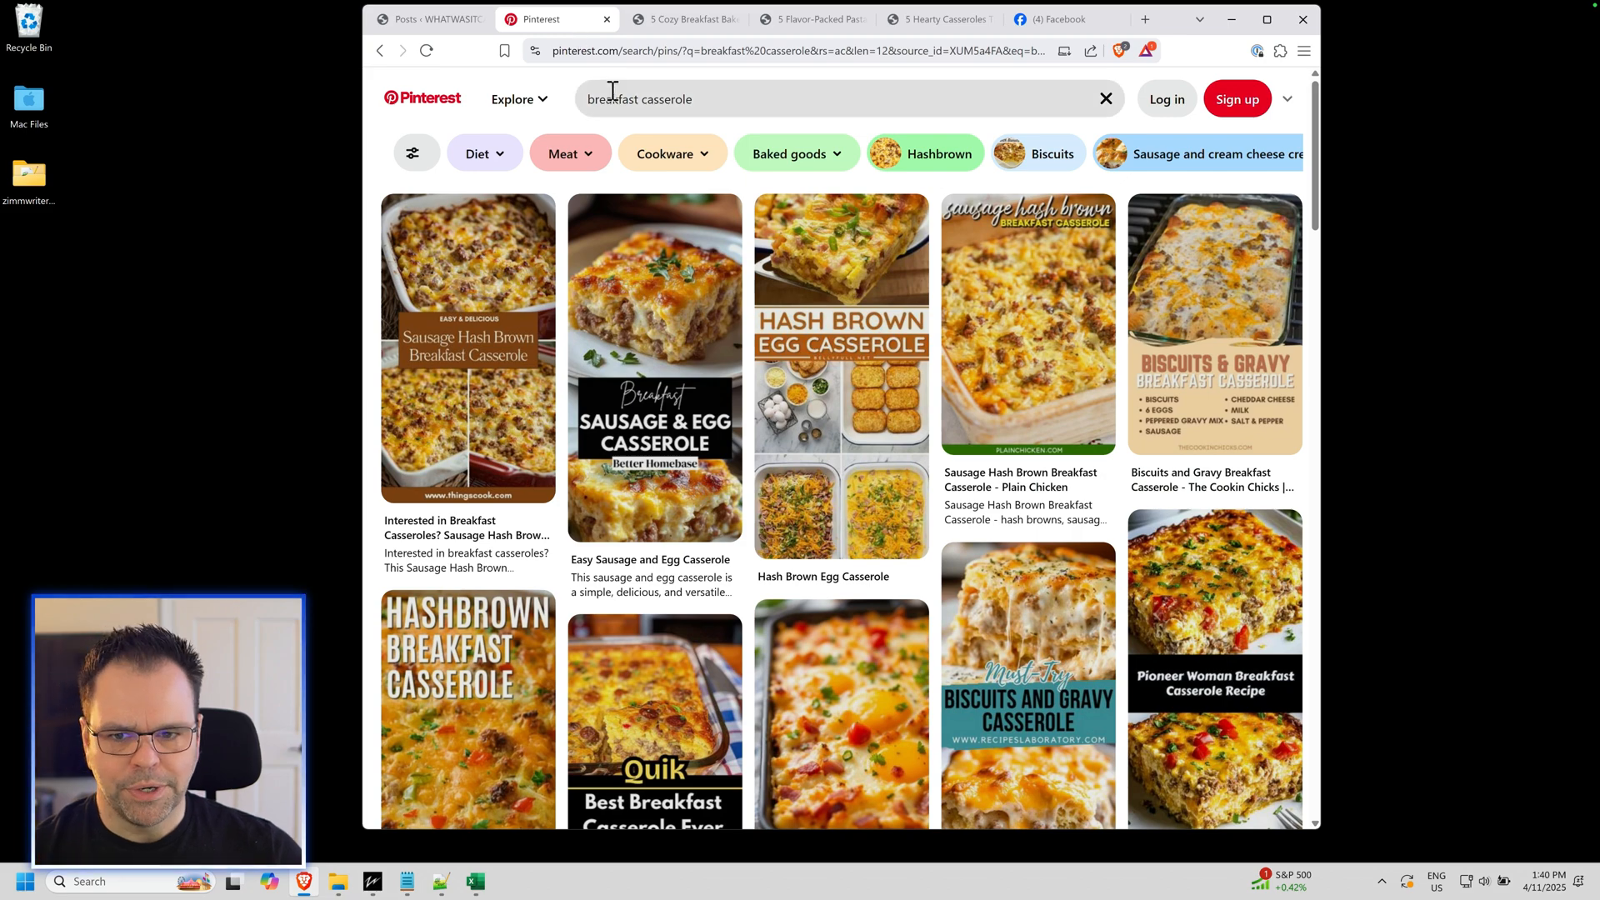
mouse_move(1083, 631)
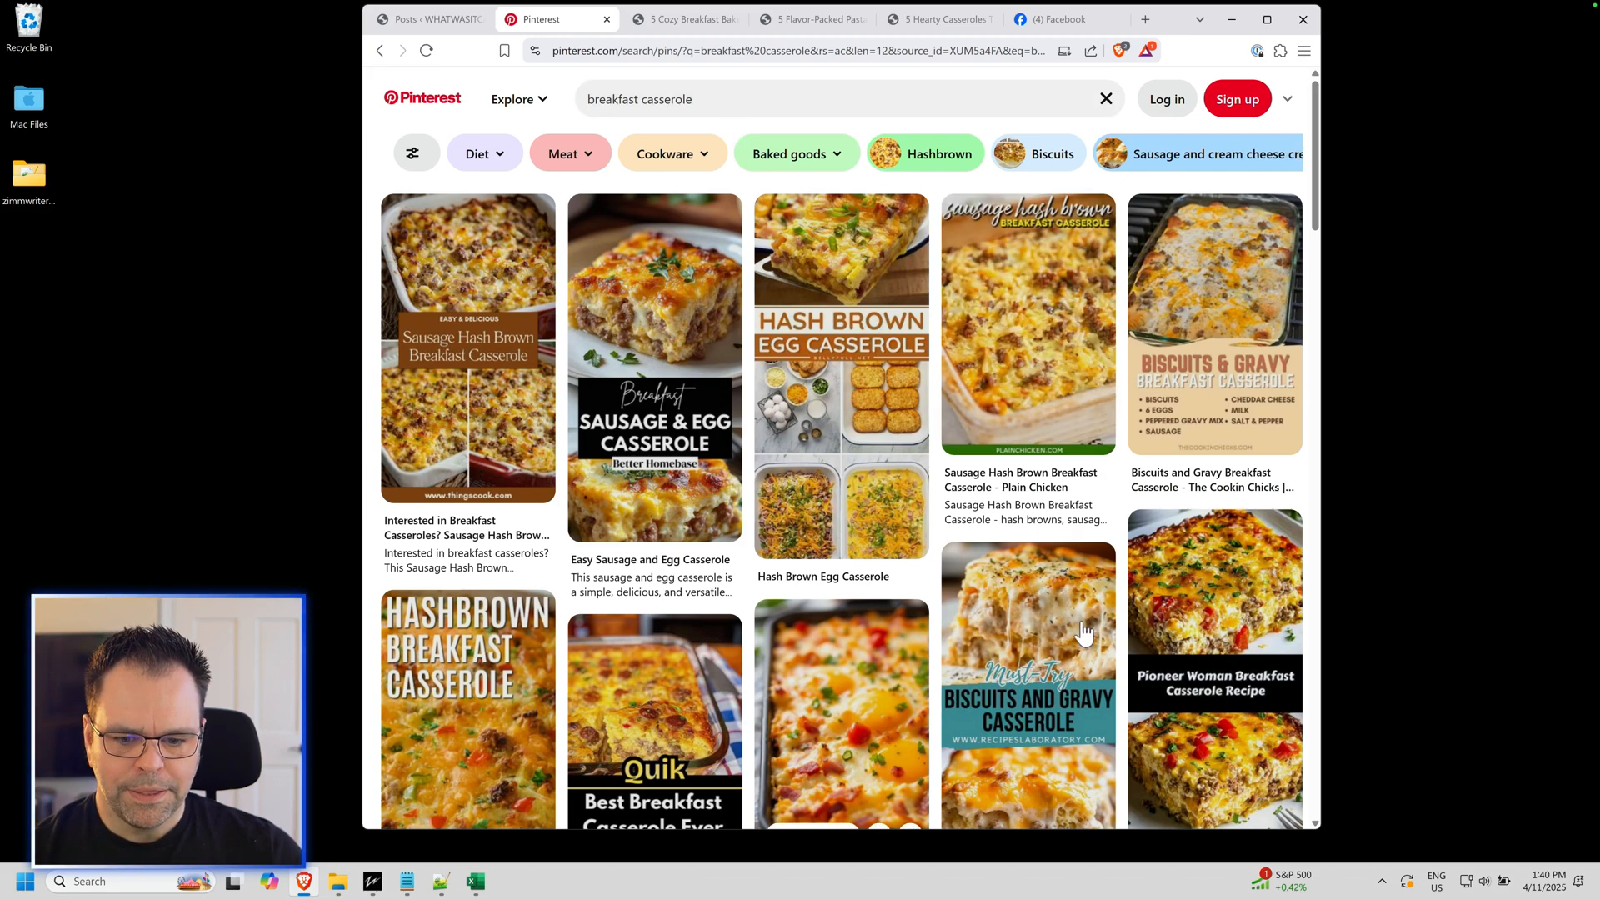
scroll("down", 3)
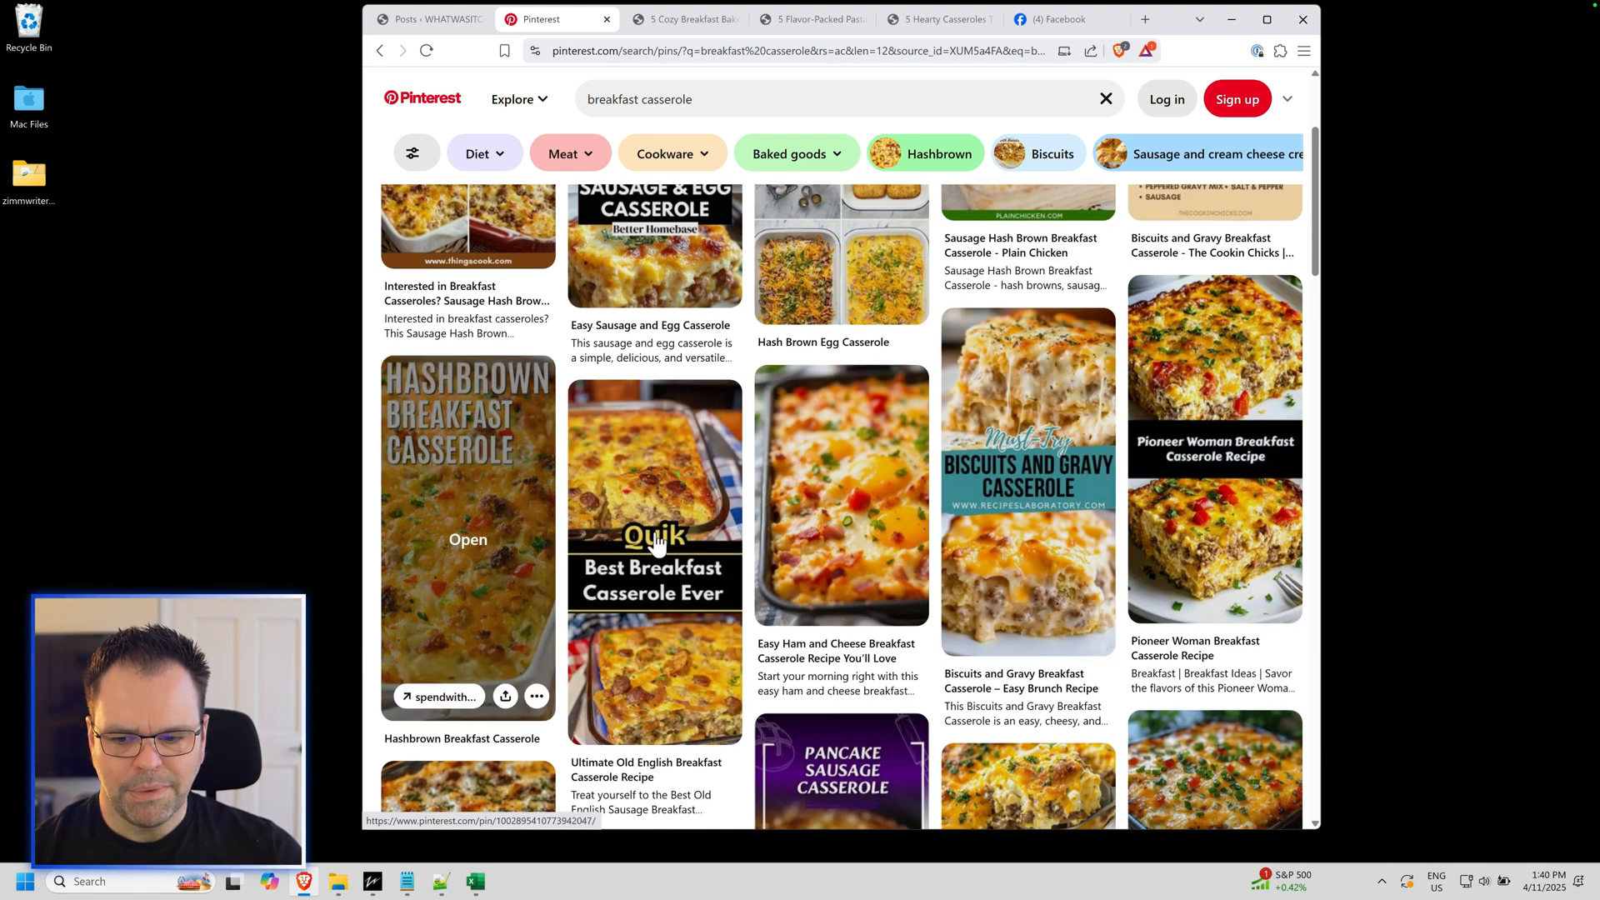
mouse_move(839, 492)
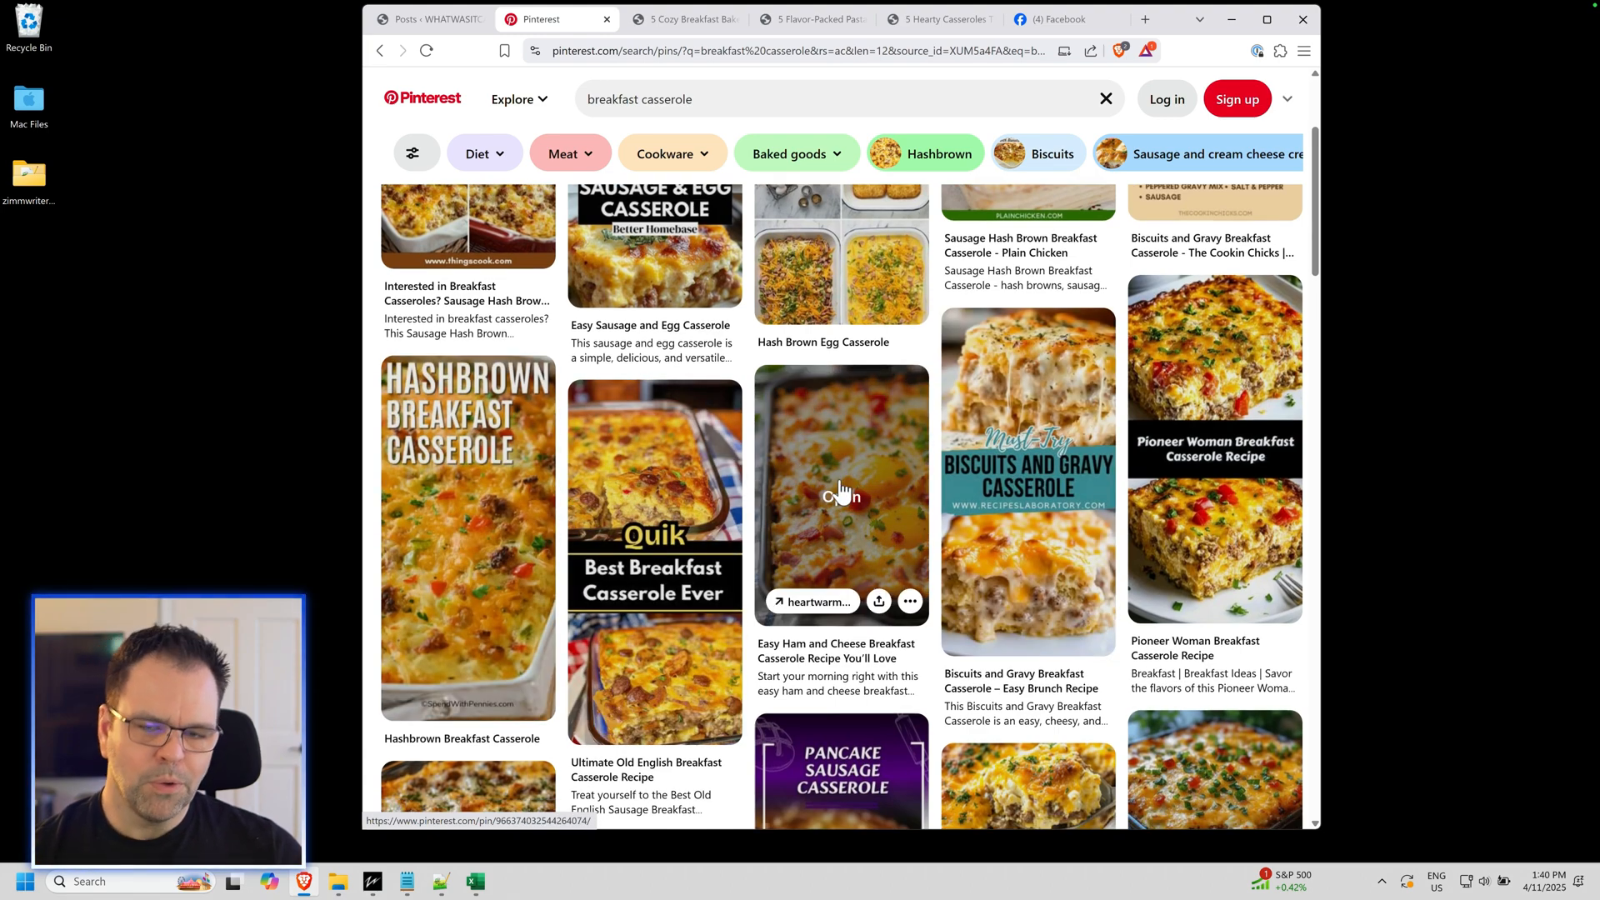
mouse_move(1064, 528)
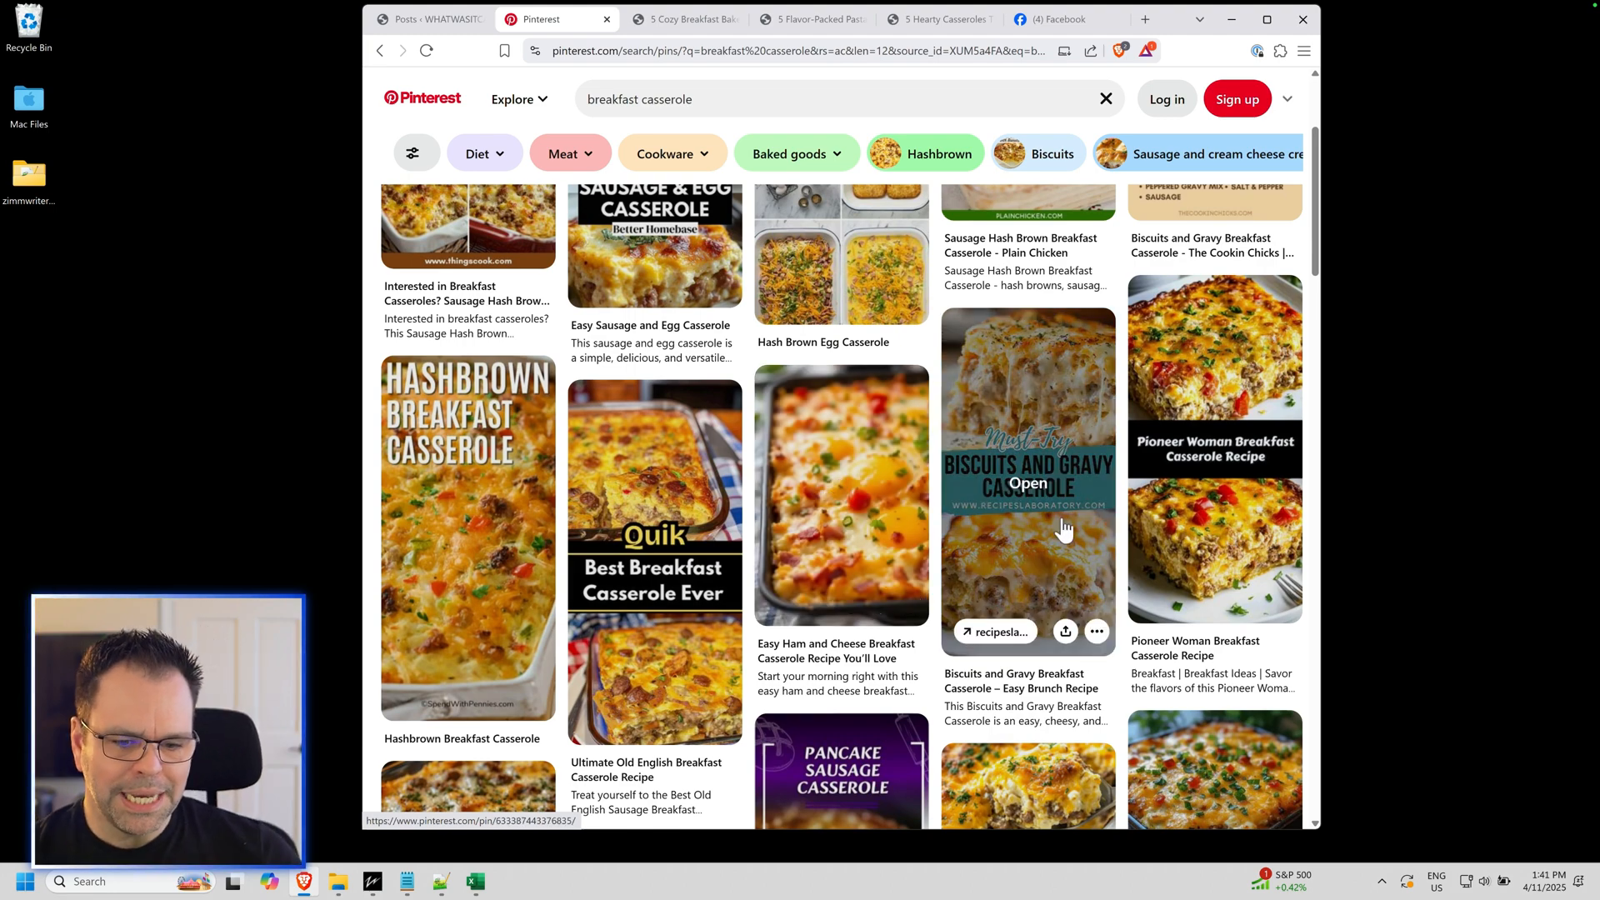
mouse_move(760, 79)
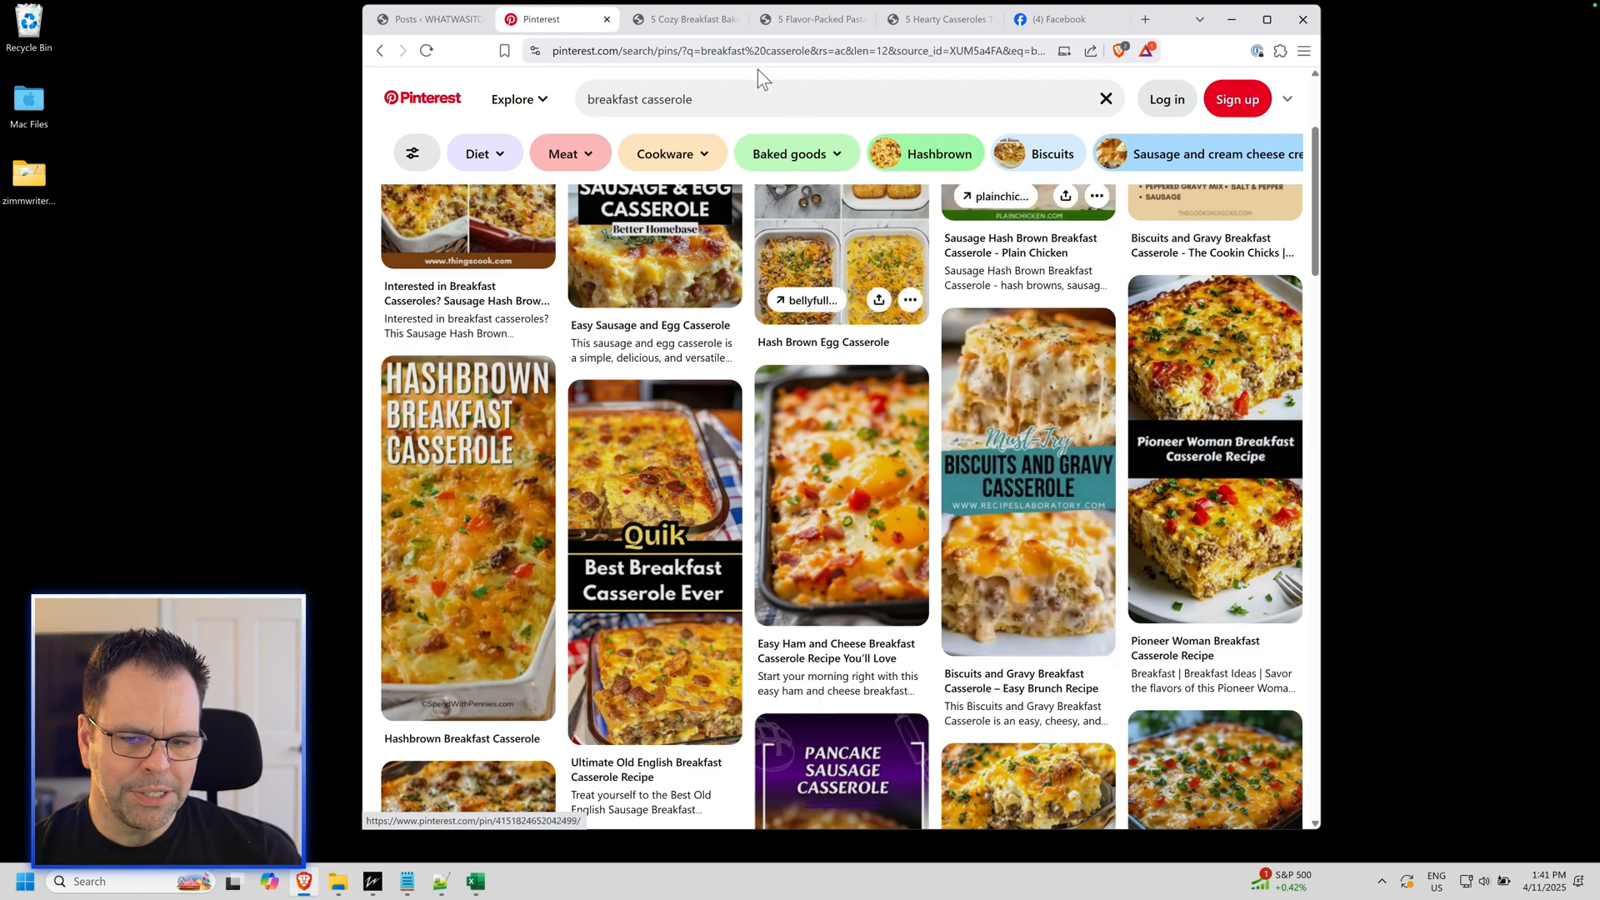
left_click(682, 18)
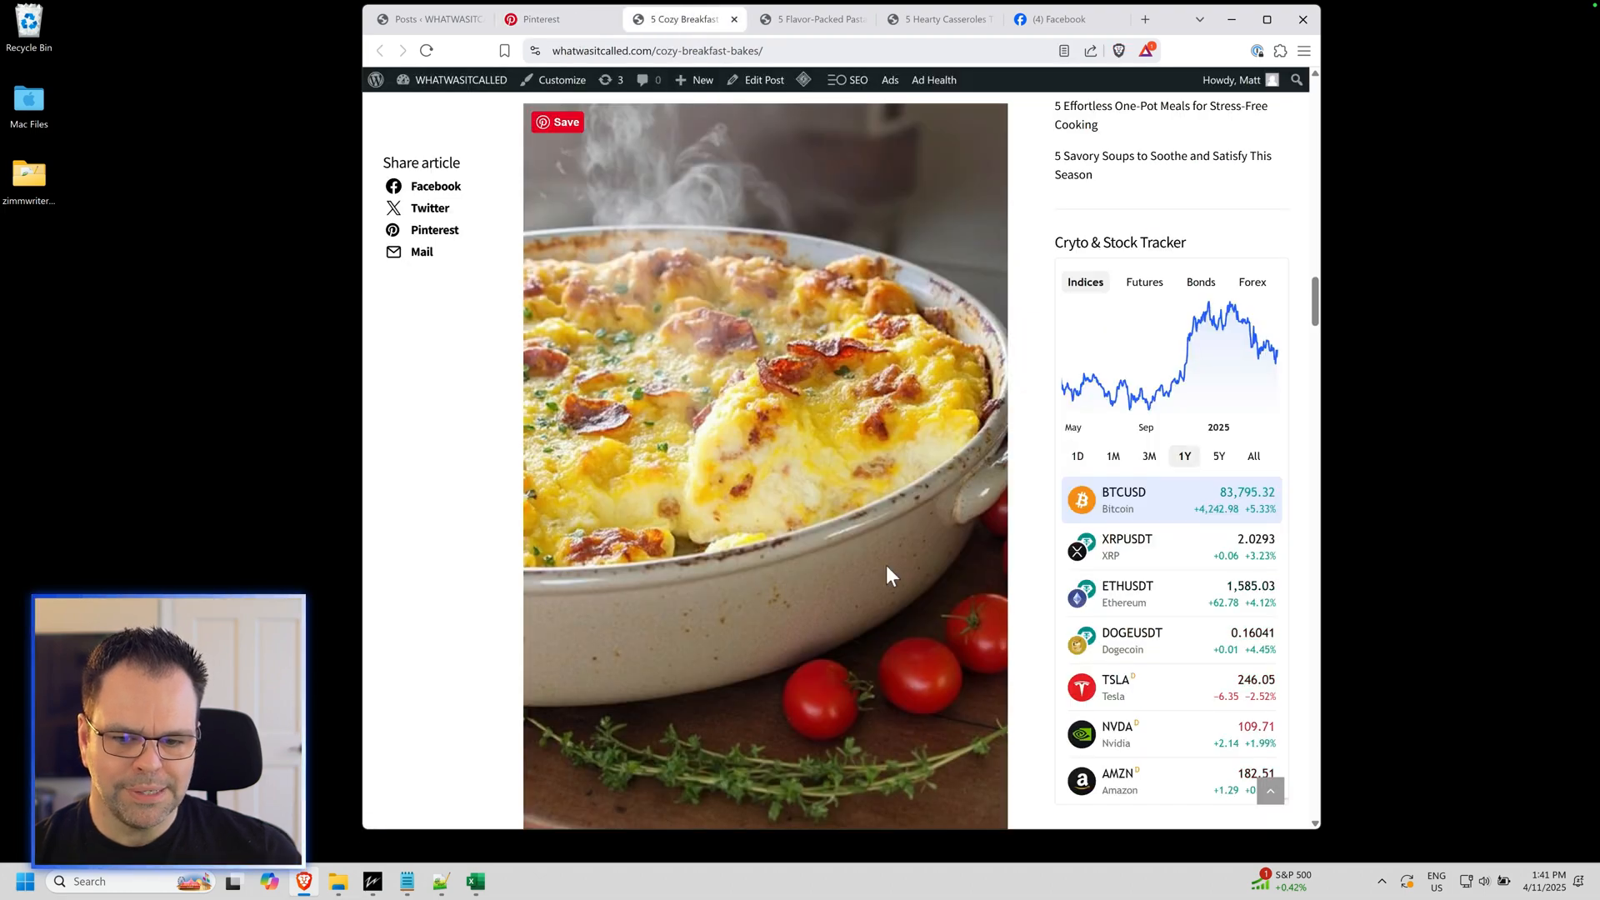
left_click(551, 18)
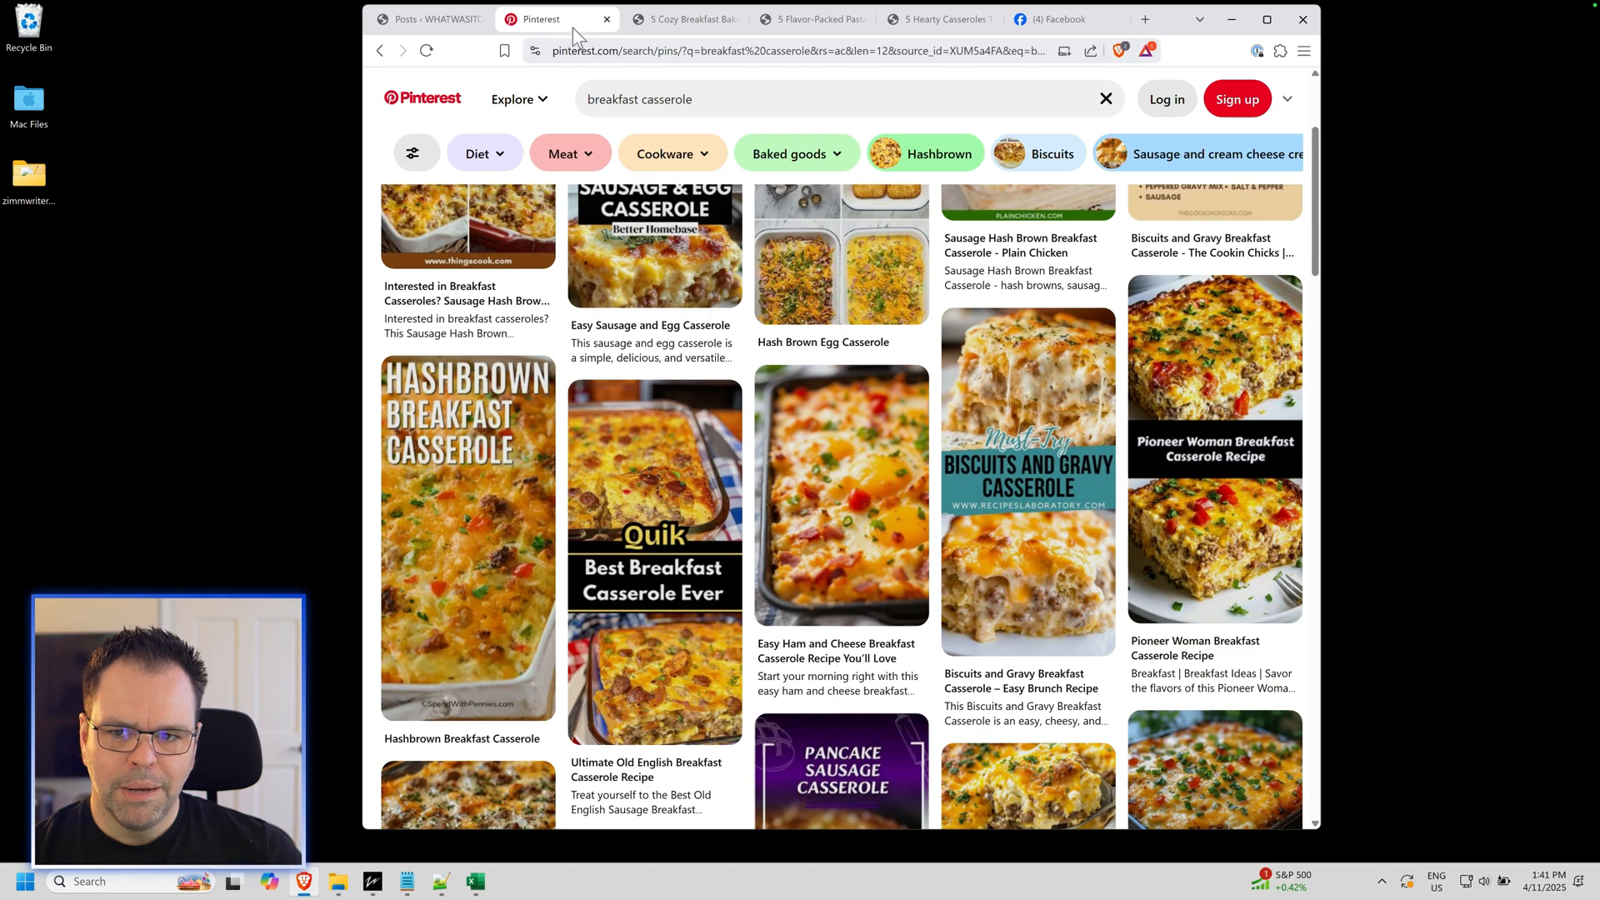
mouse_move(1027, 490)
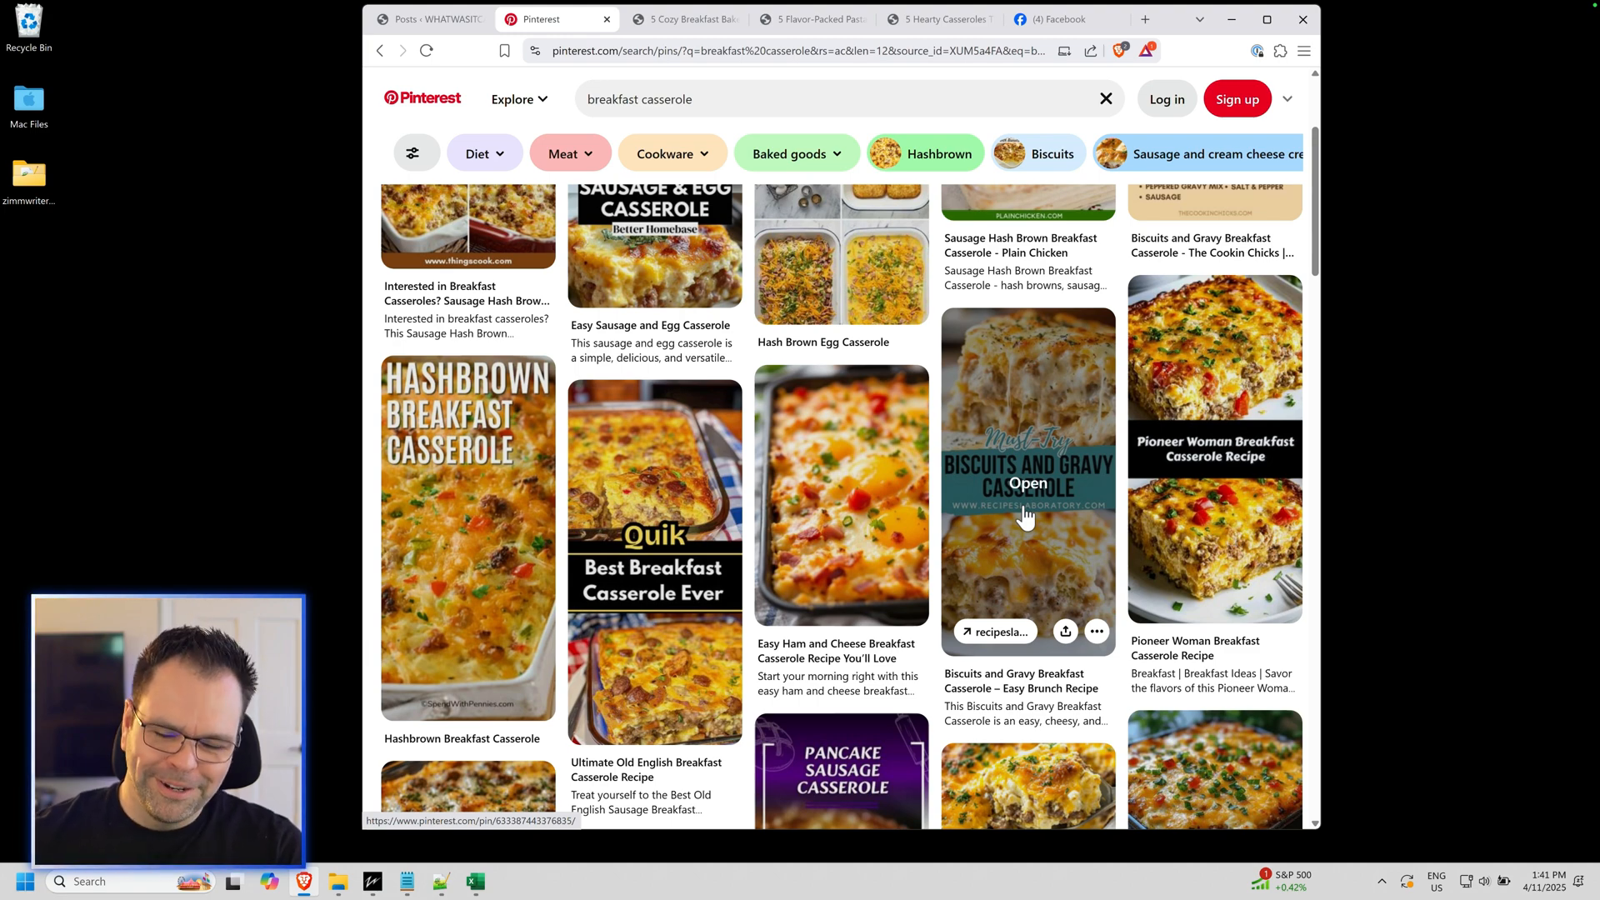
mouse_move(1039, 467)
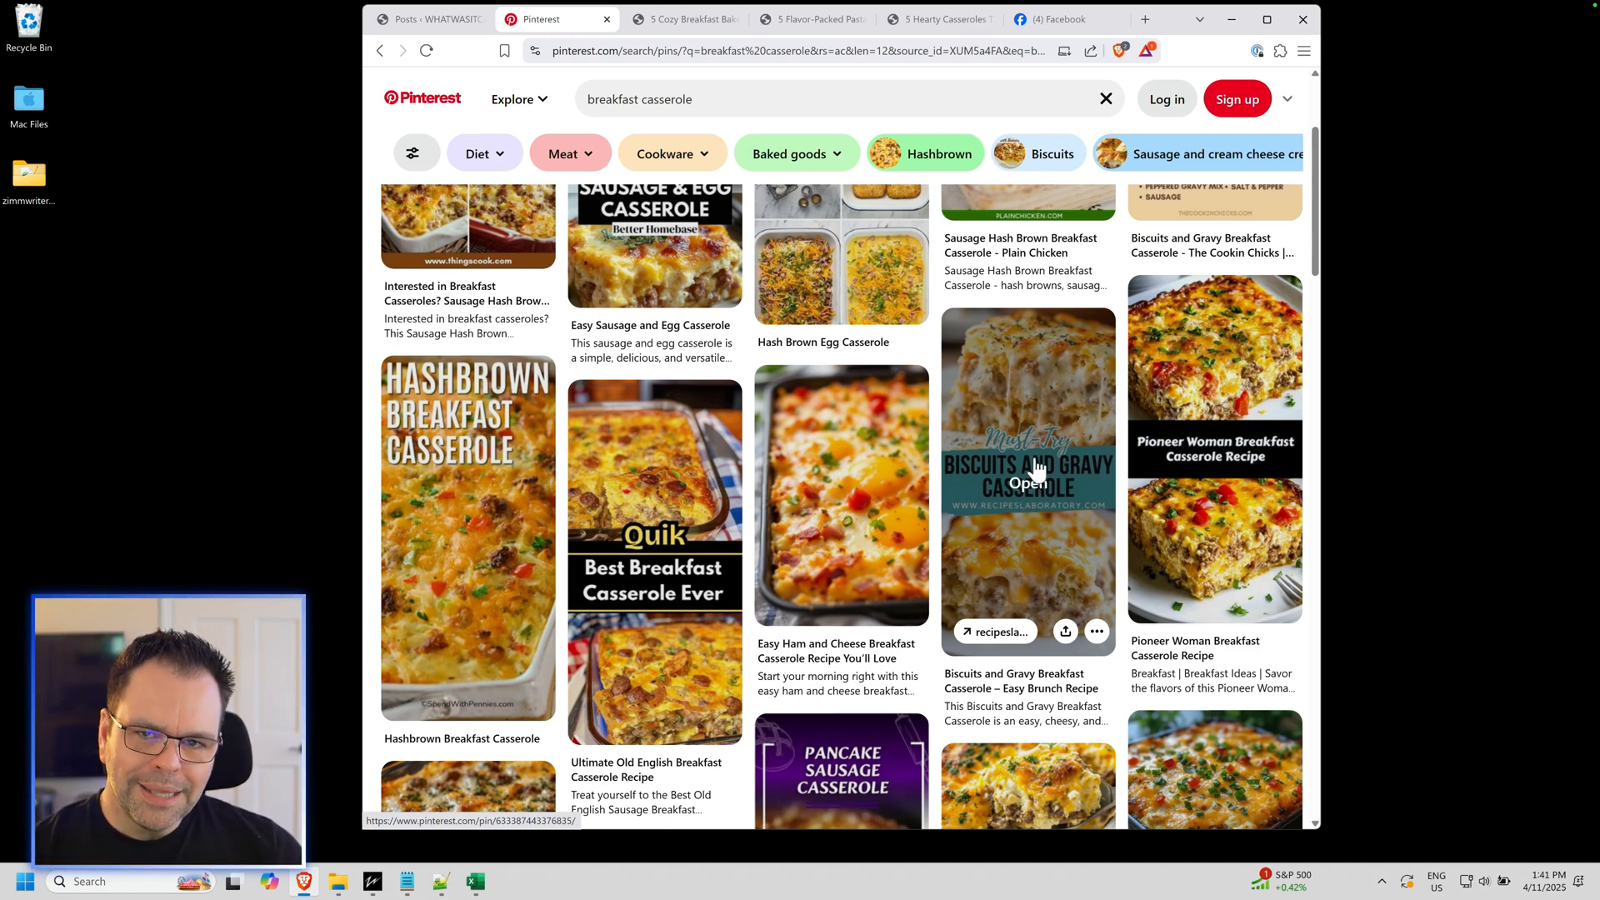
mouse_move(1043, 464)
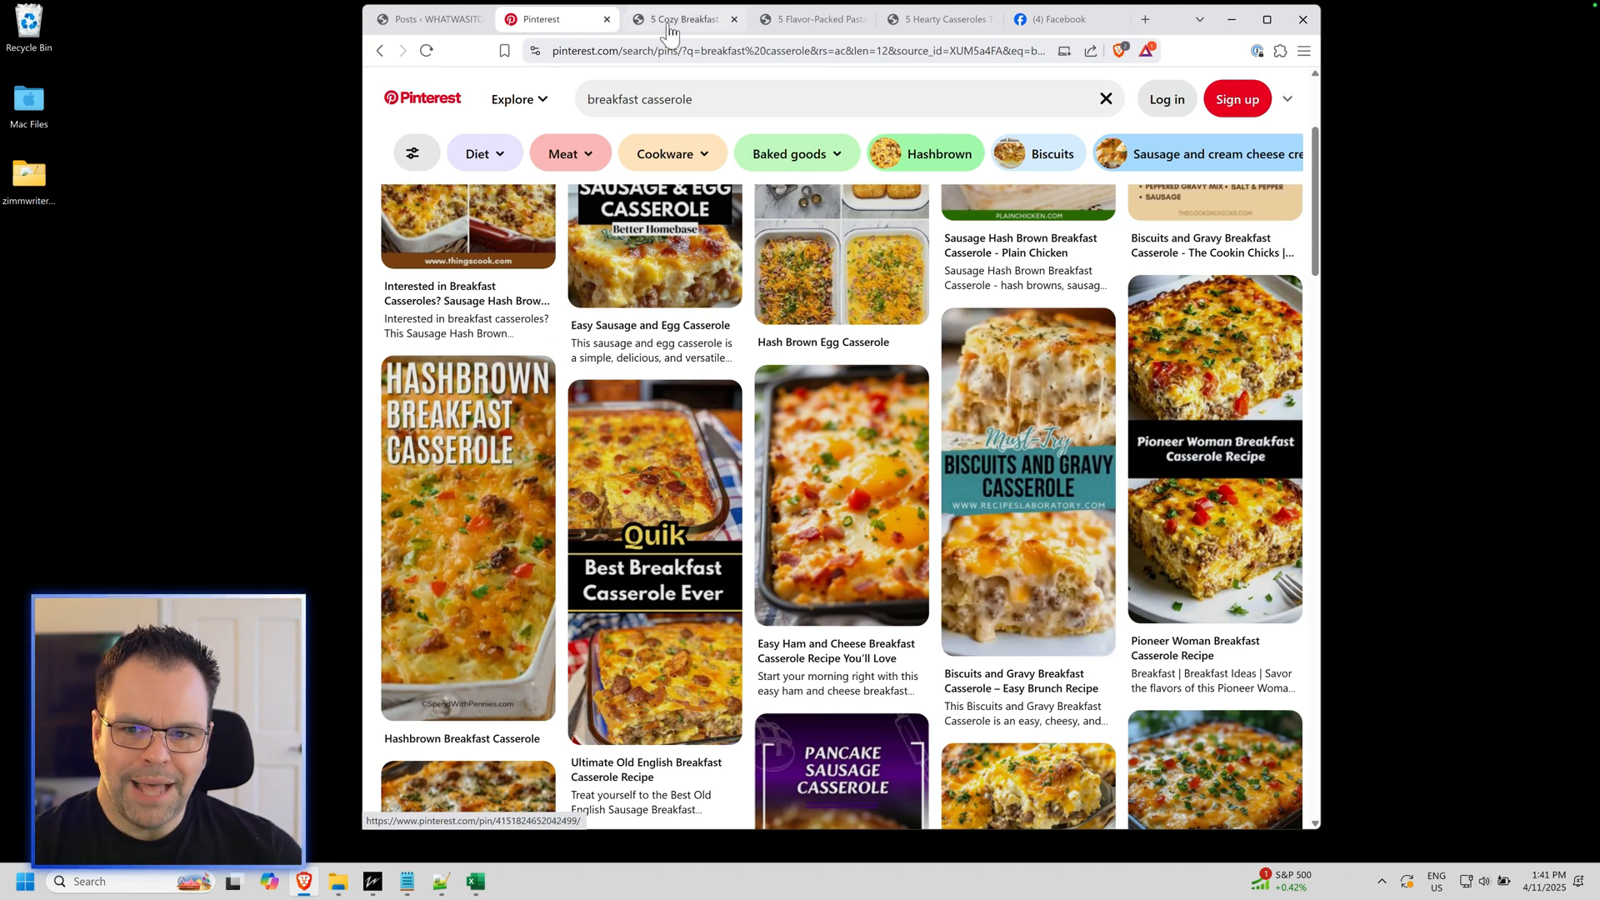
left_click(684, 18)
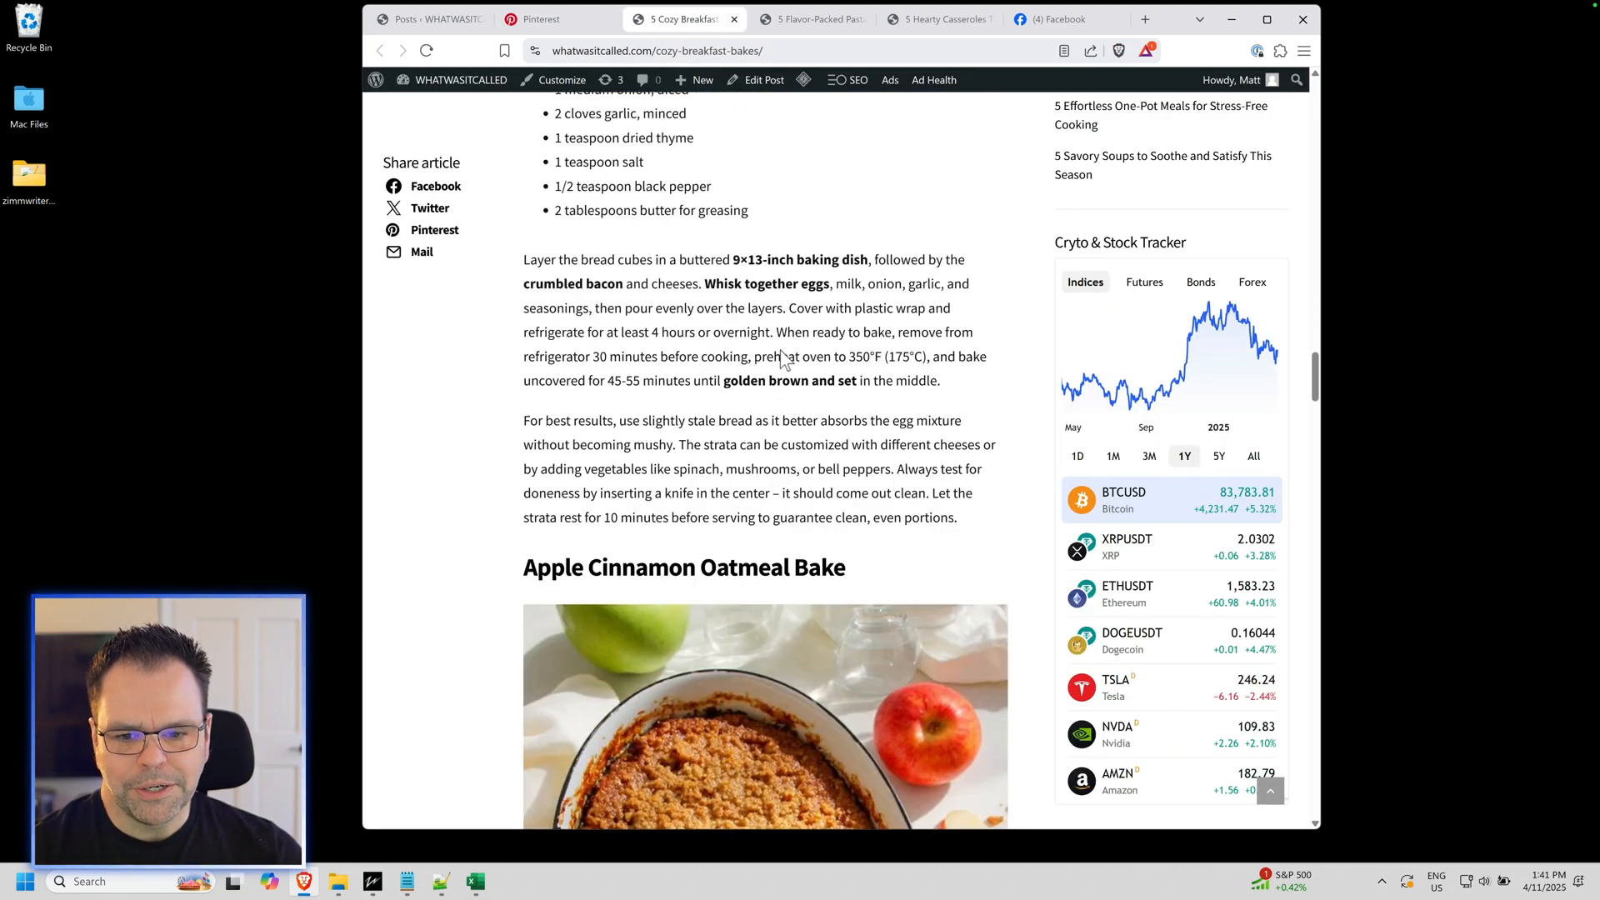
scroll("down", 3)
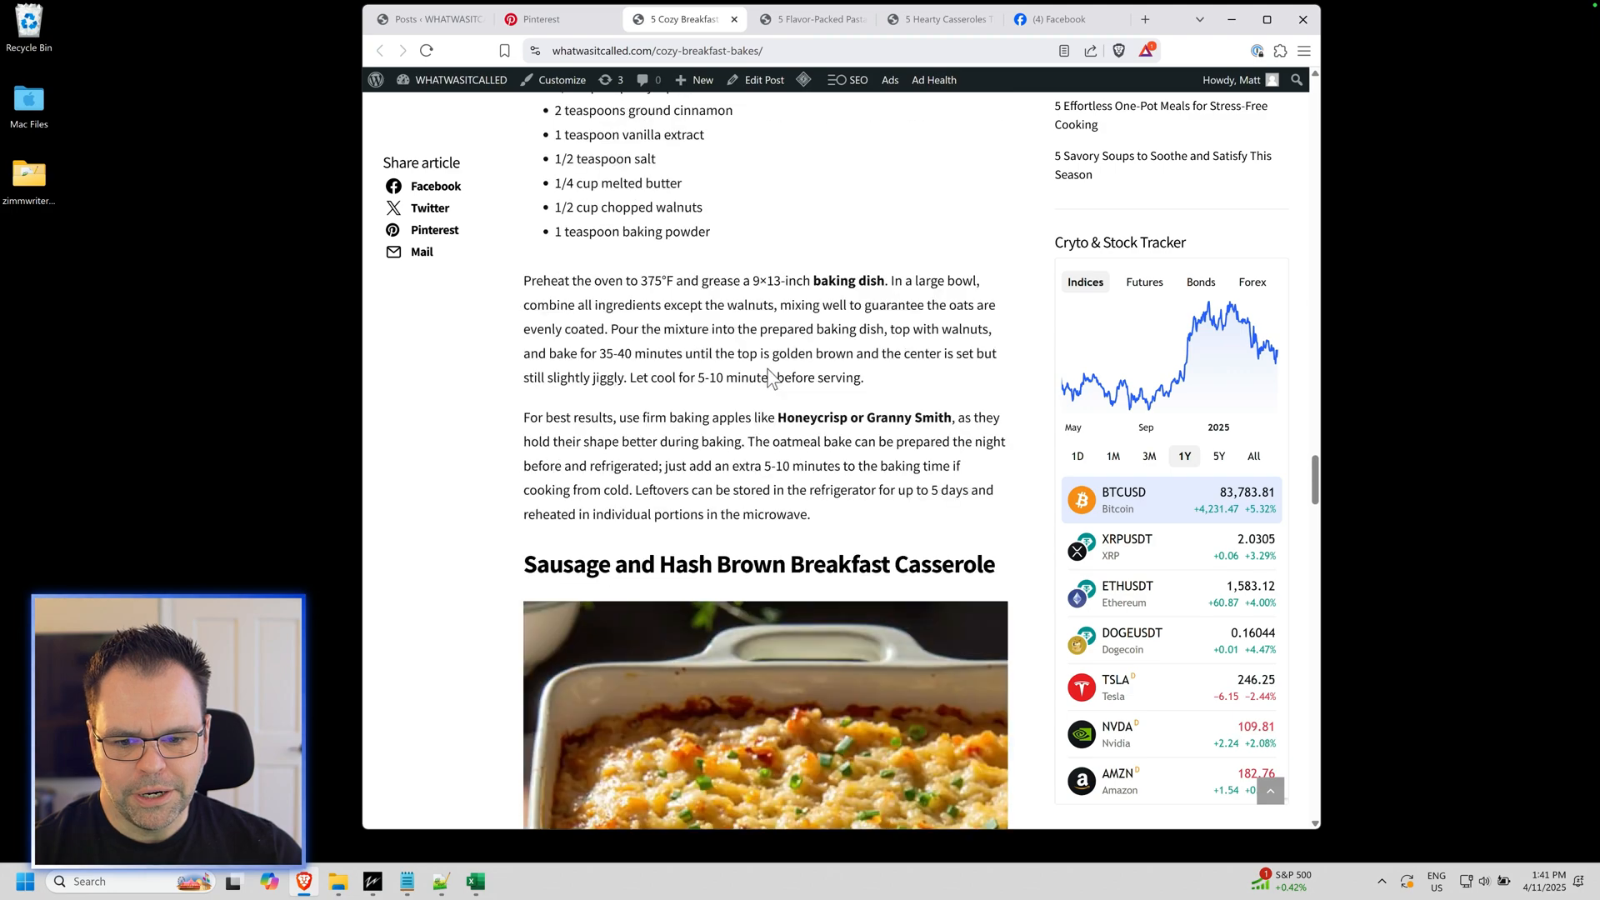
scroll("down", 3)
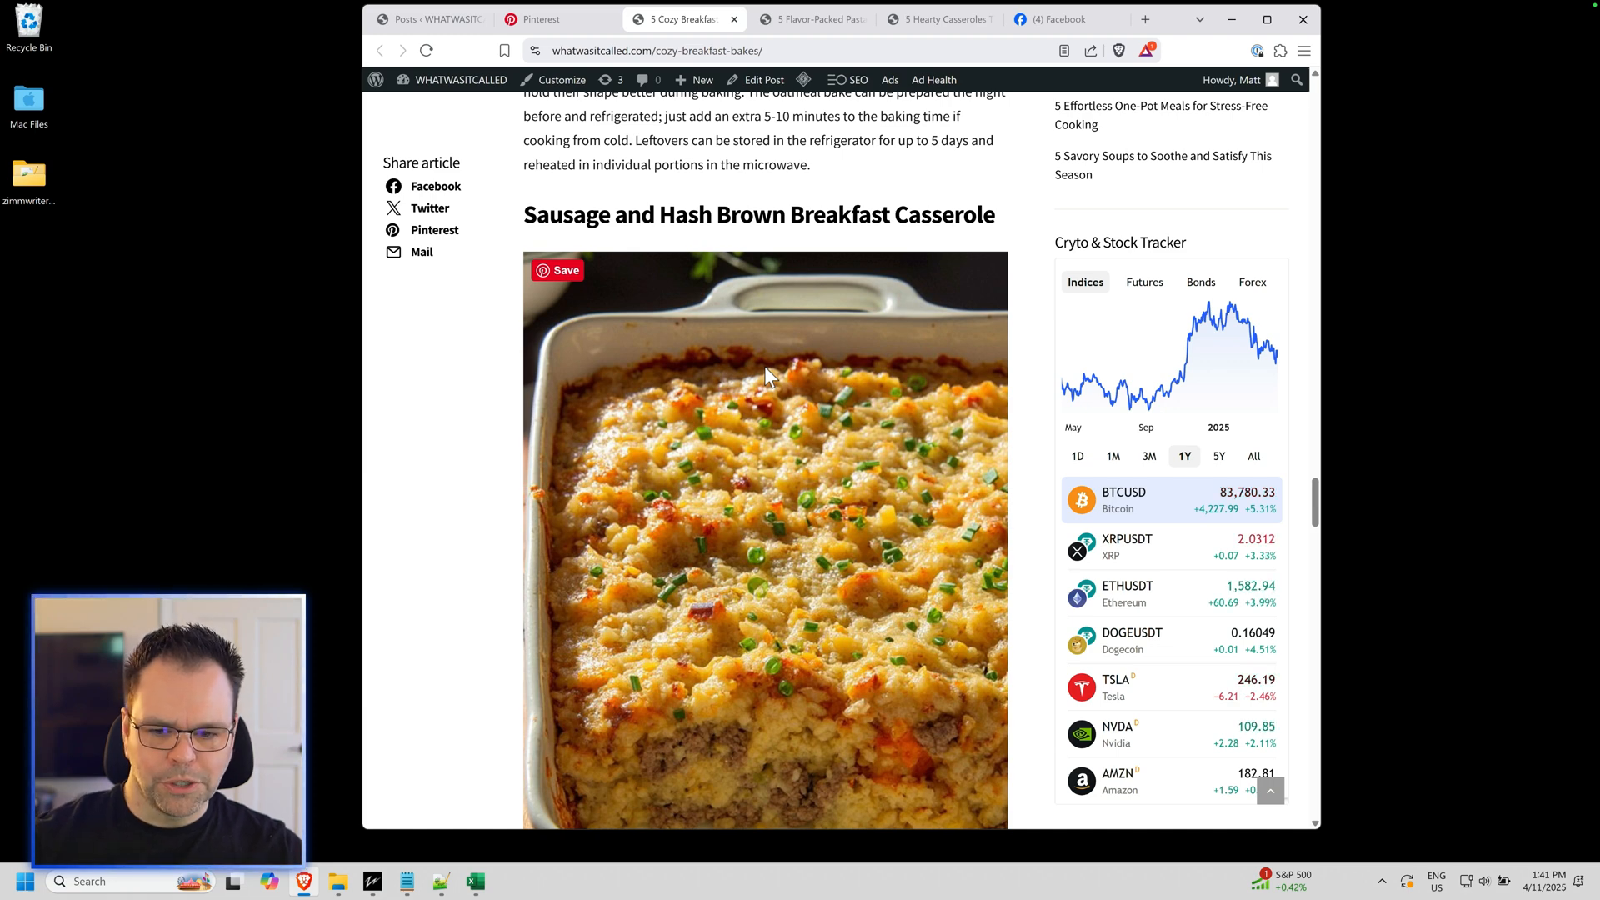
mouse_move(568, 285)
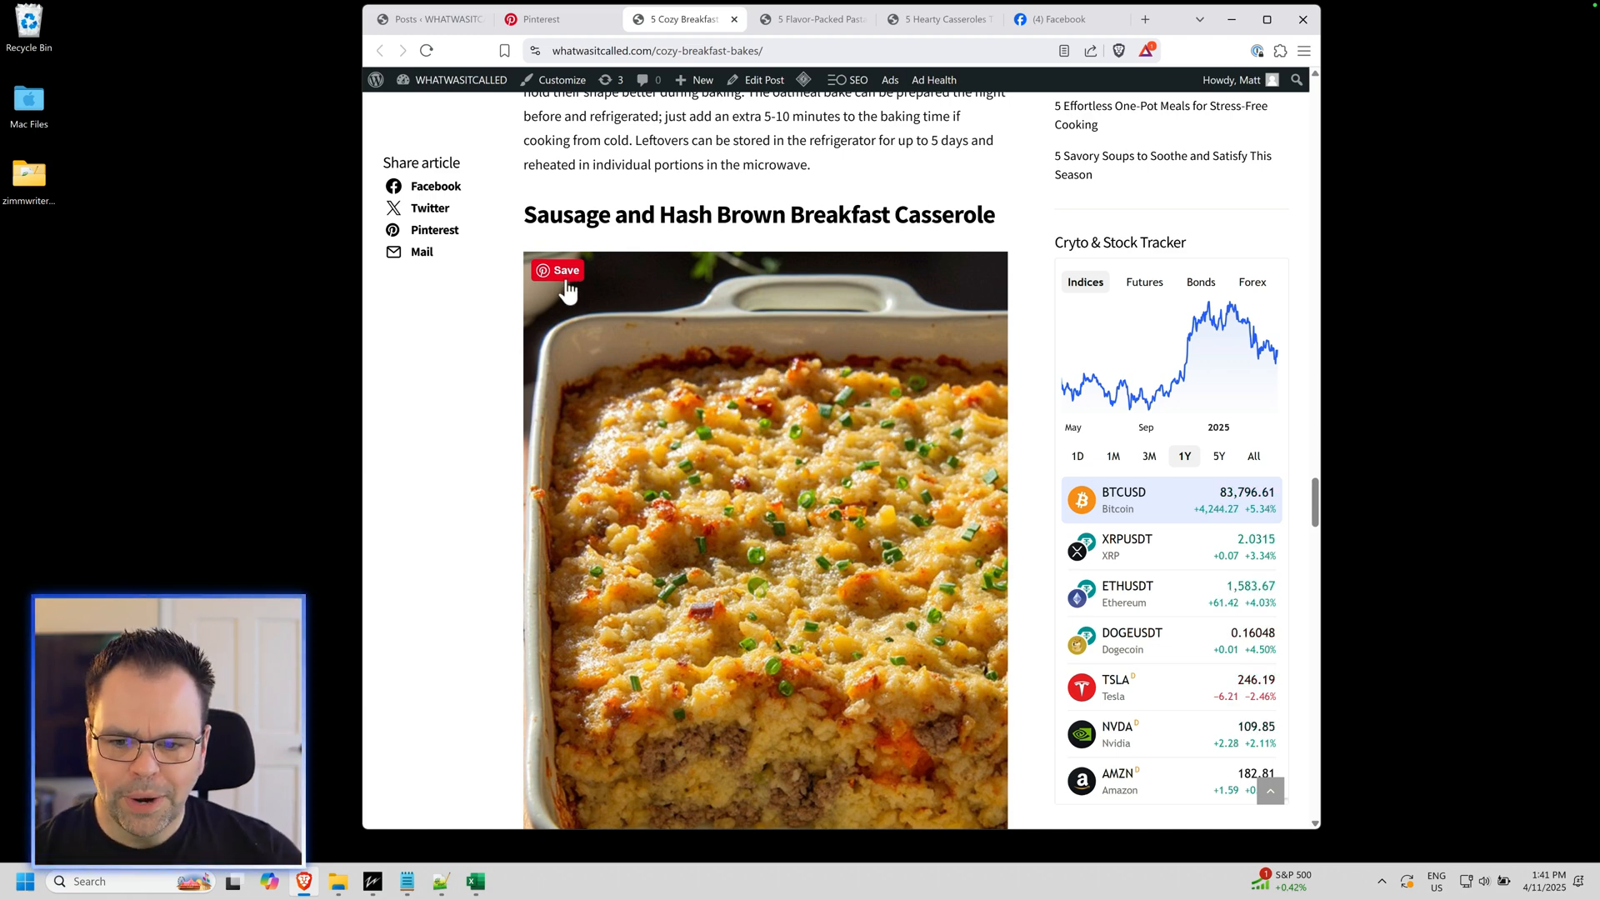
left_click(558, 269)
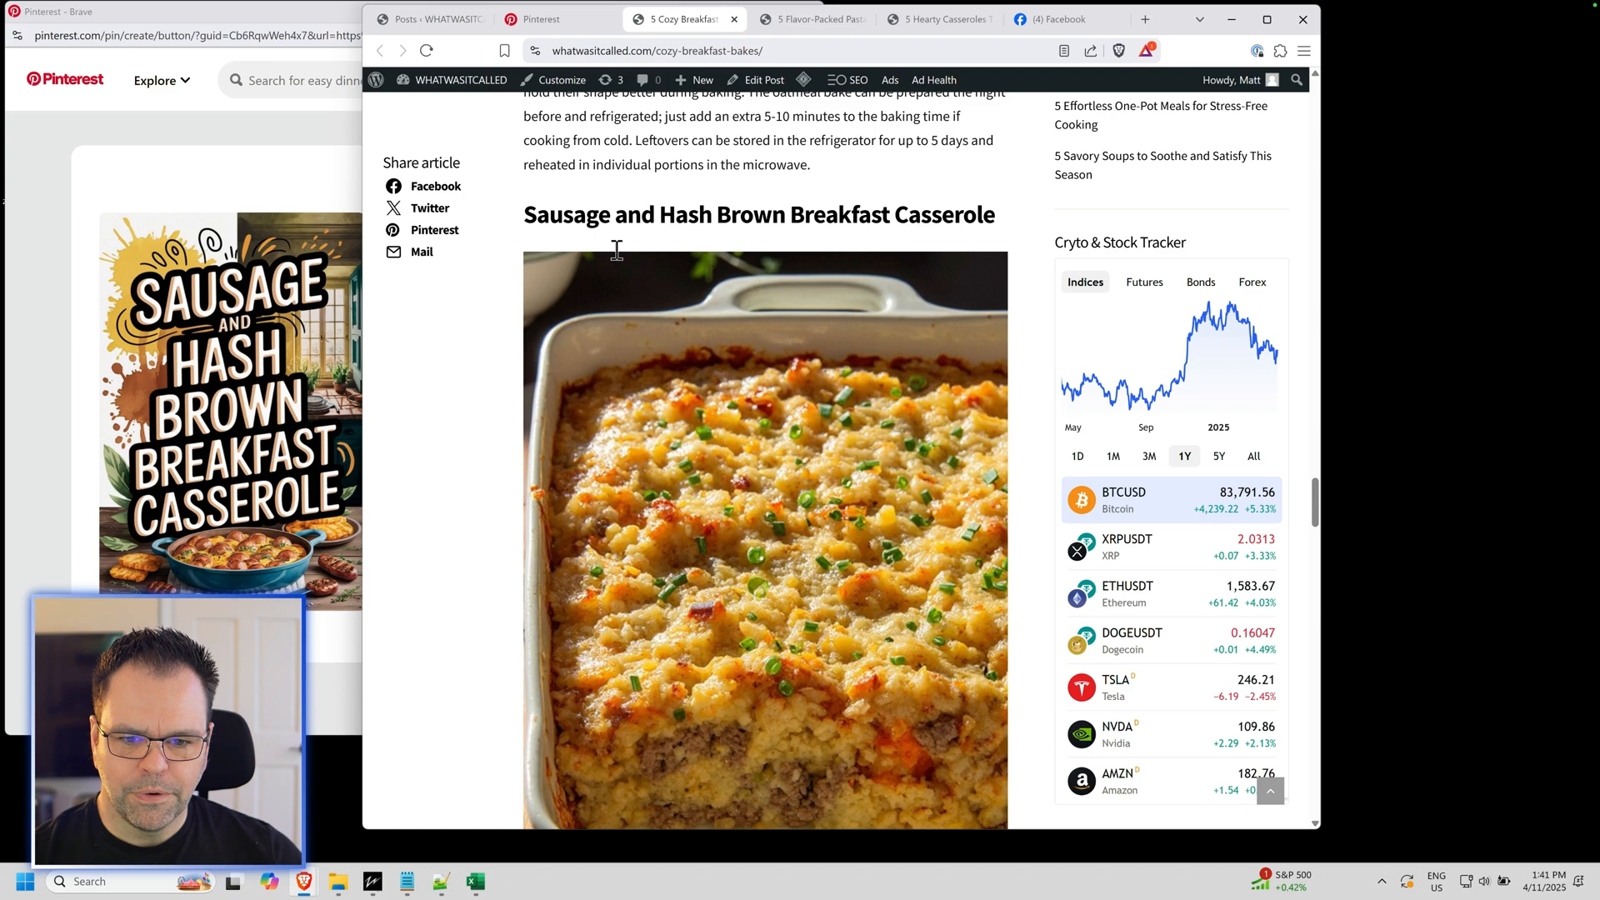
mouse_move(773, 428)
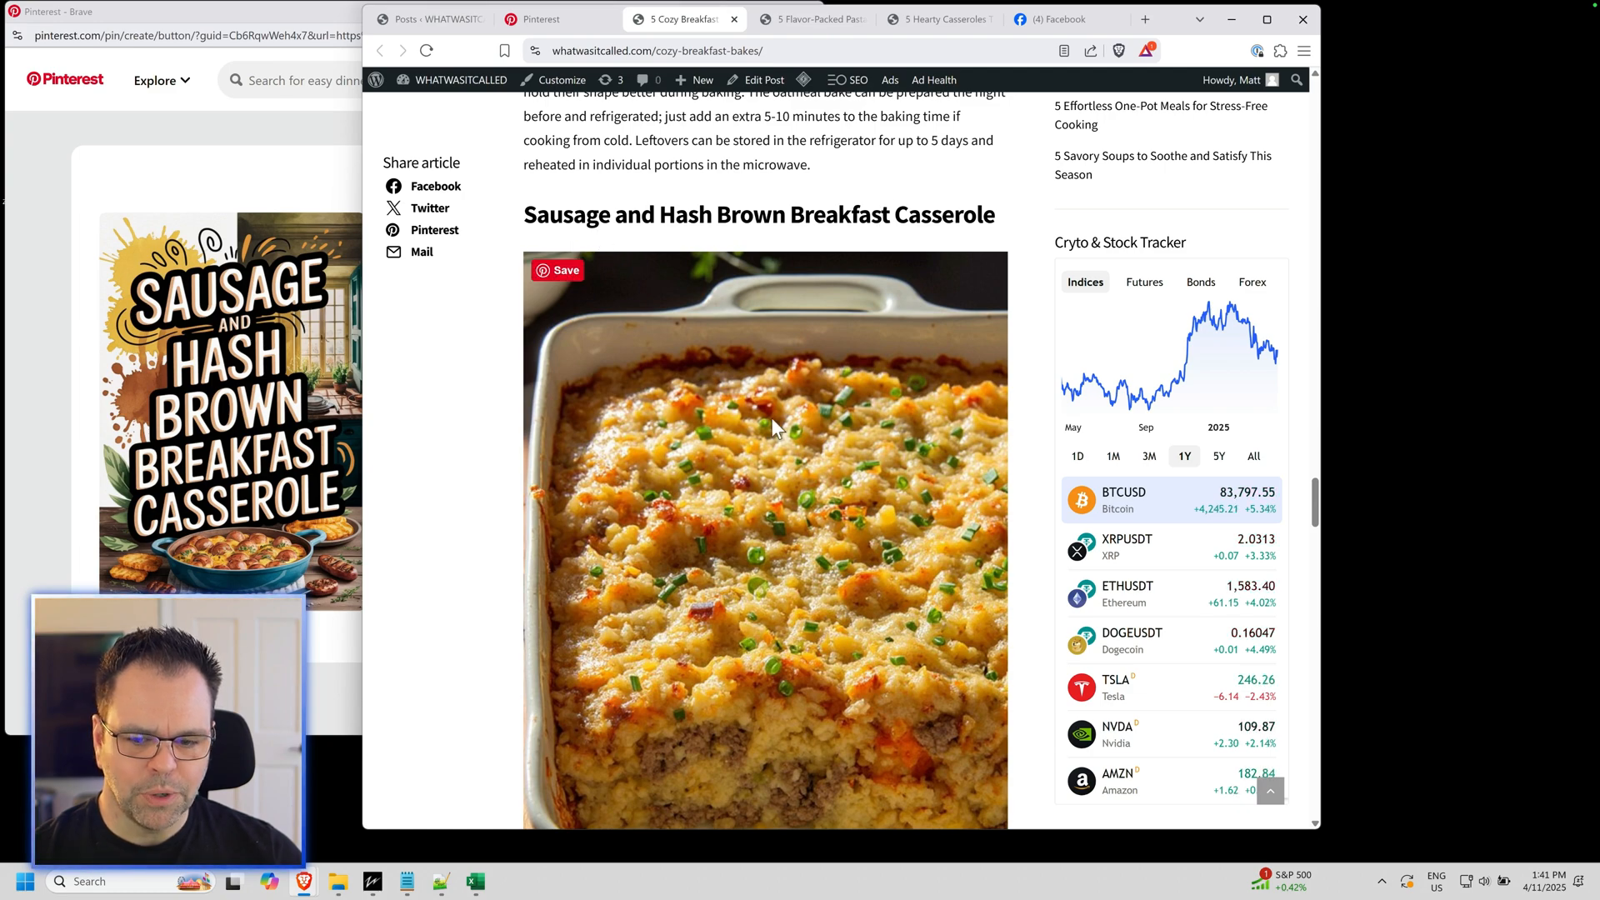
mouse_move(767, 522)
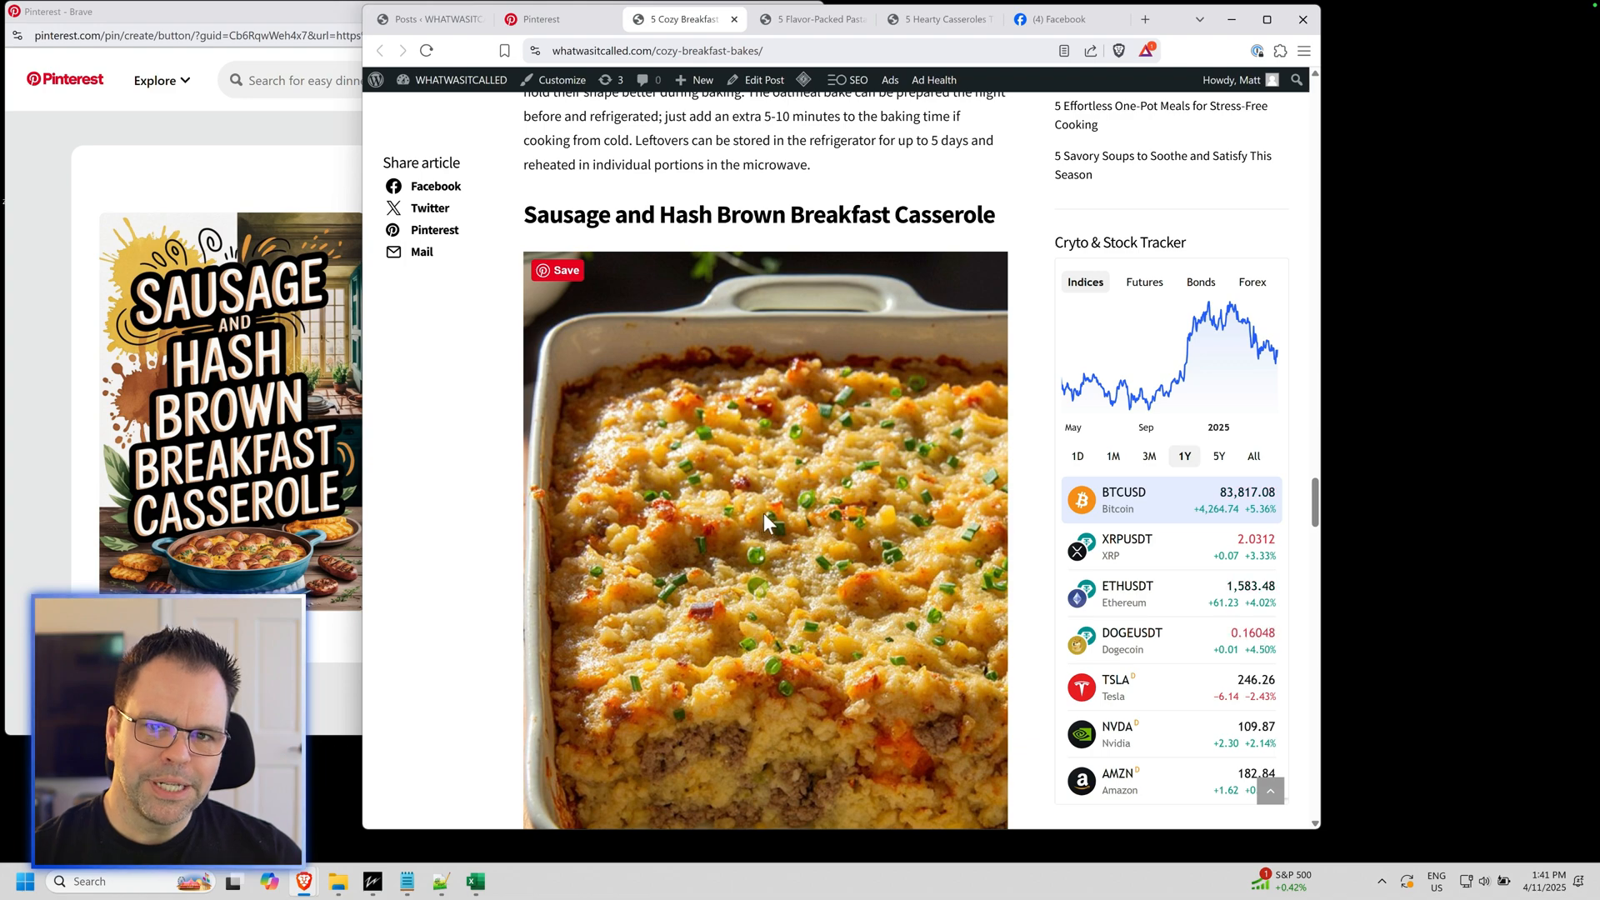
left_click(559, 269)
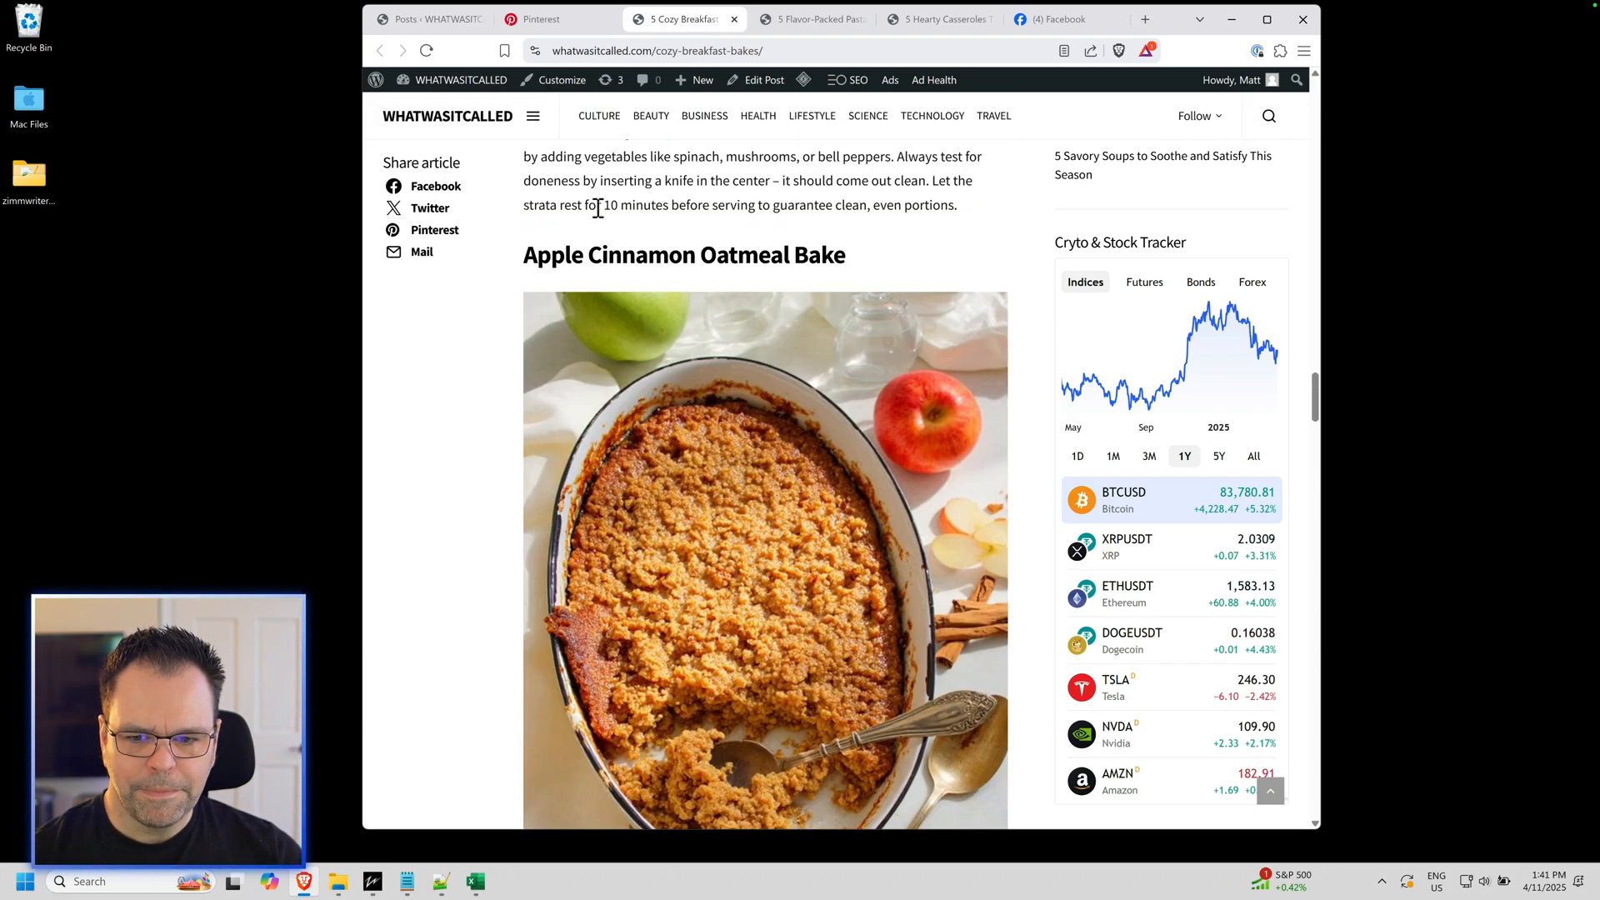
left_click(432, 230)
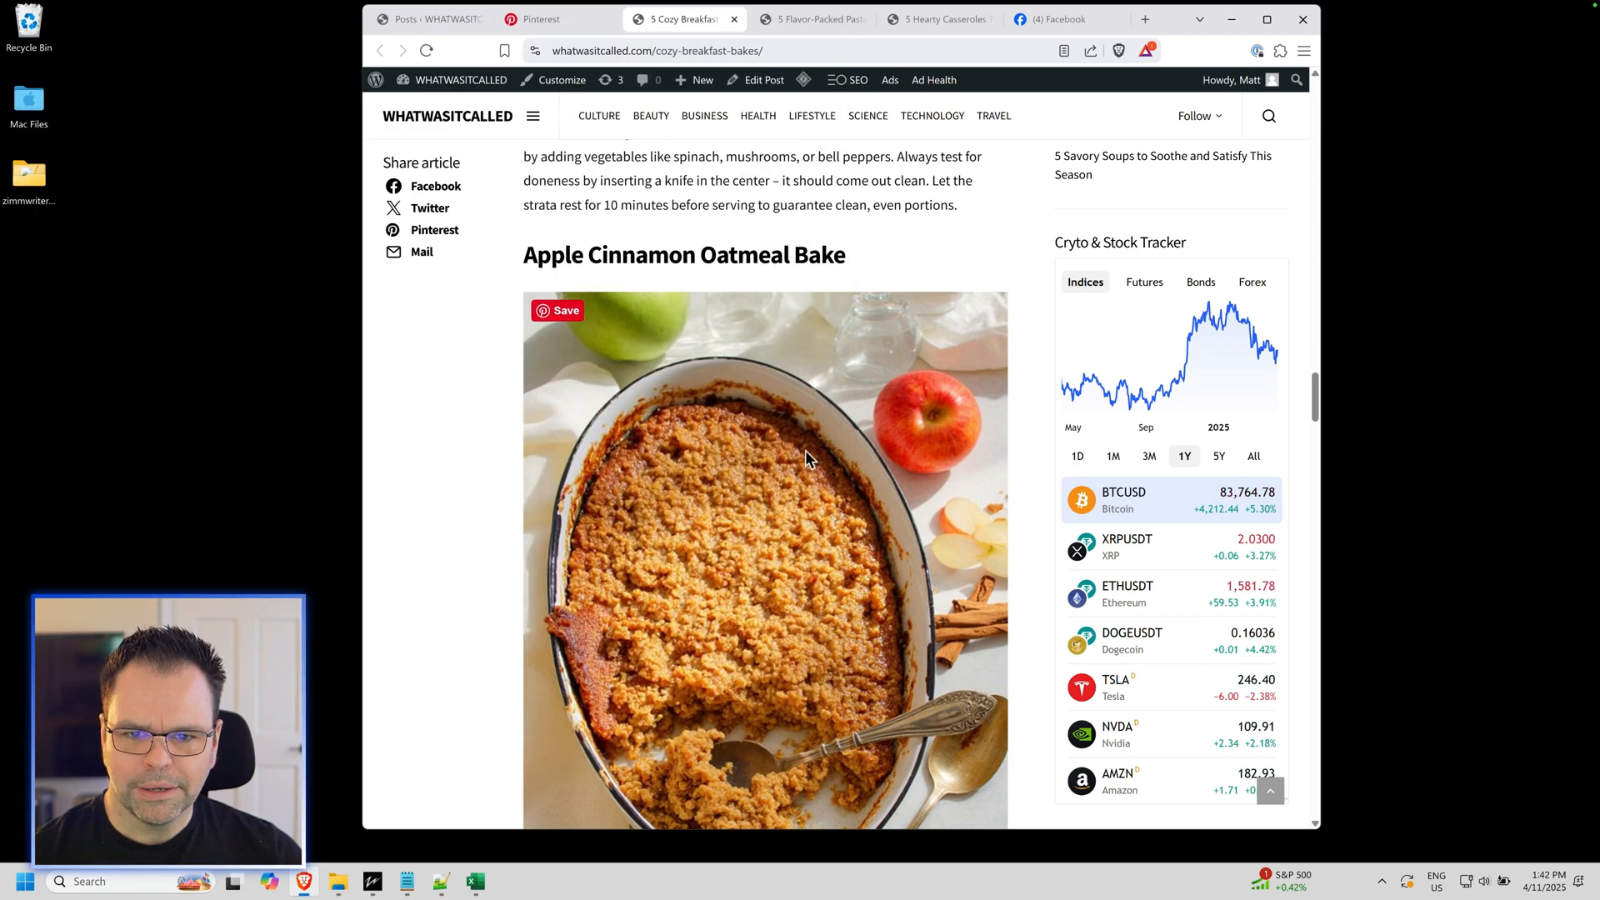
scroll("up", 3)
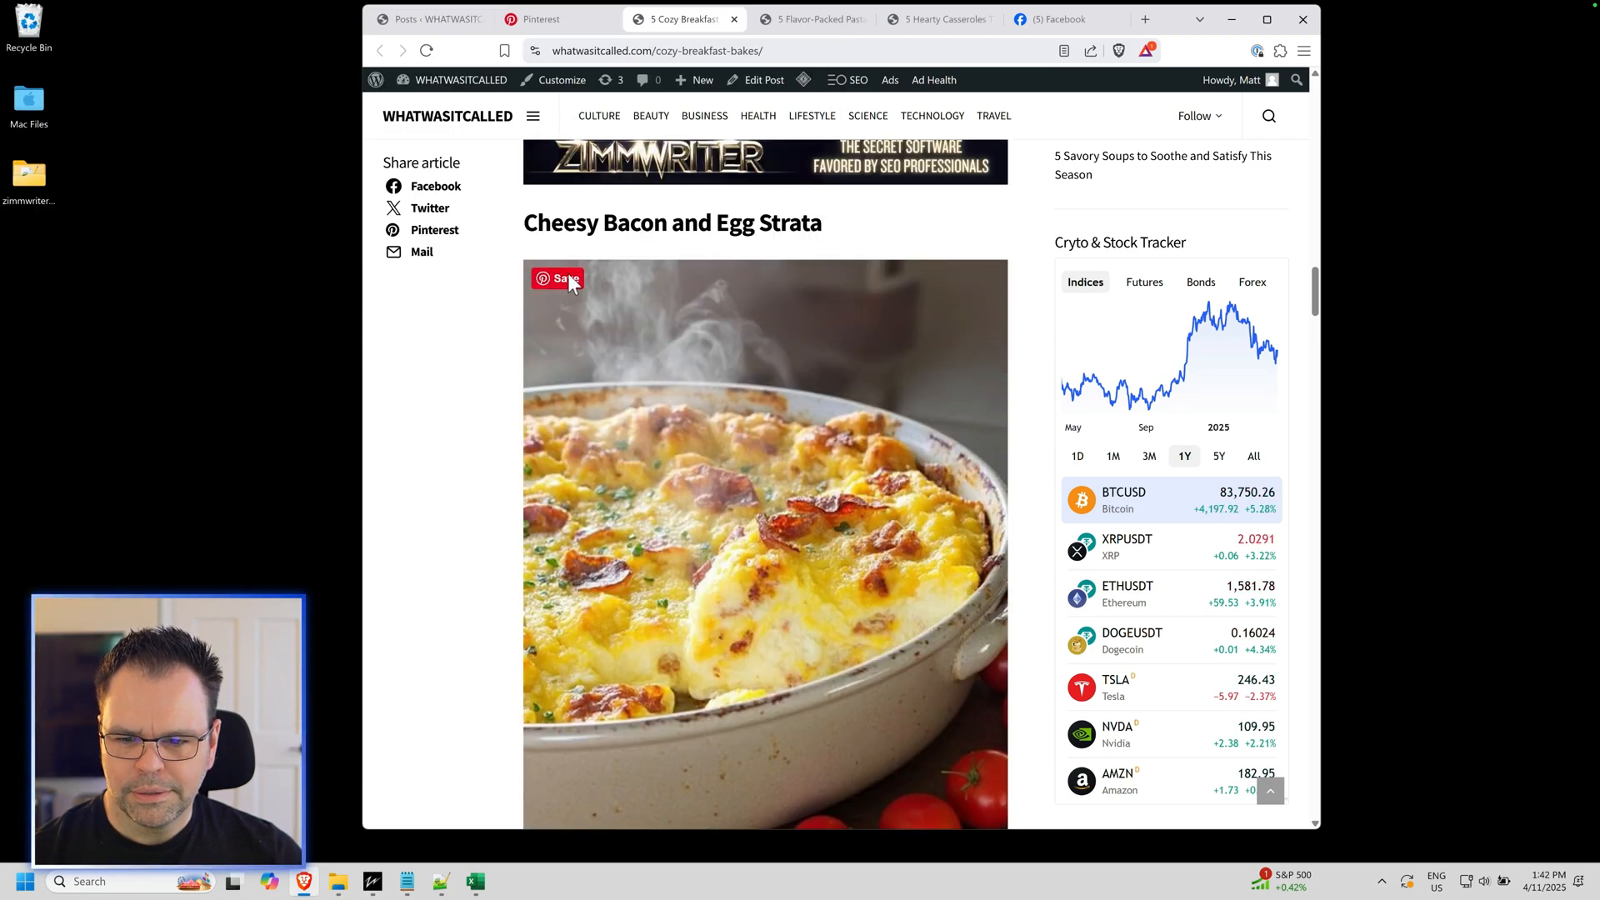
left_click(558, 278)
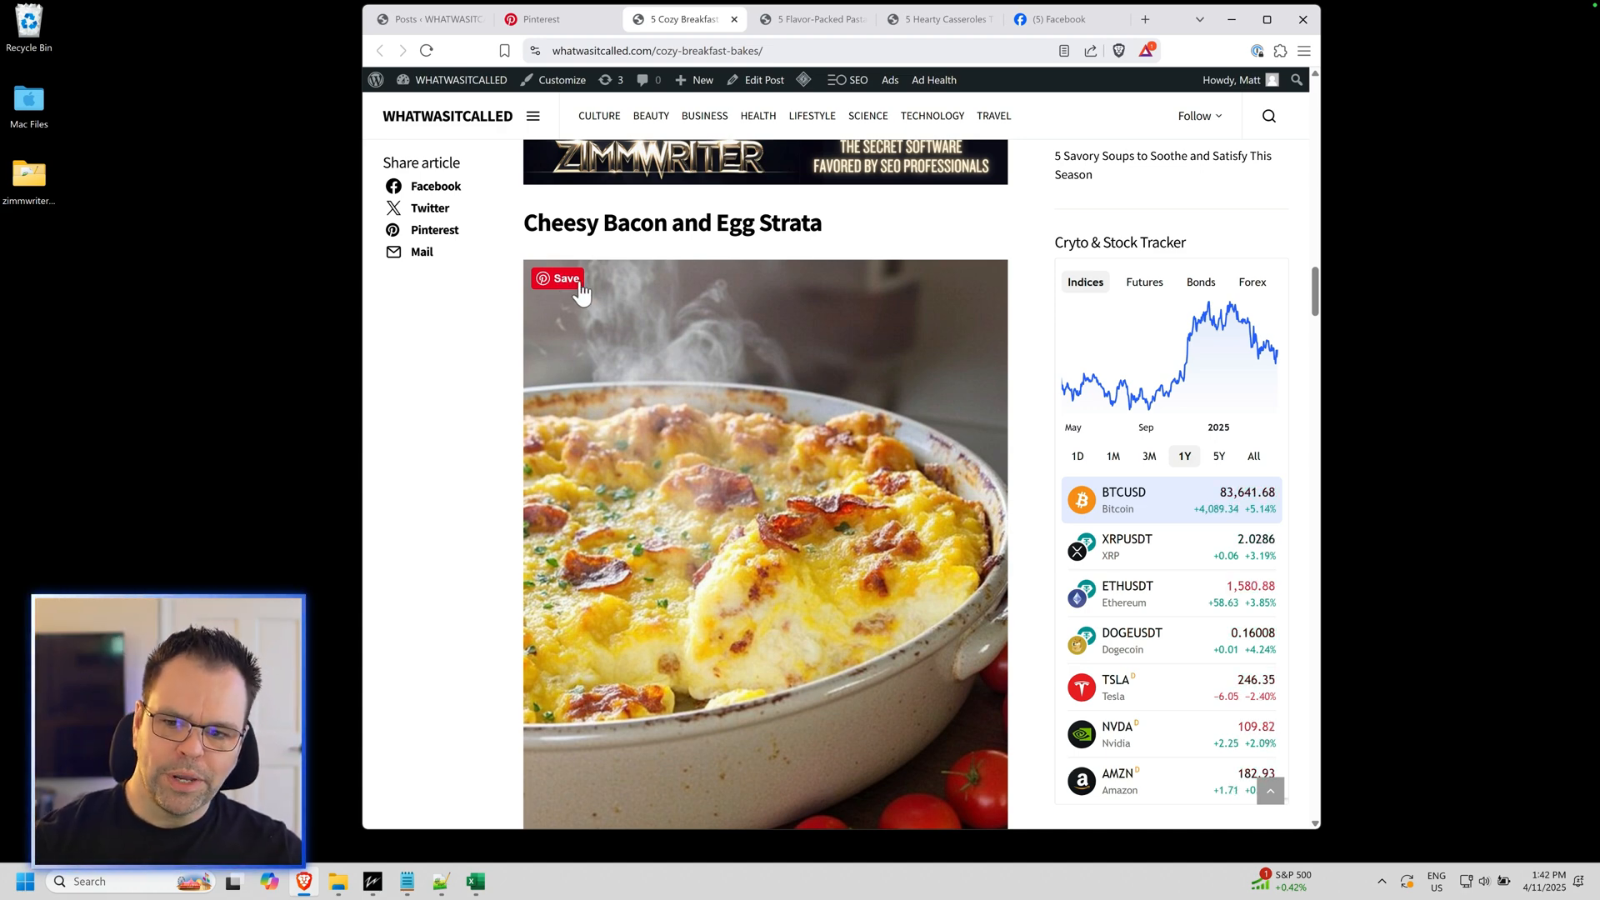
left_click(559, 278)
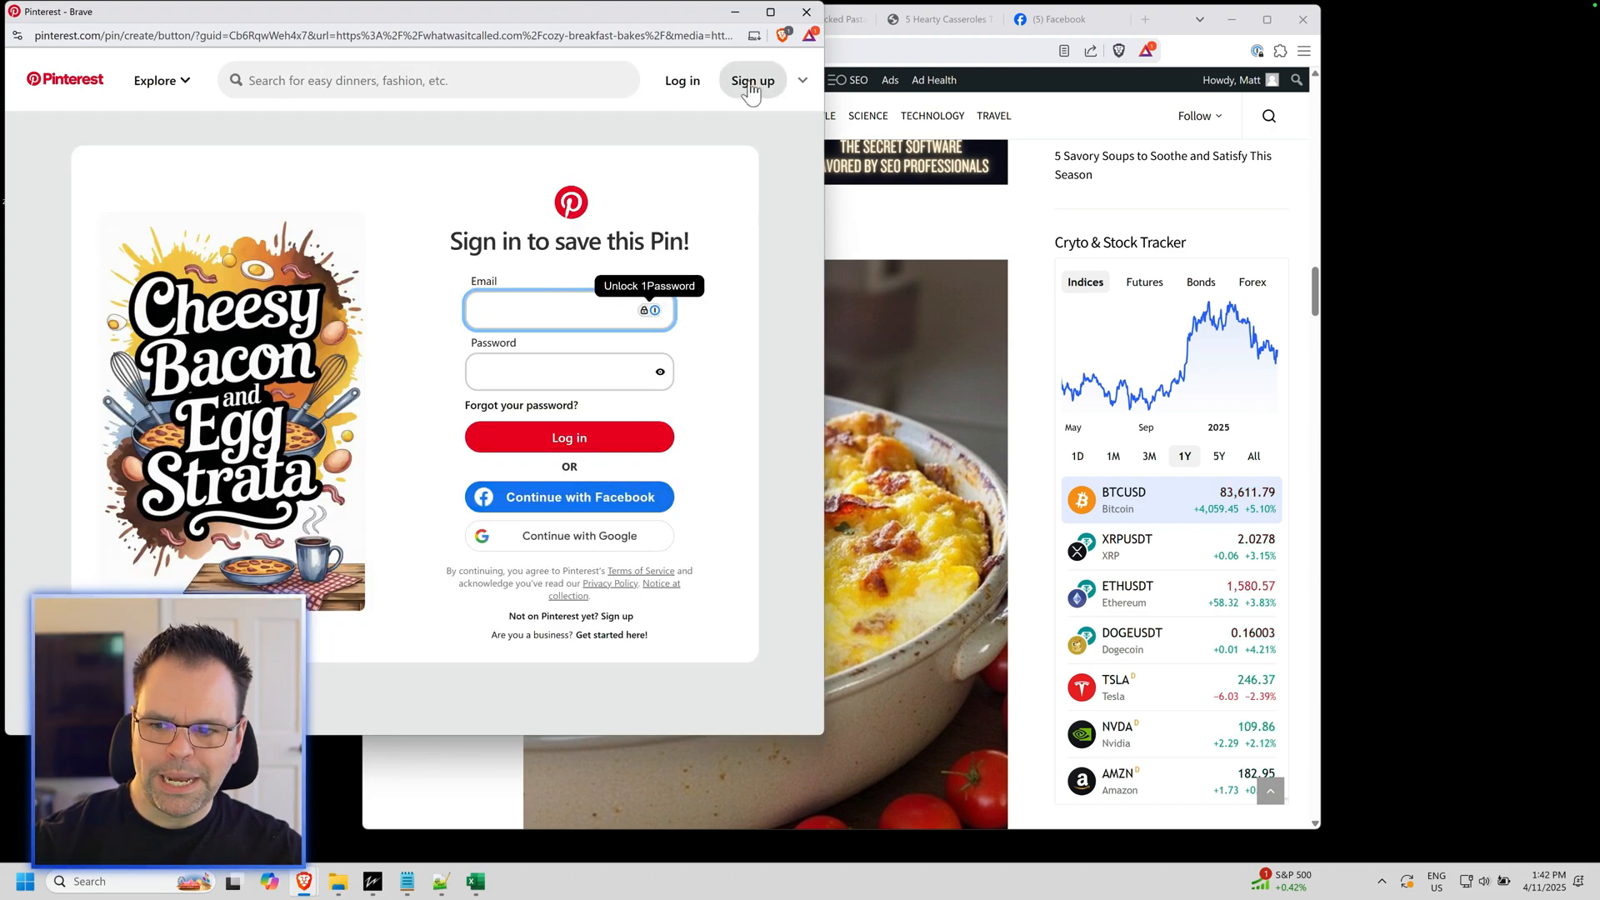
left_click(805, 10)
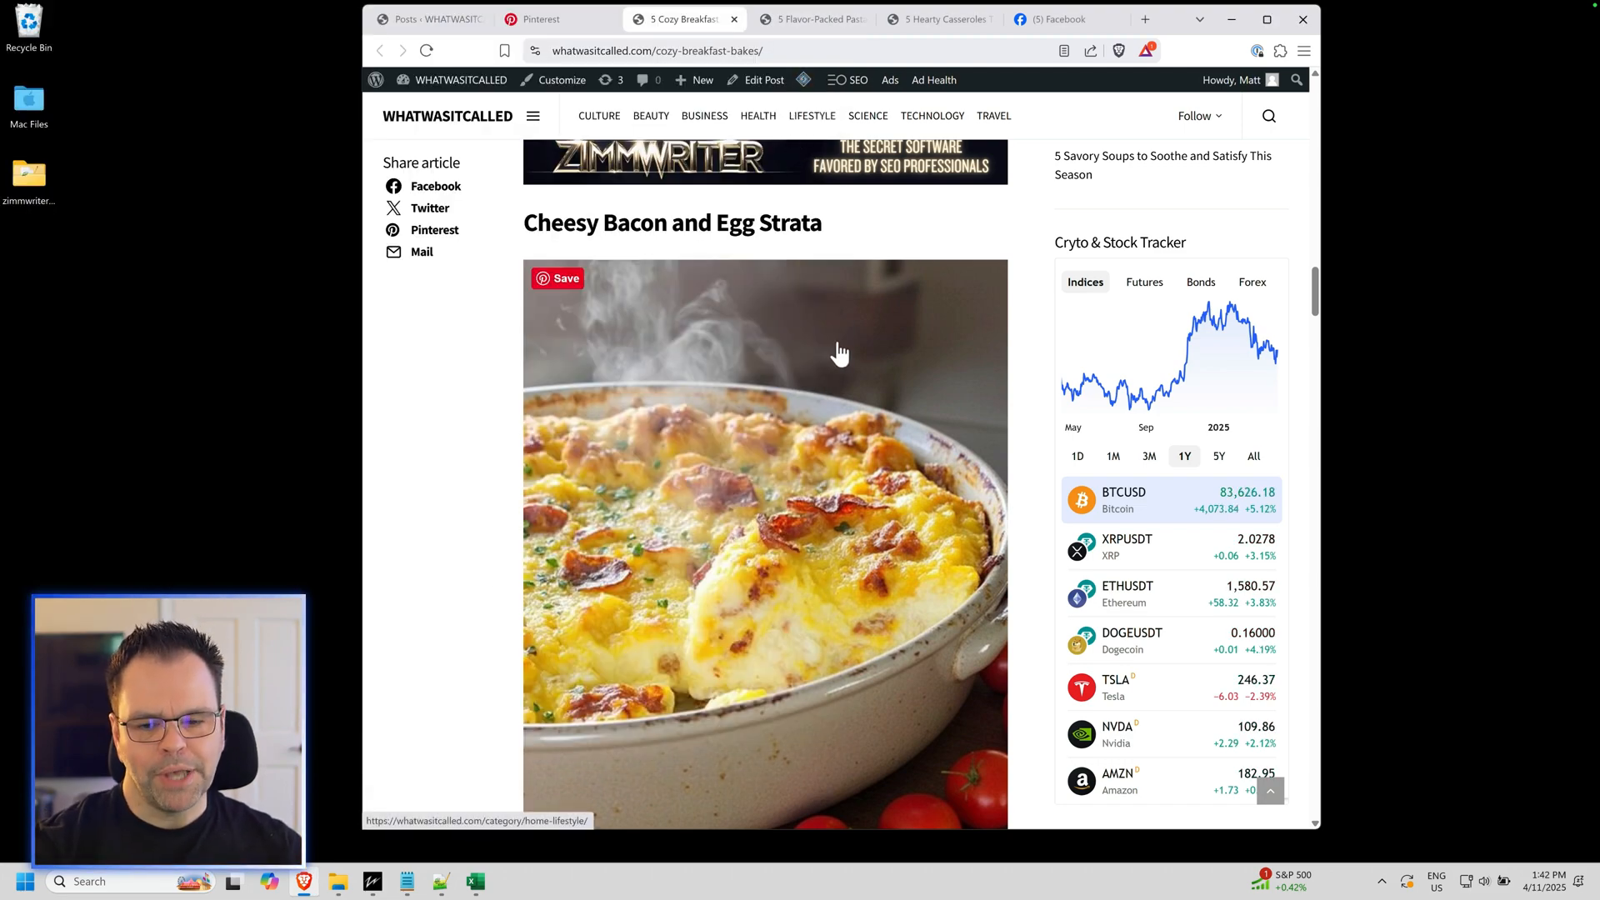
mouse_move(836, 352)
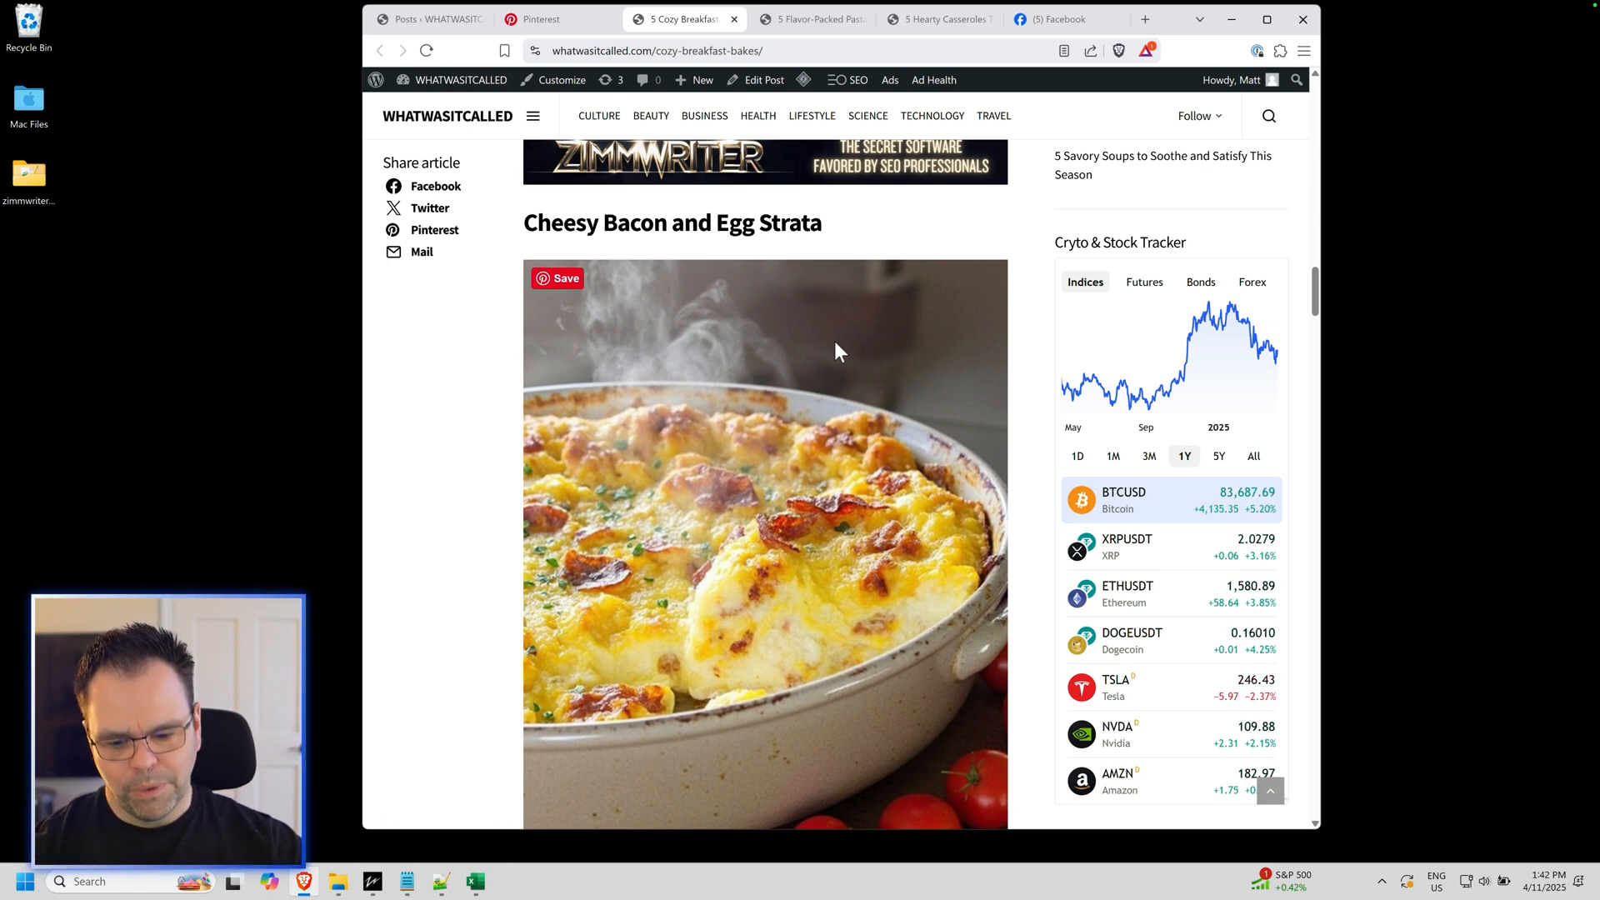
mouse_move(742, 331)
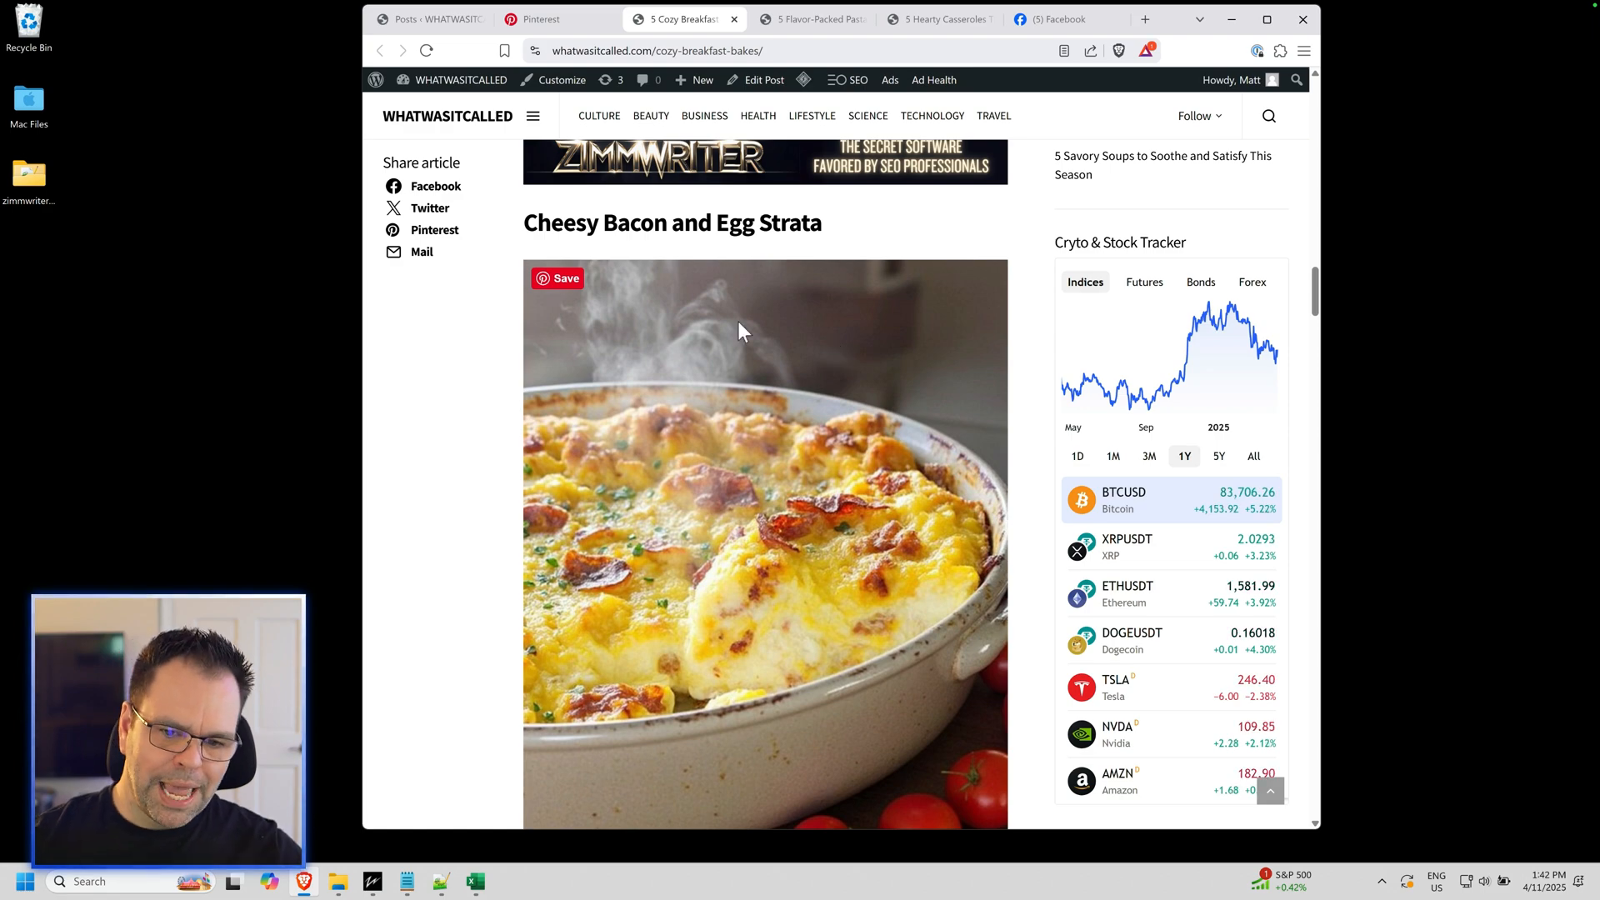
left_click(558, 278)
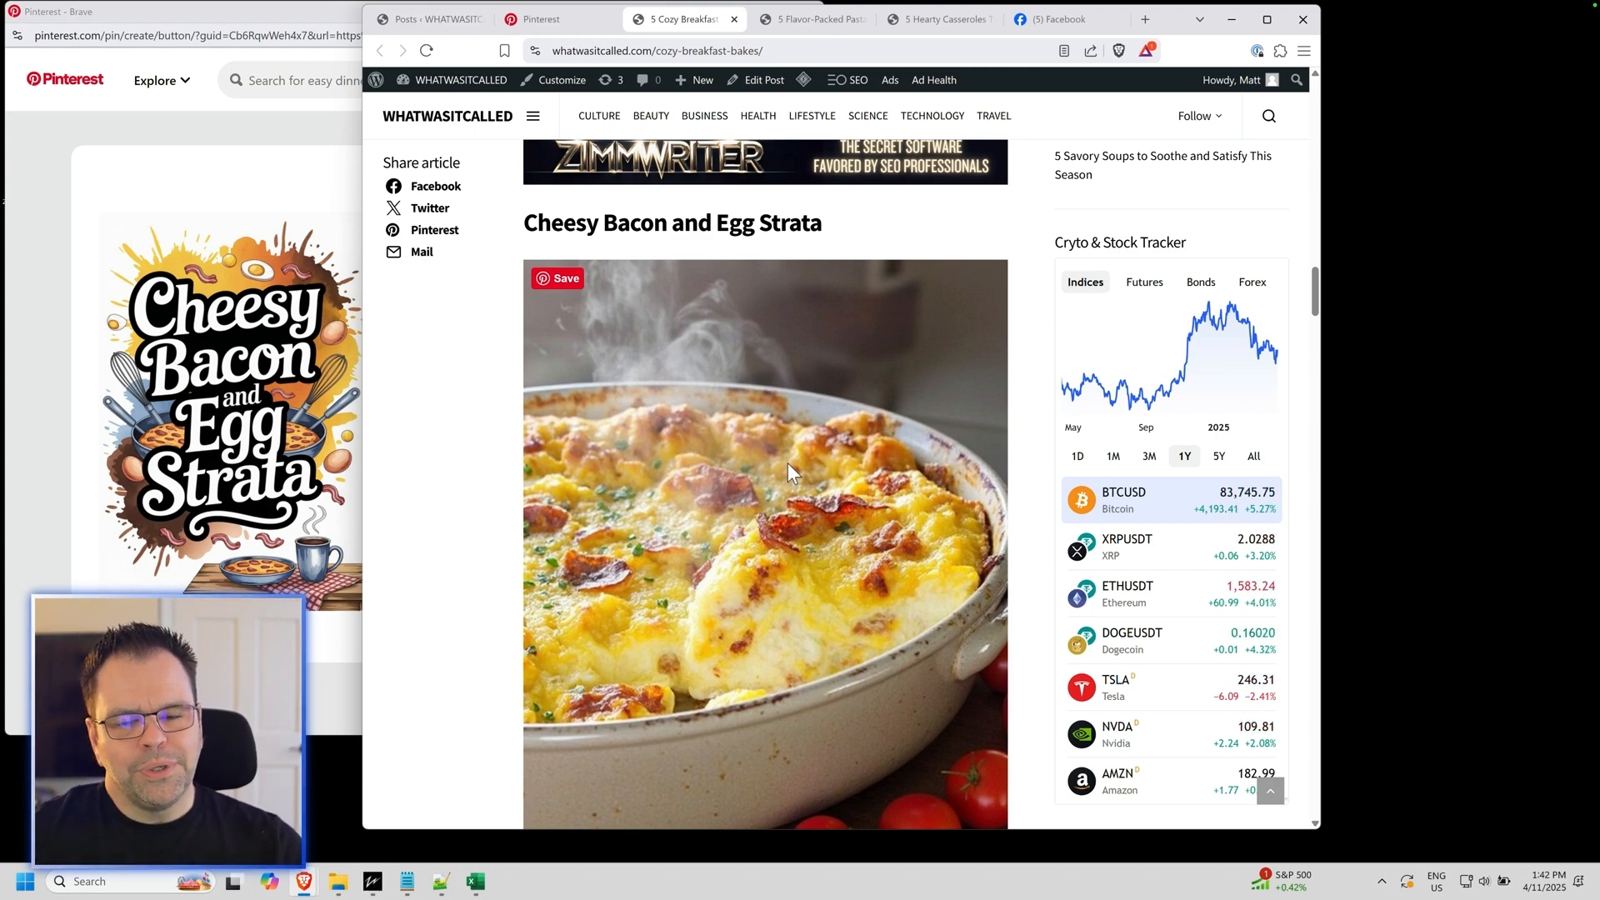
mouse_move(300, 177)
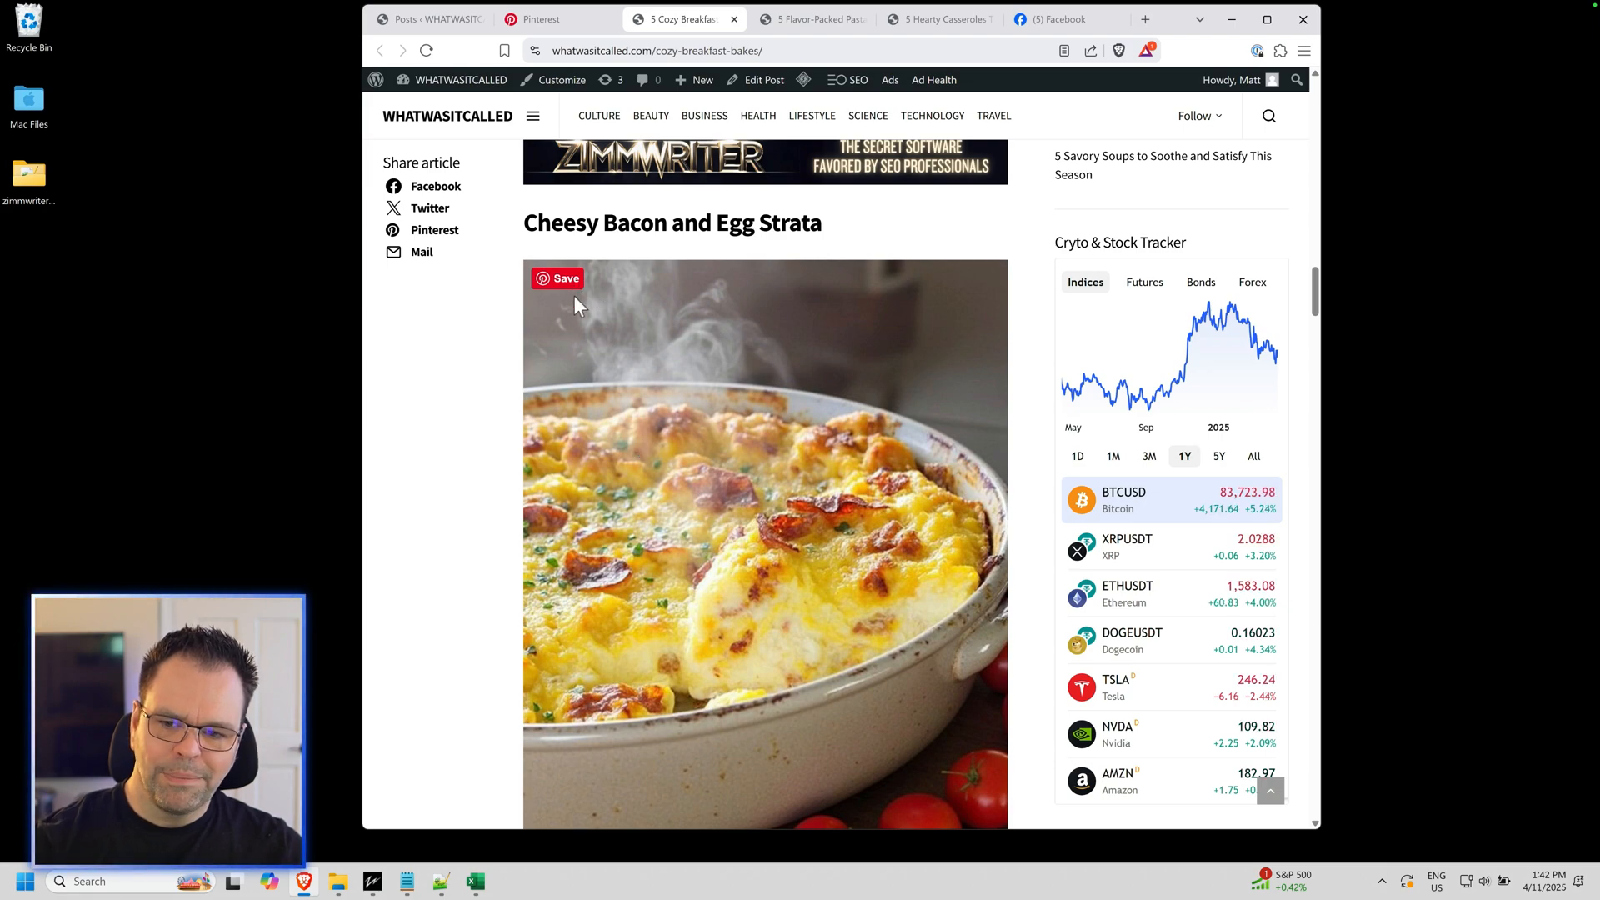
mouse_move(576, 290)
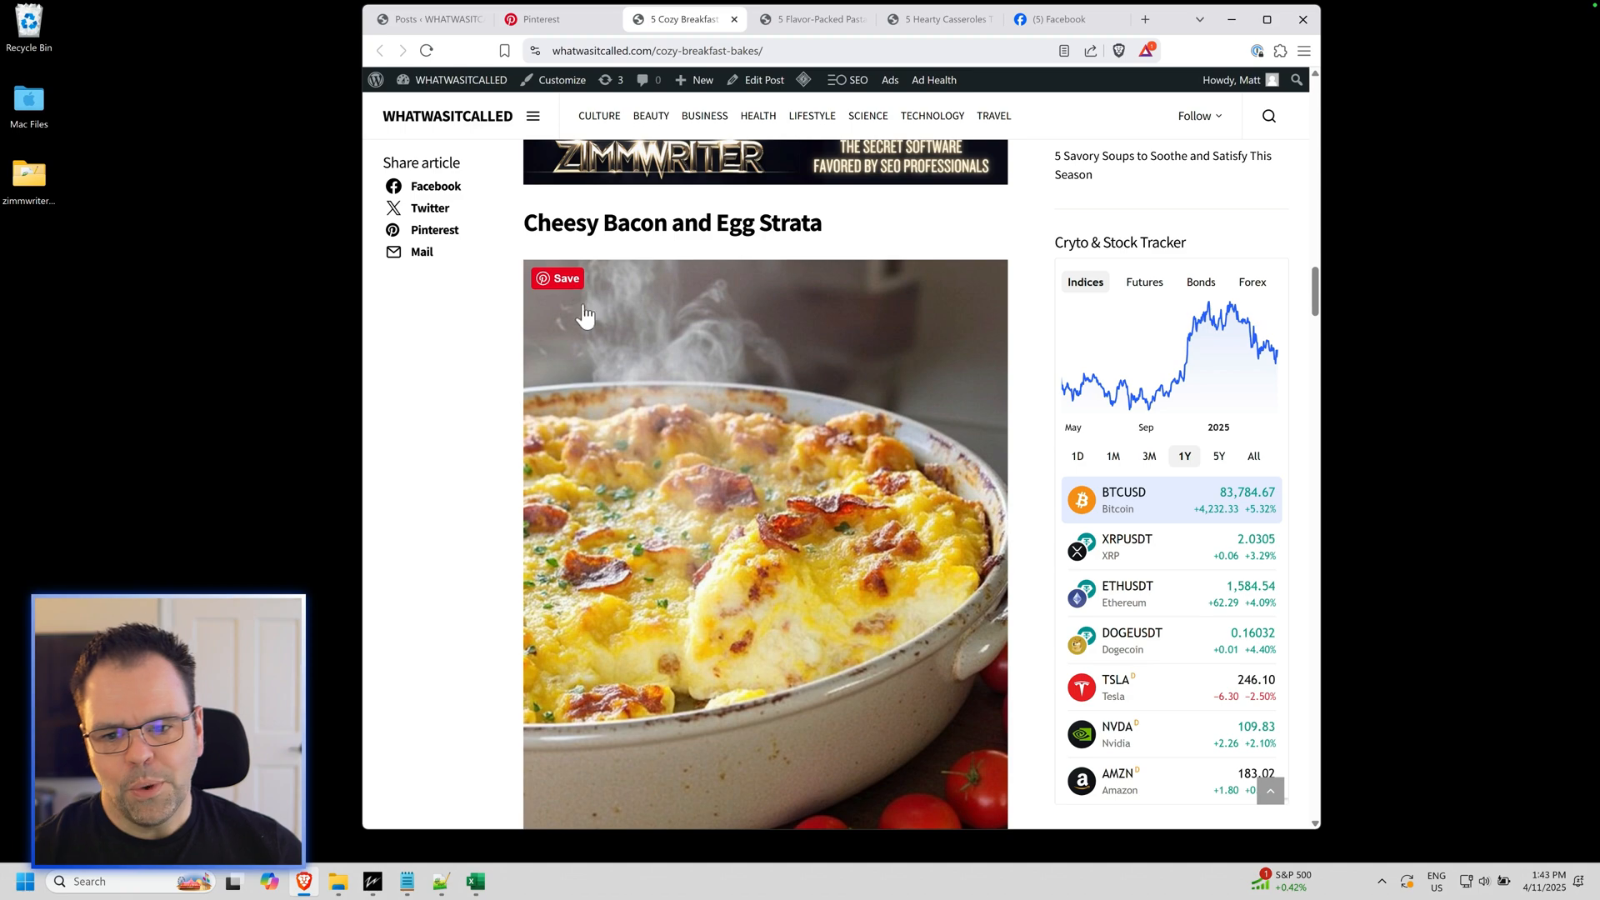
scroll("down", 3)
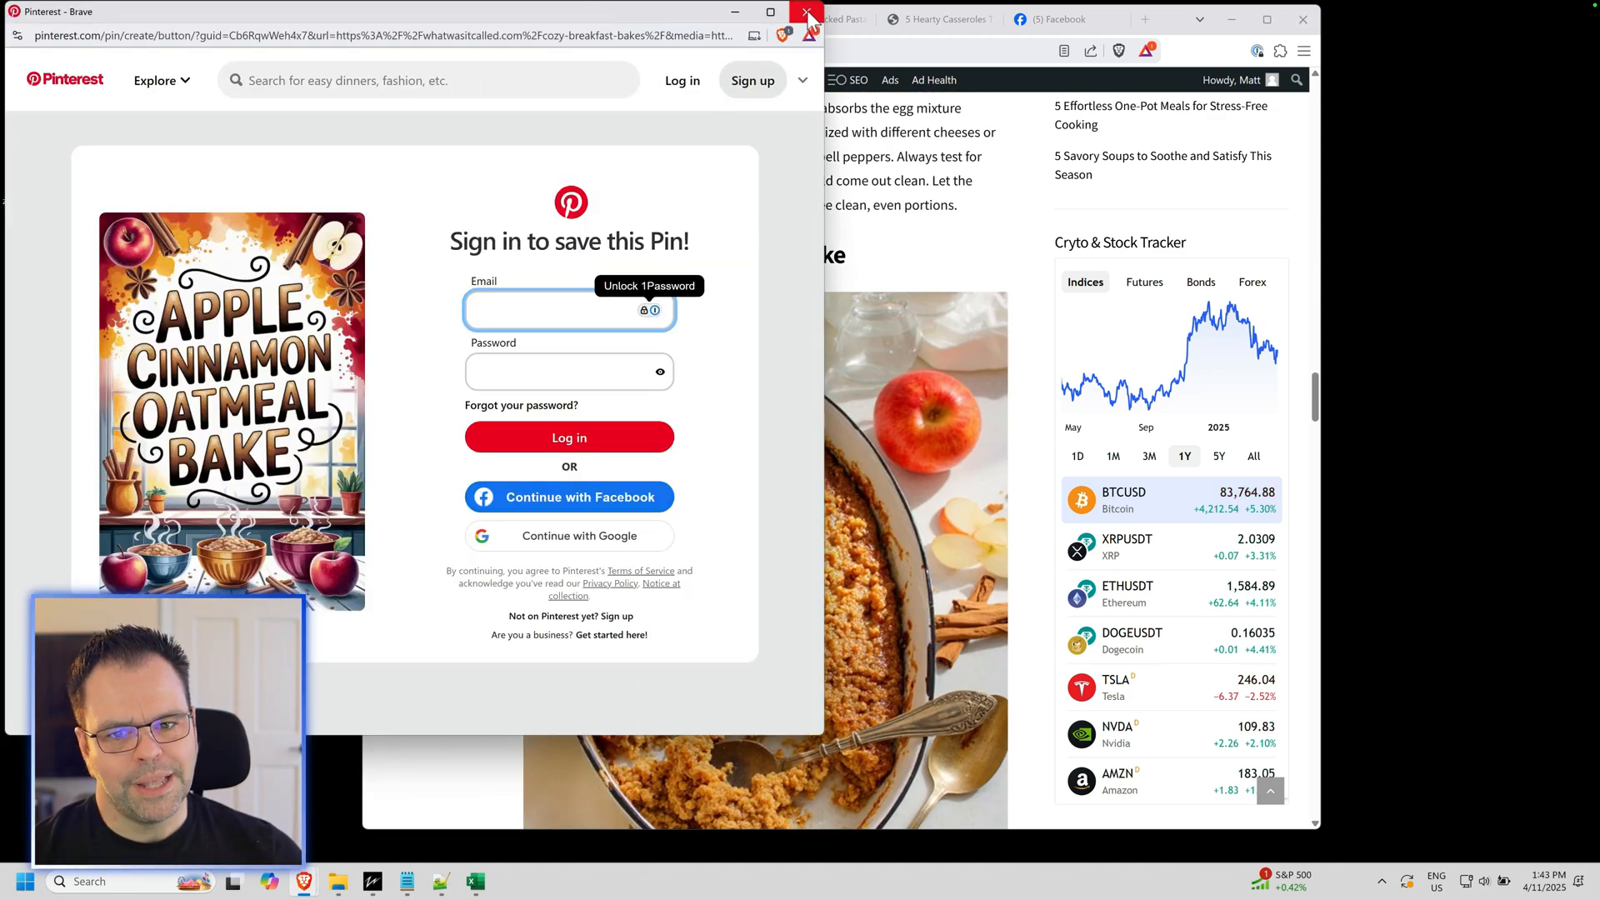
left_click(806, 11)
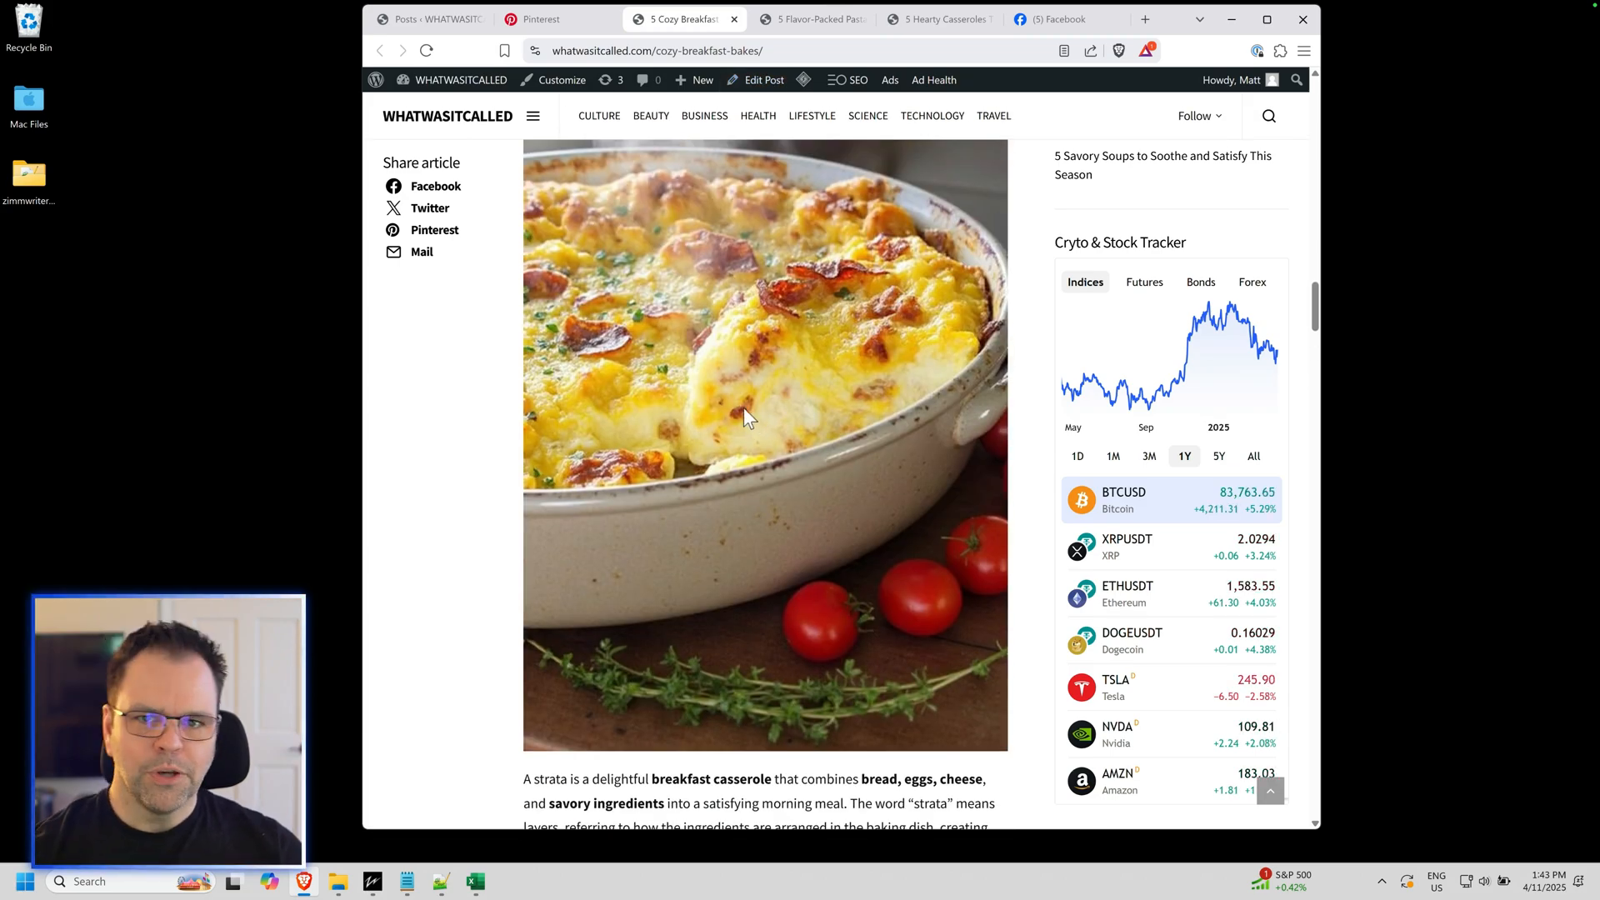
scroll("up", 3)
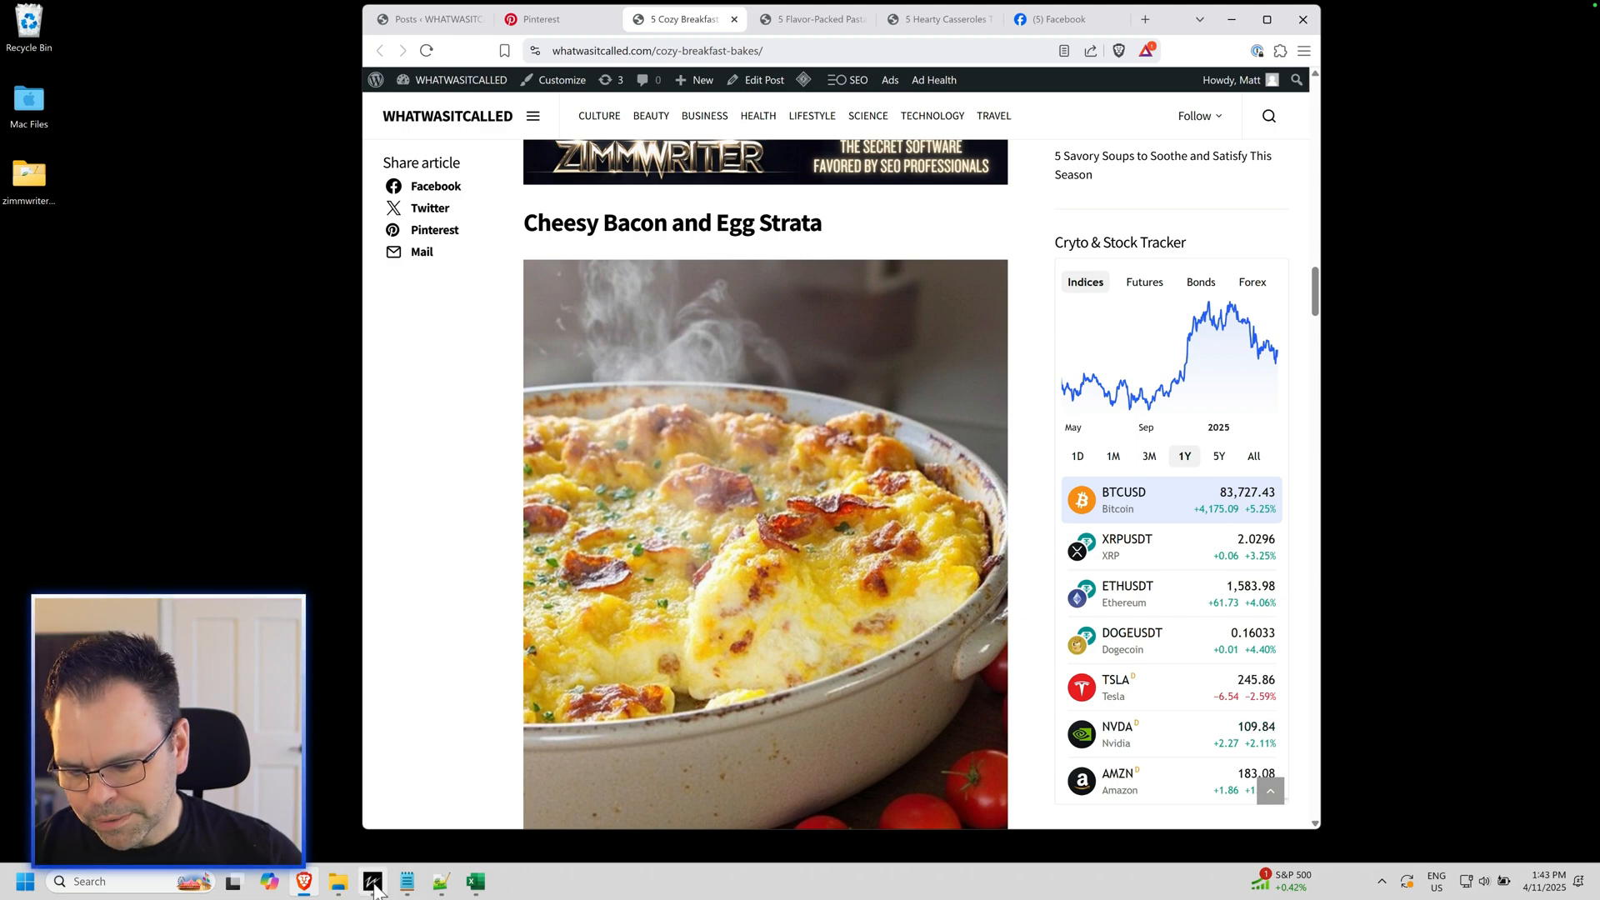
Step: In AI Vault's Social Media Scheduler, set Select Images to Alternative, then close the scheduler
left_click(372, 882)
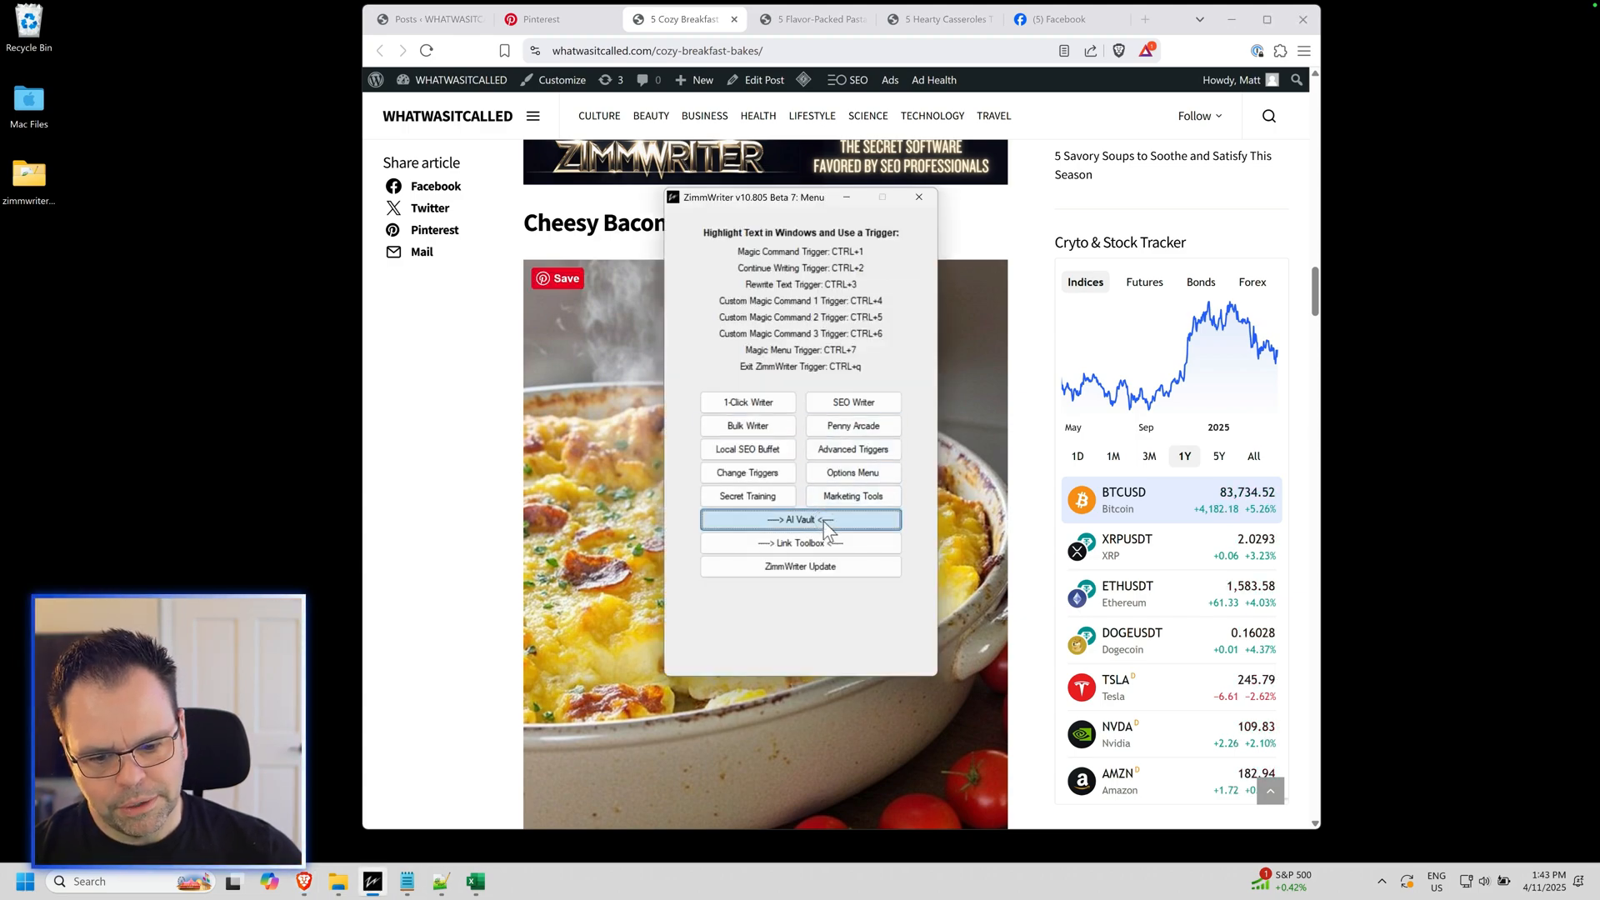
left_click(799, 519)
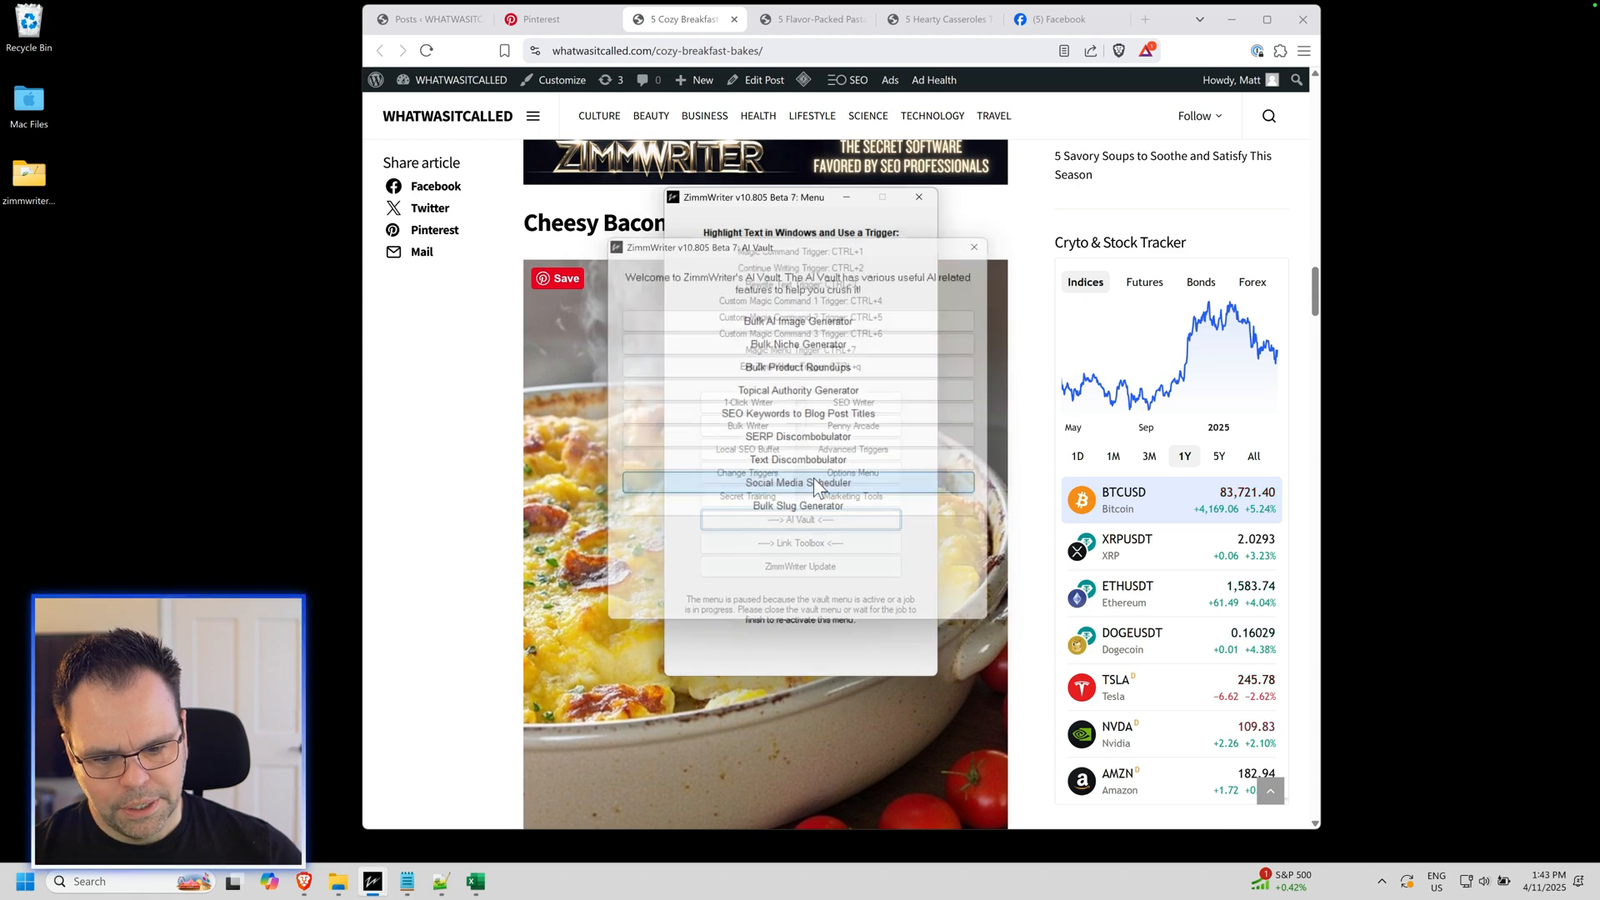
left_click(798, 481)
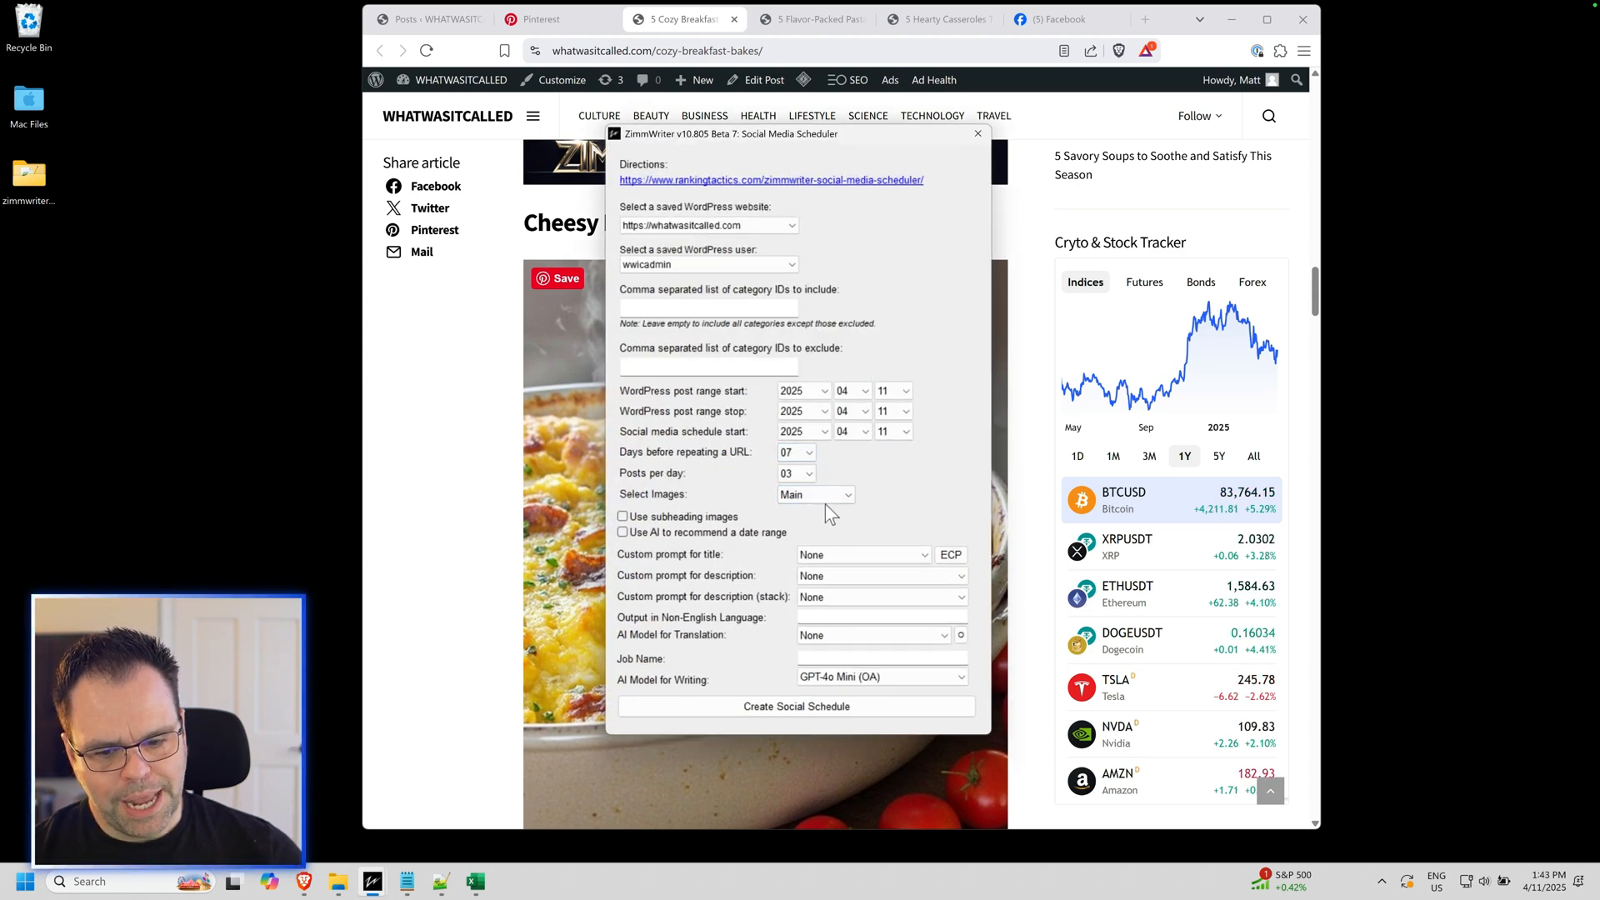
mouse_move(885, 510)
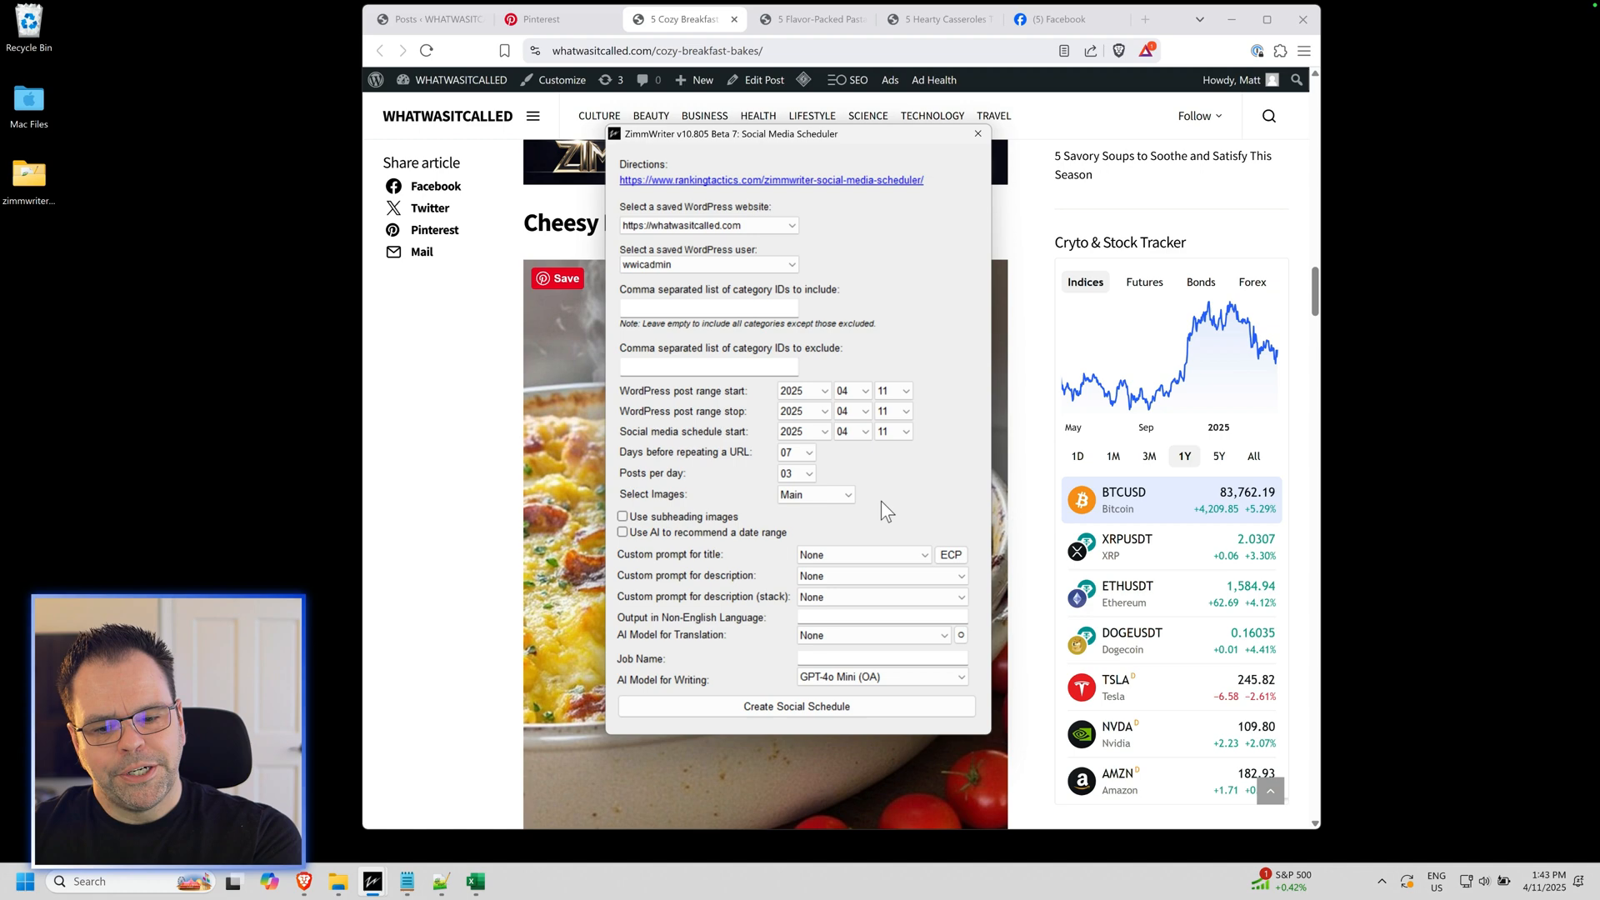
left_click(814, 495)
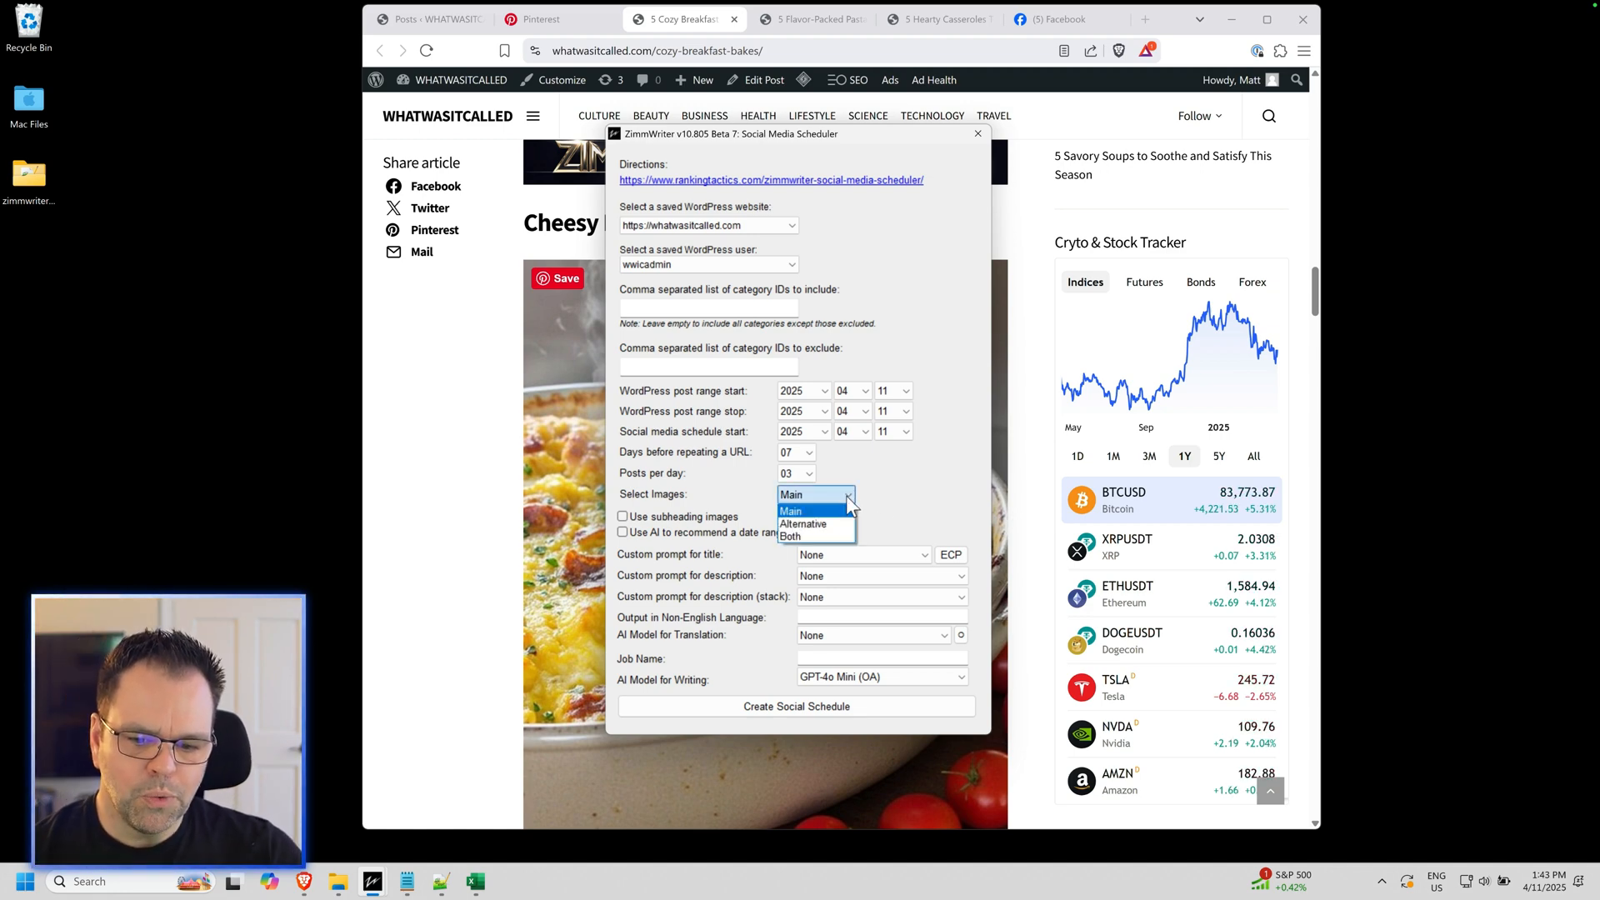
mouse_move(836, 523)
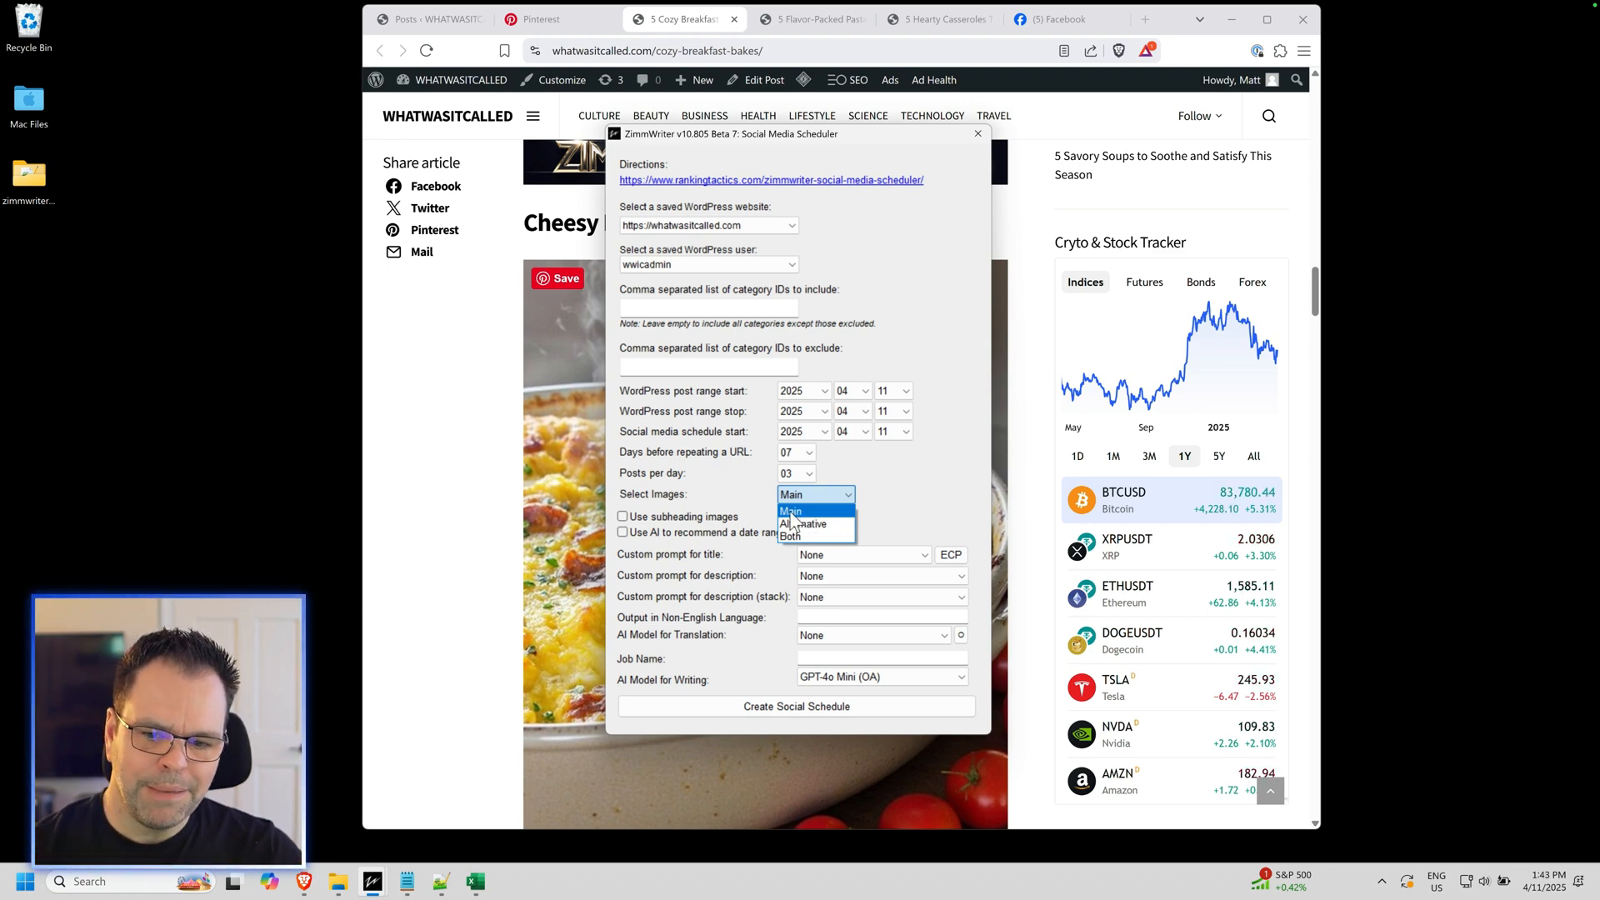
left_click(808, 524)
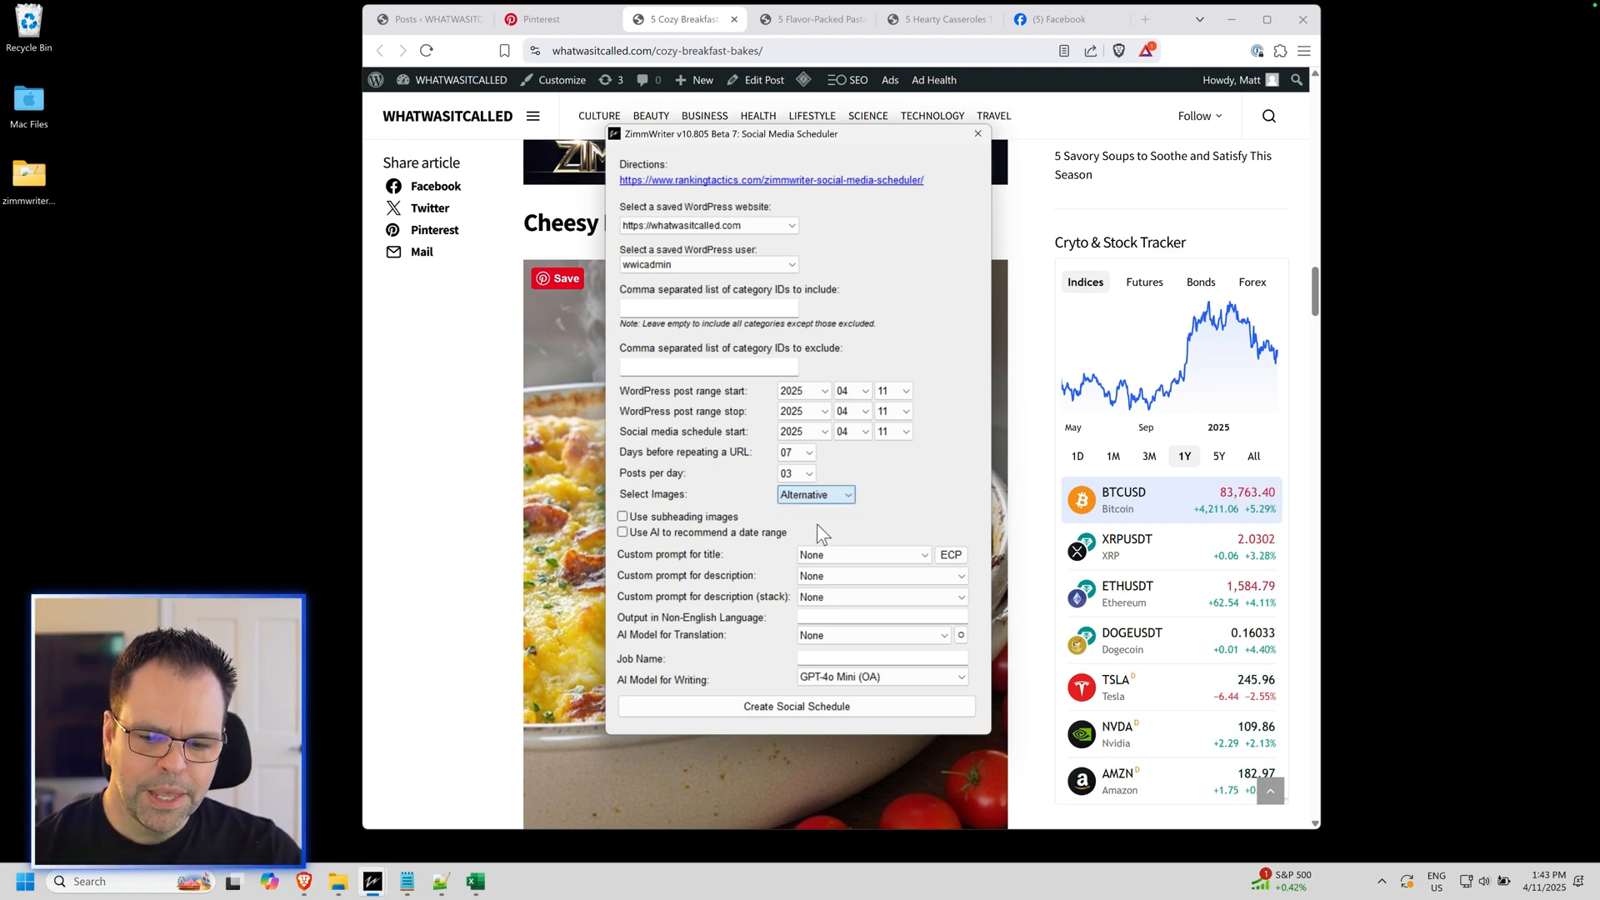
left_click(814, 494)
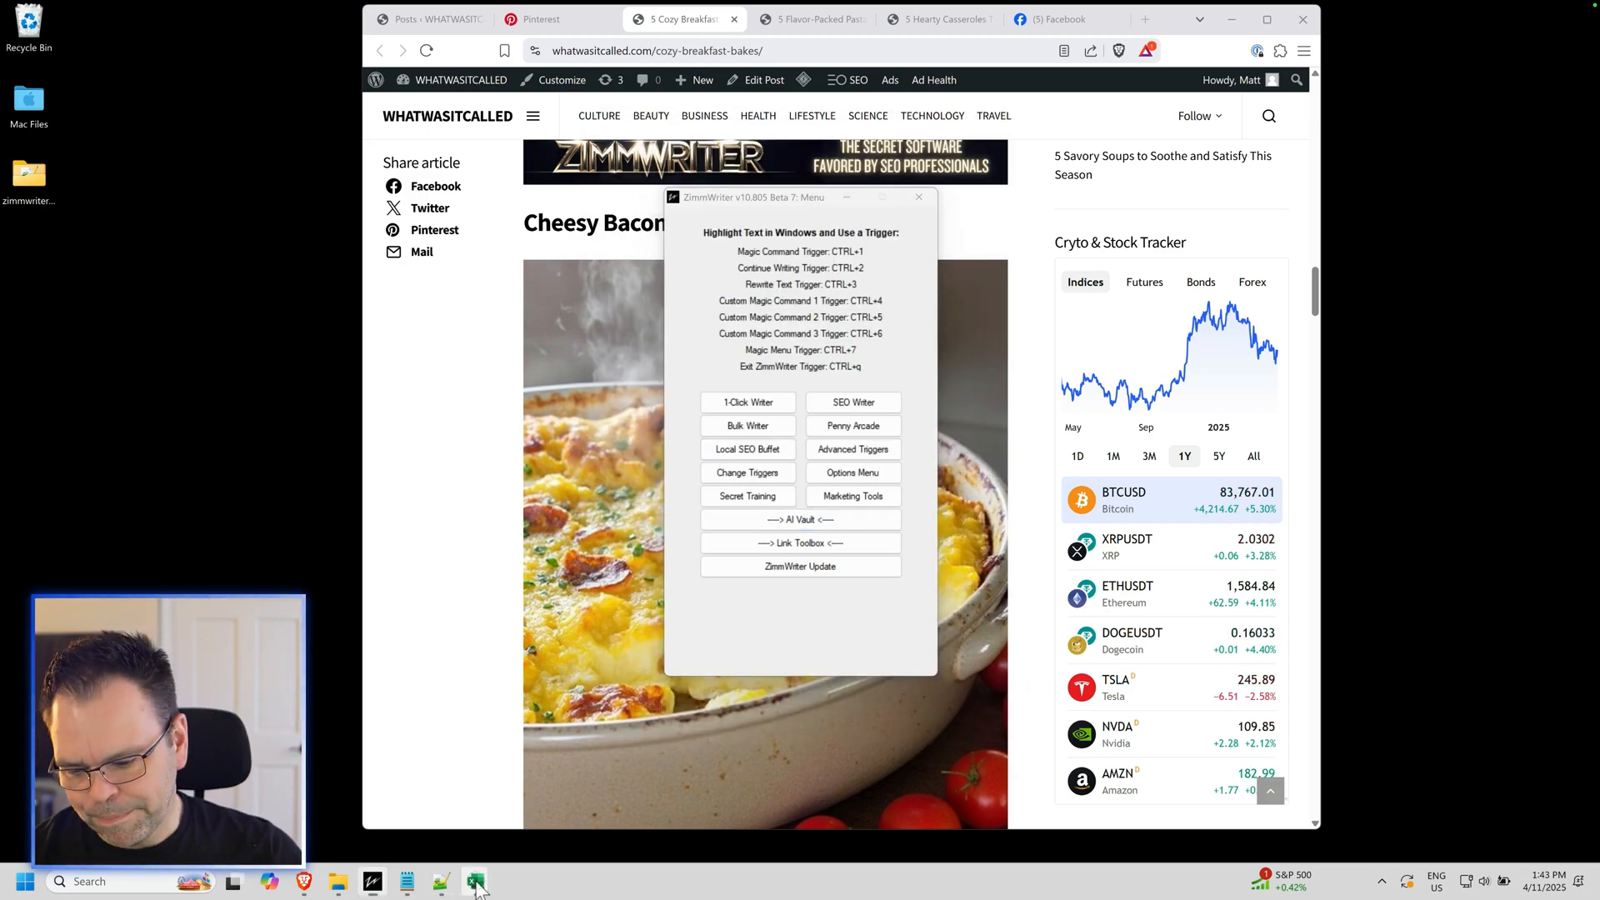
Step: Maximize the Excel schedule workbook and preview the apple cinnamon casserole image link
left_click(473, 882)
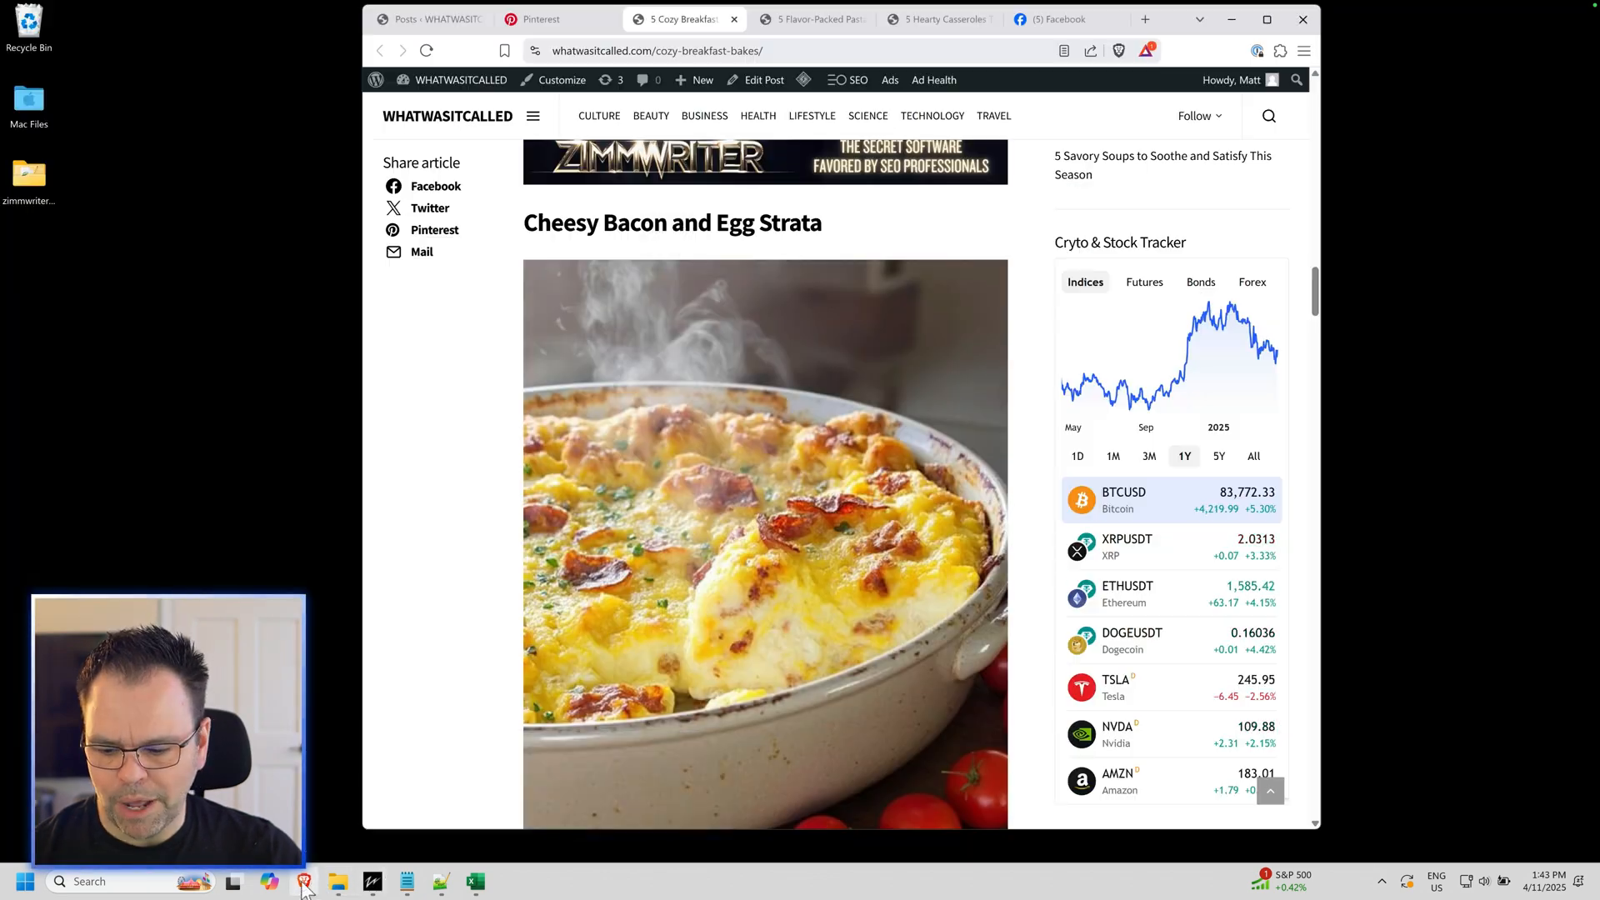
left_click(933, 18)
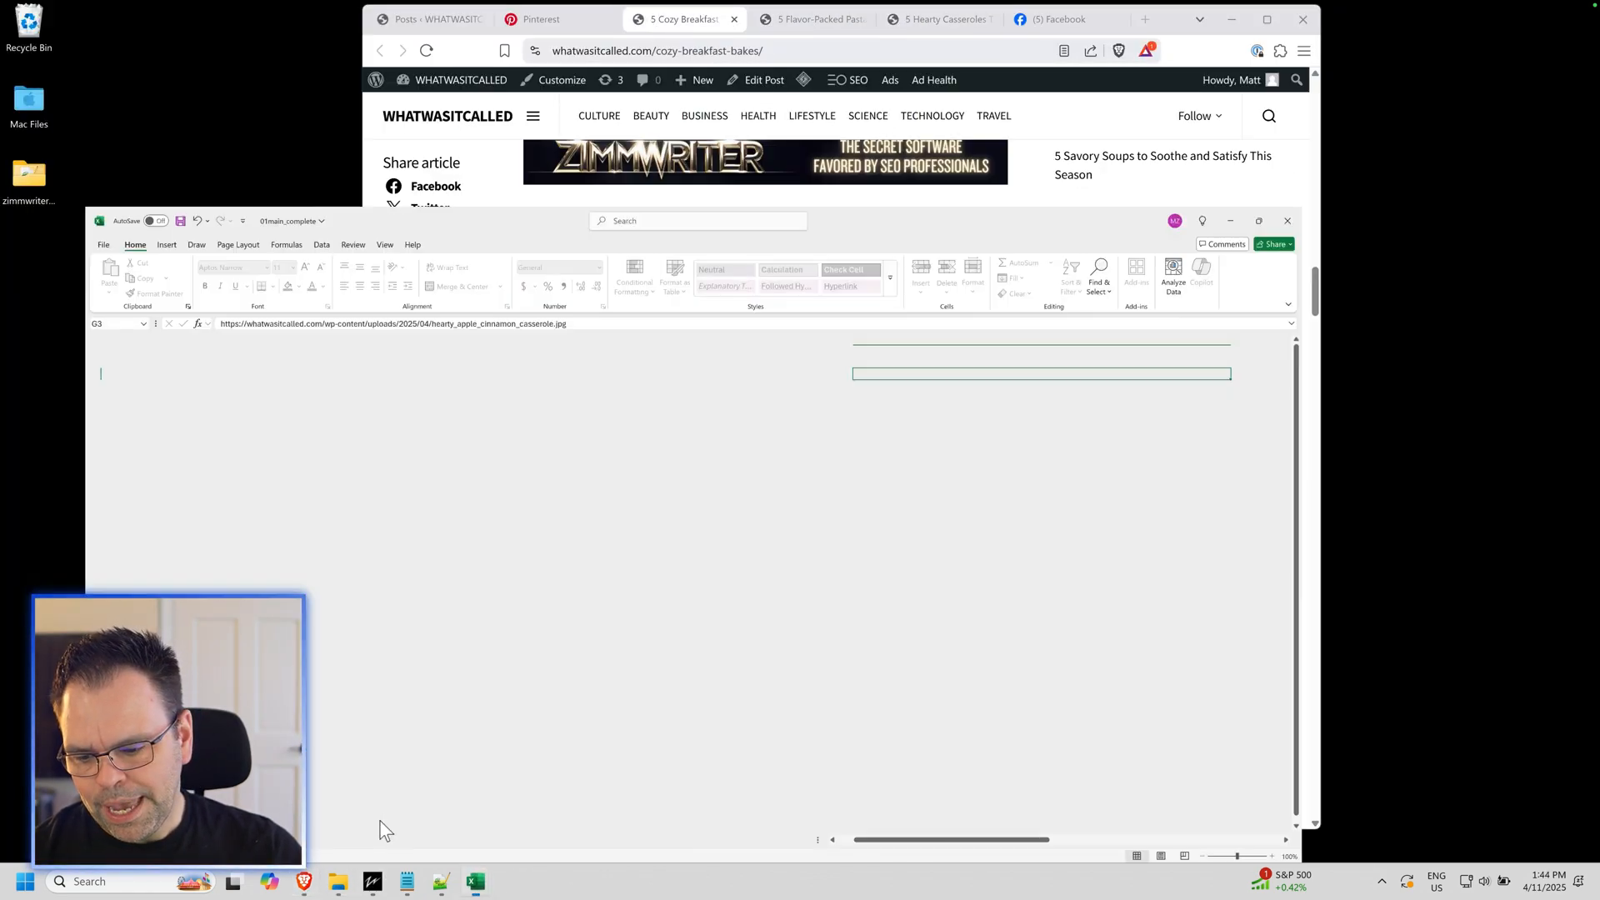
left_click(1258, 220)
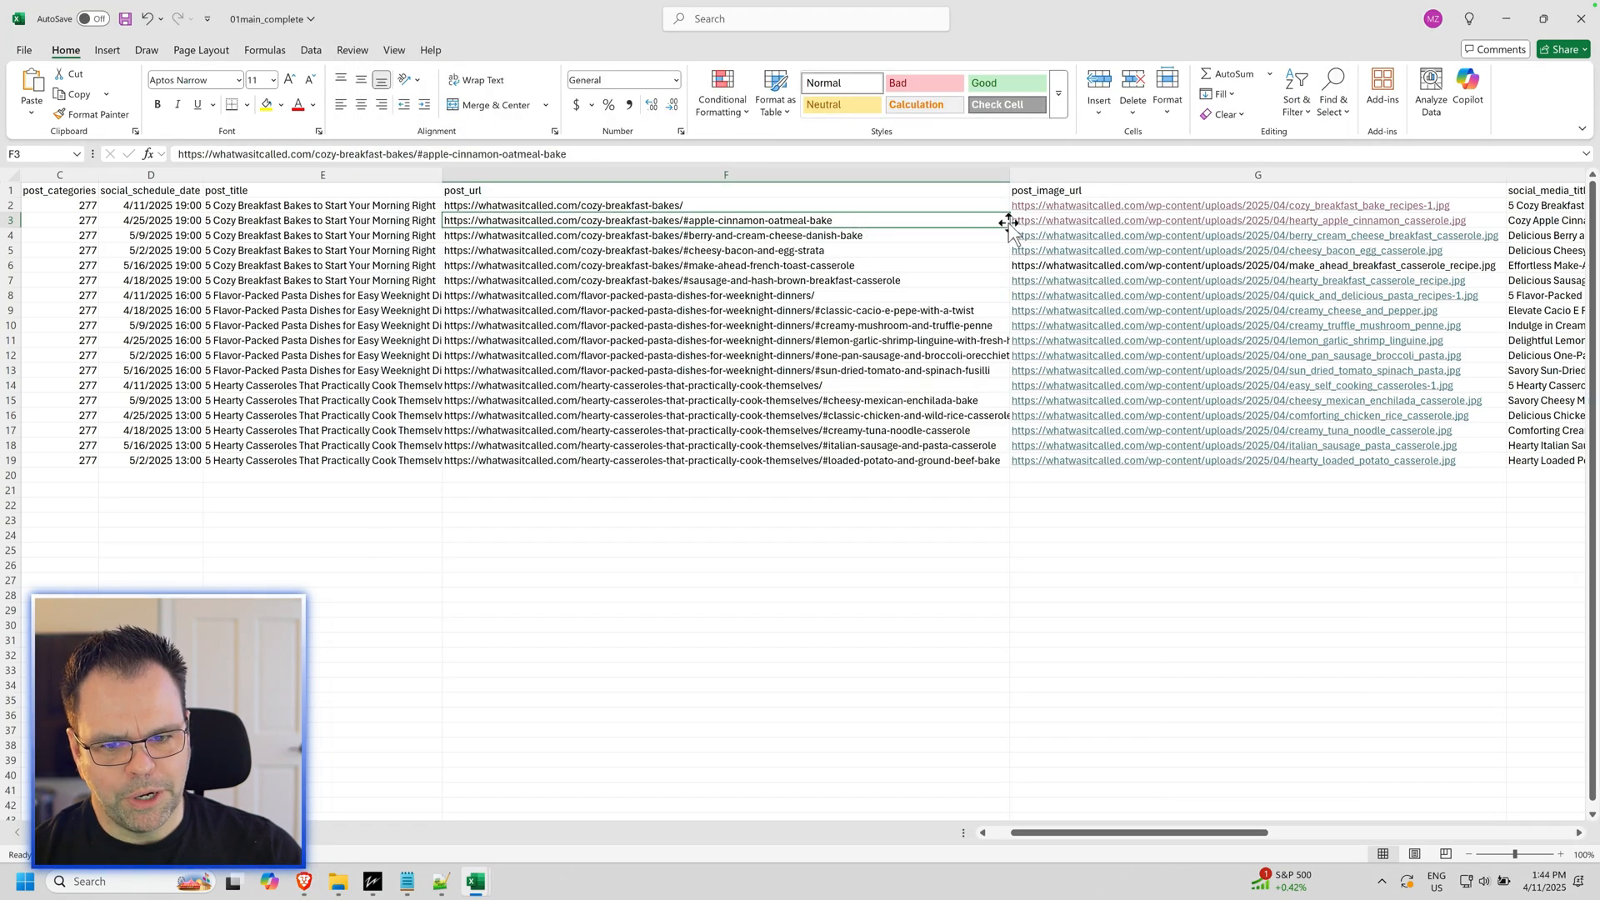
left_click(1230, 220)
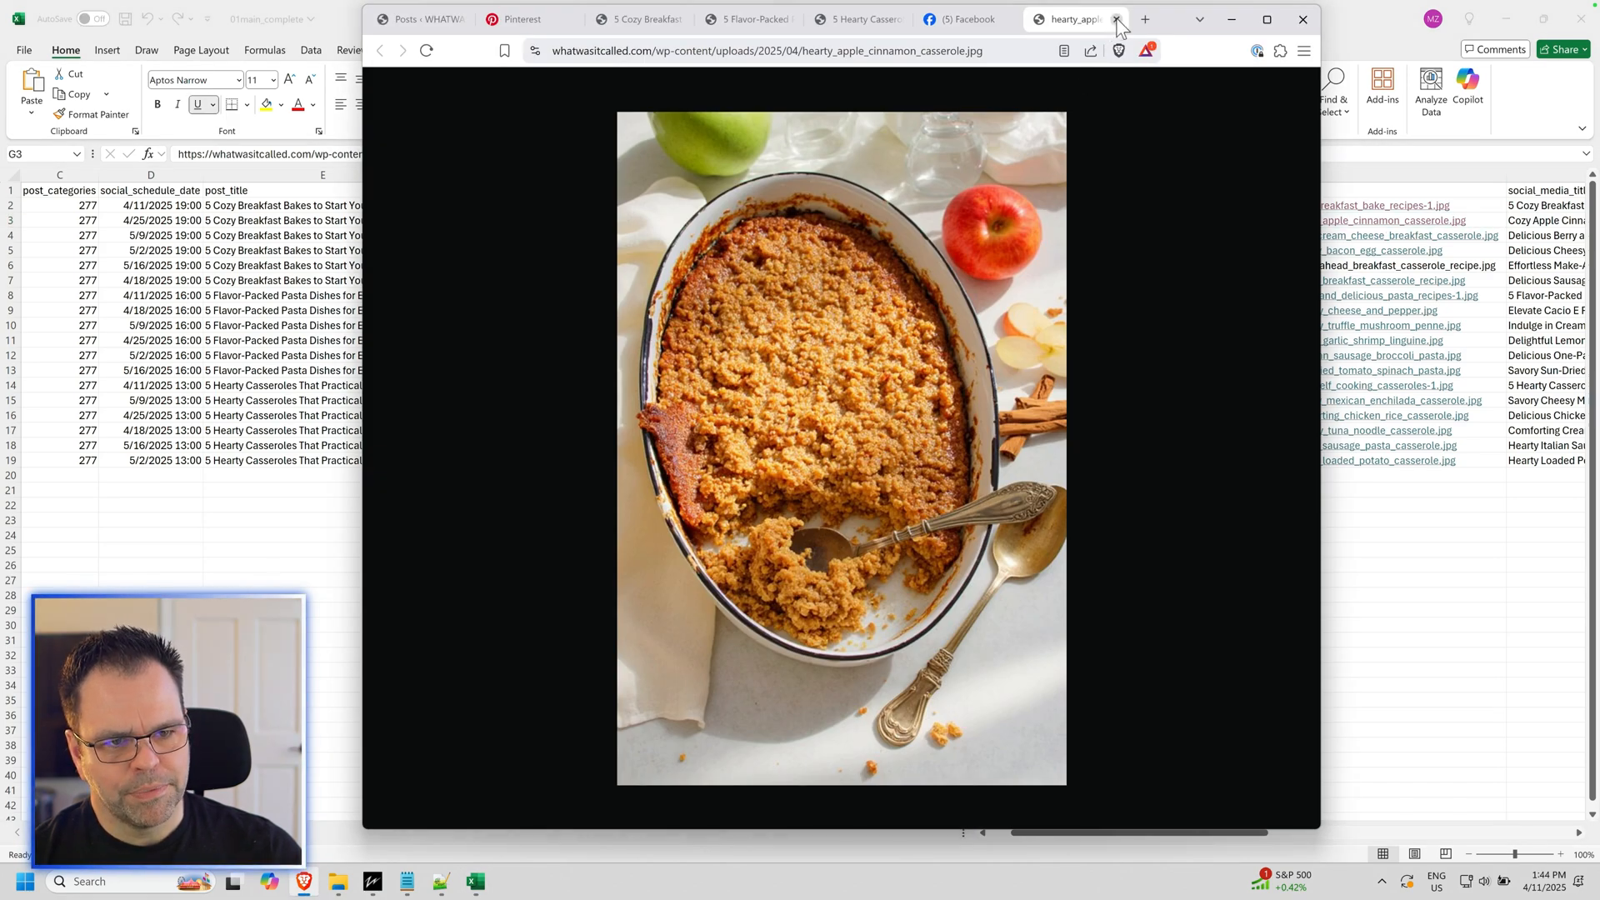
left_click(1115, 18)
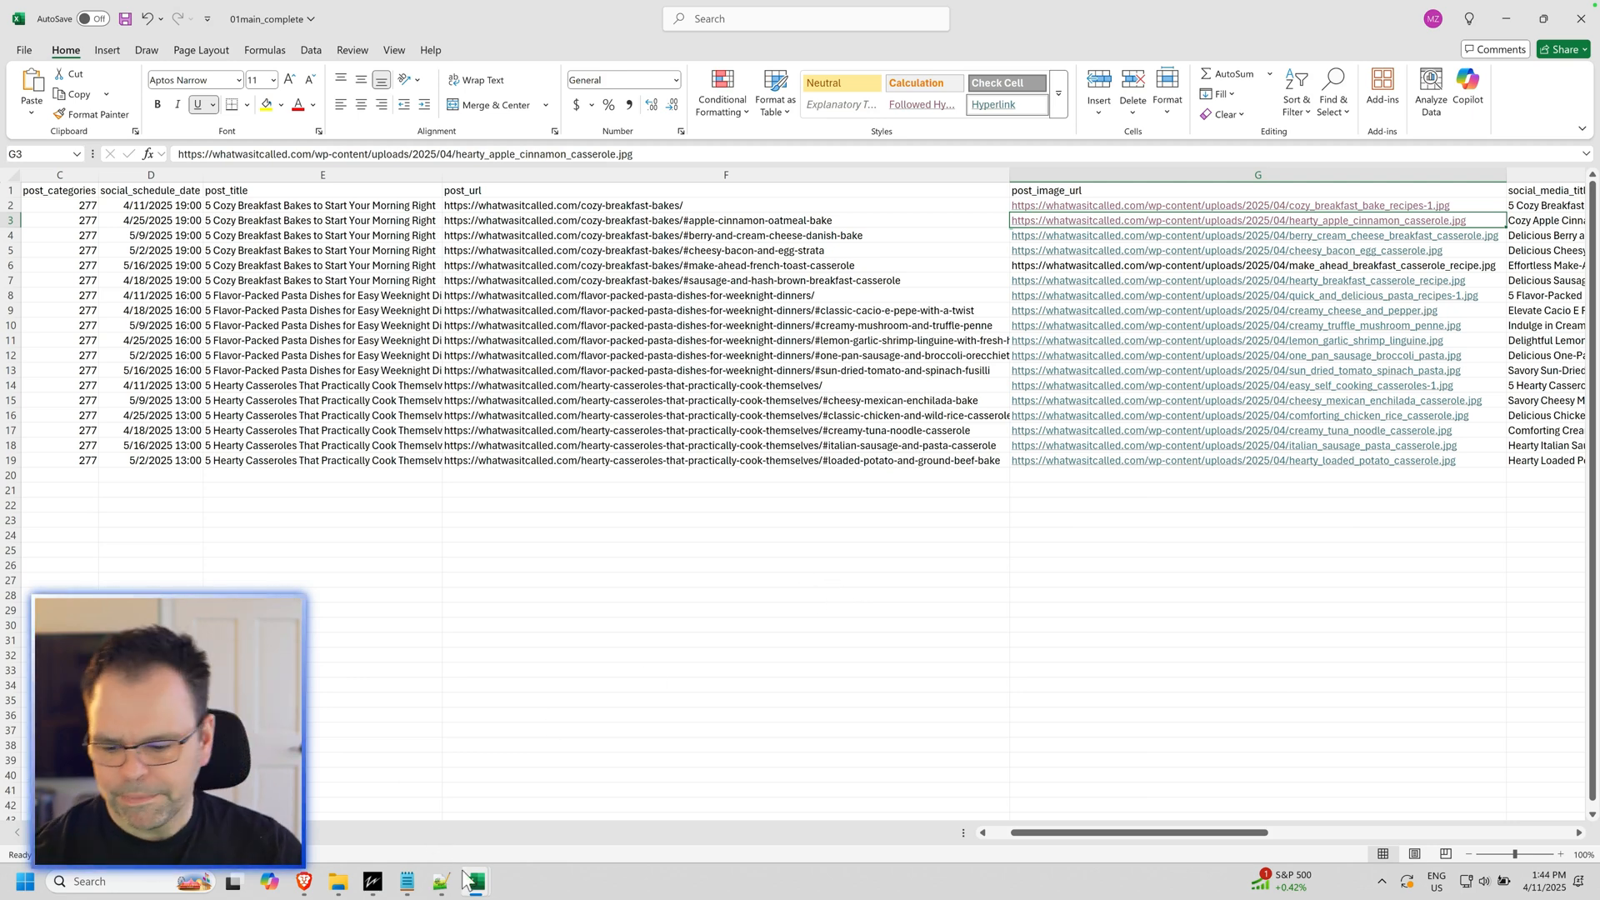
Step: Switch to the 02alternative_complete workbook and inspect the first post's alternative image URL
left_click(473, 880)
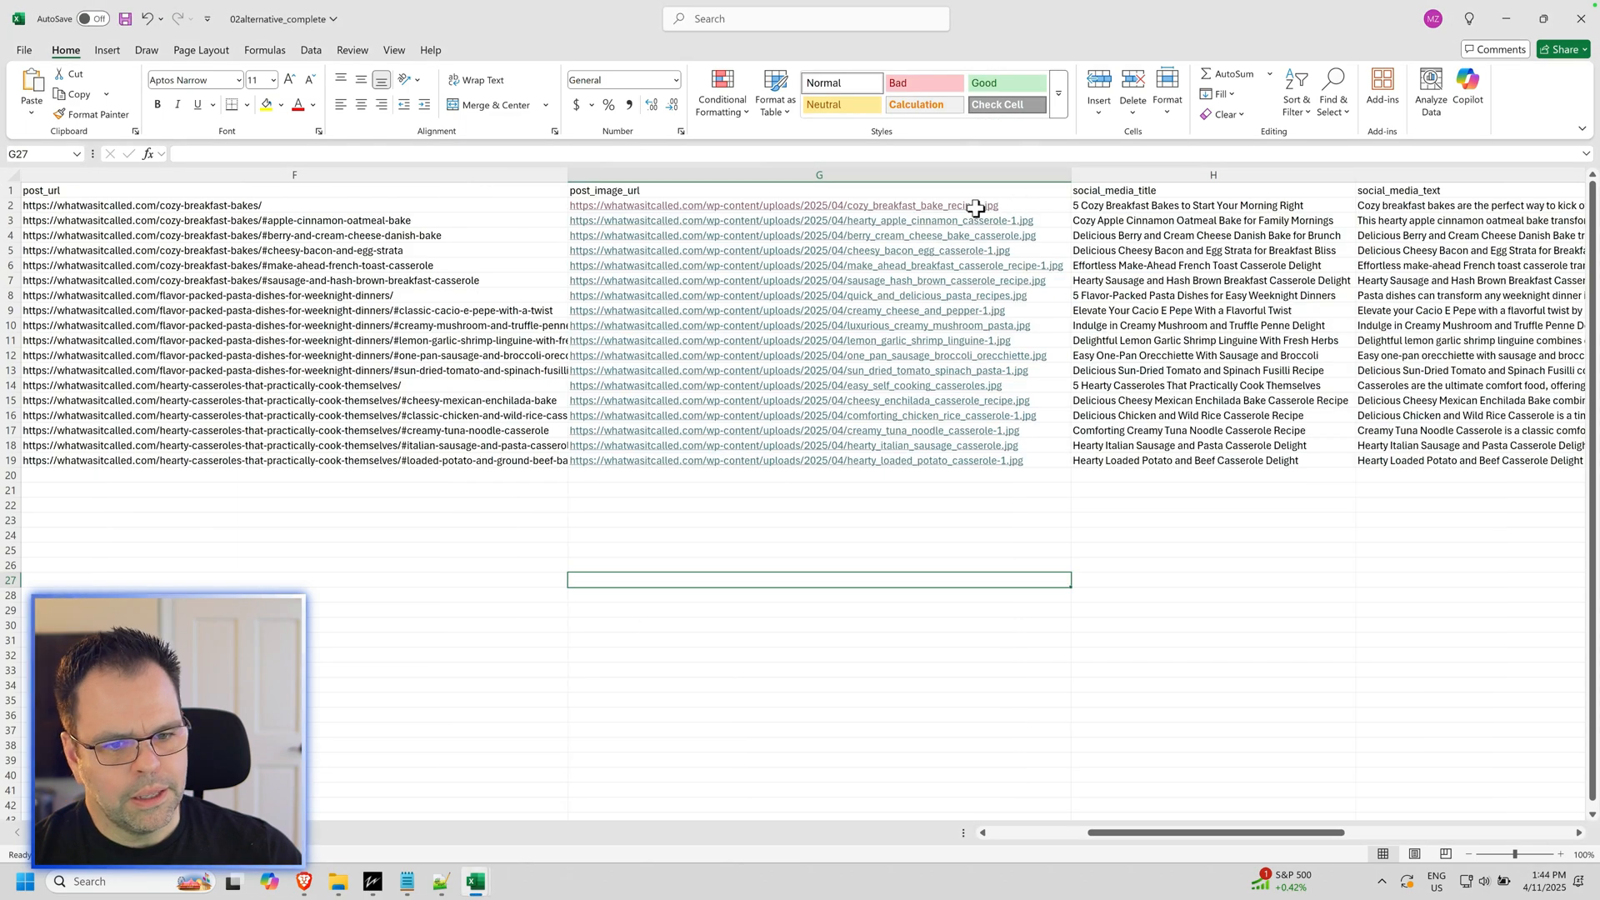
left_click(775, 205)
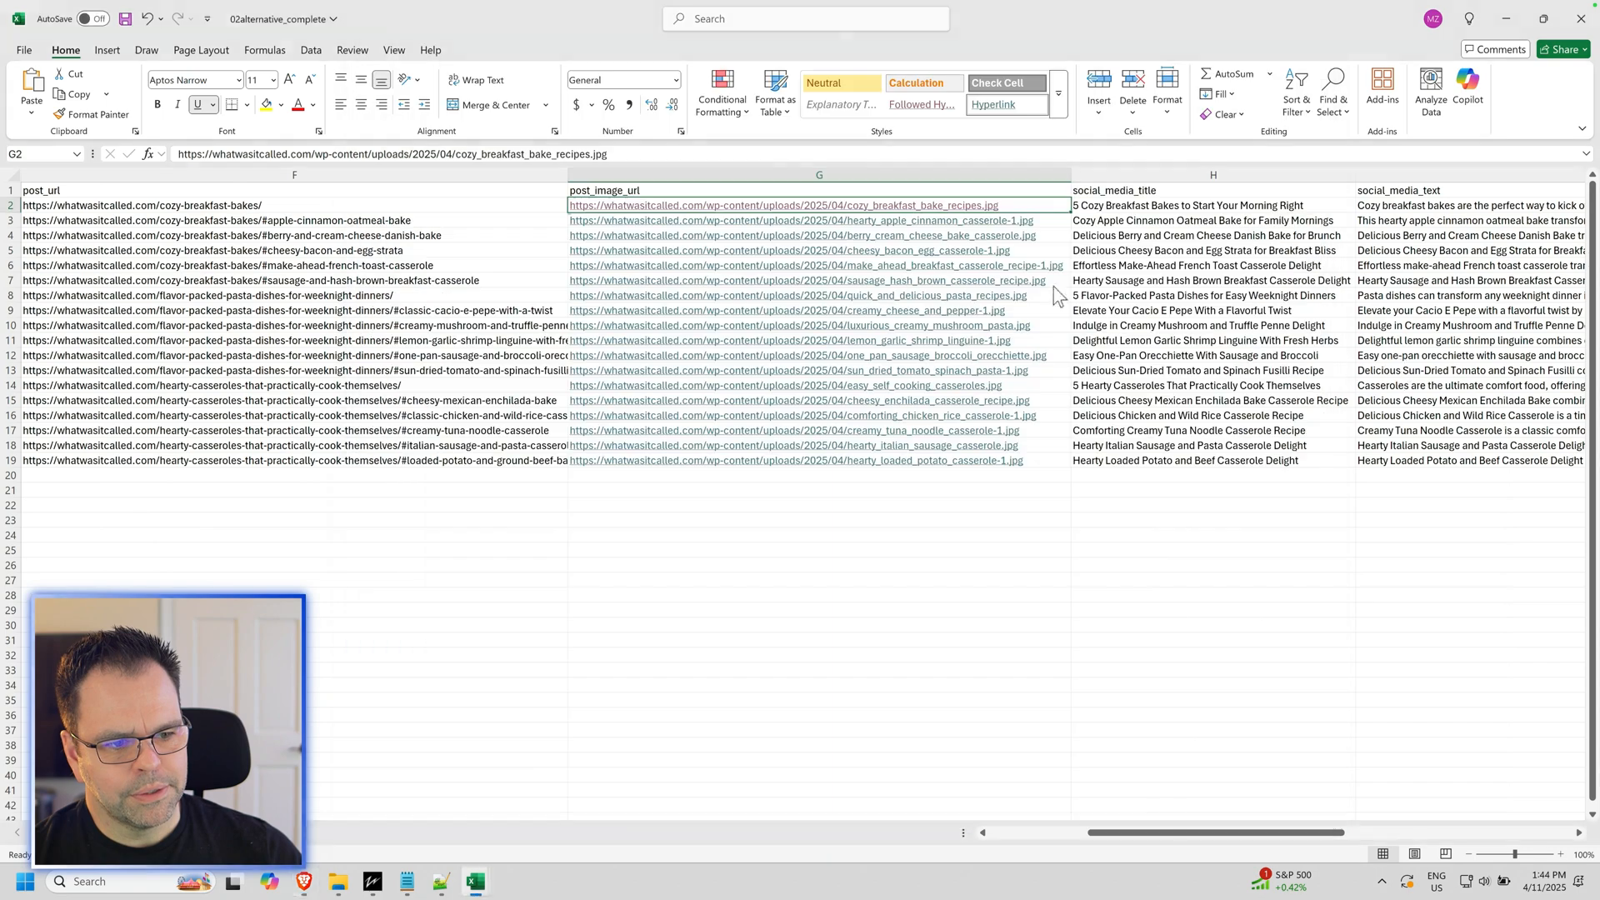
left_click(801, 220)
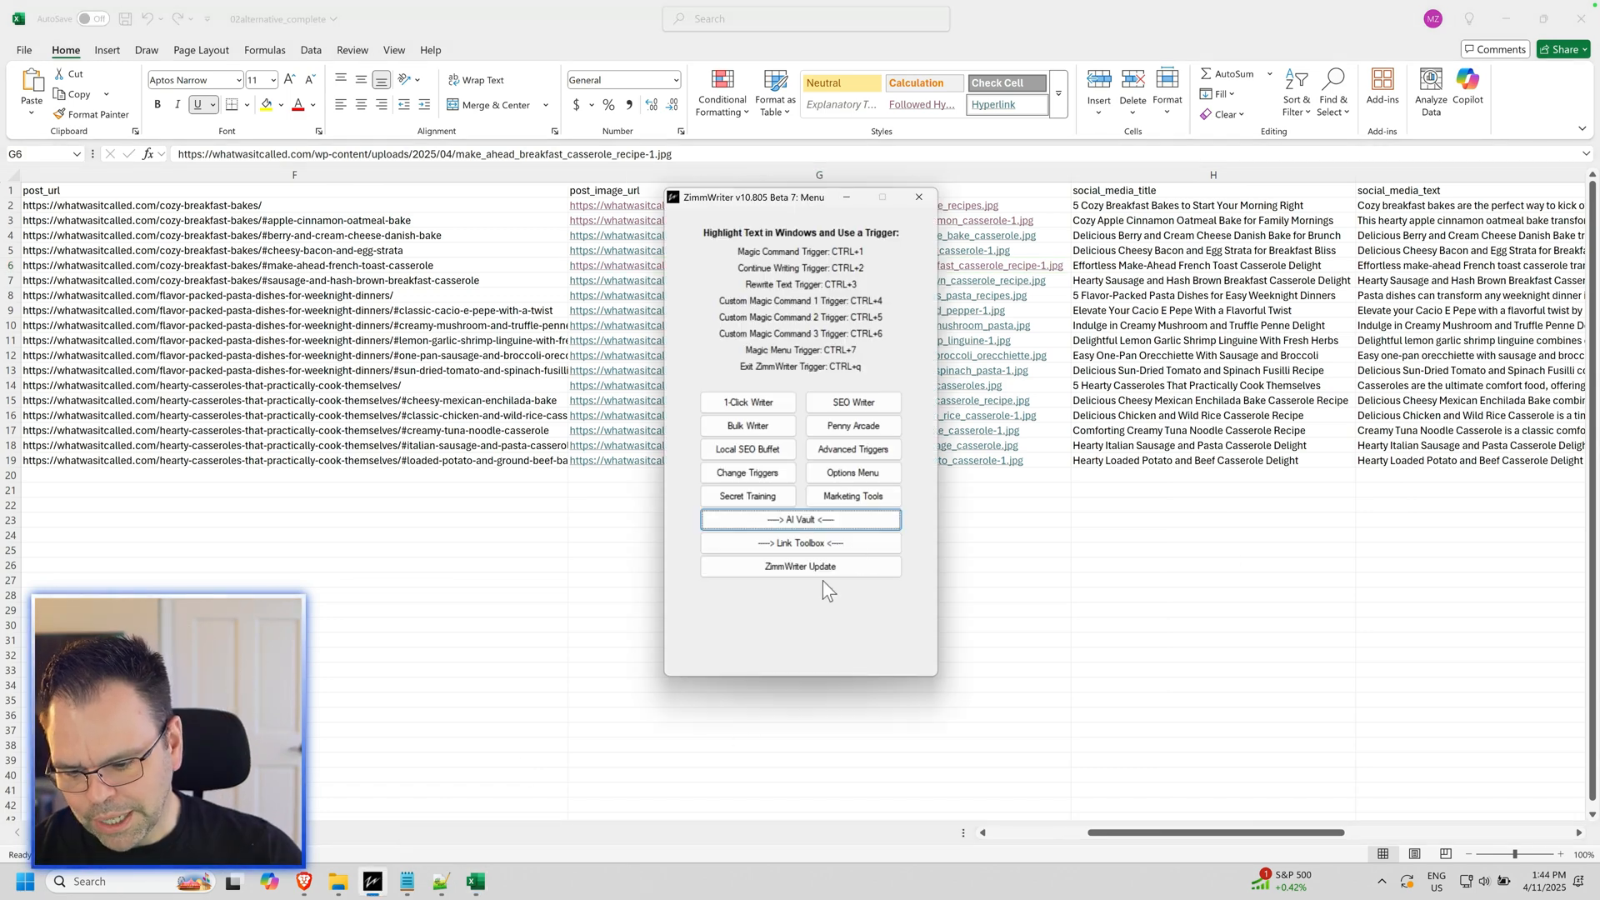
Step: Switch to the 03both_complete workbook and preview the cozy breakfast bakes image link
left_click(800, 520)
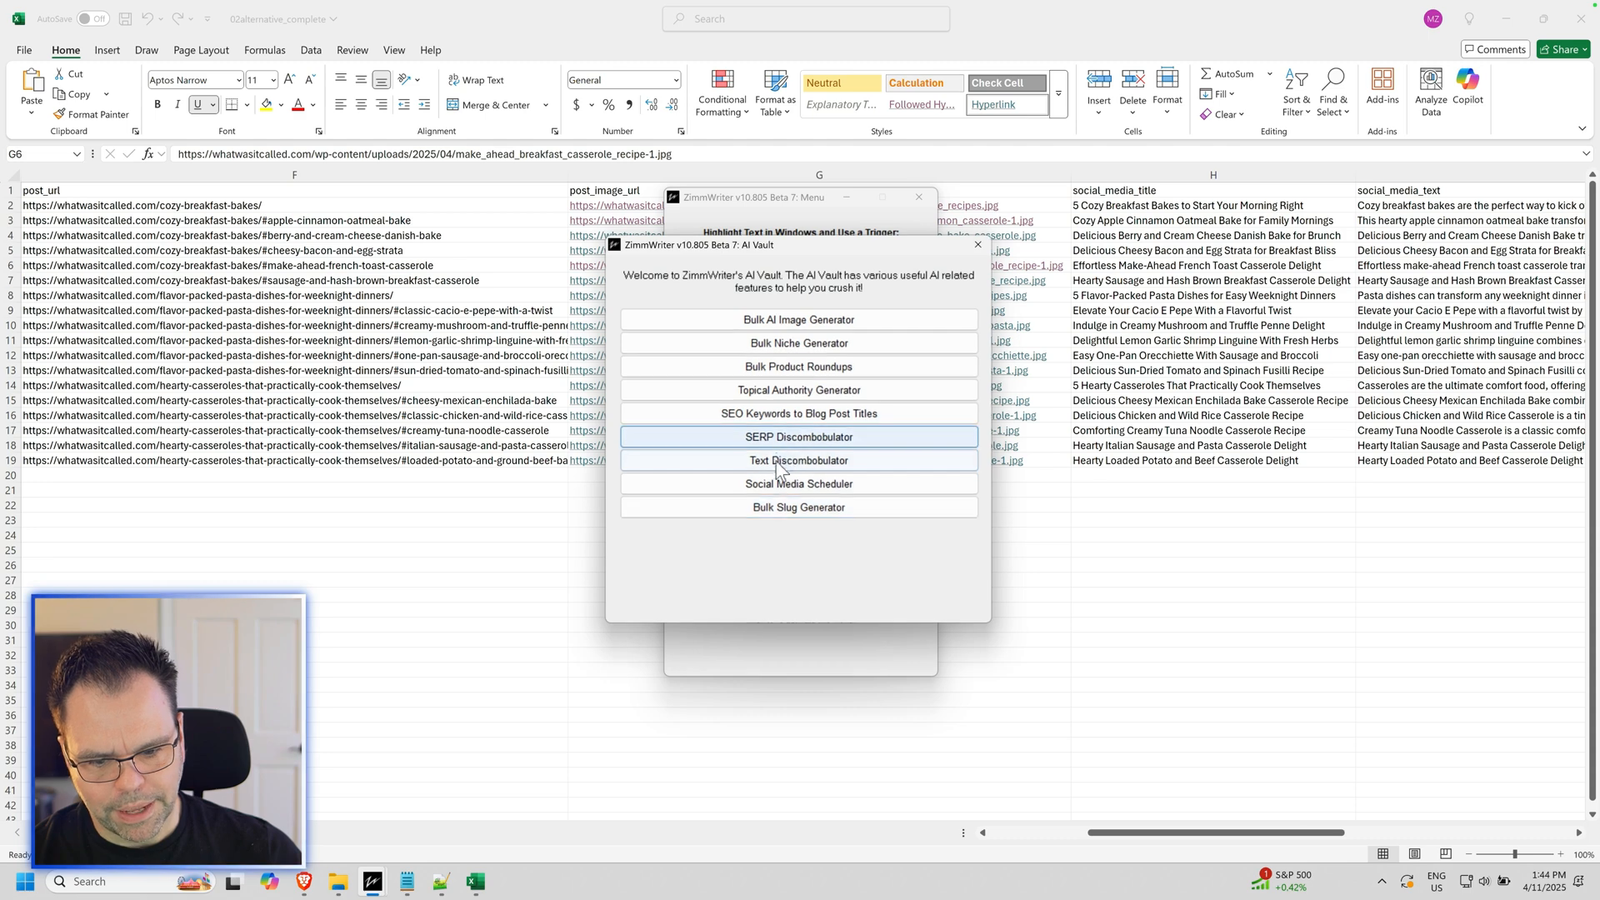
left_click(799, 482)
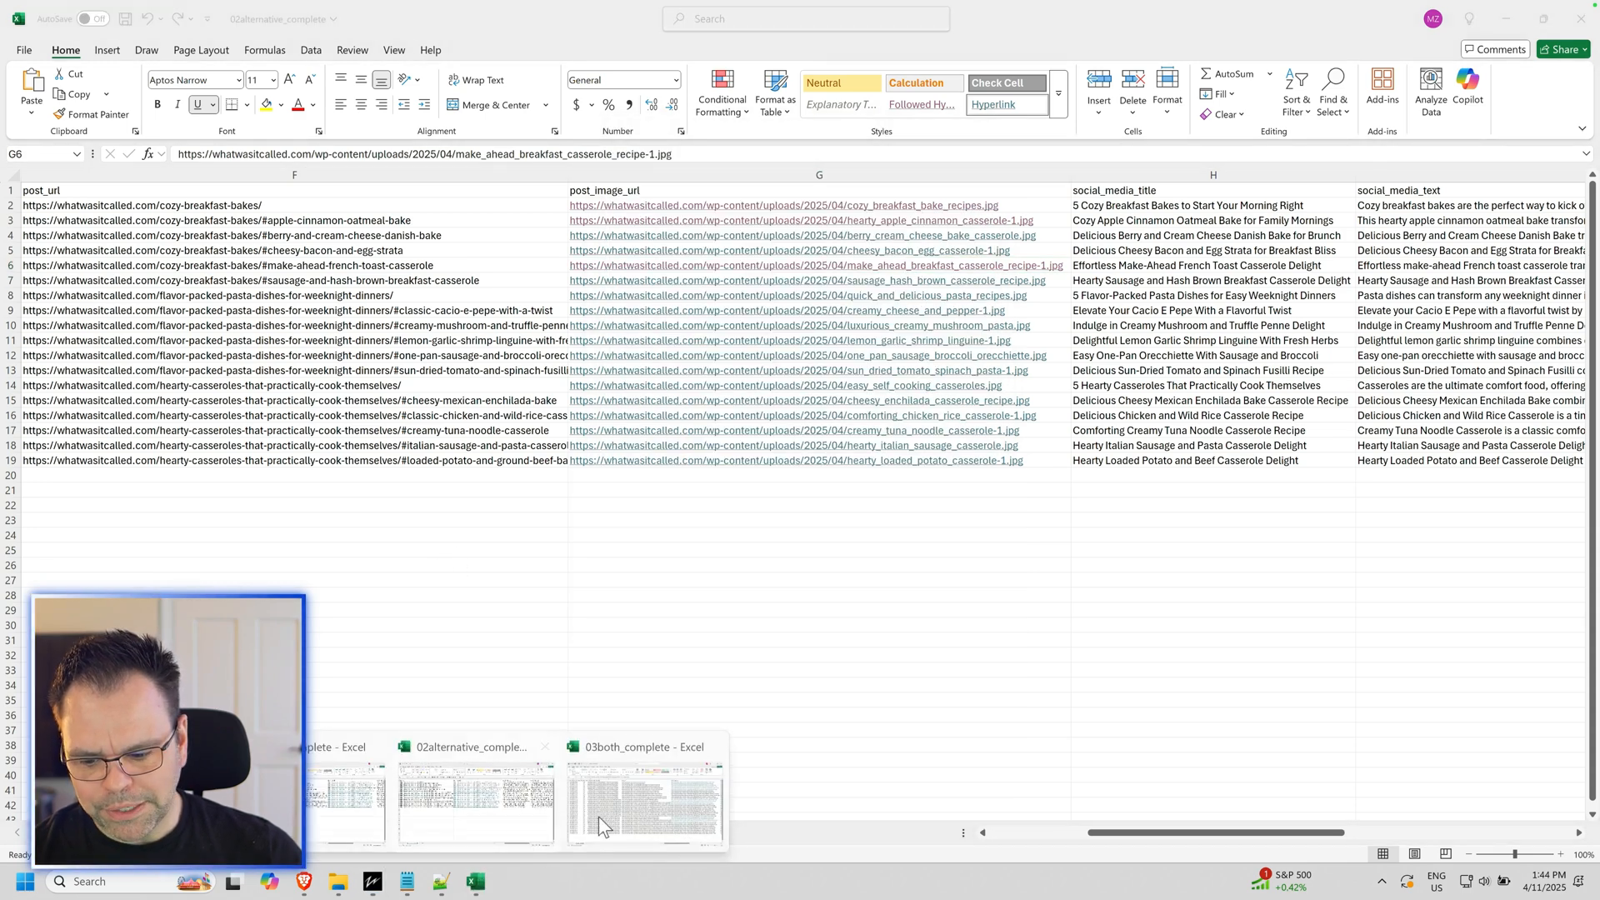
left_click(644, 796)
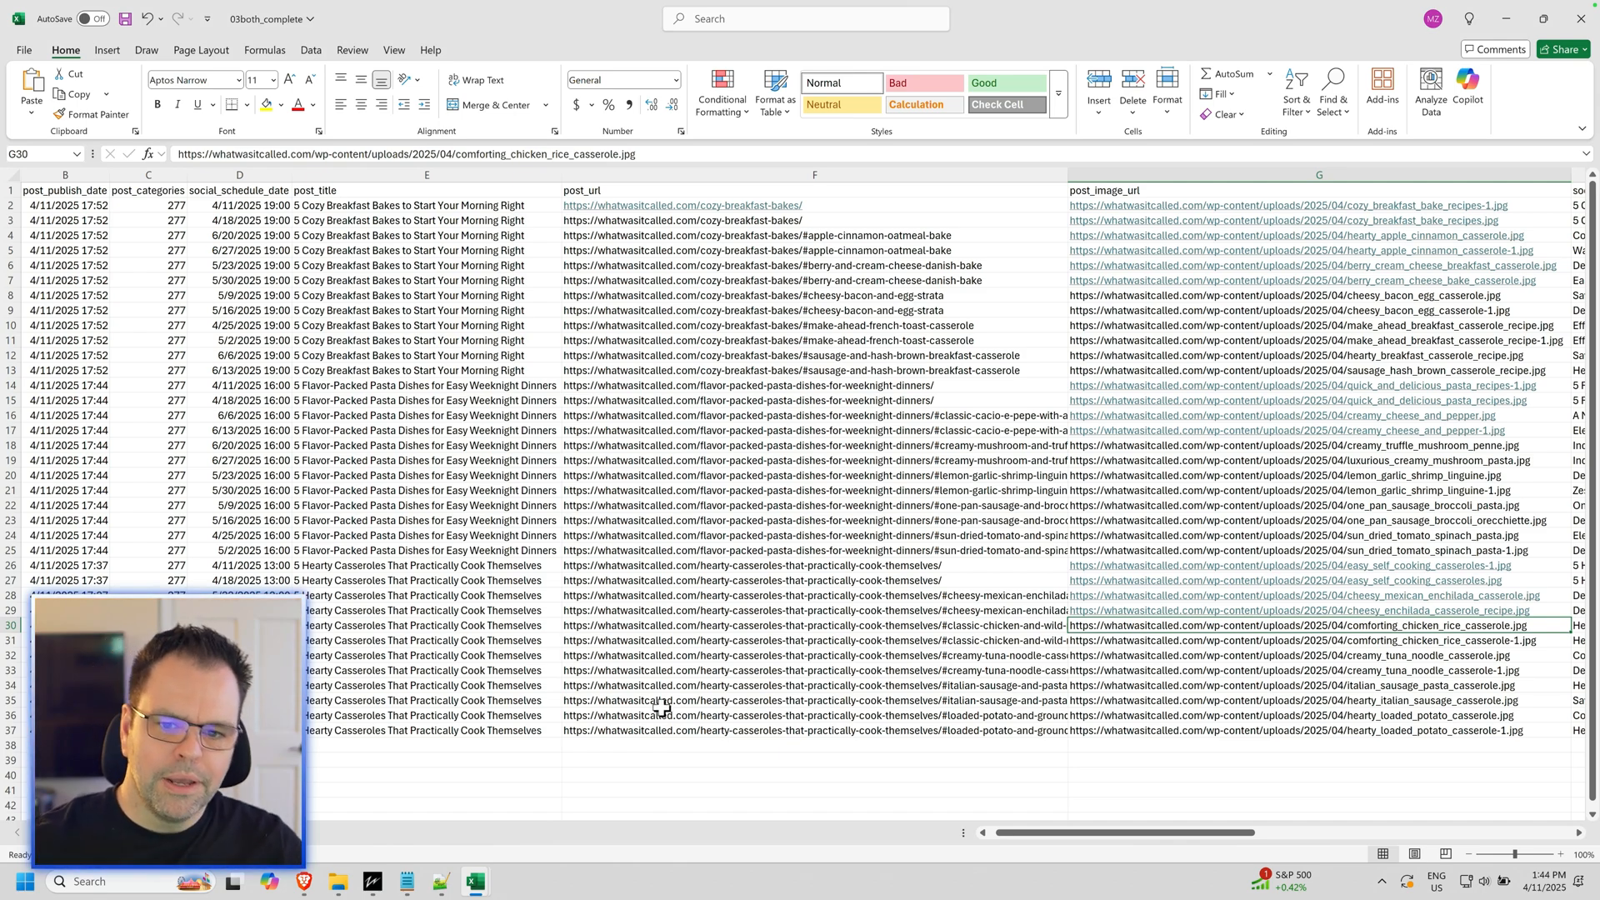
left_click(1289, 205)
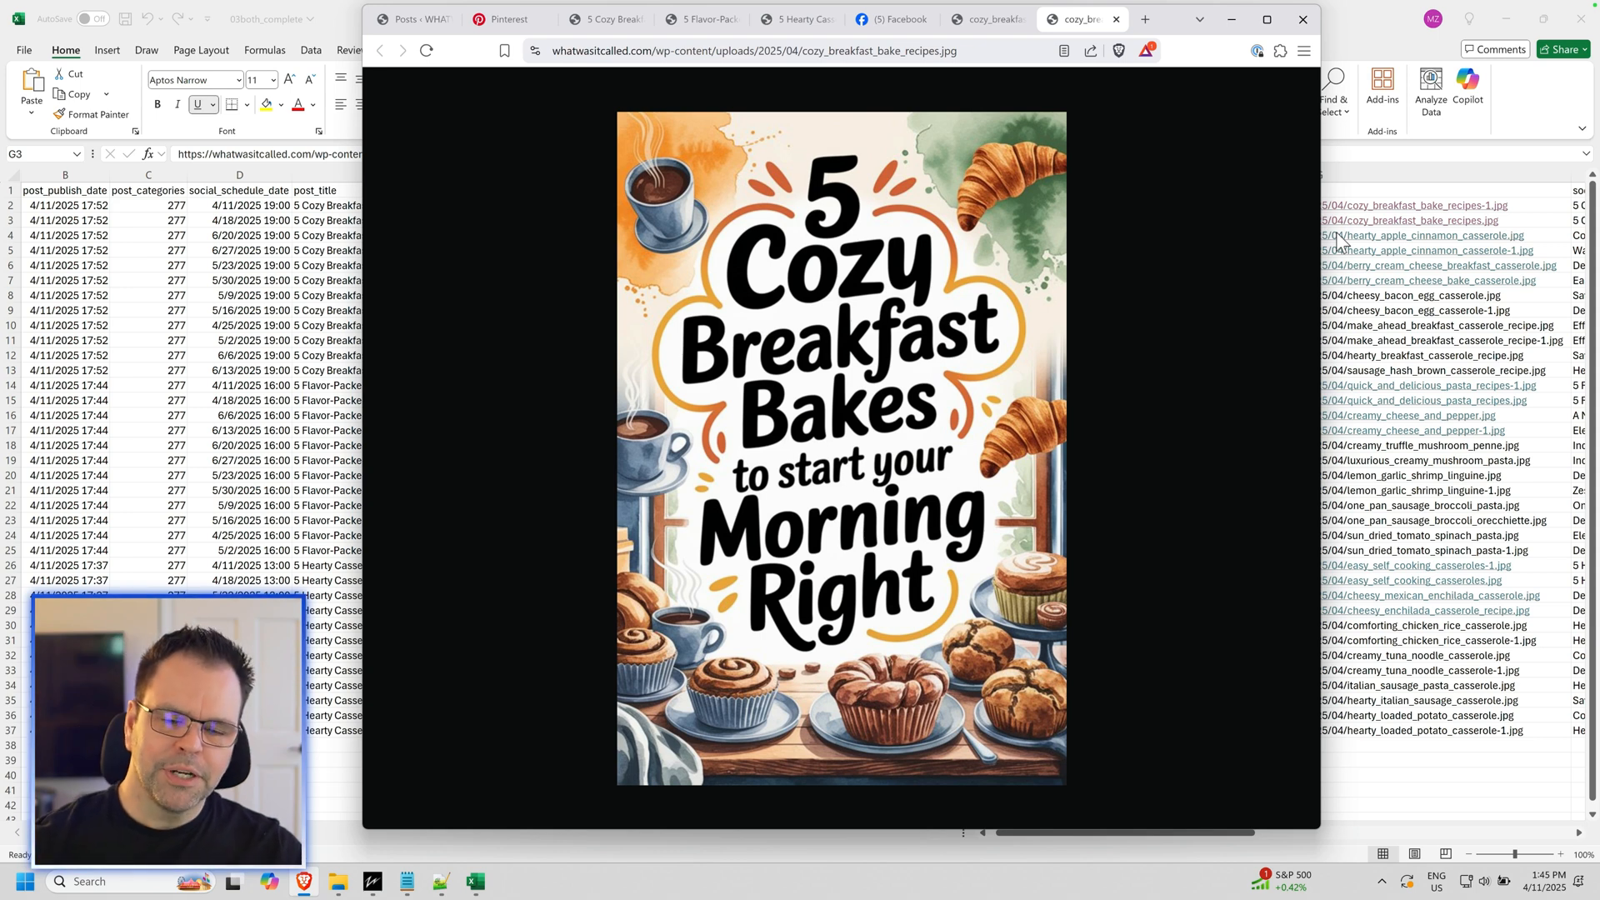
mouse_move(1200, 178)
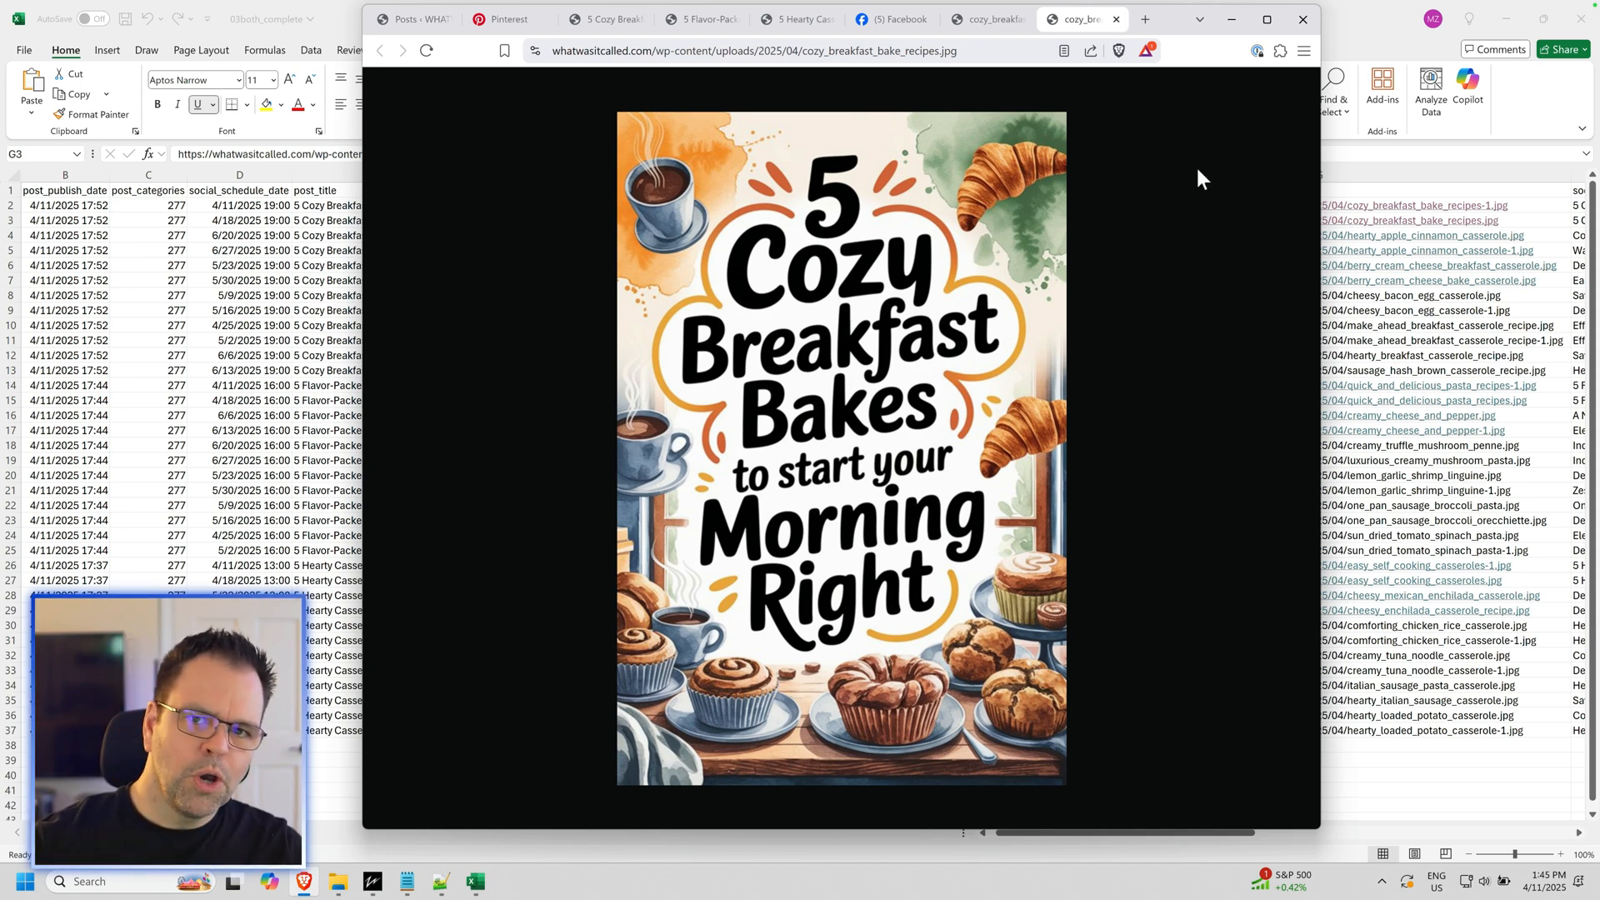
mouse_move(1147, 114)
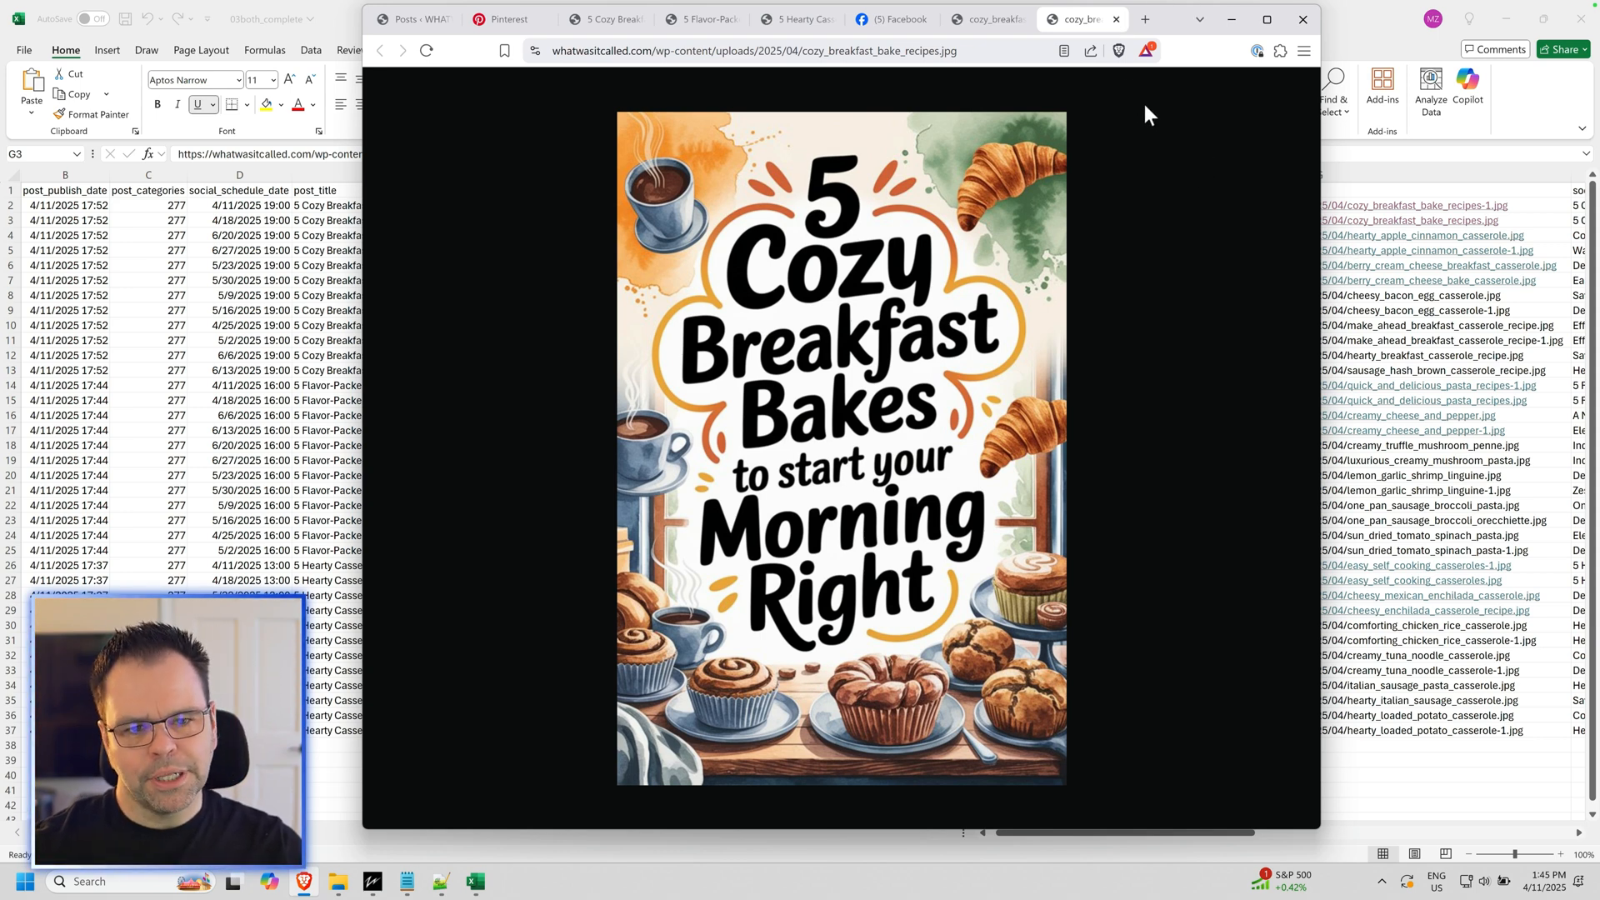
left_click(959, 18)
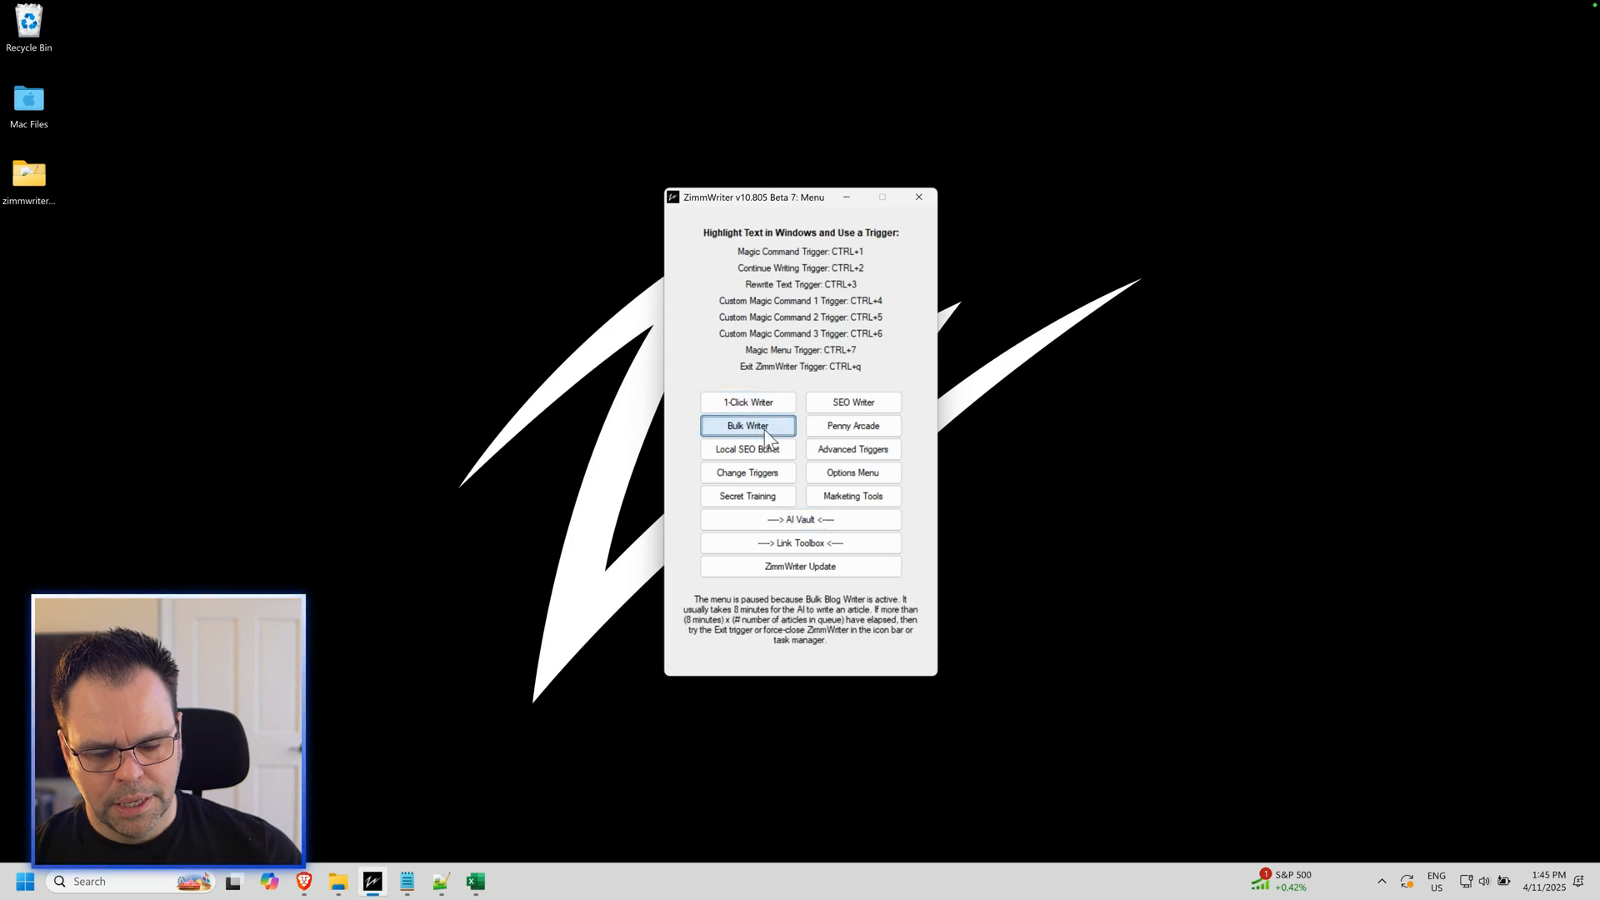
Step: Open the Bulk Blog Writer and its alternative image settings
left_click(746, 426)
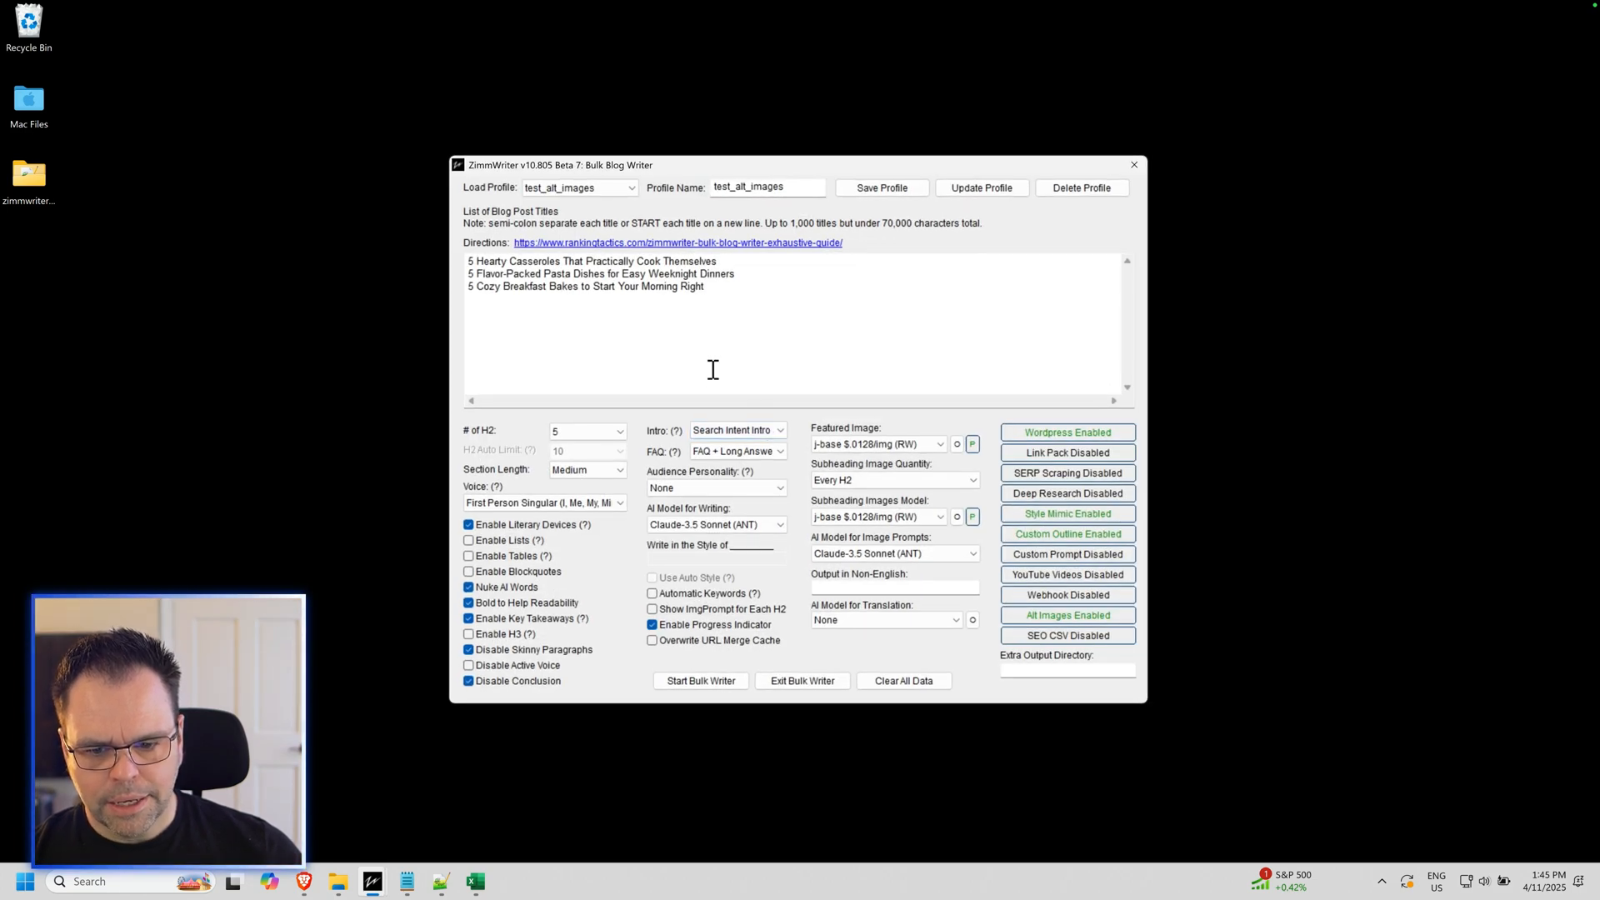
mouse_move(767, 332)
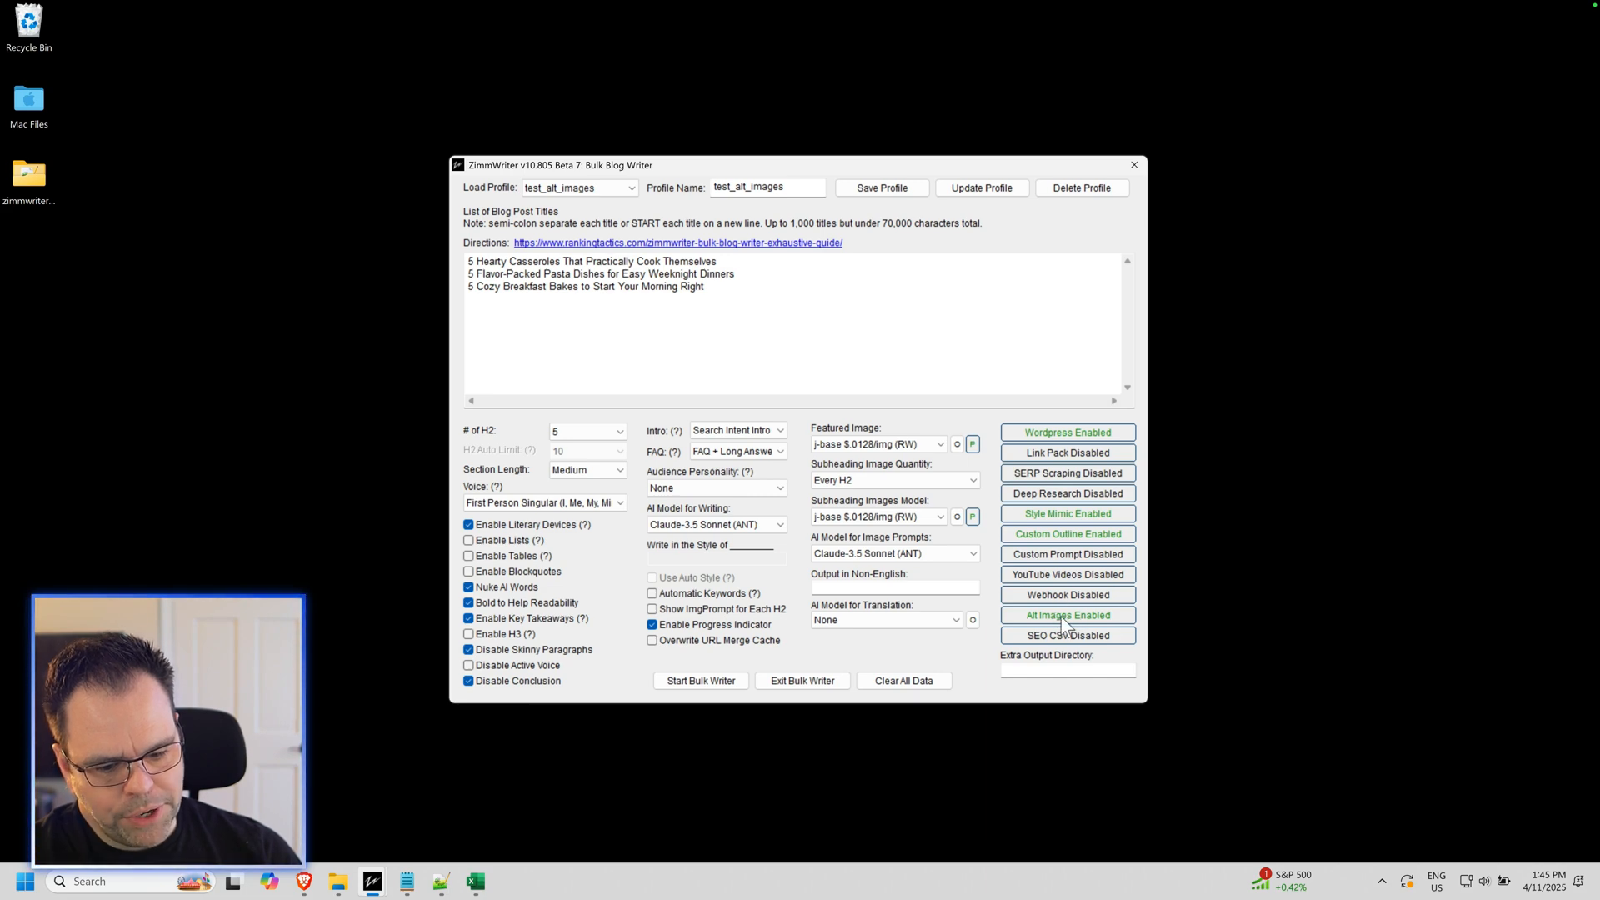
mouse_move(1100, 621)
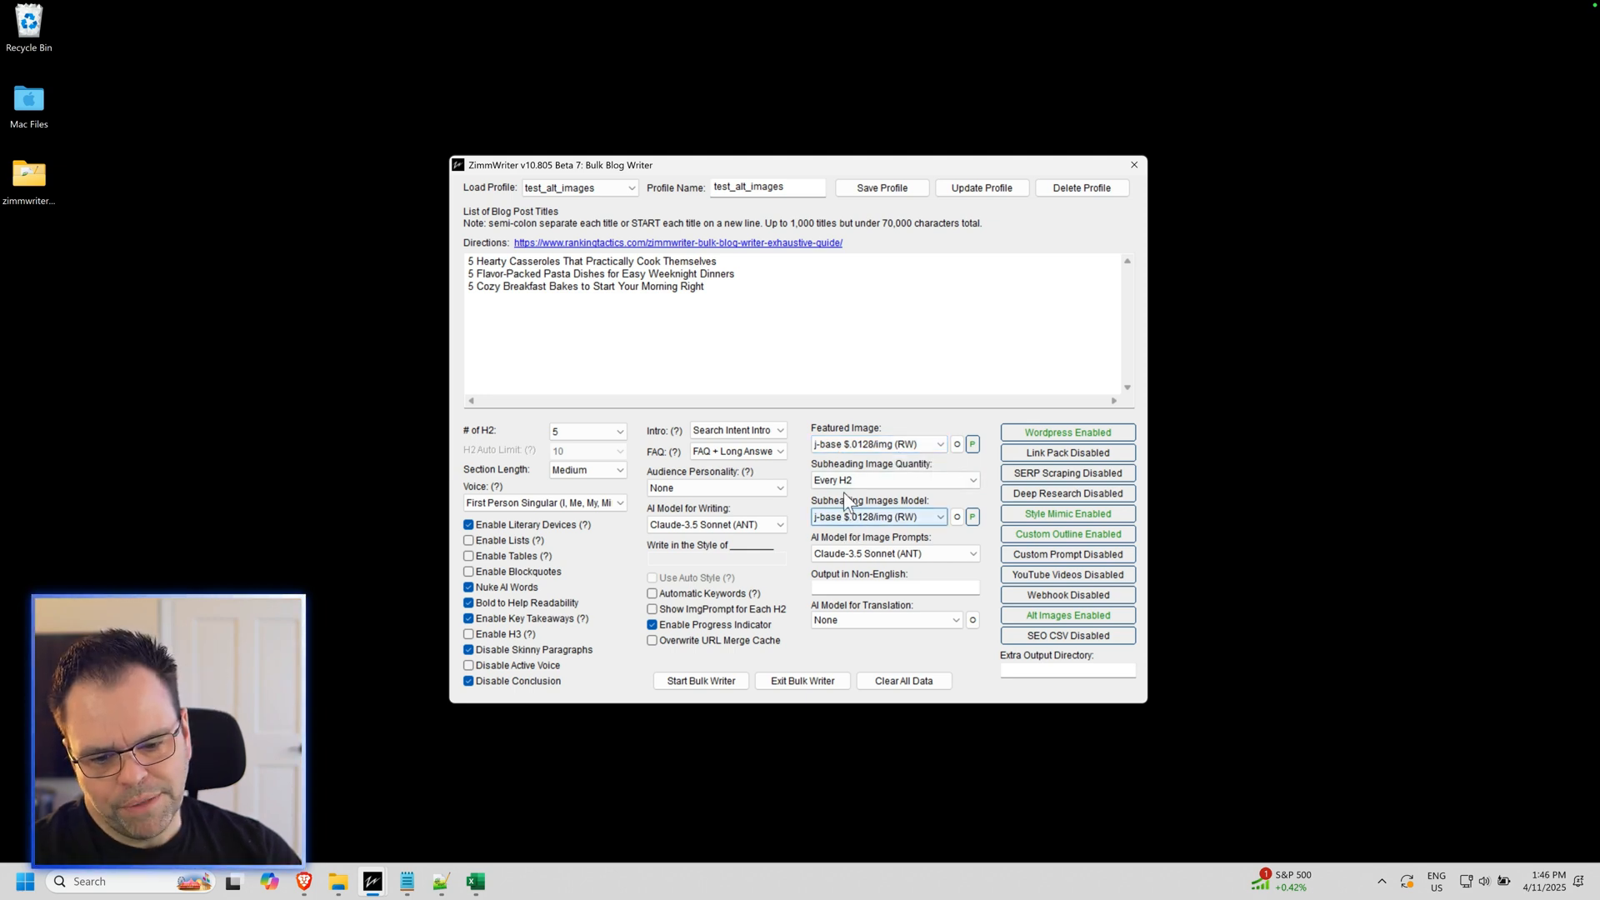
mouse_move(864, 526)
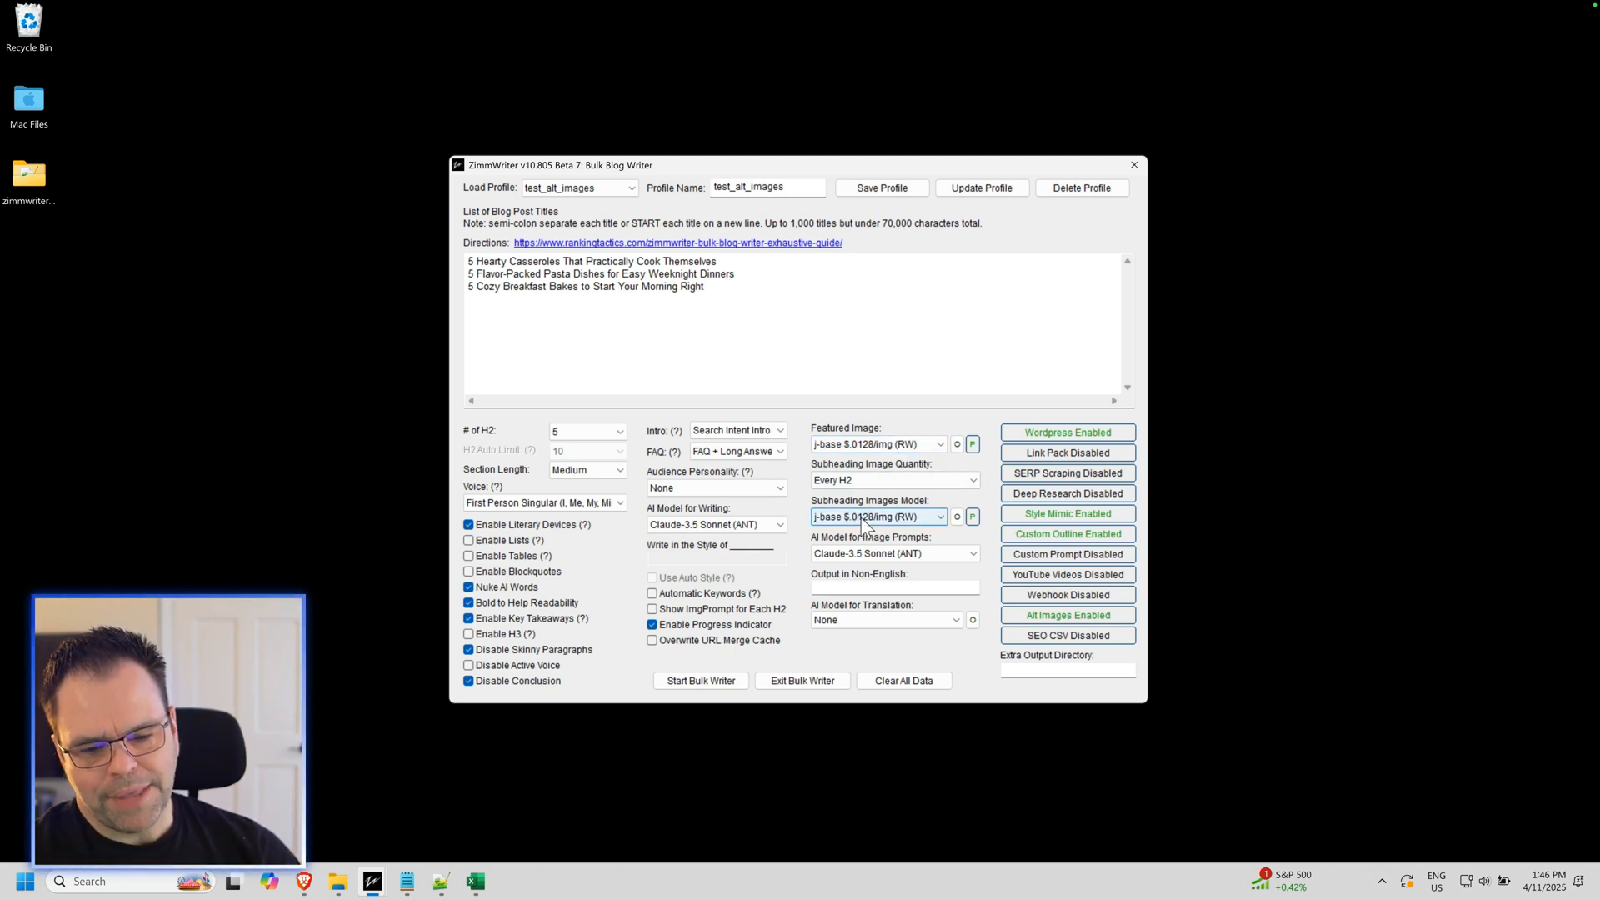
mouse_move(874, 504)
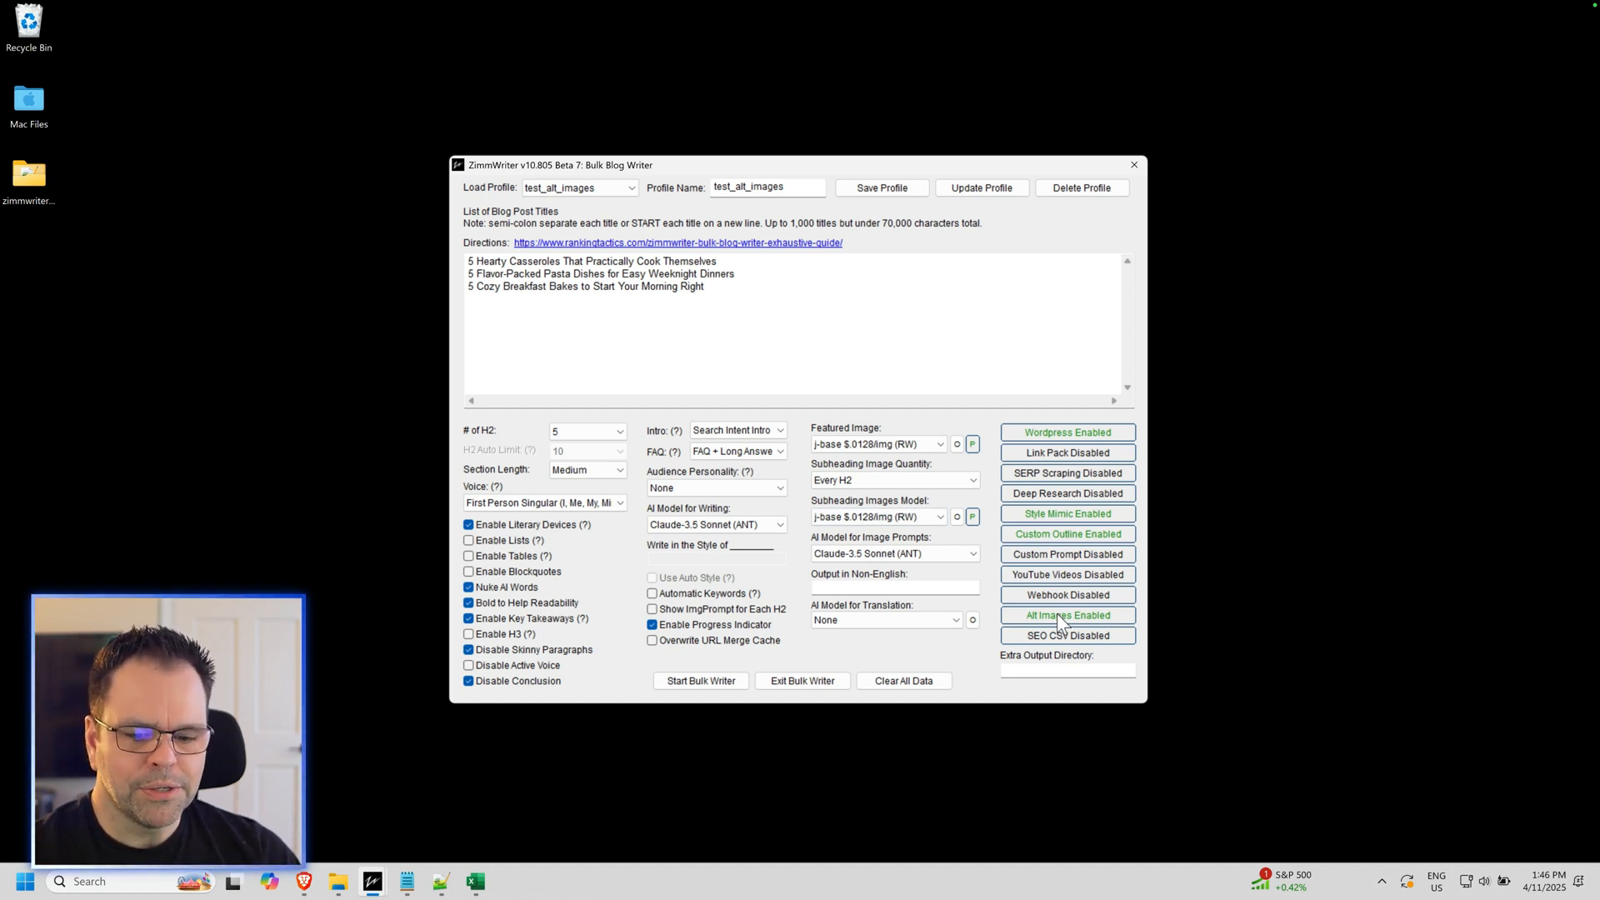
mouse_move(882, 464)
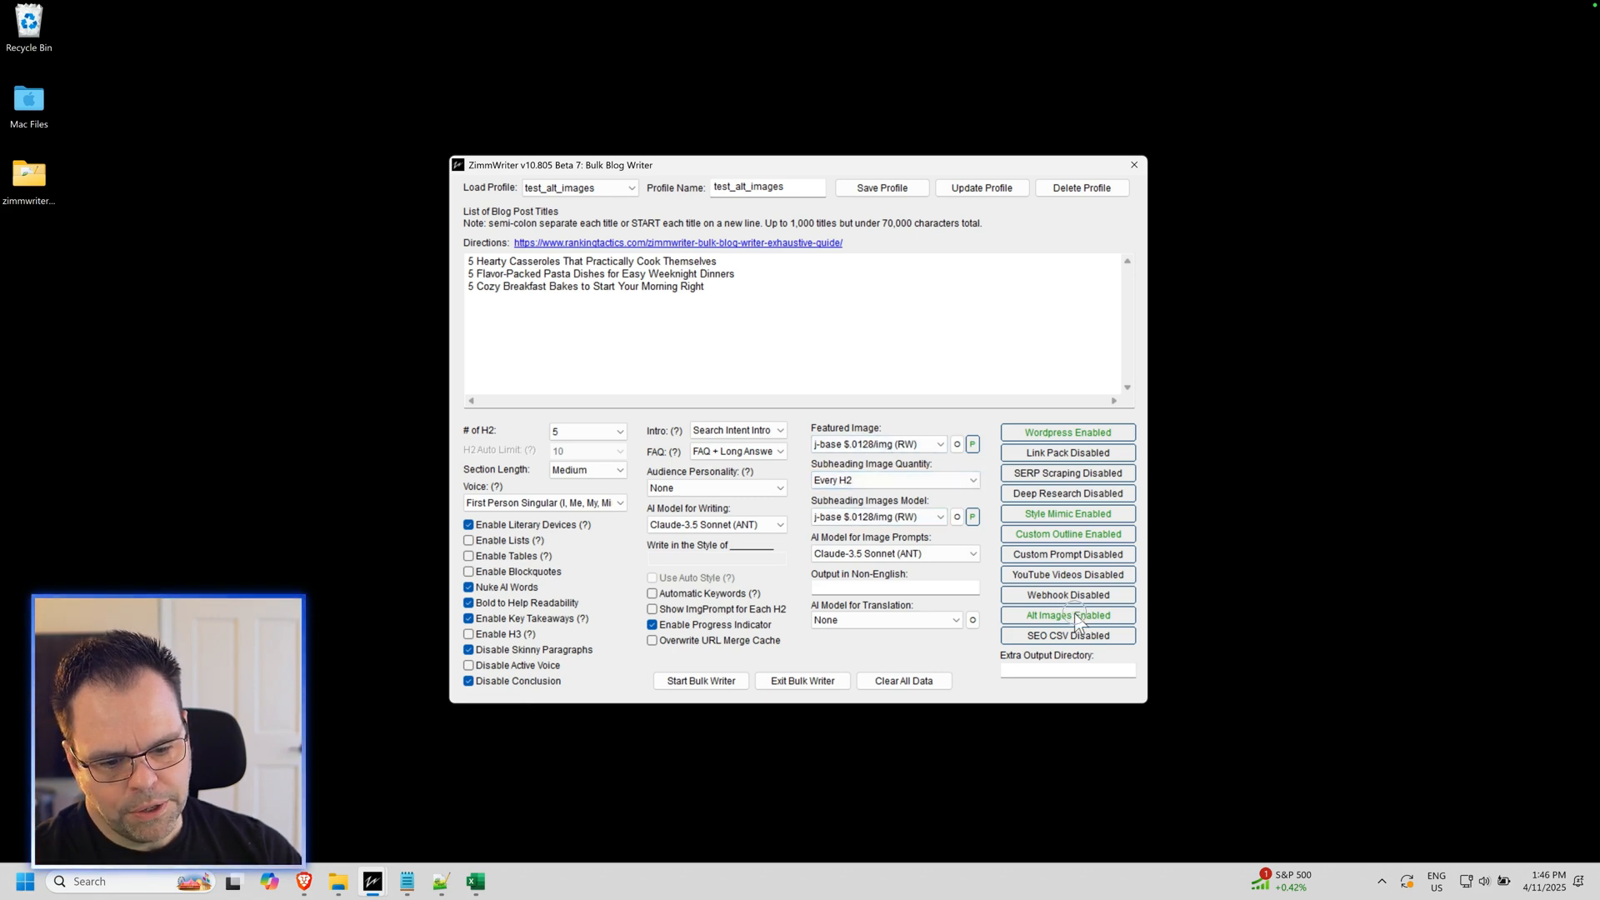
left_click(1067, 614)
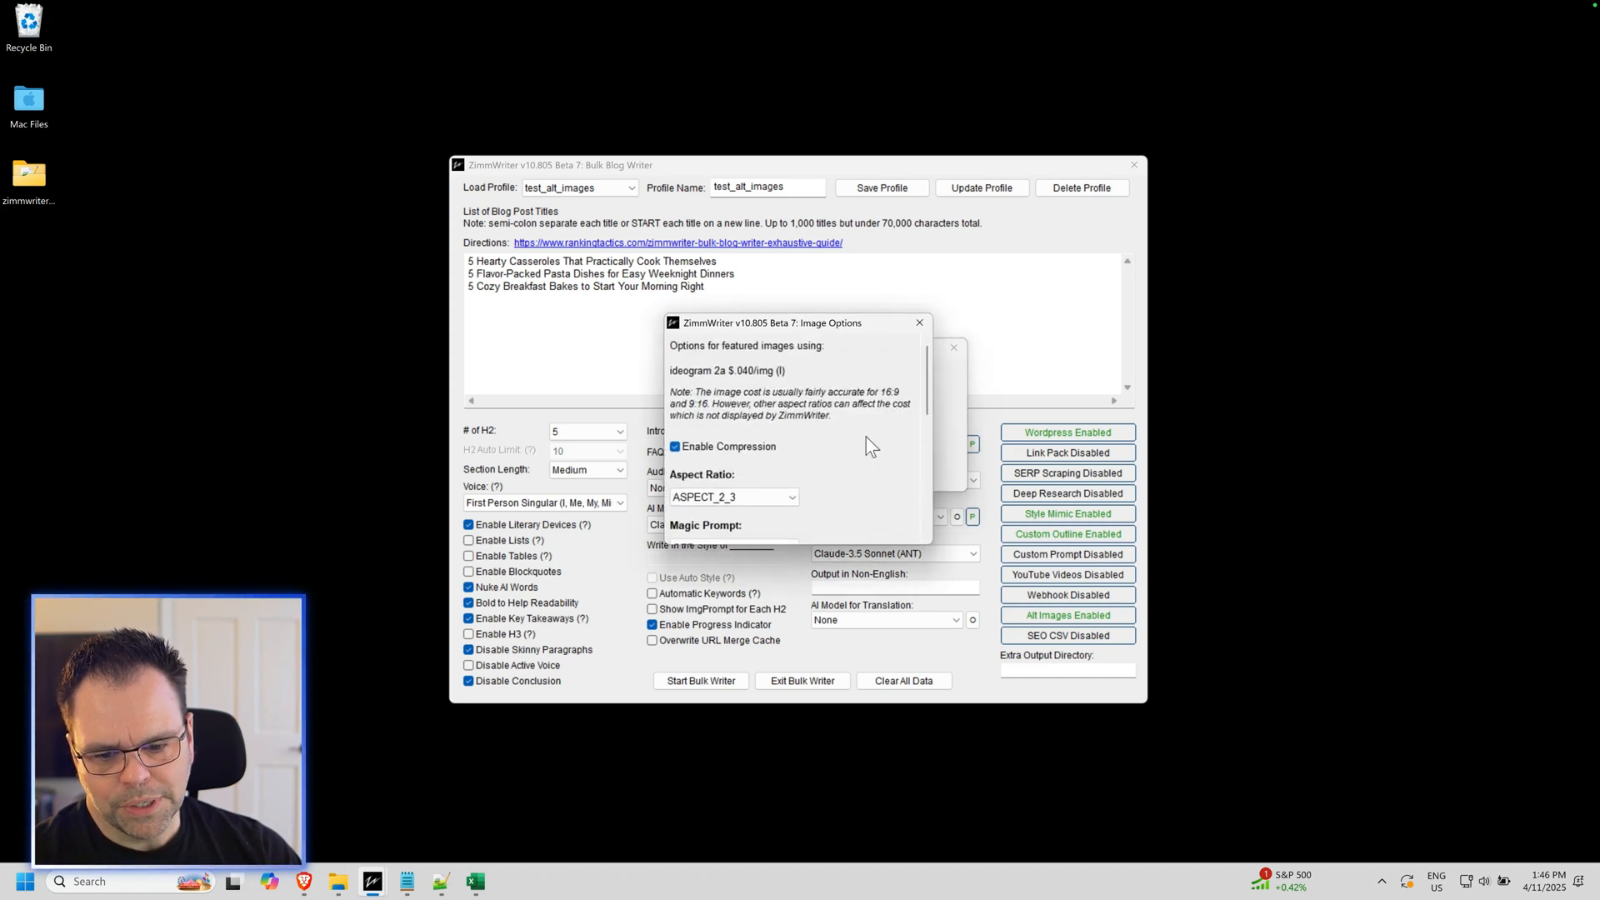
Step: Review the ideogram 2a model and prompt options for the featured alt image
left_click(917, 323)
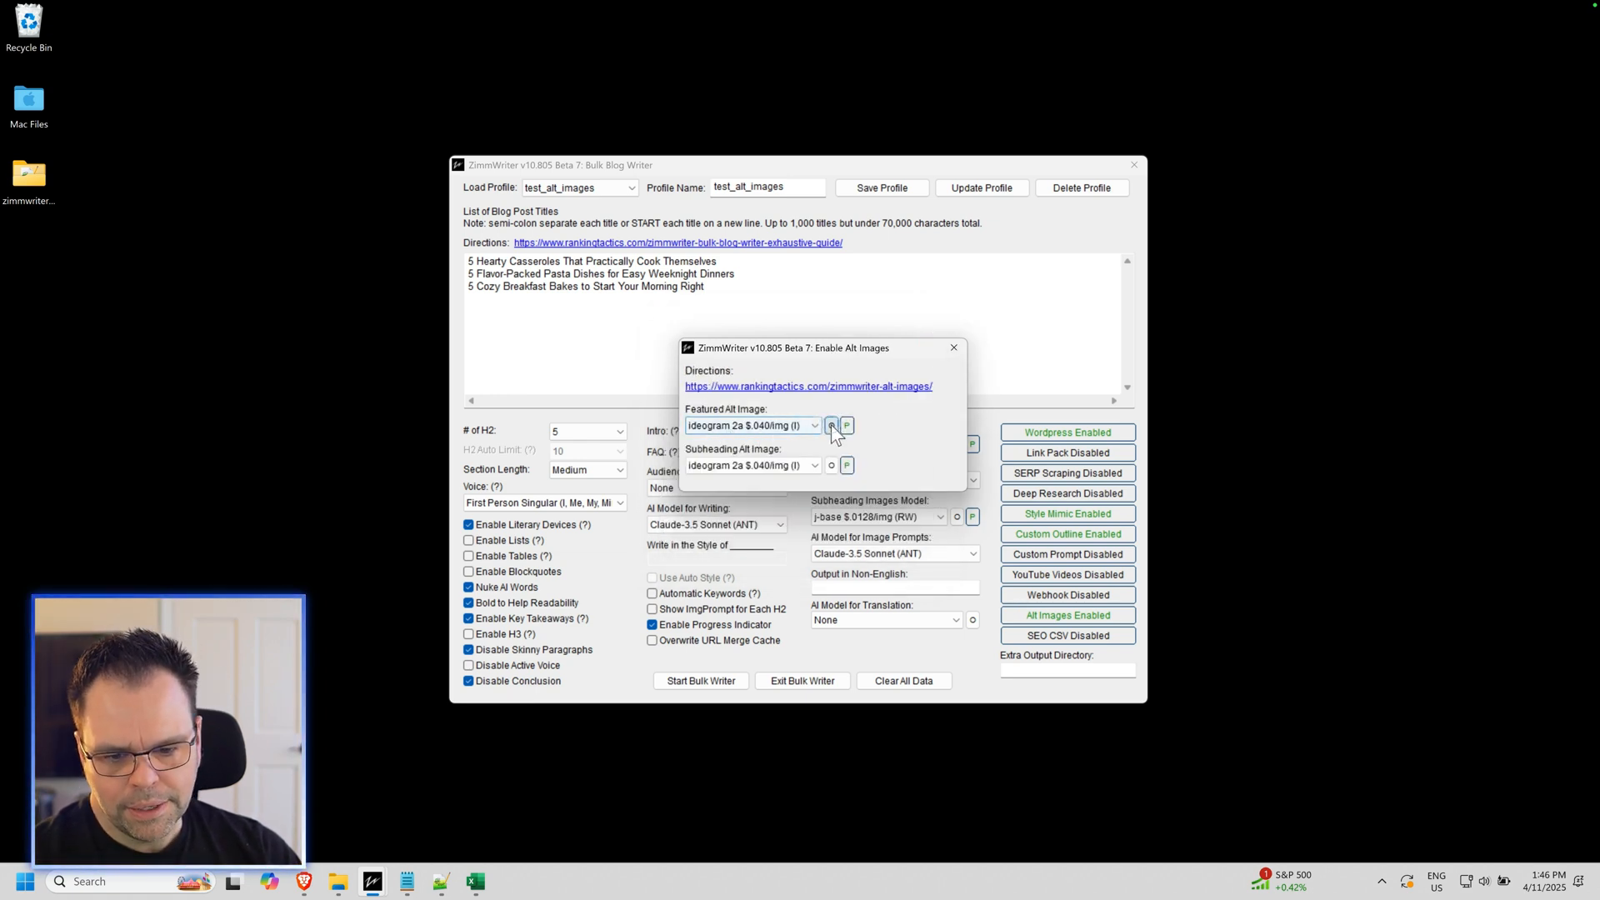
left_click(831, 426)
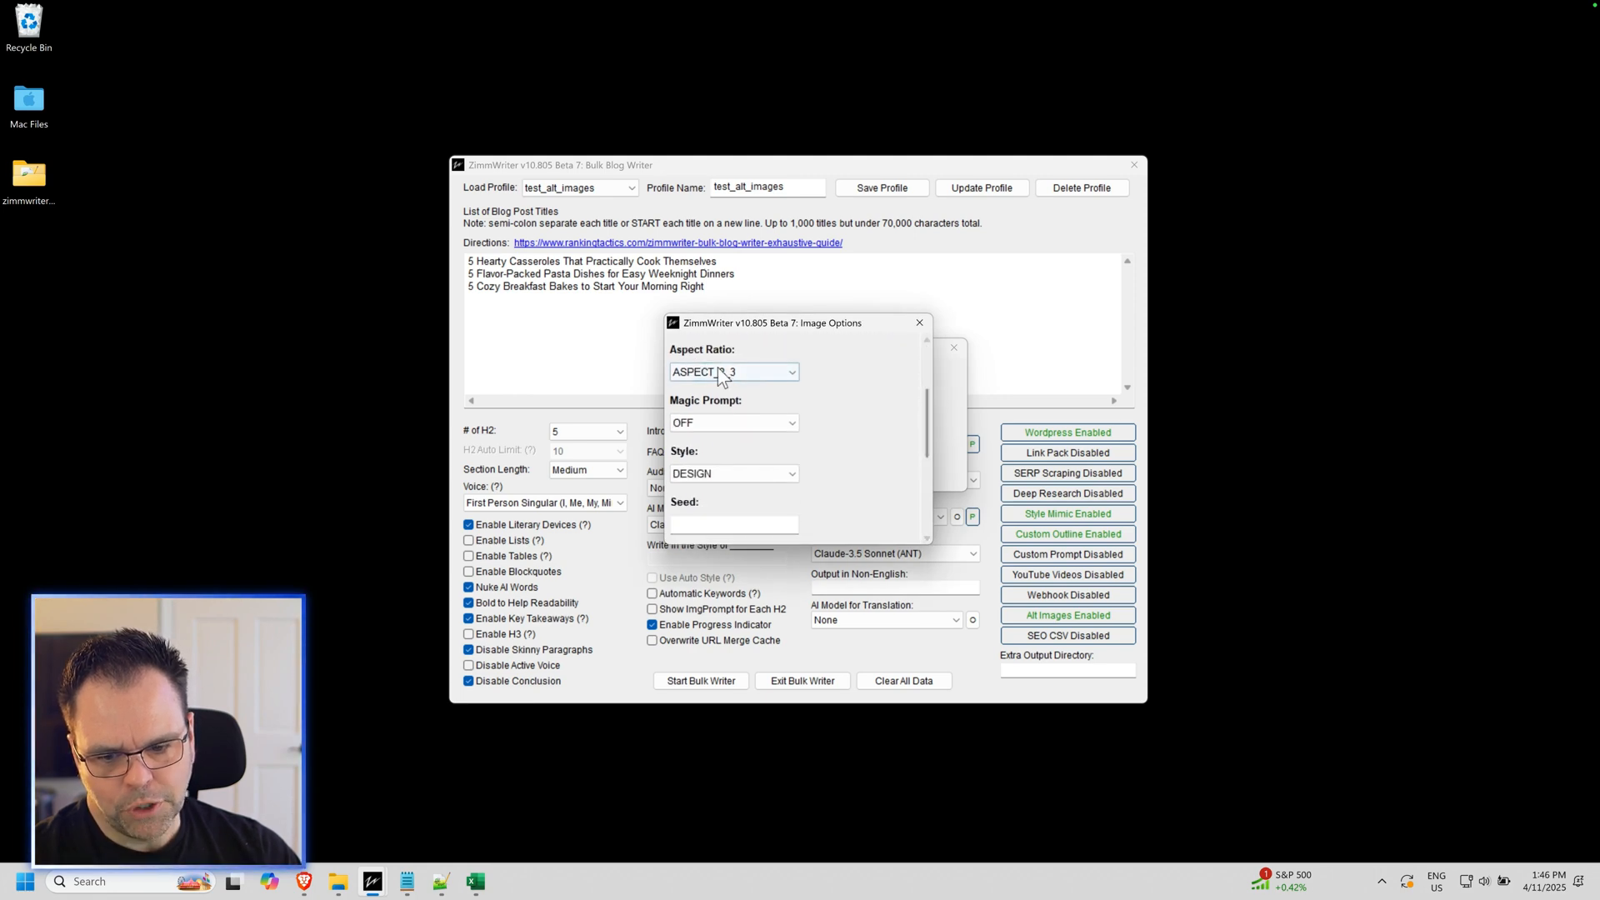
left_click(732, 372)
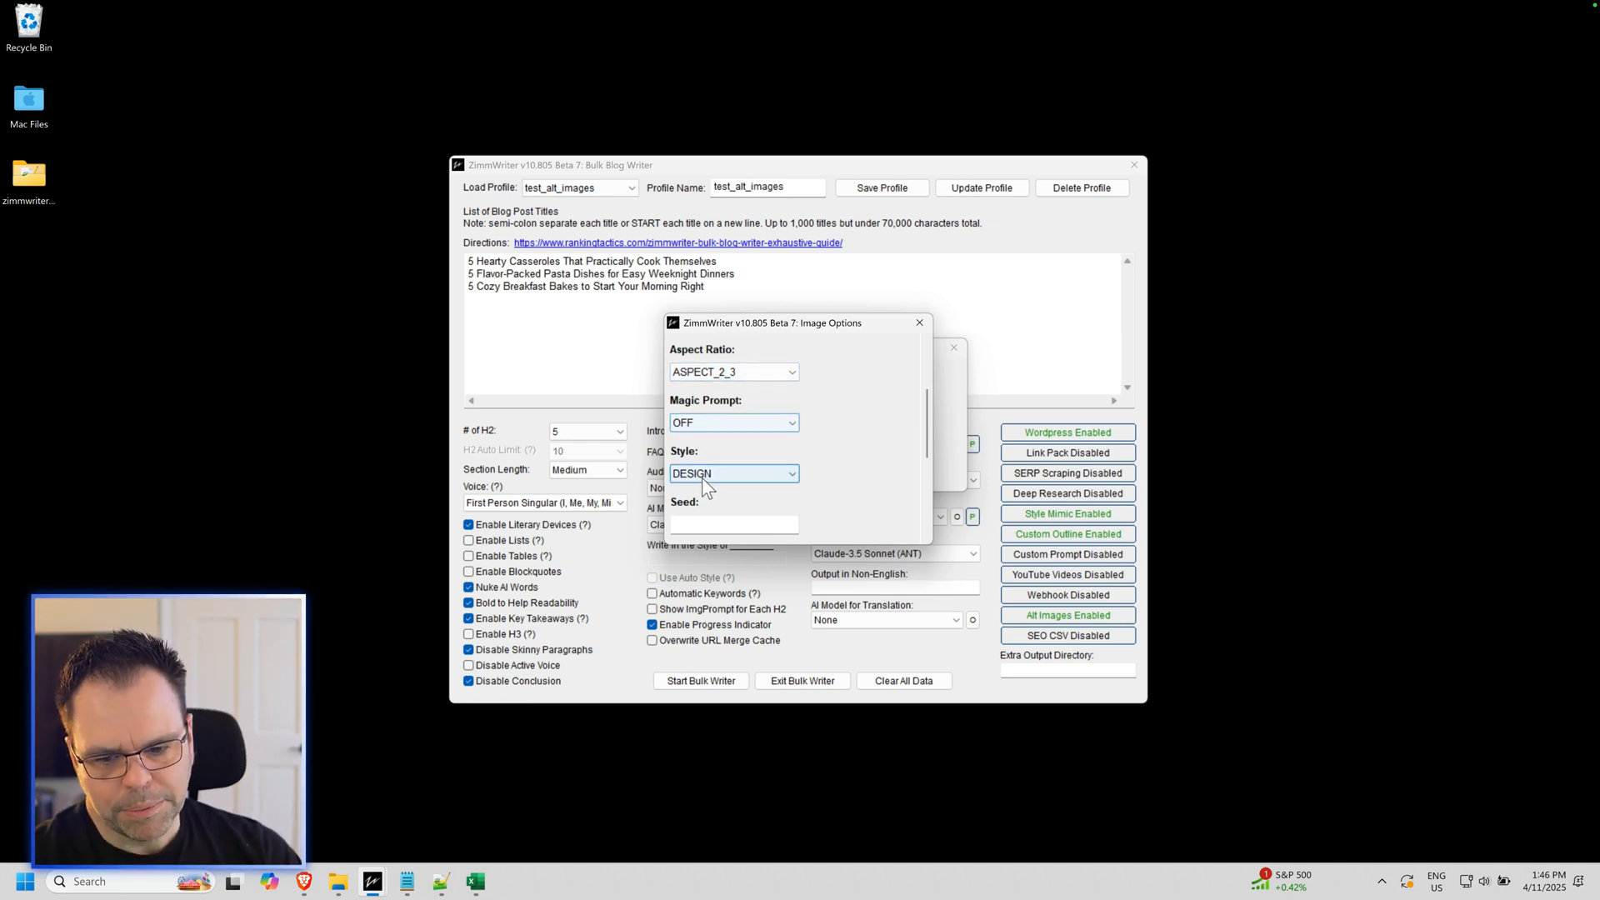
scroll("up", 3)
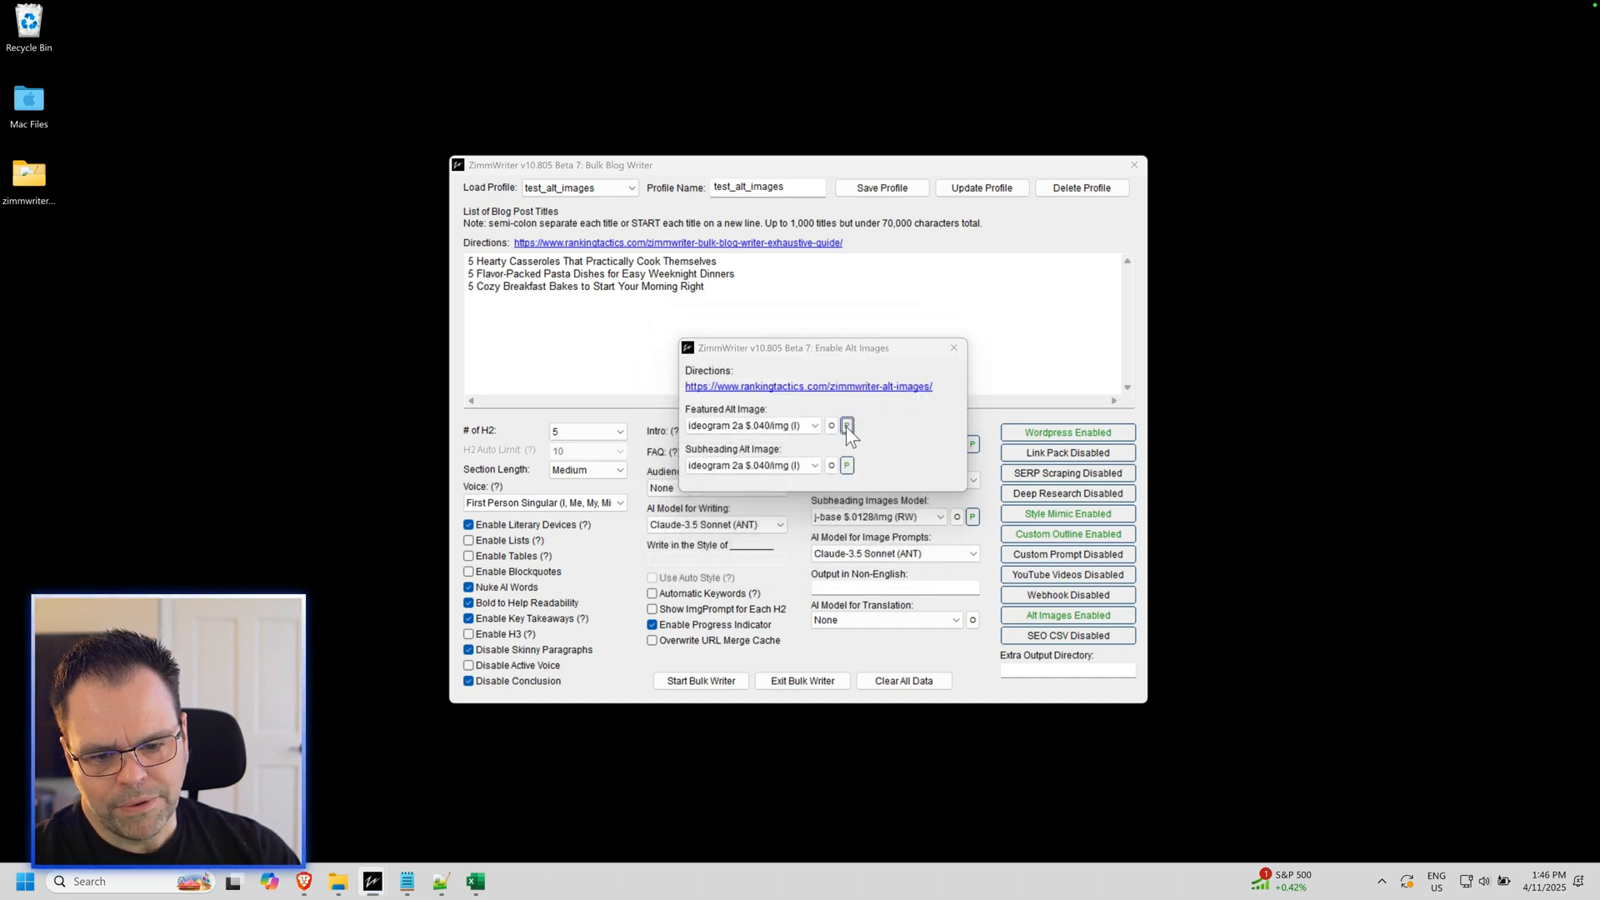
left_click(847, 426)
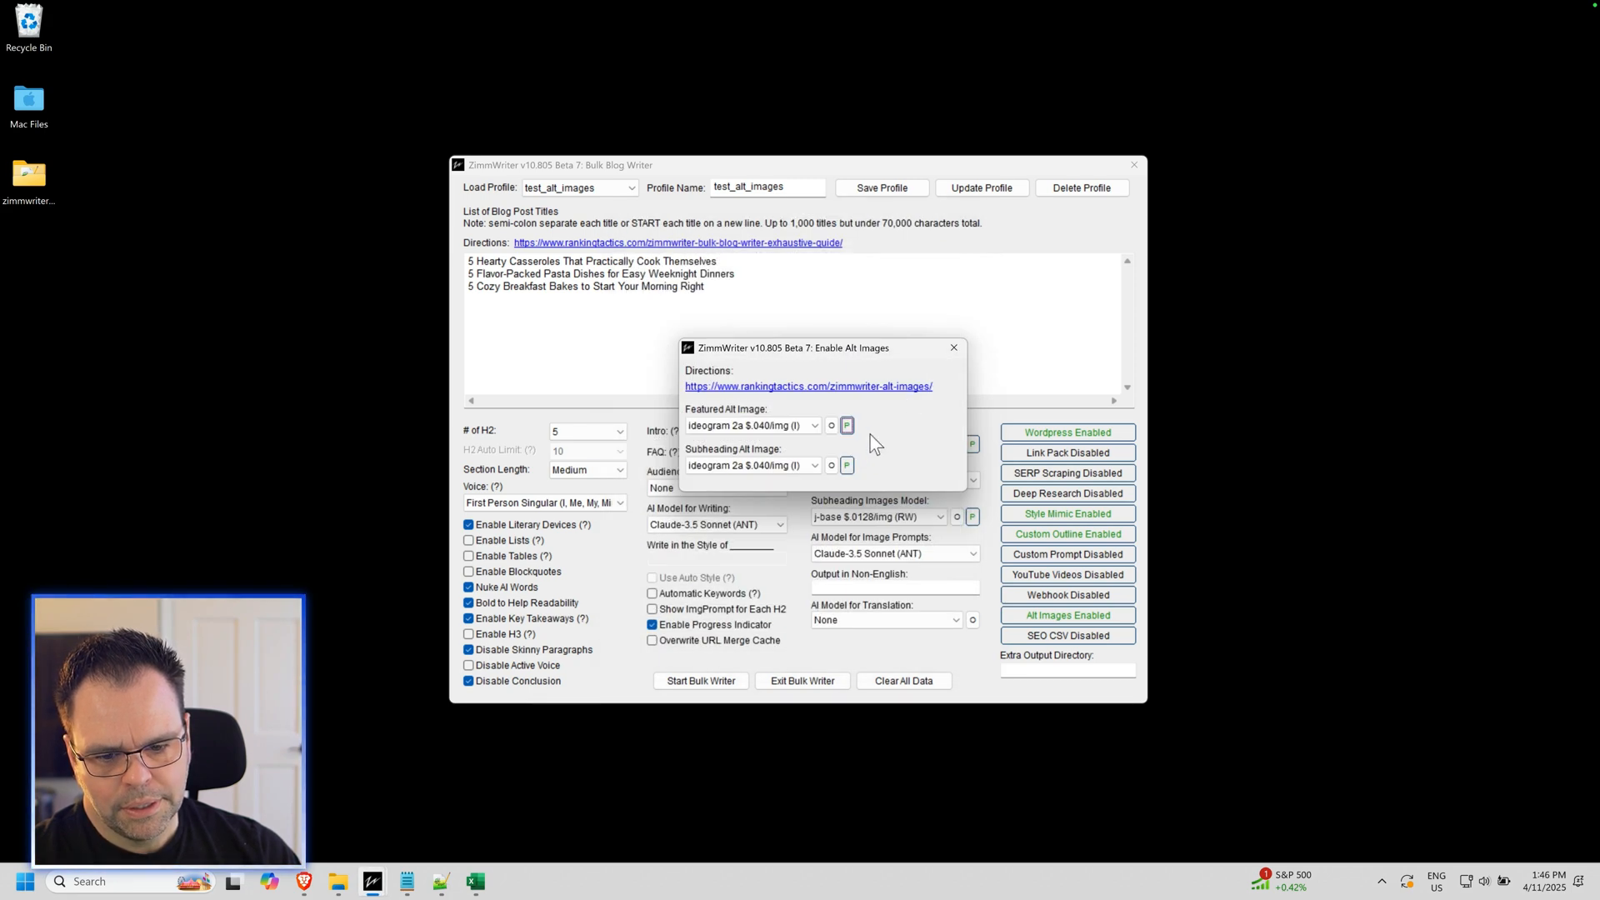
left_click(846, 465)
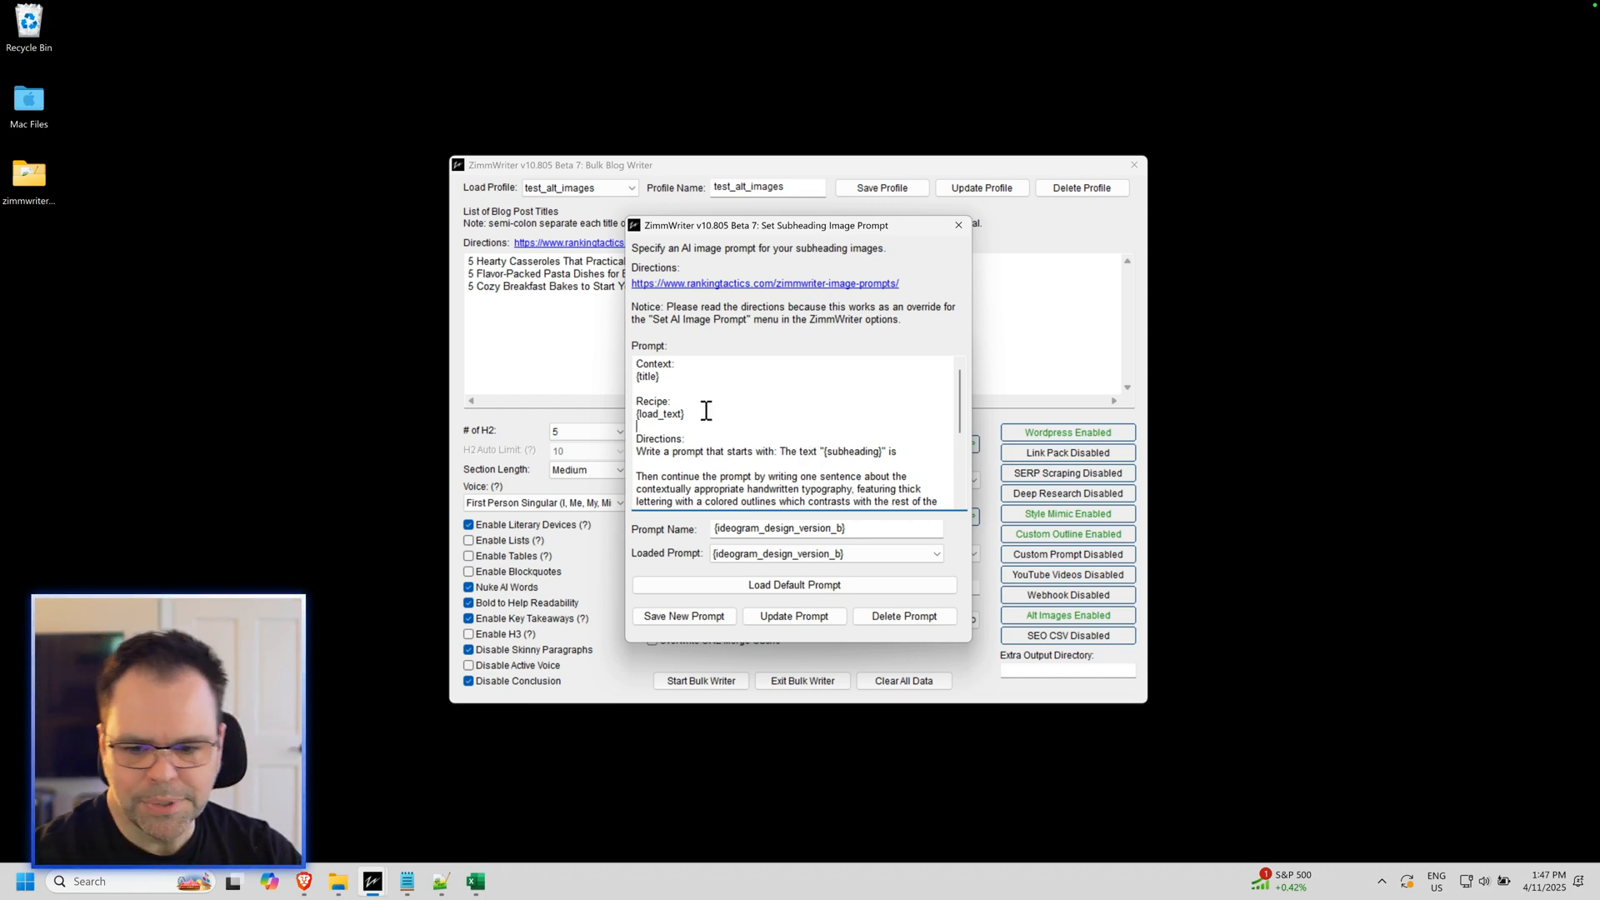
double_click(659, 413)
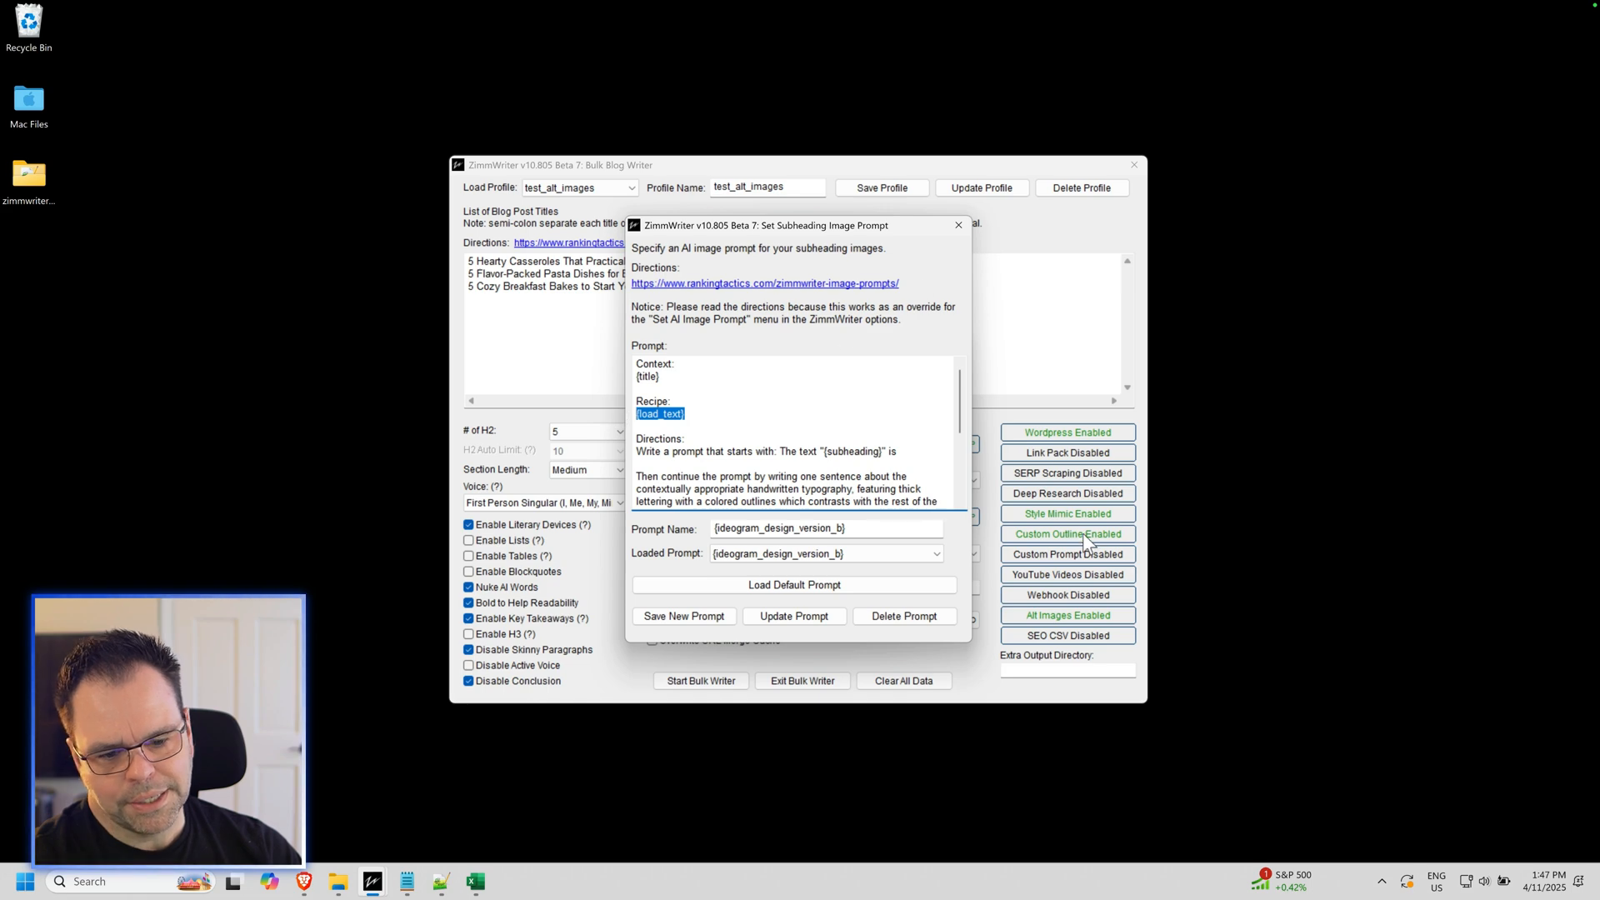
mouse_move(1013, 533)
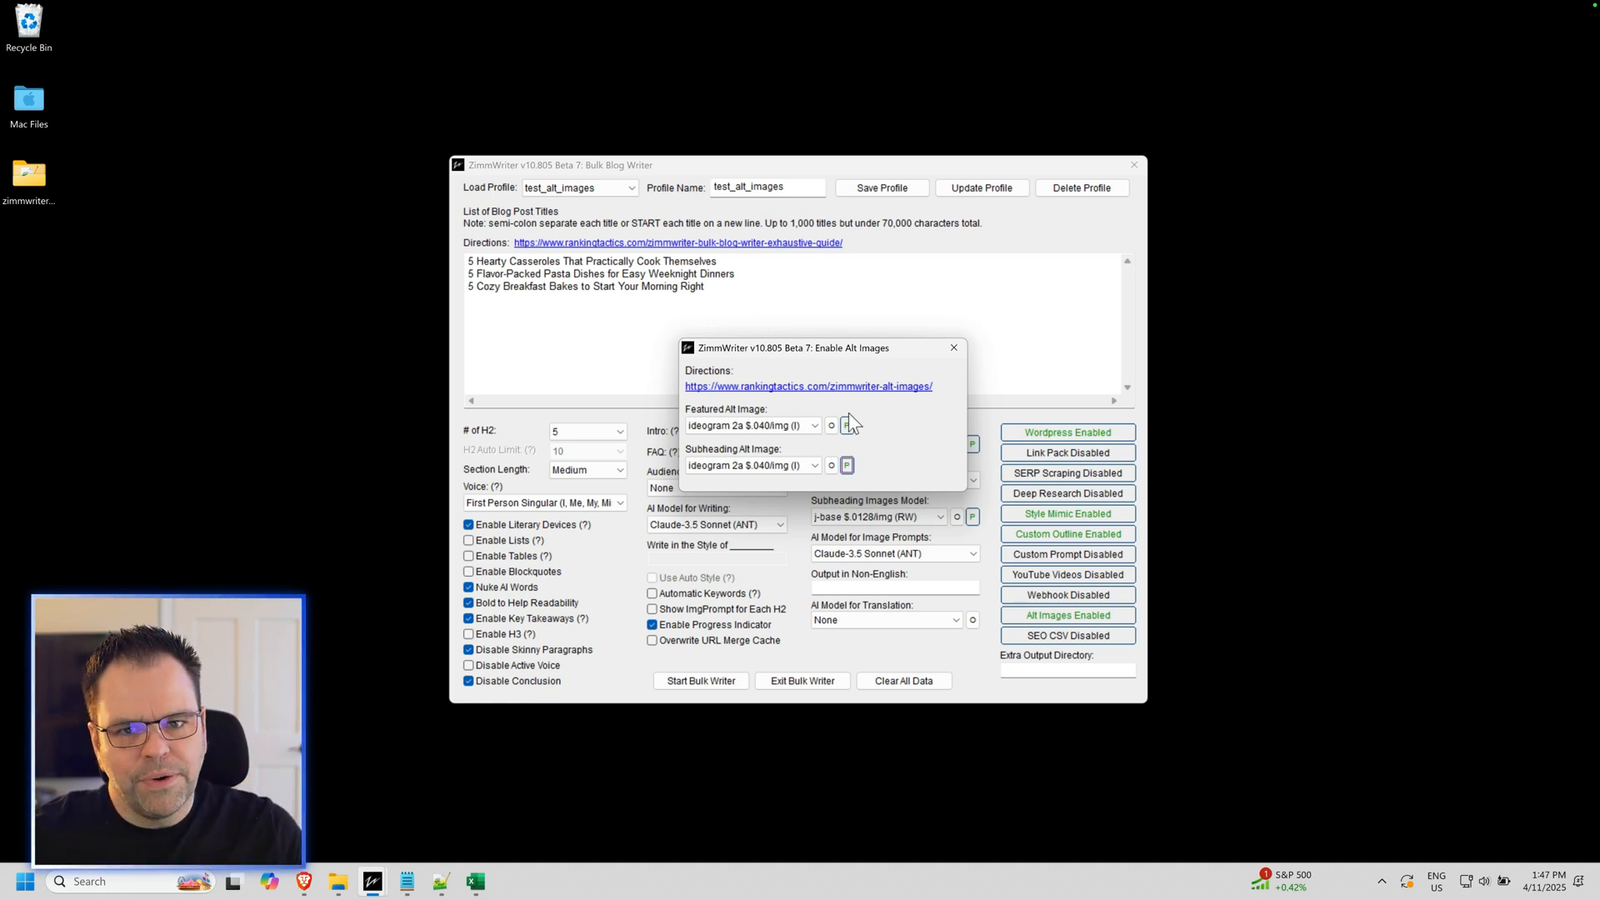
mouse_move(908, 441)
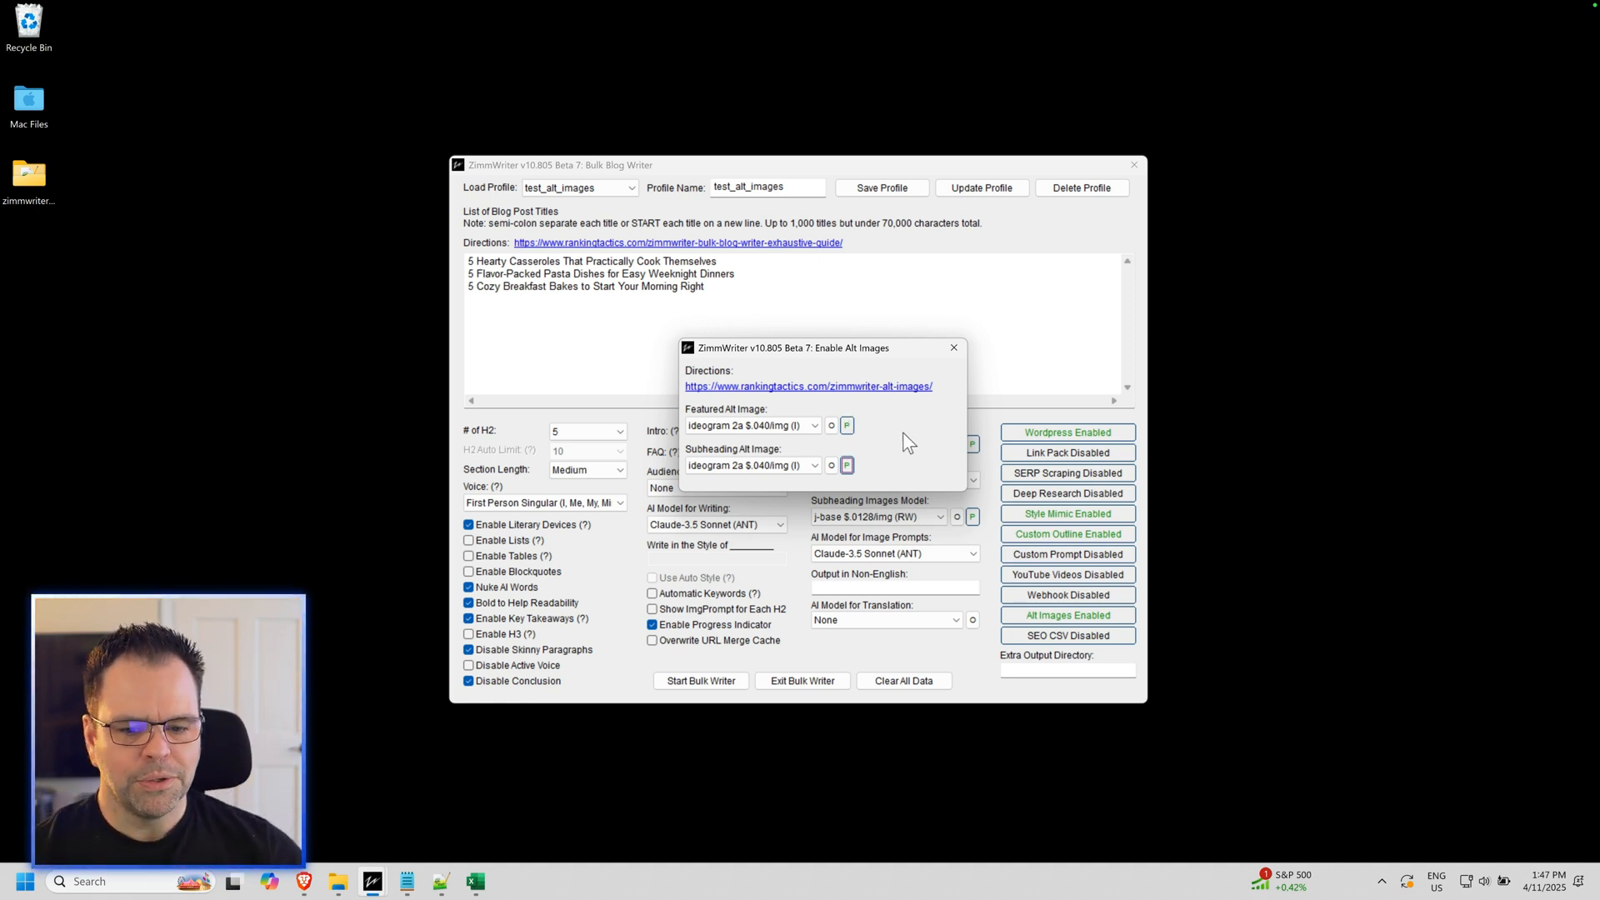
Step: Open the first output image and step through the text-overlay _alt versions, then close the viewer
left_click(846, 424)
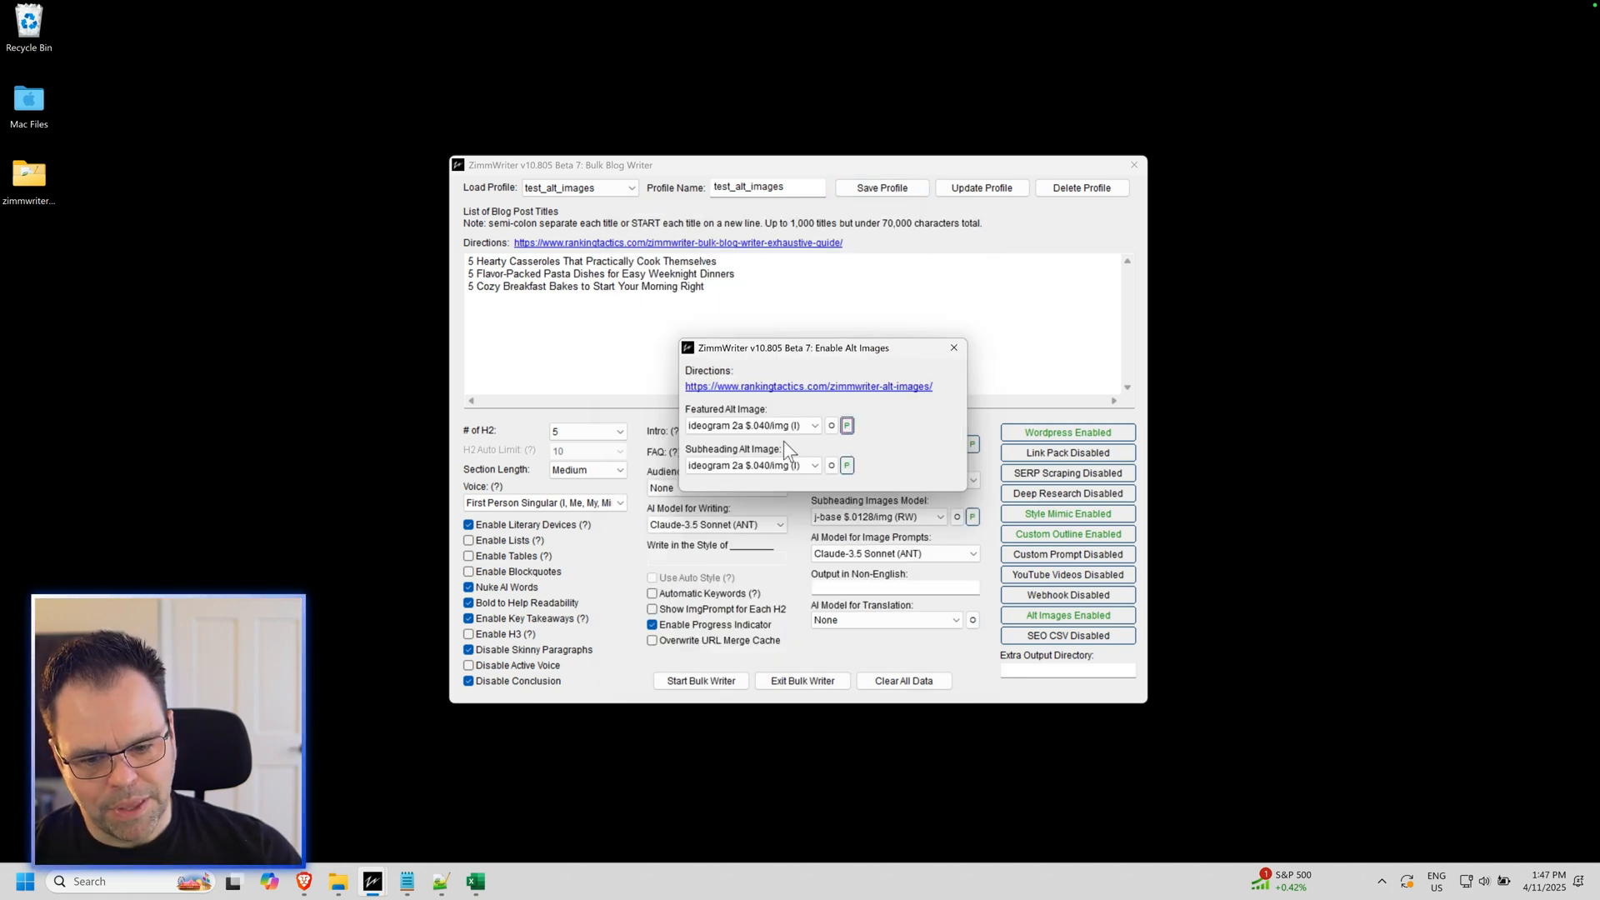
mouse_move(881, 467)
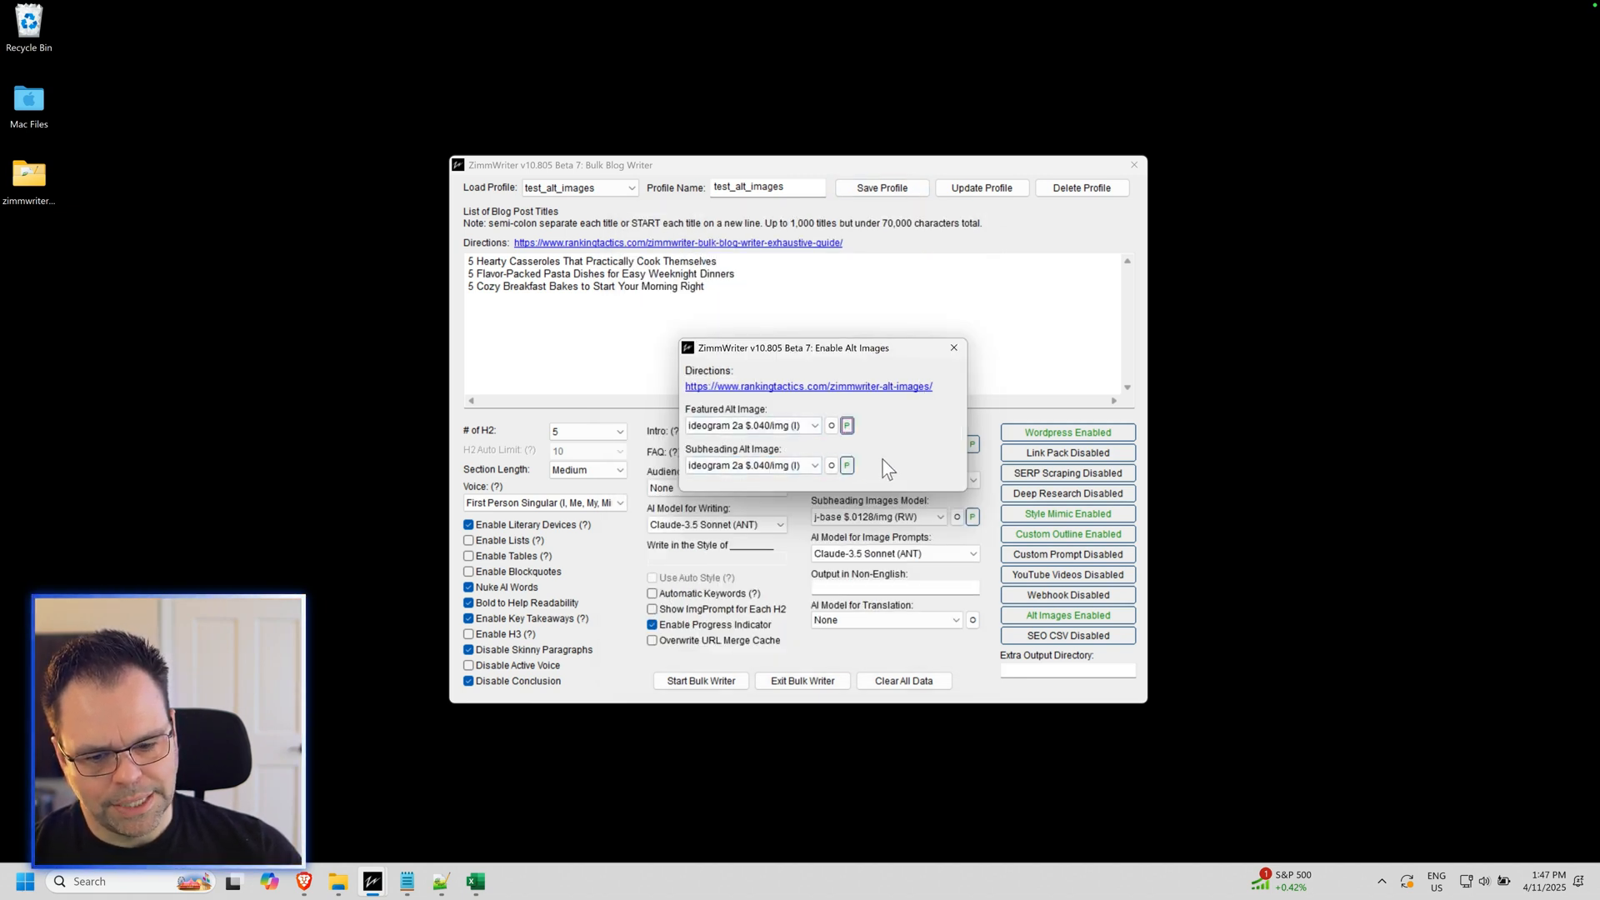
left_click(953, 346)
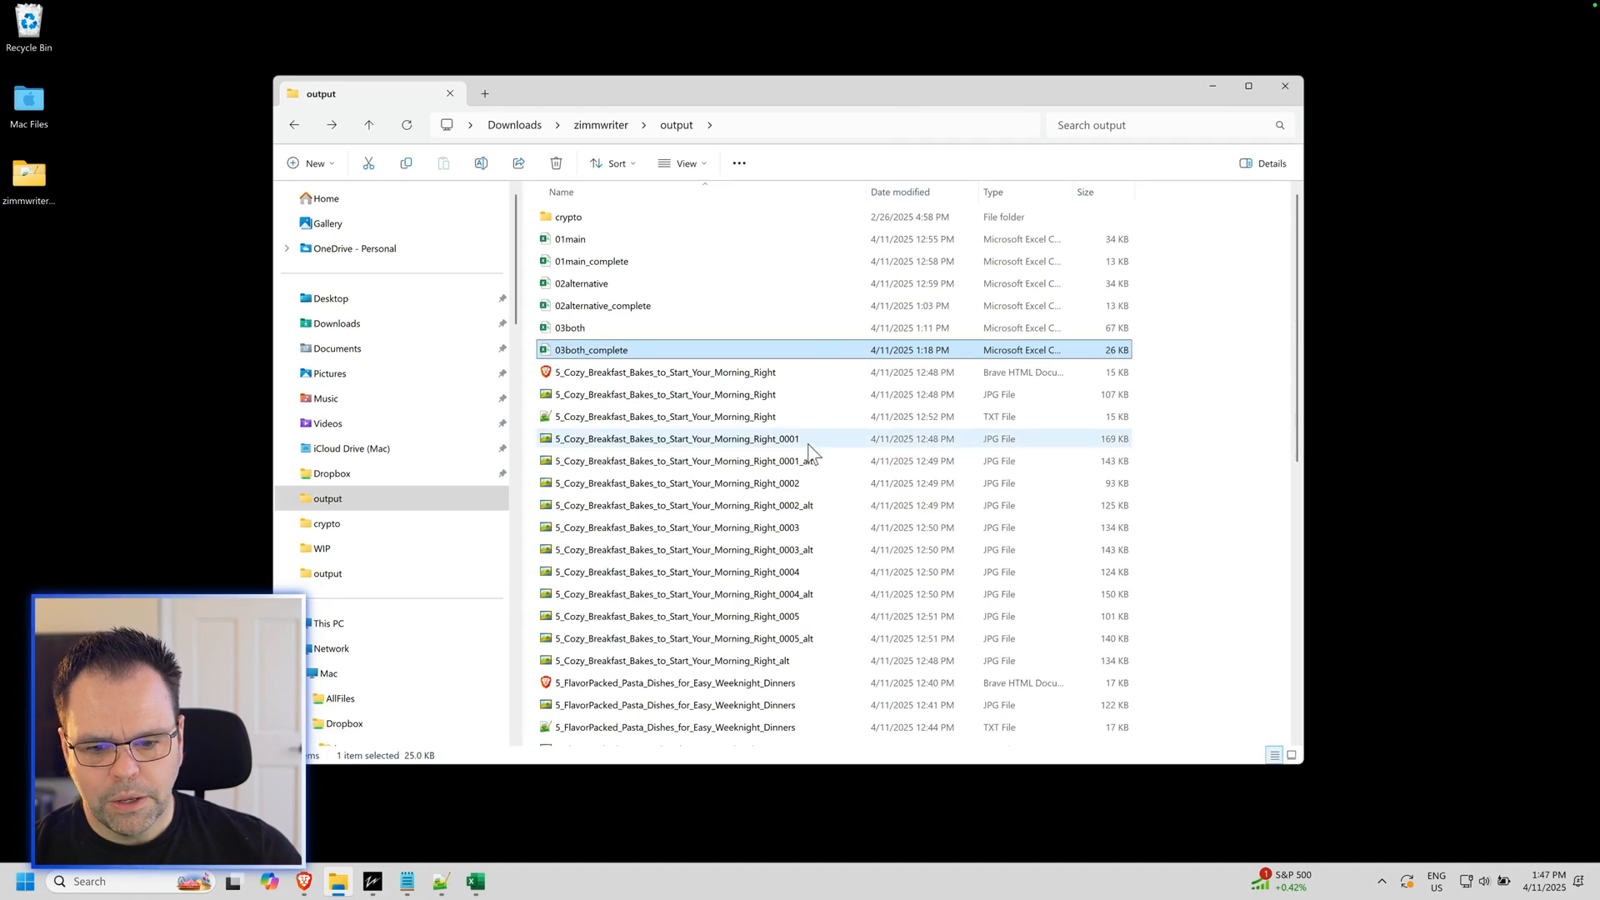
left_click(683, 460)
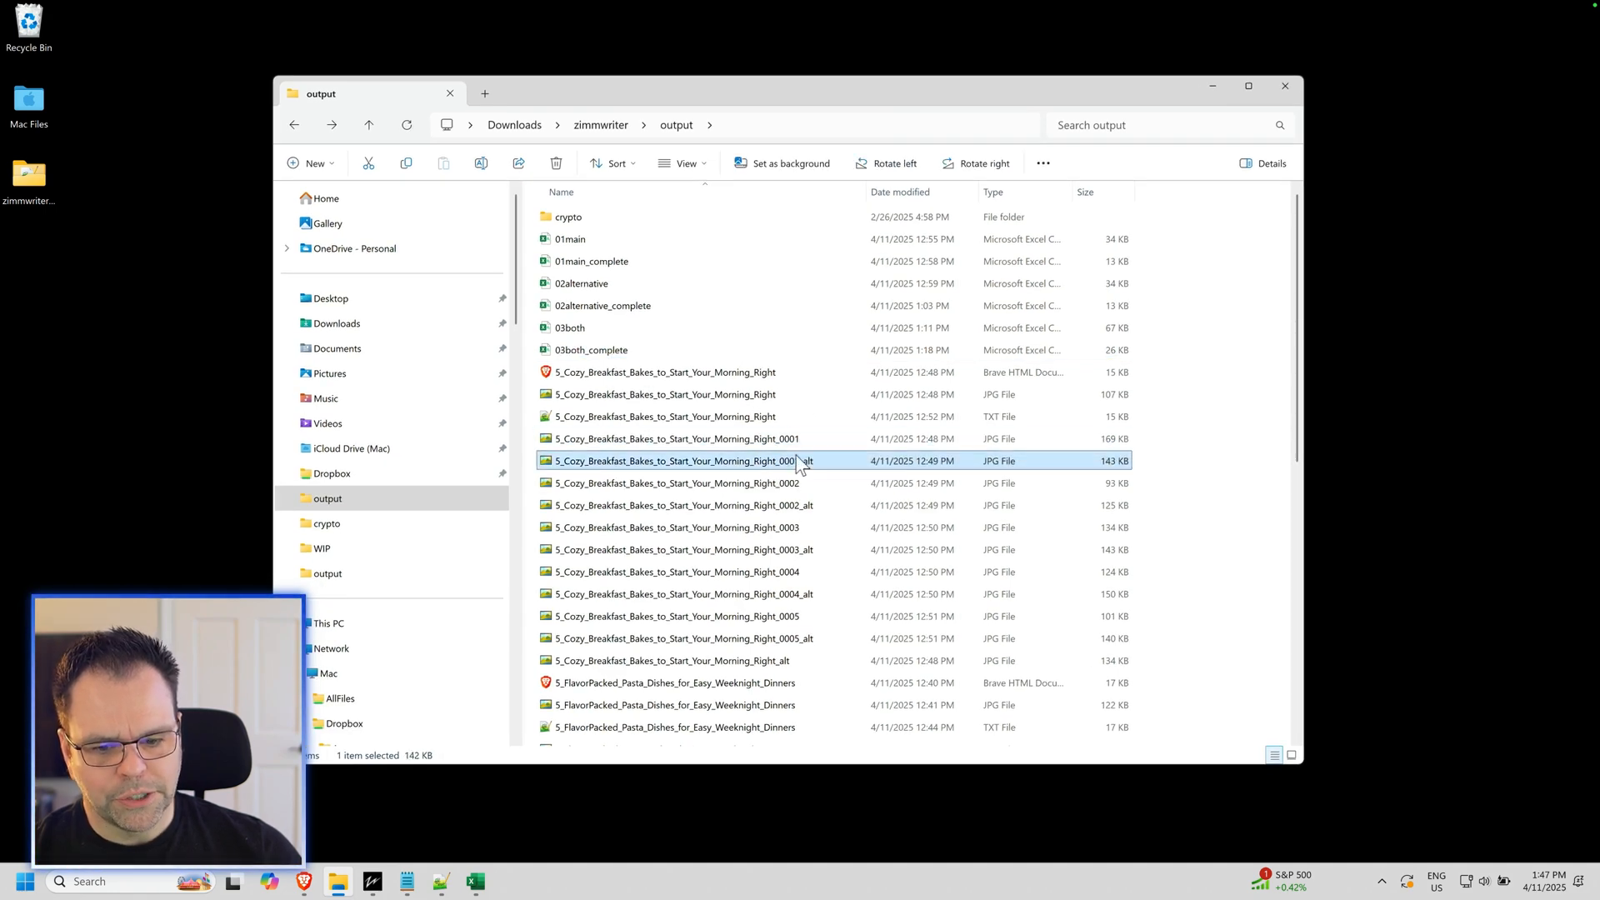
double_click(673, 437)
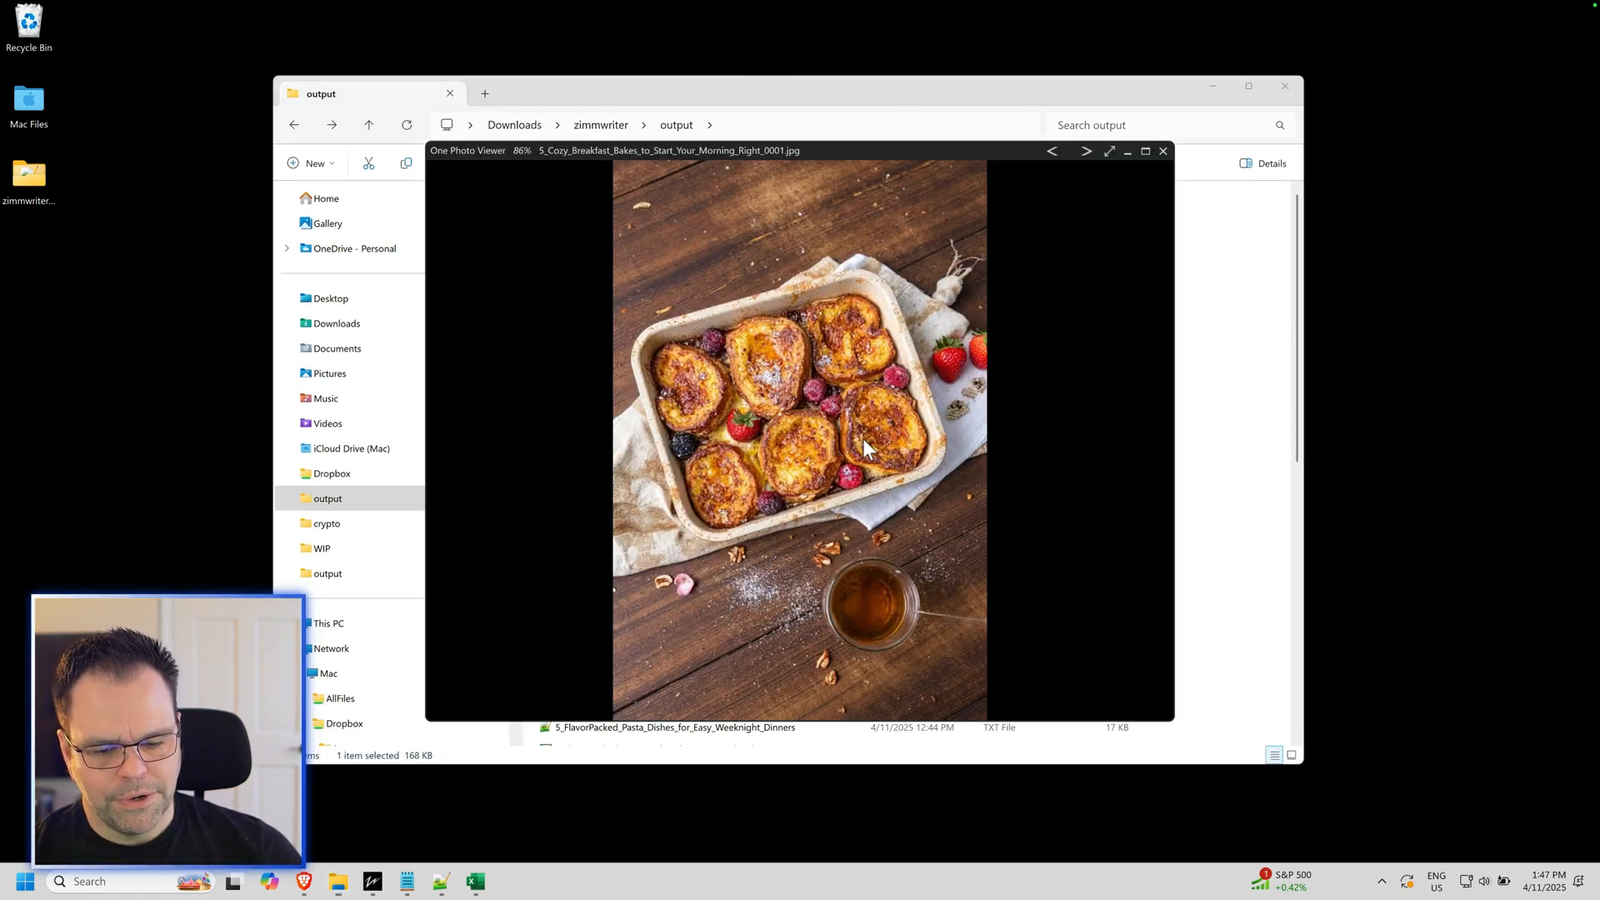
left_click(1086, 150)
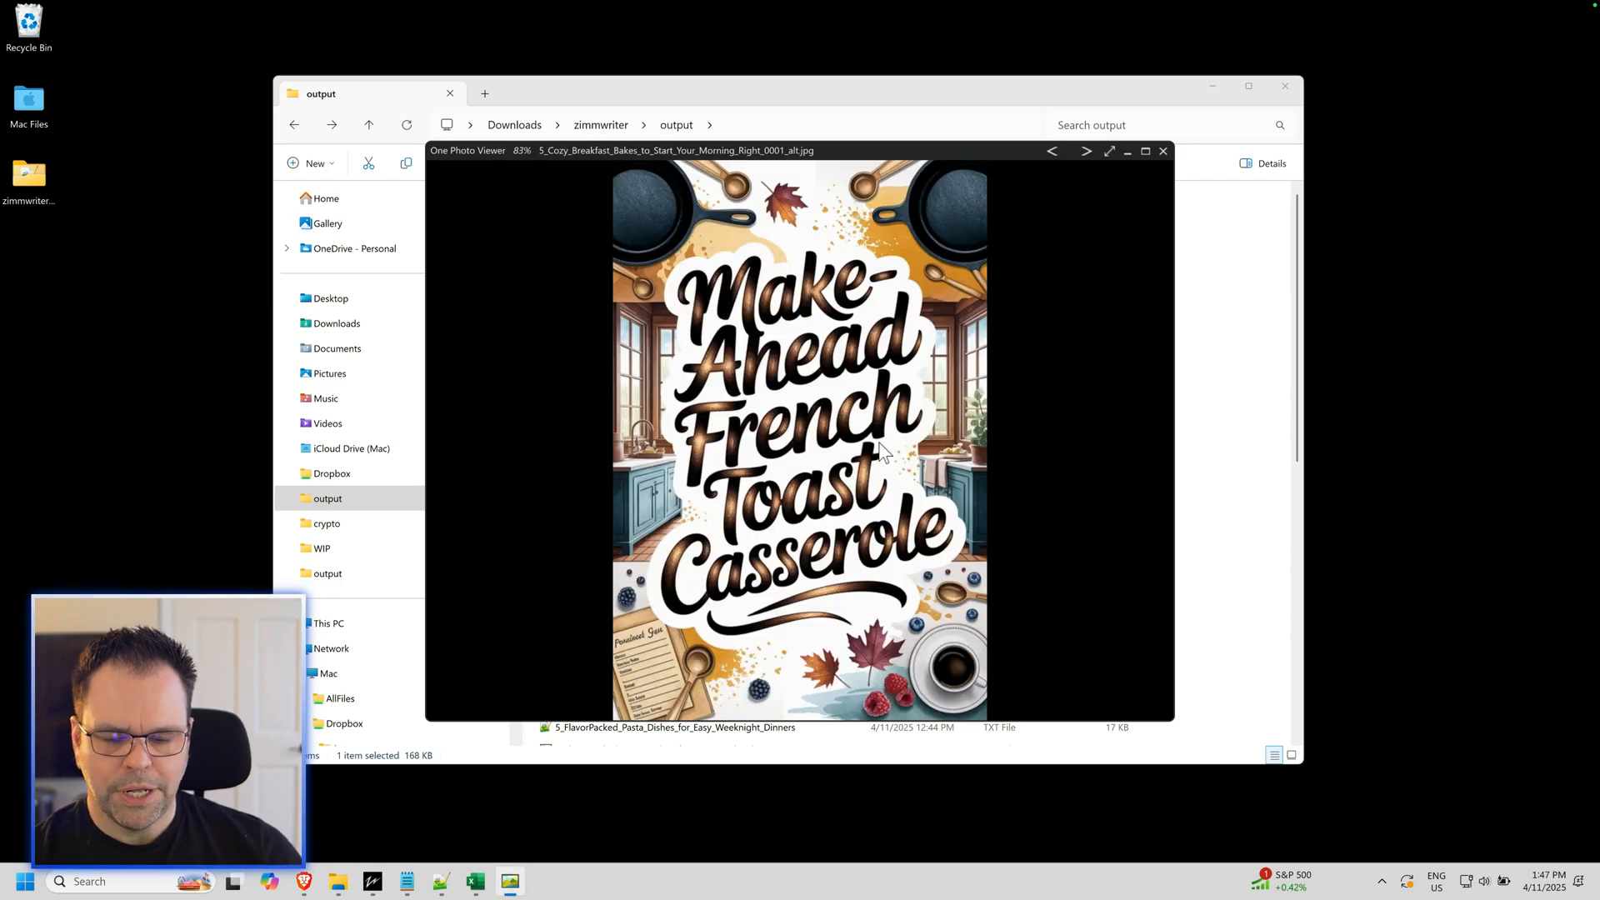
left_click(1086, 151)
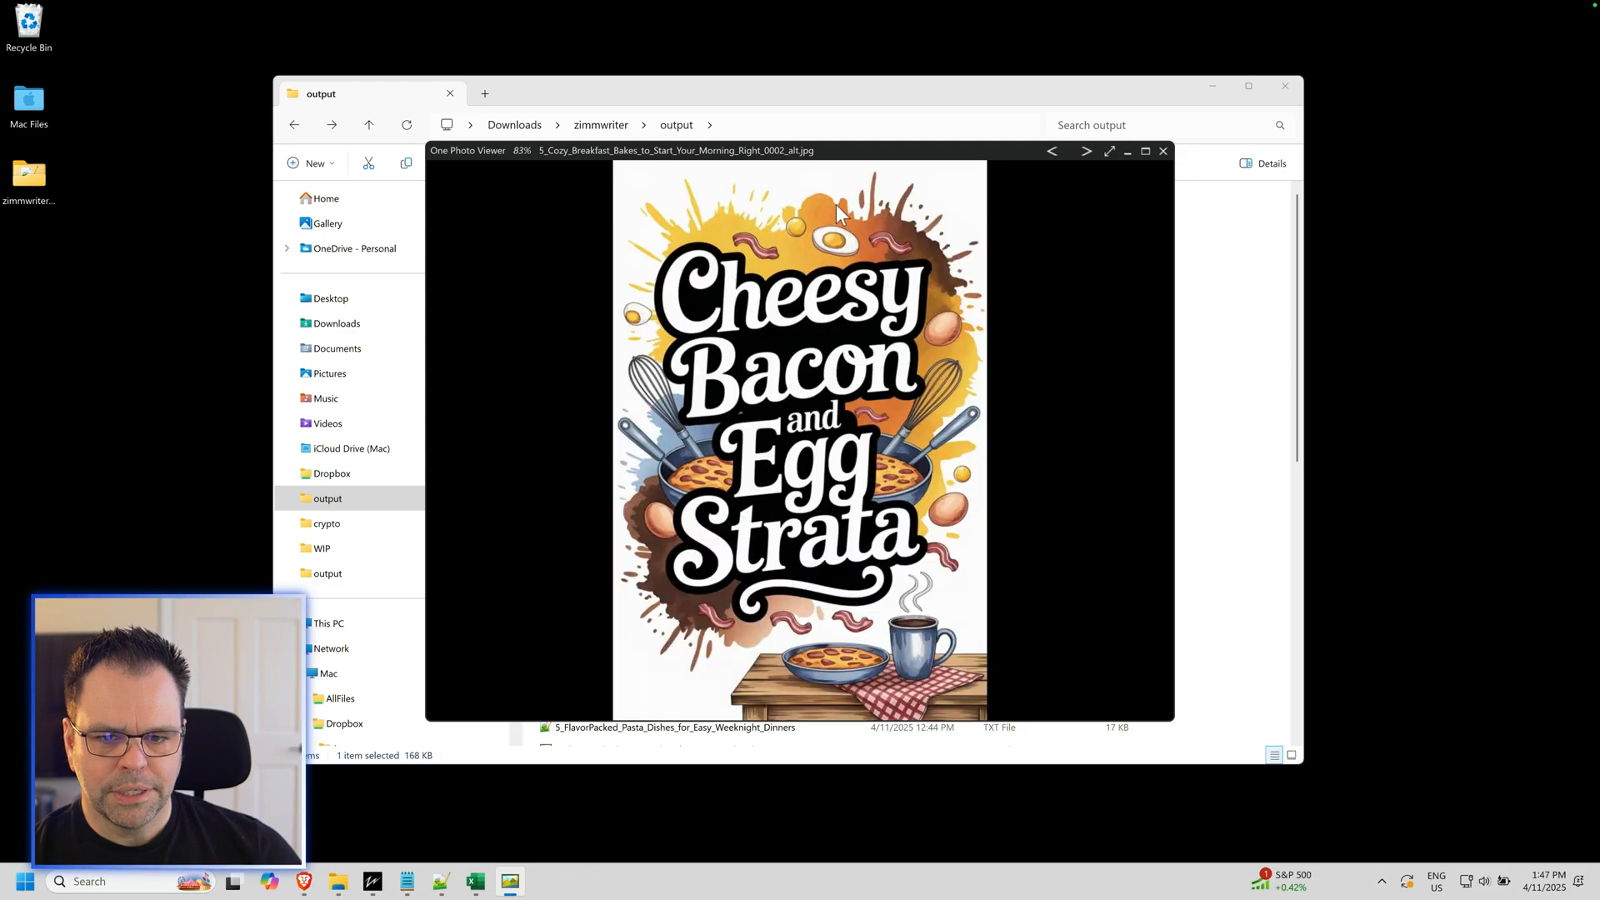
left_click(1086, 150)
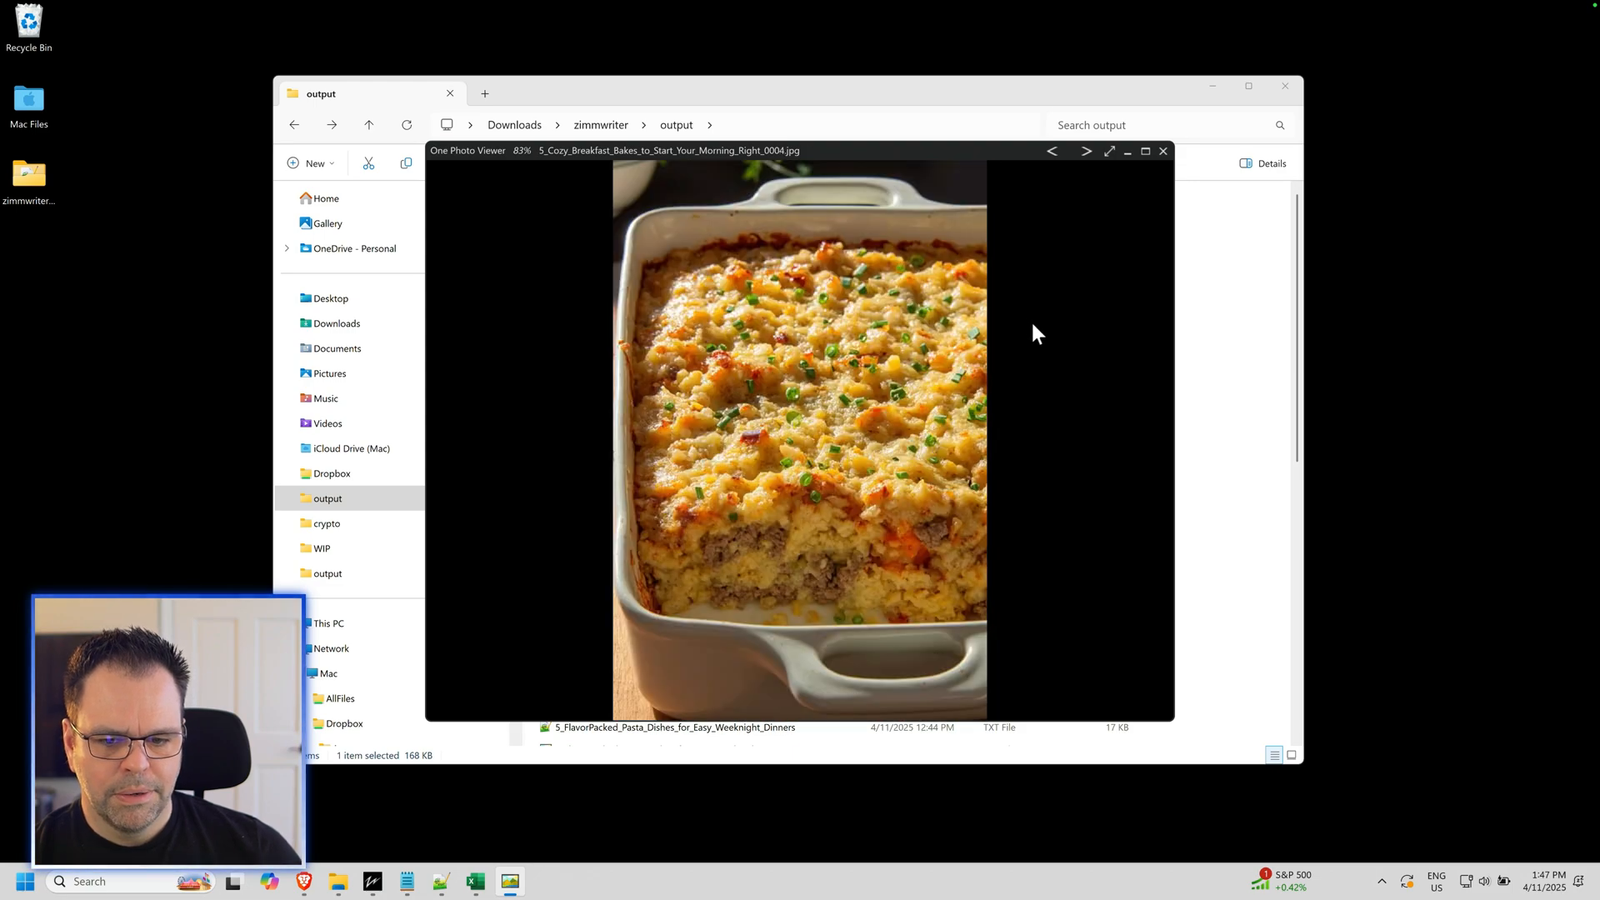
left_click(1086, 150)
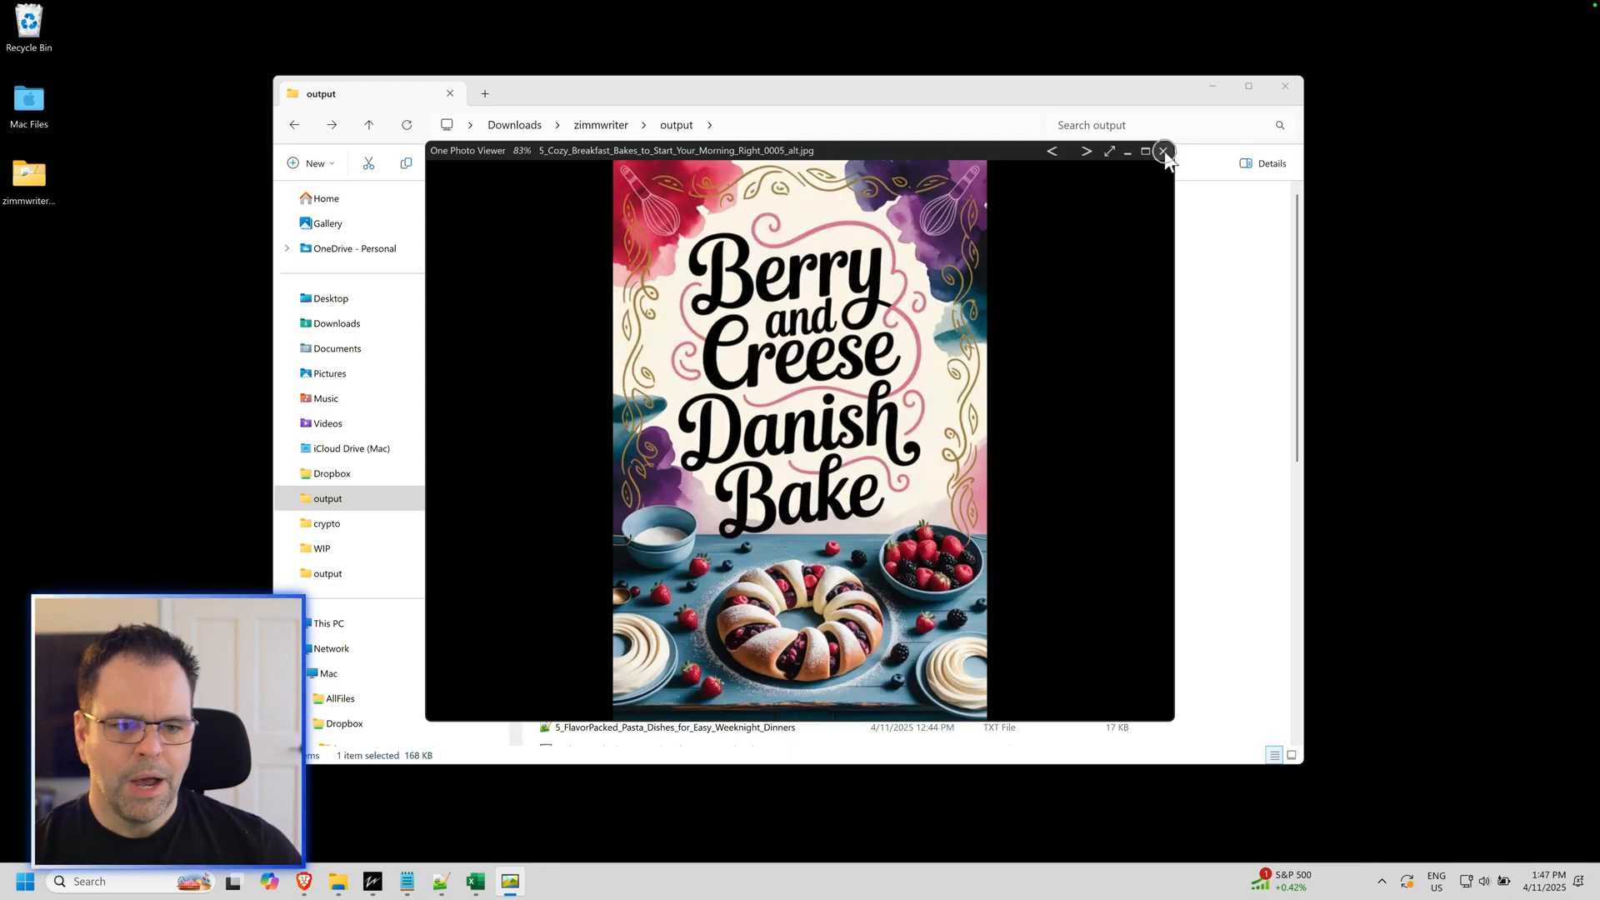
left_click(1164, 151)
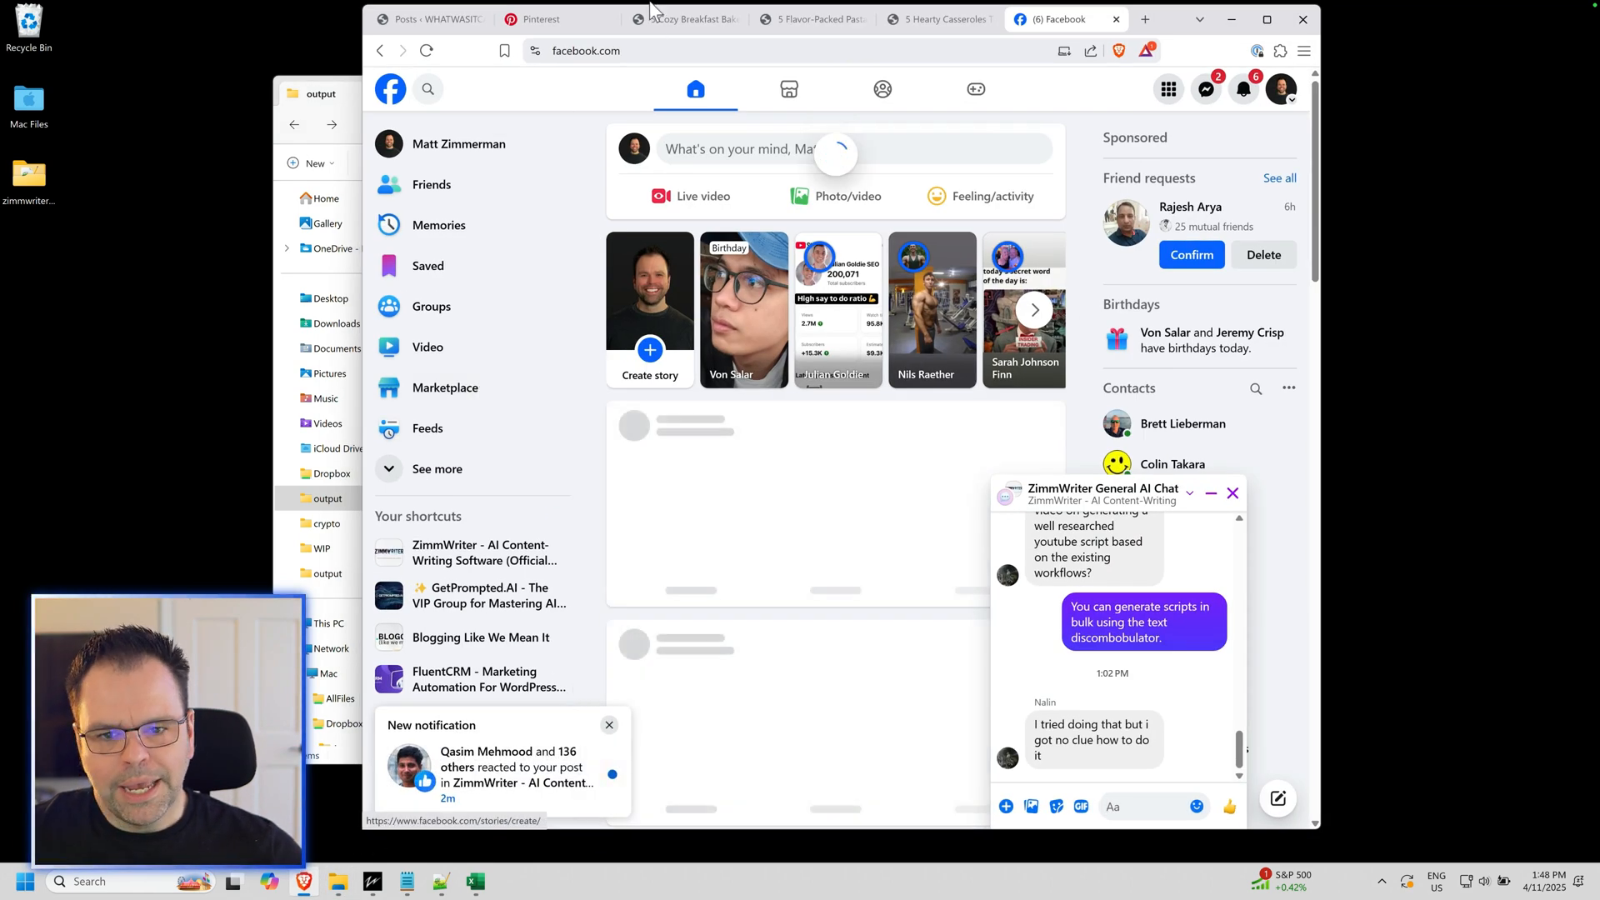
Step: Scroll the Cozy Breakfast Bakes post, glance at the Pinterest pins, and return to the post
left_click(678, 19)
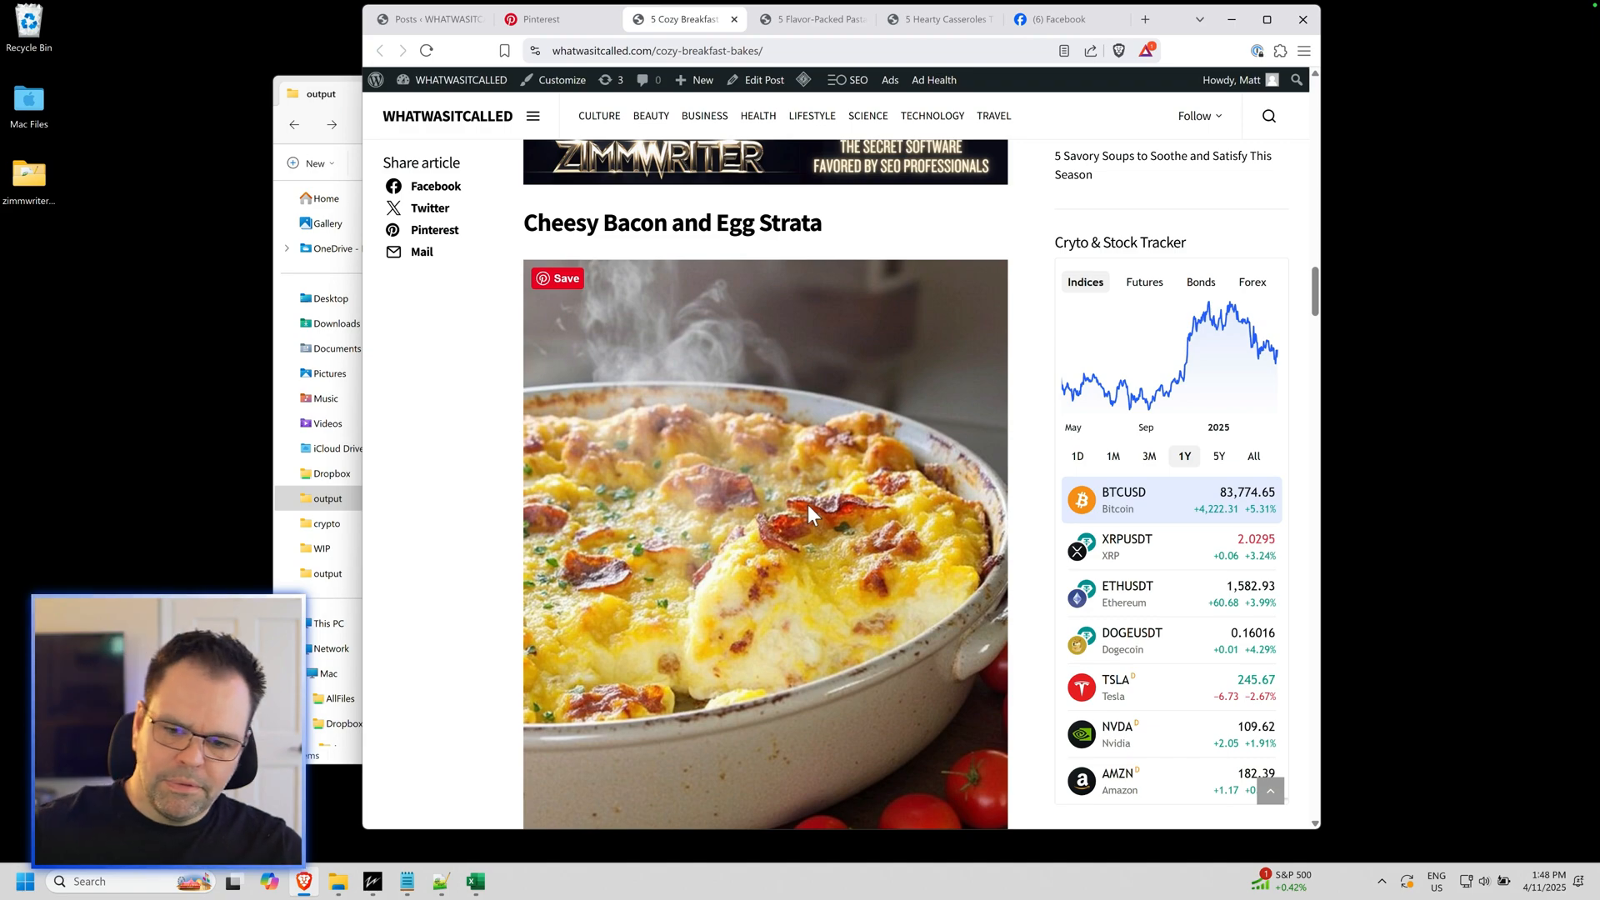
scroll("down", 3)
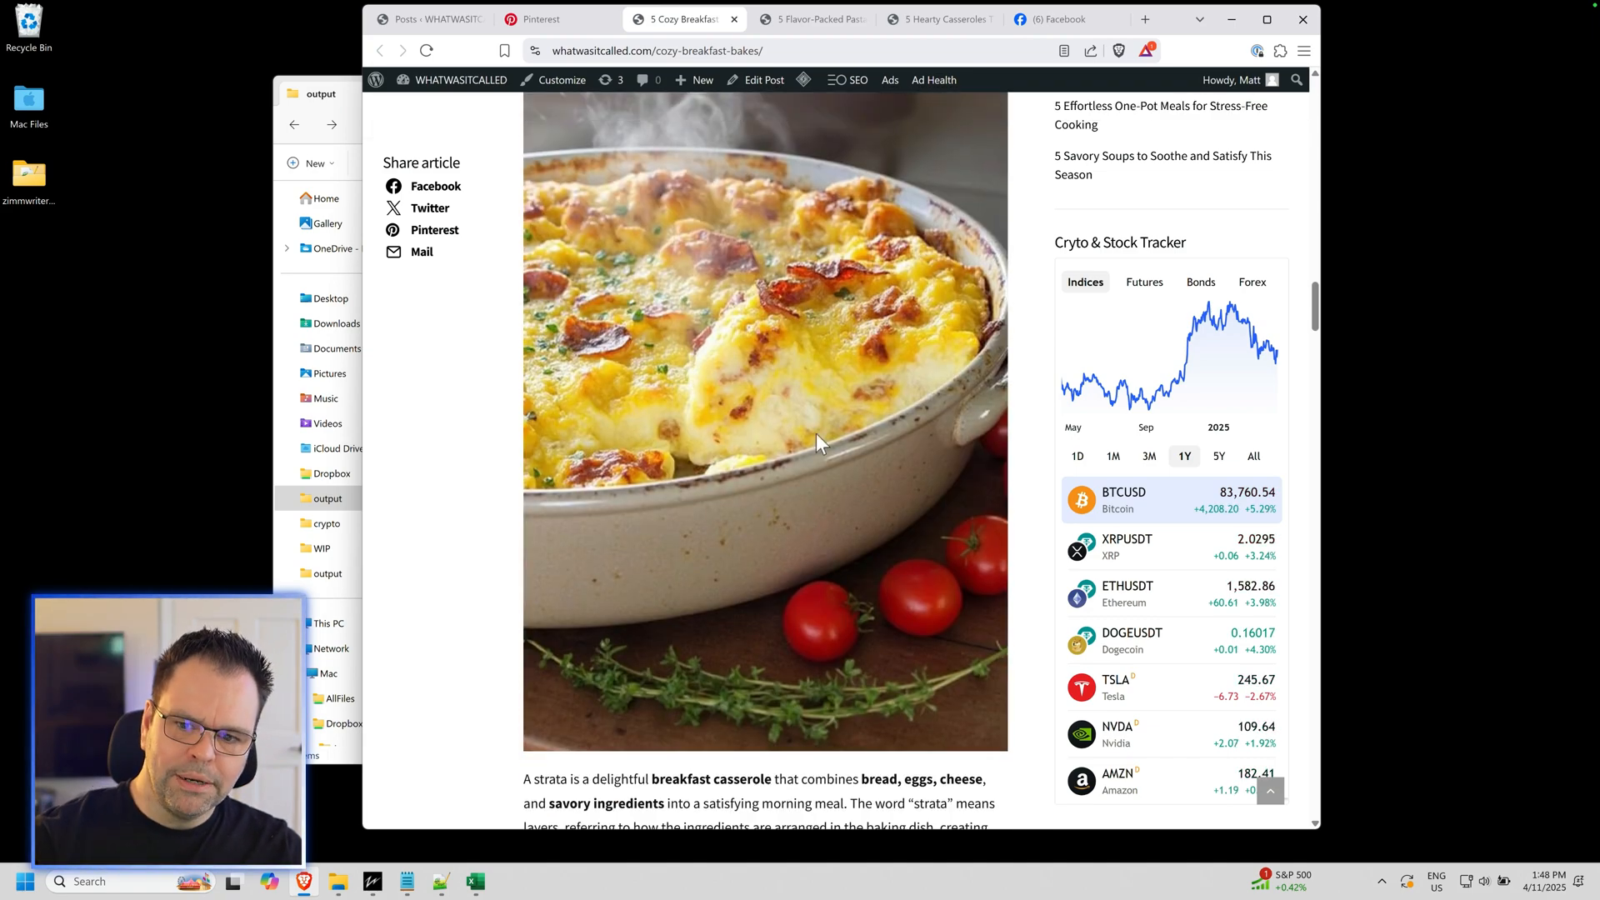
left_click(551, 18)
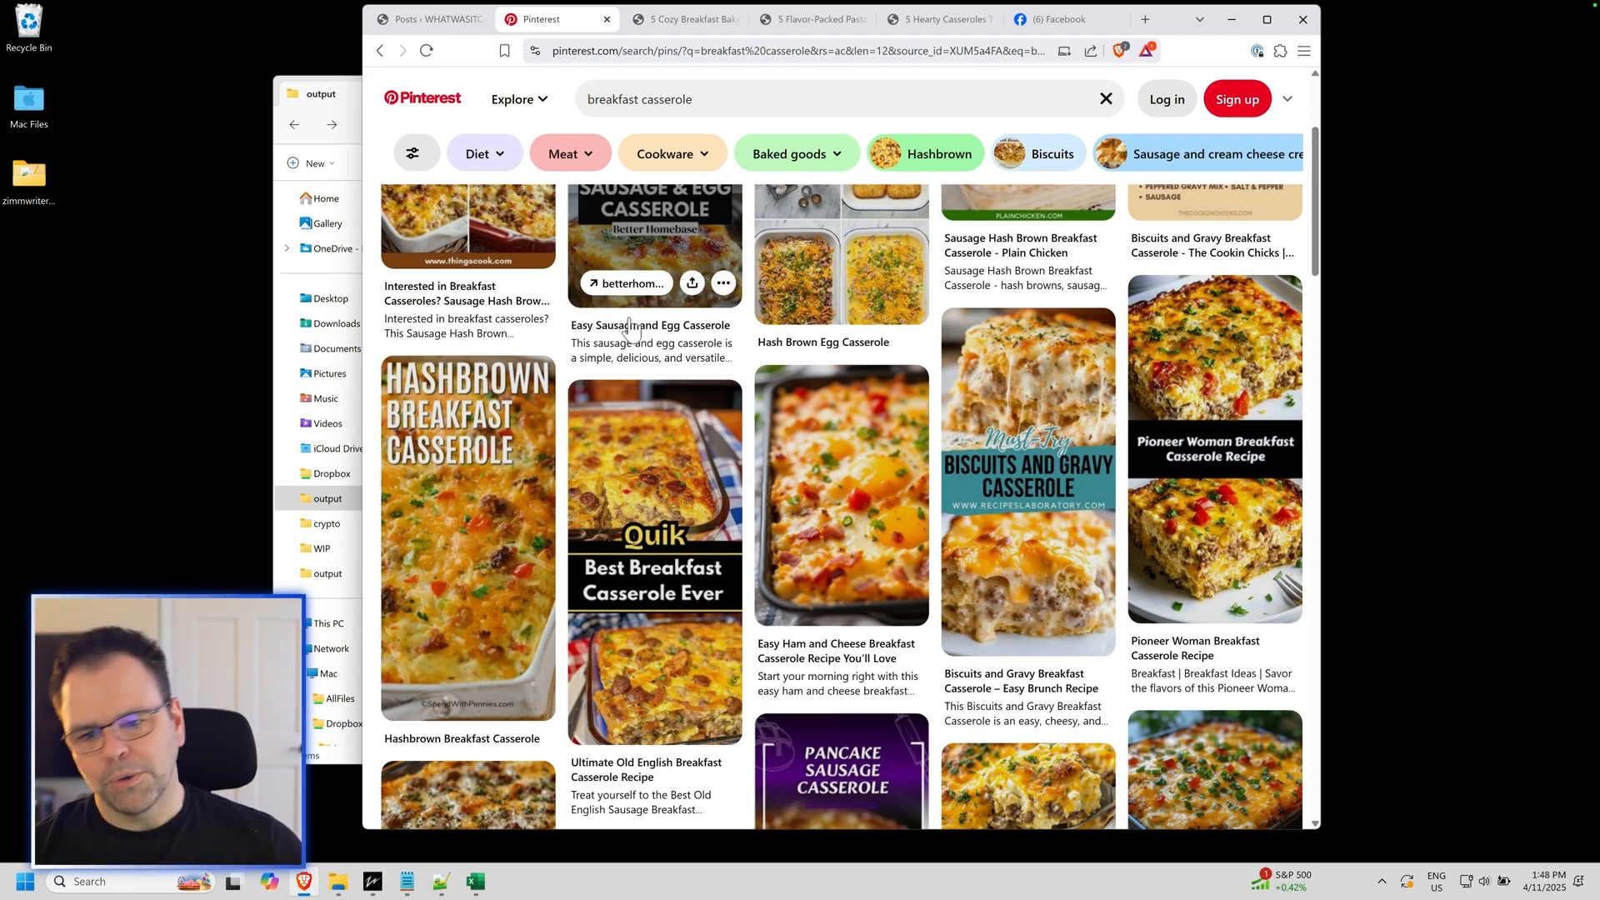
left_click(683, 19)
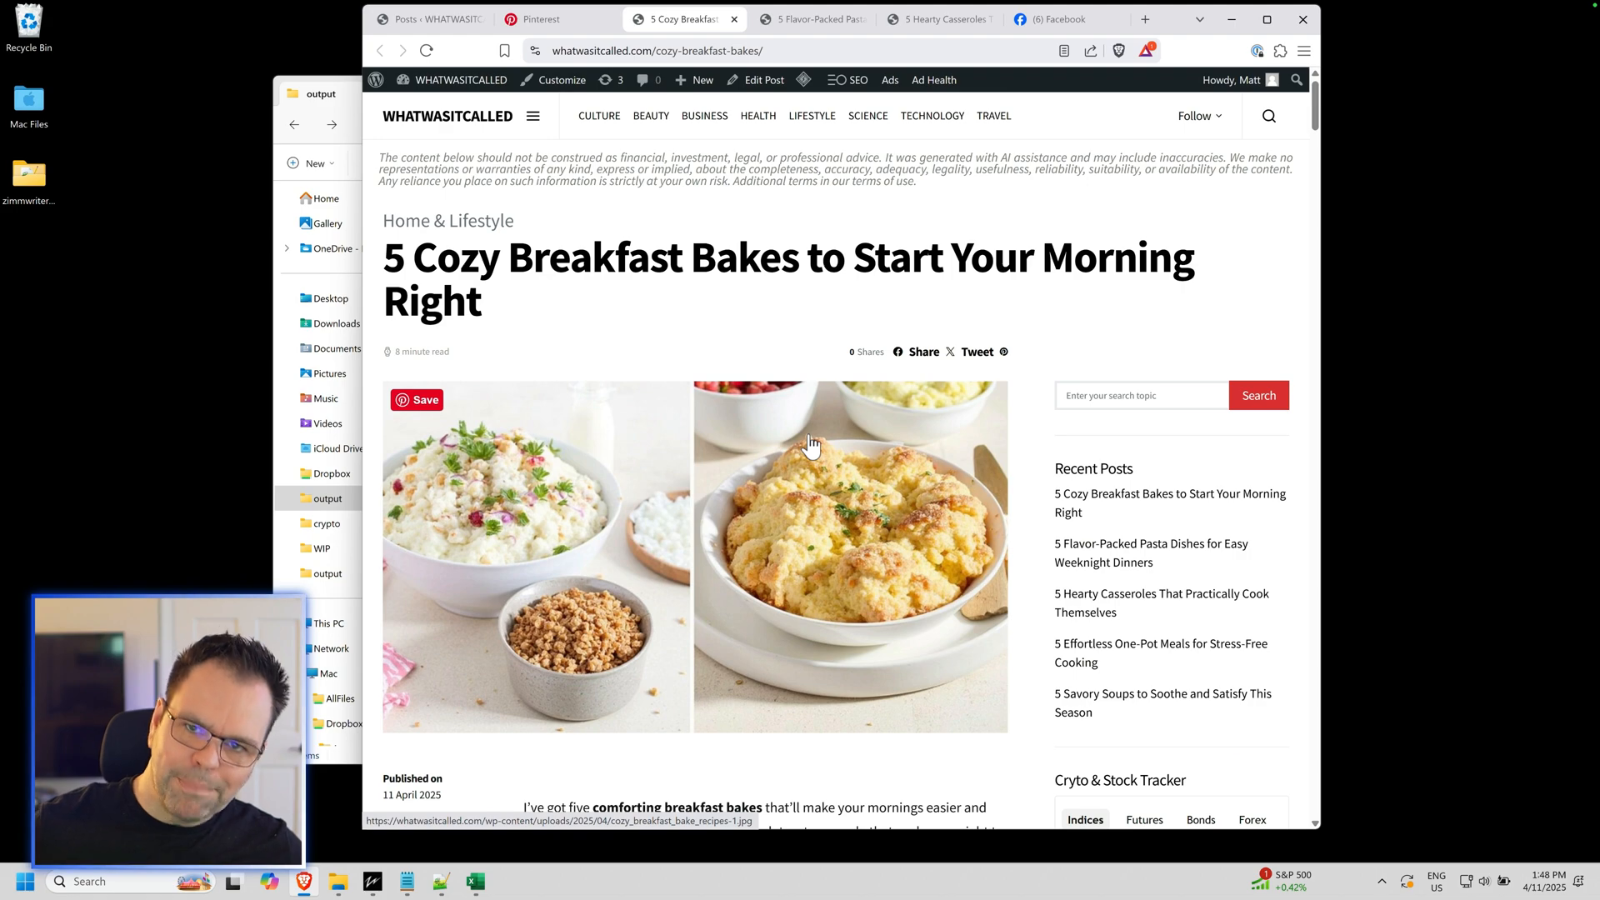
mouse_move(1020, 245)
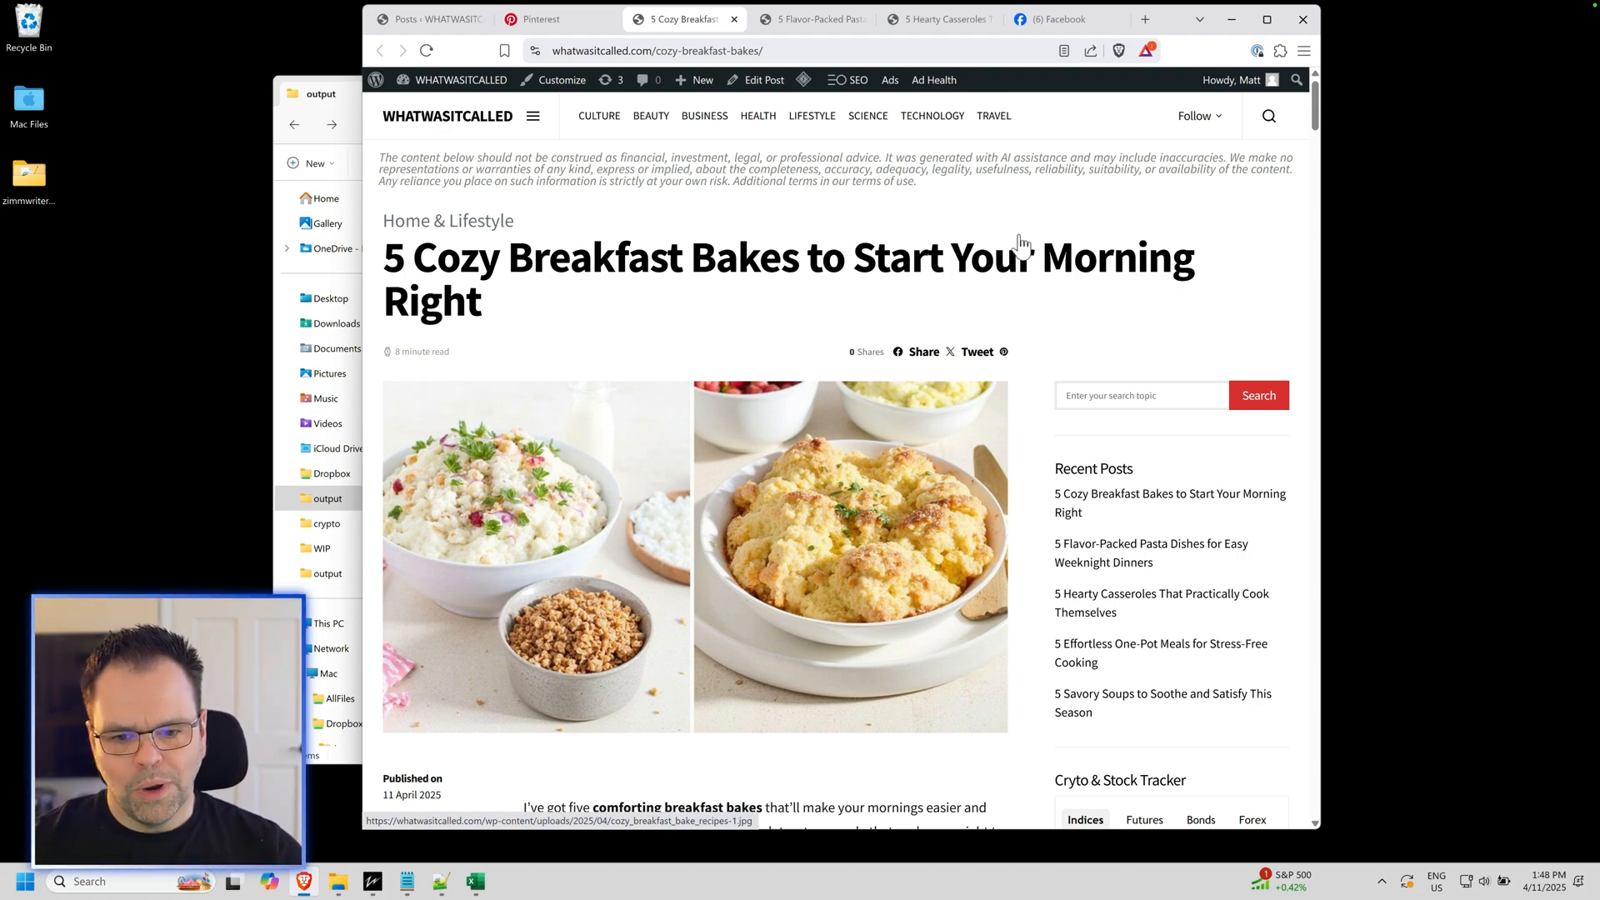
Step: Inspect the featured image and head og:image meta tags in DevTools, then close DevTools
right_click(1025, 242)
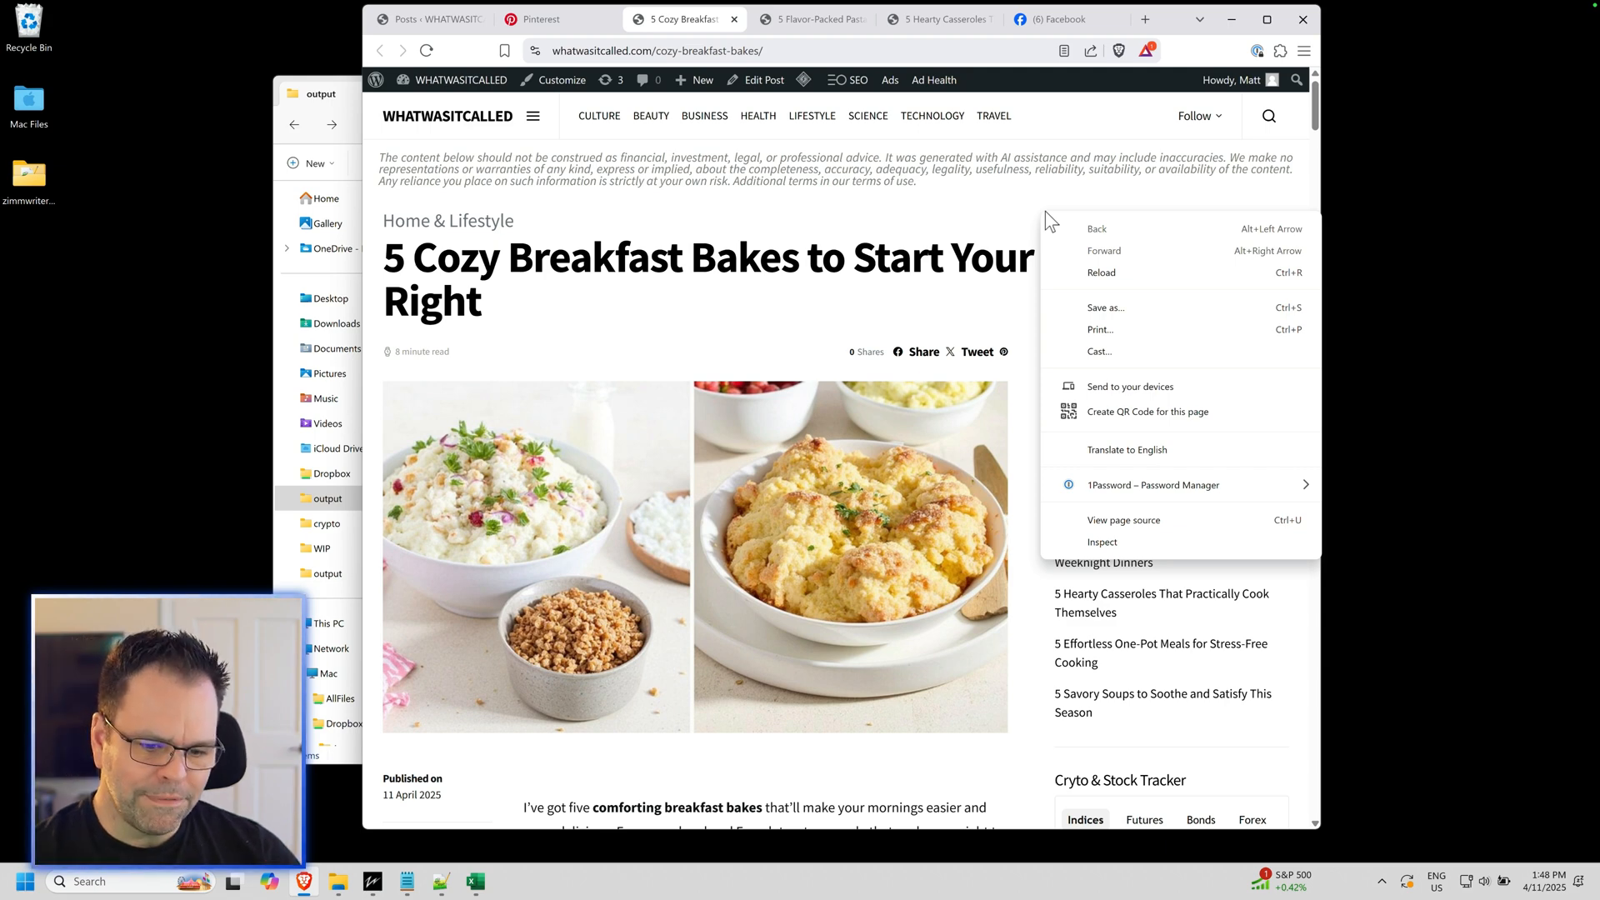
left_click(883, 213)
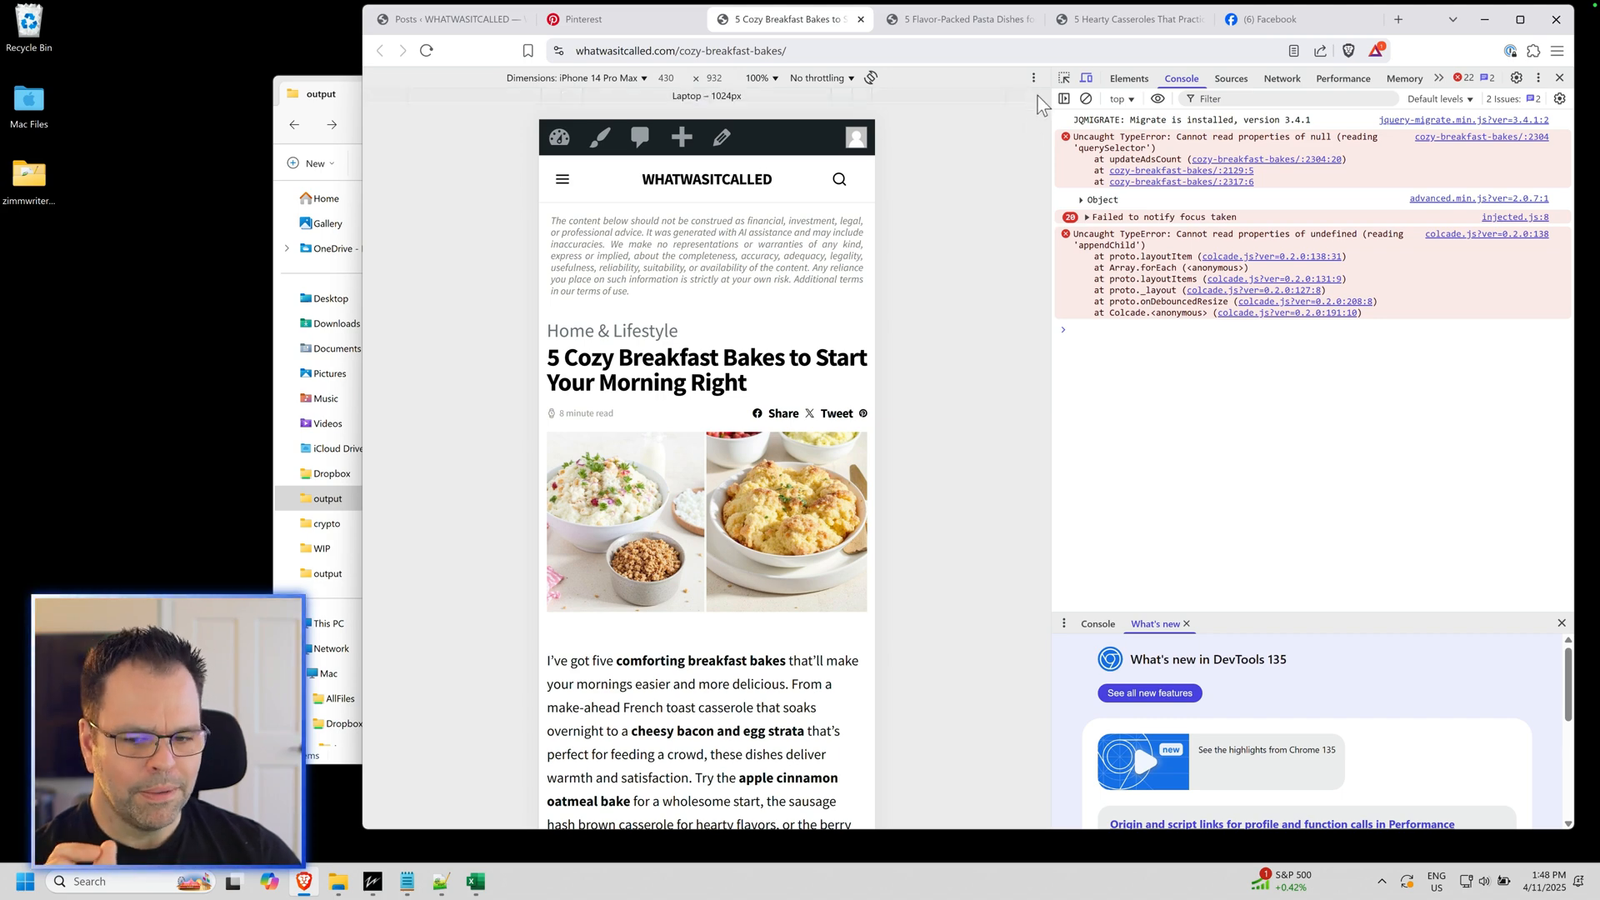
mouse_move(1042, 105)
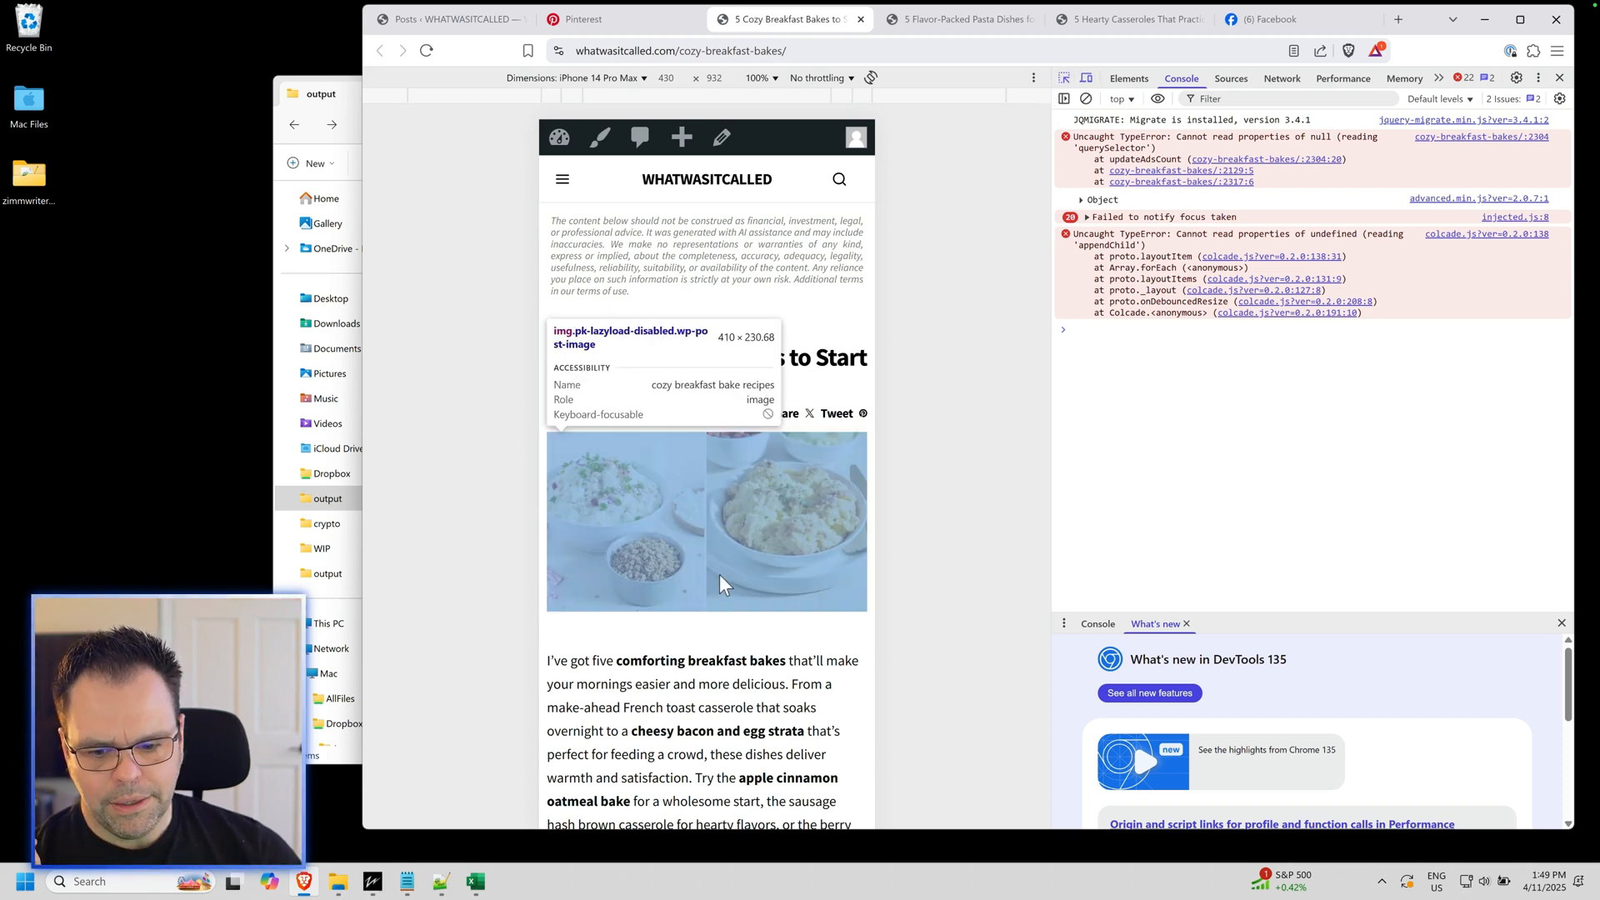
mouse_move(801, 555)
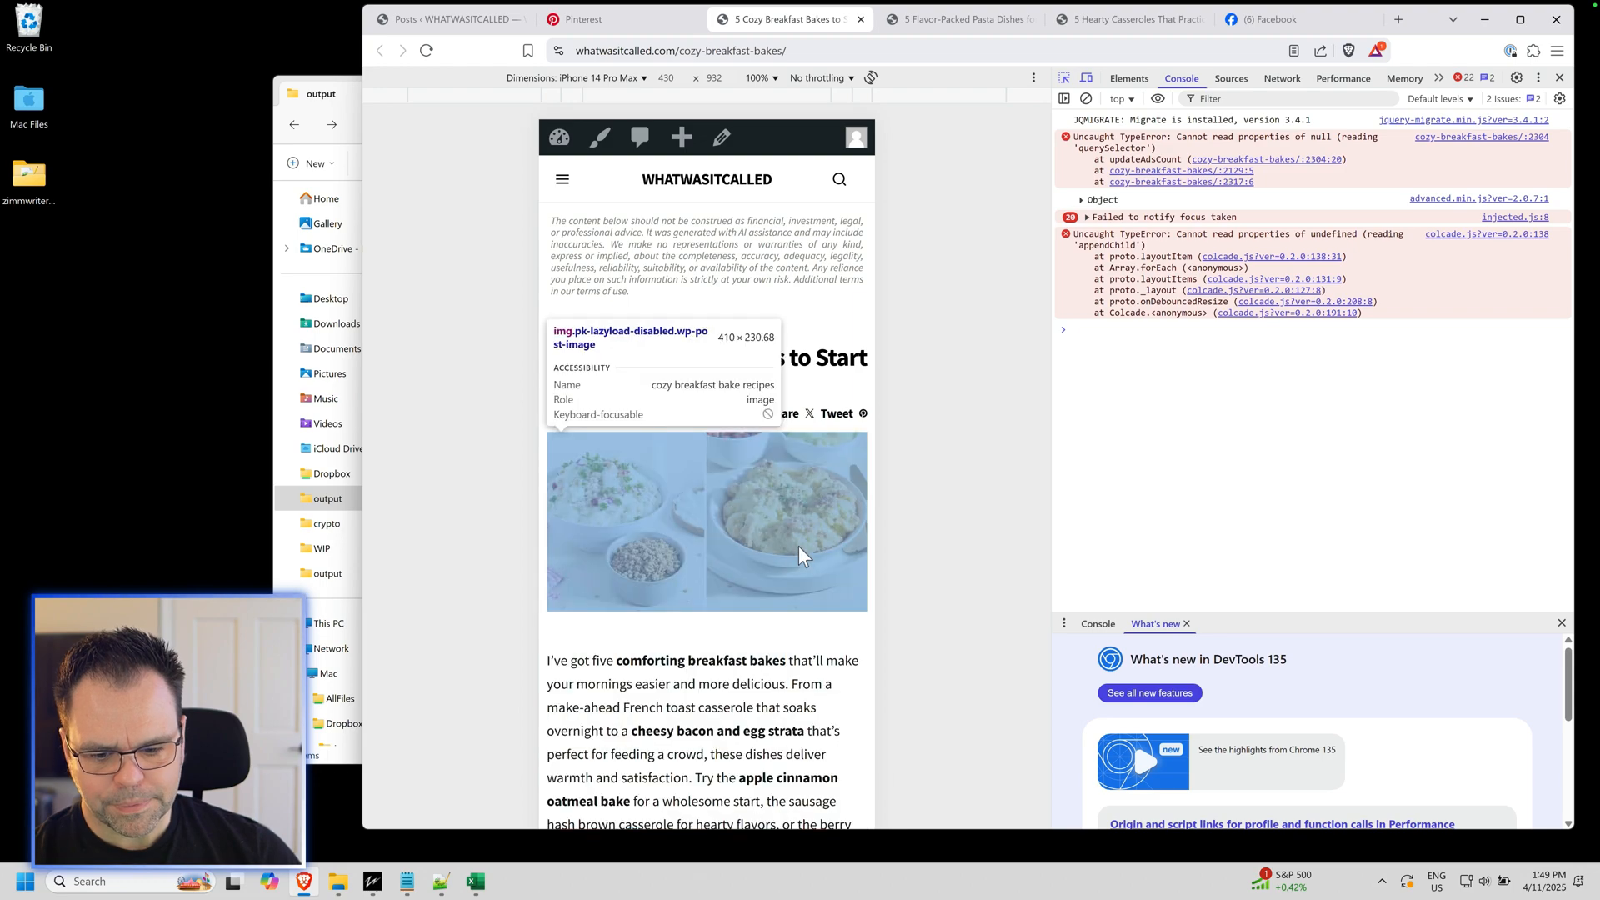
left_click(1127, 78)
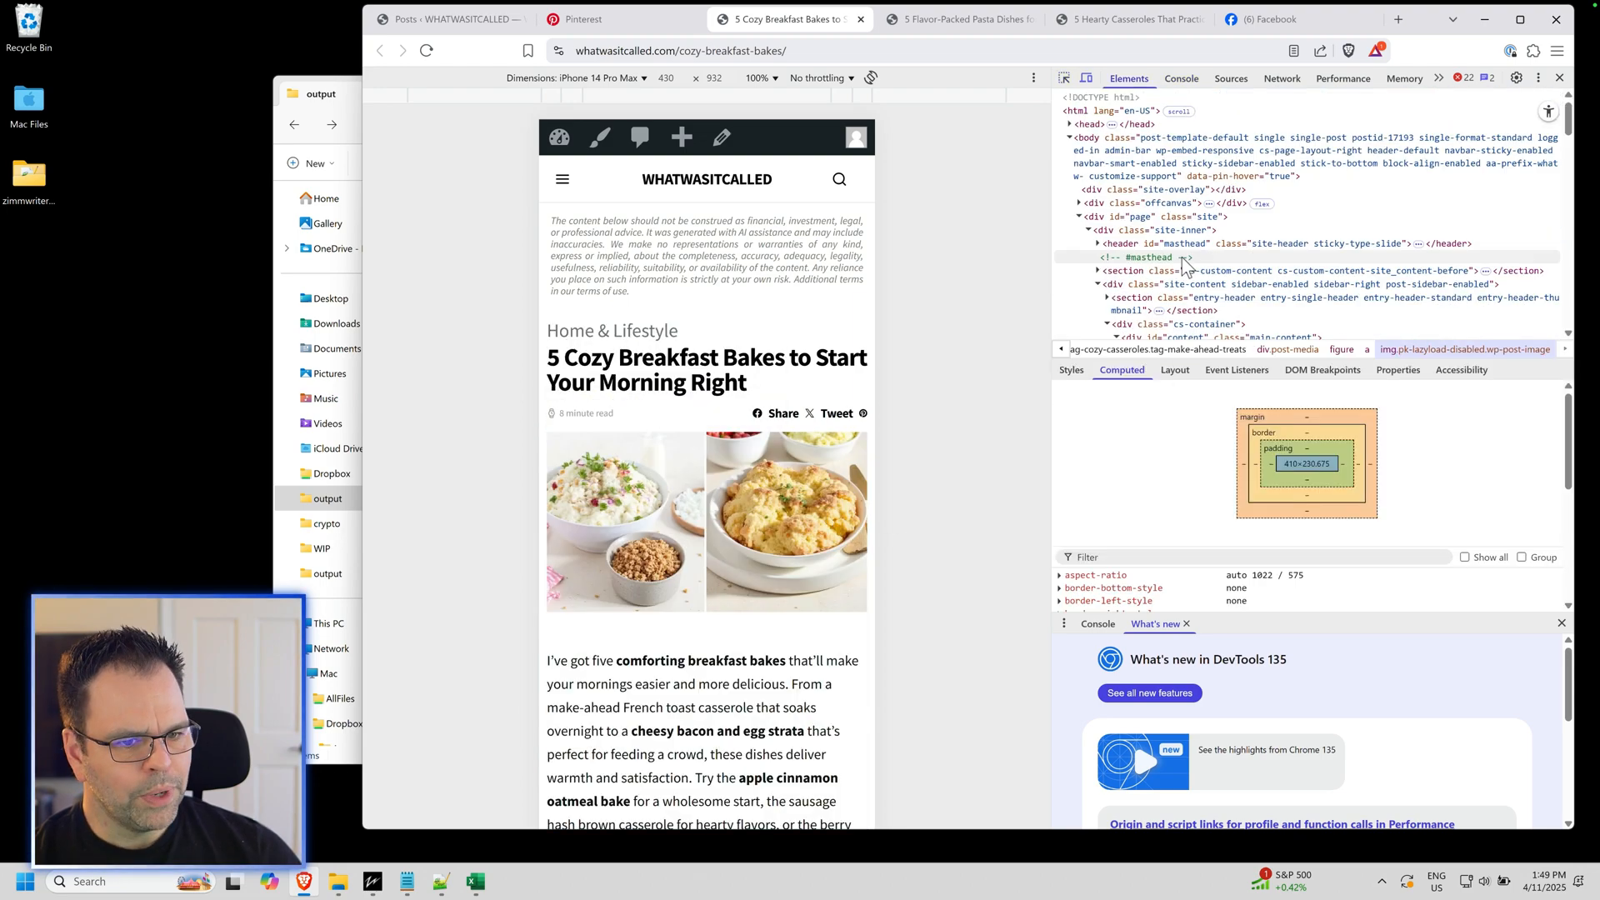
left_click(1091, 123)
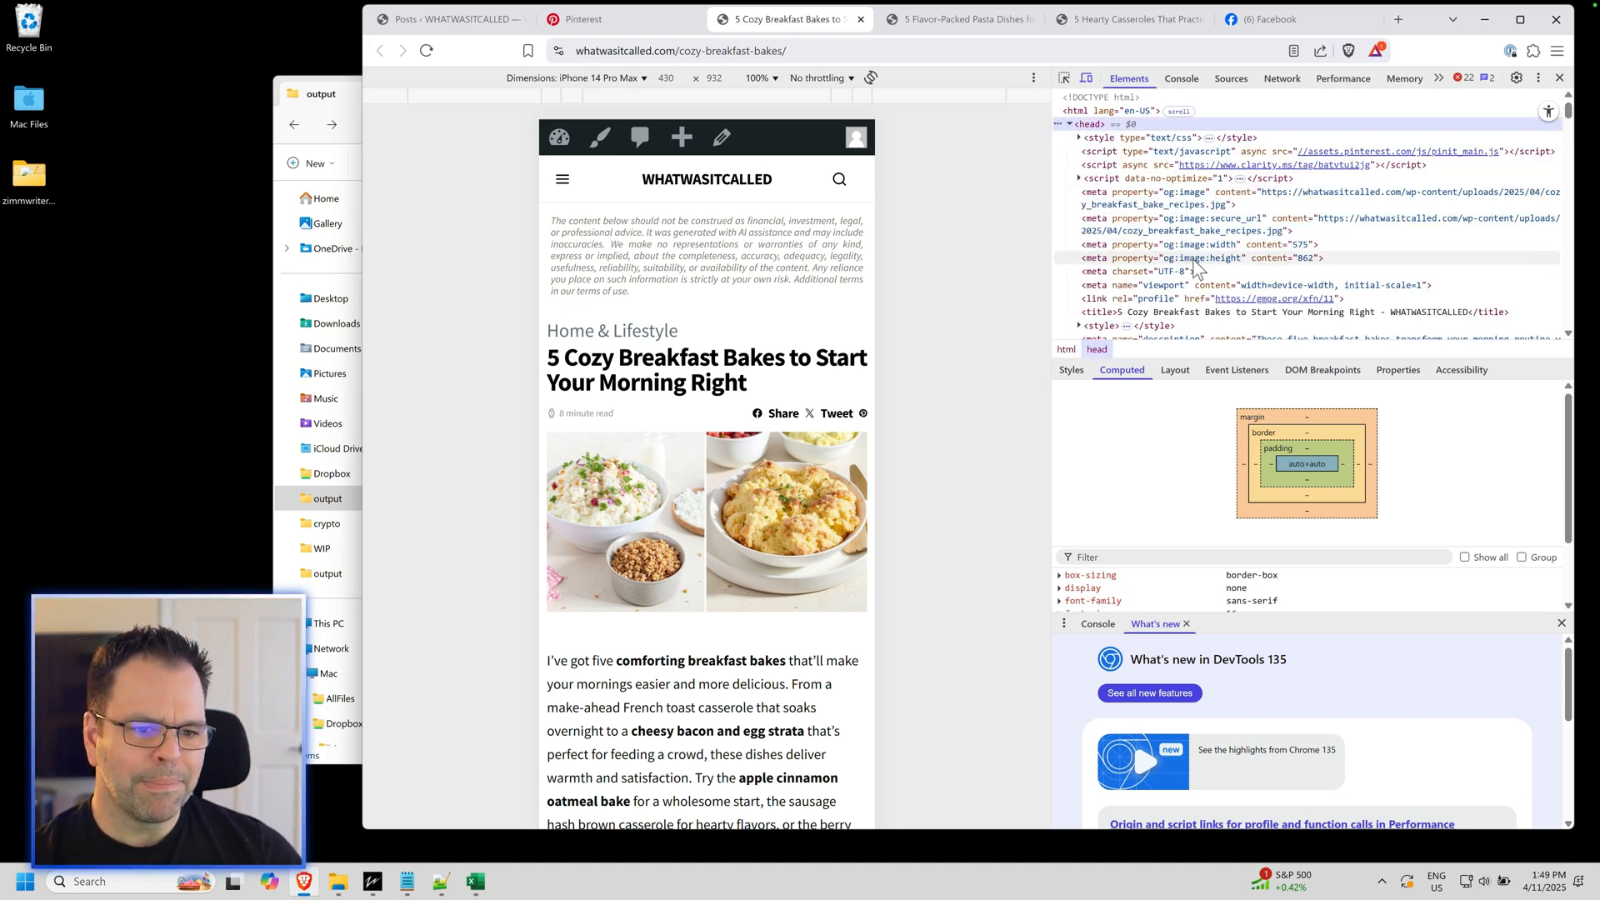
mouse_move(1219, 232)
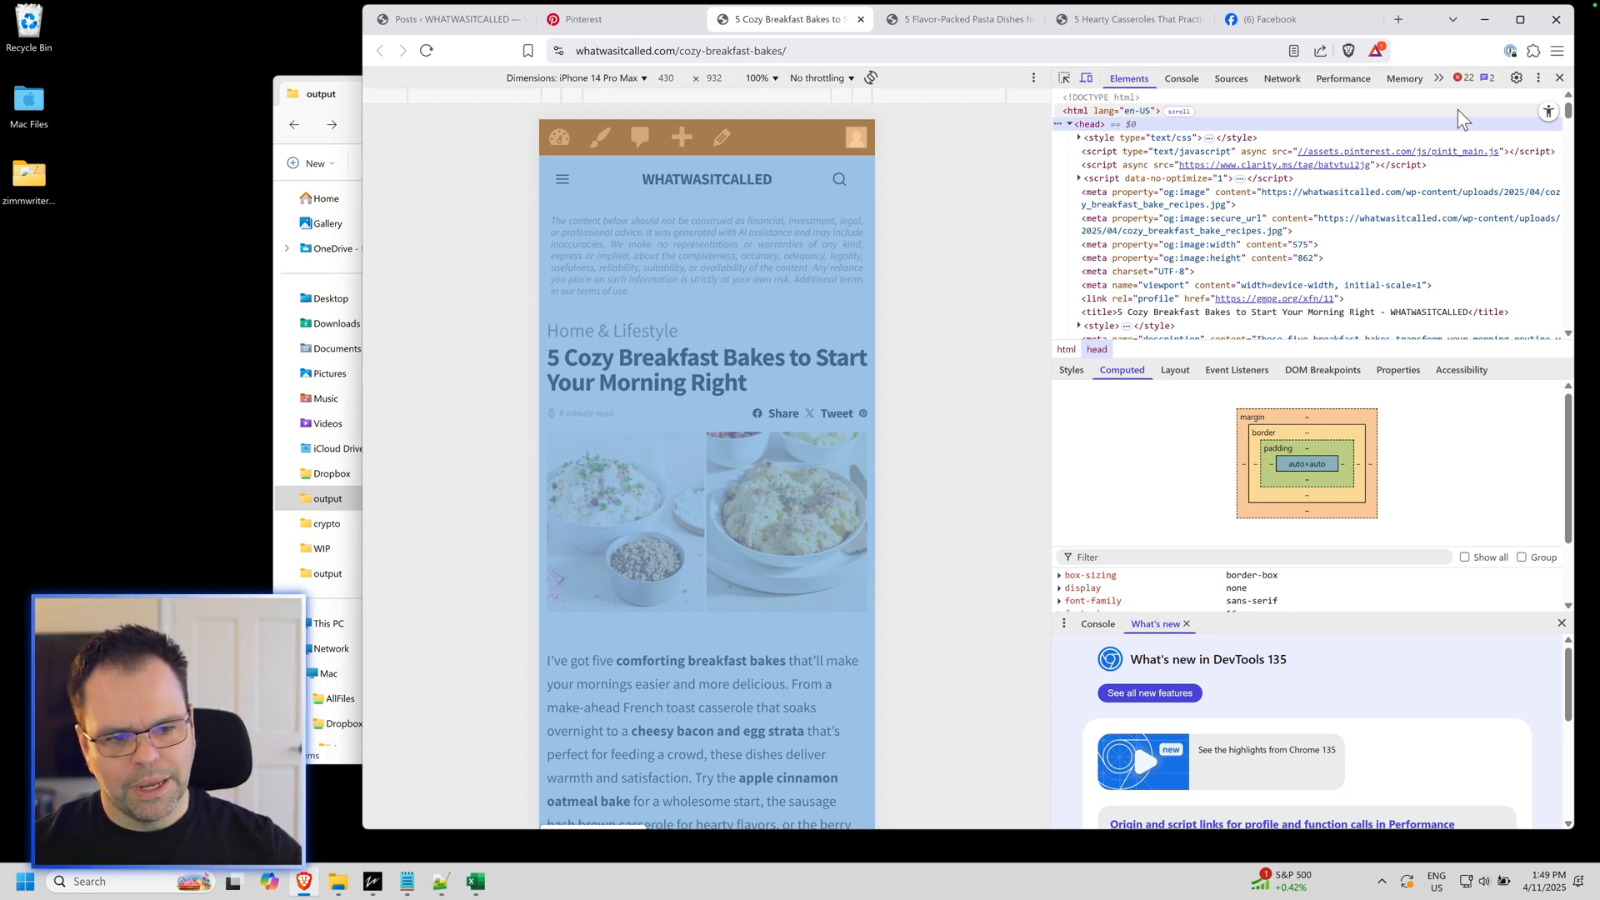
mouse_move(1530, 124)
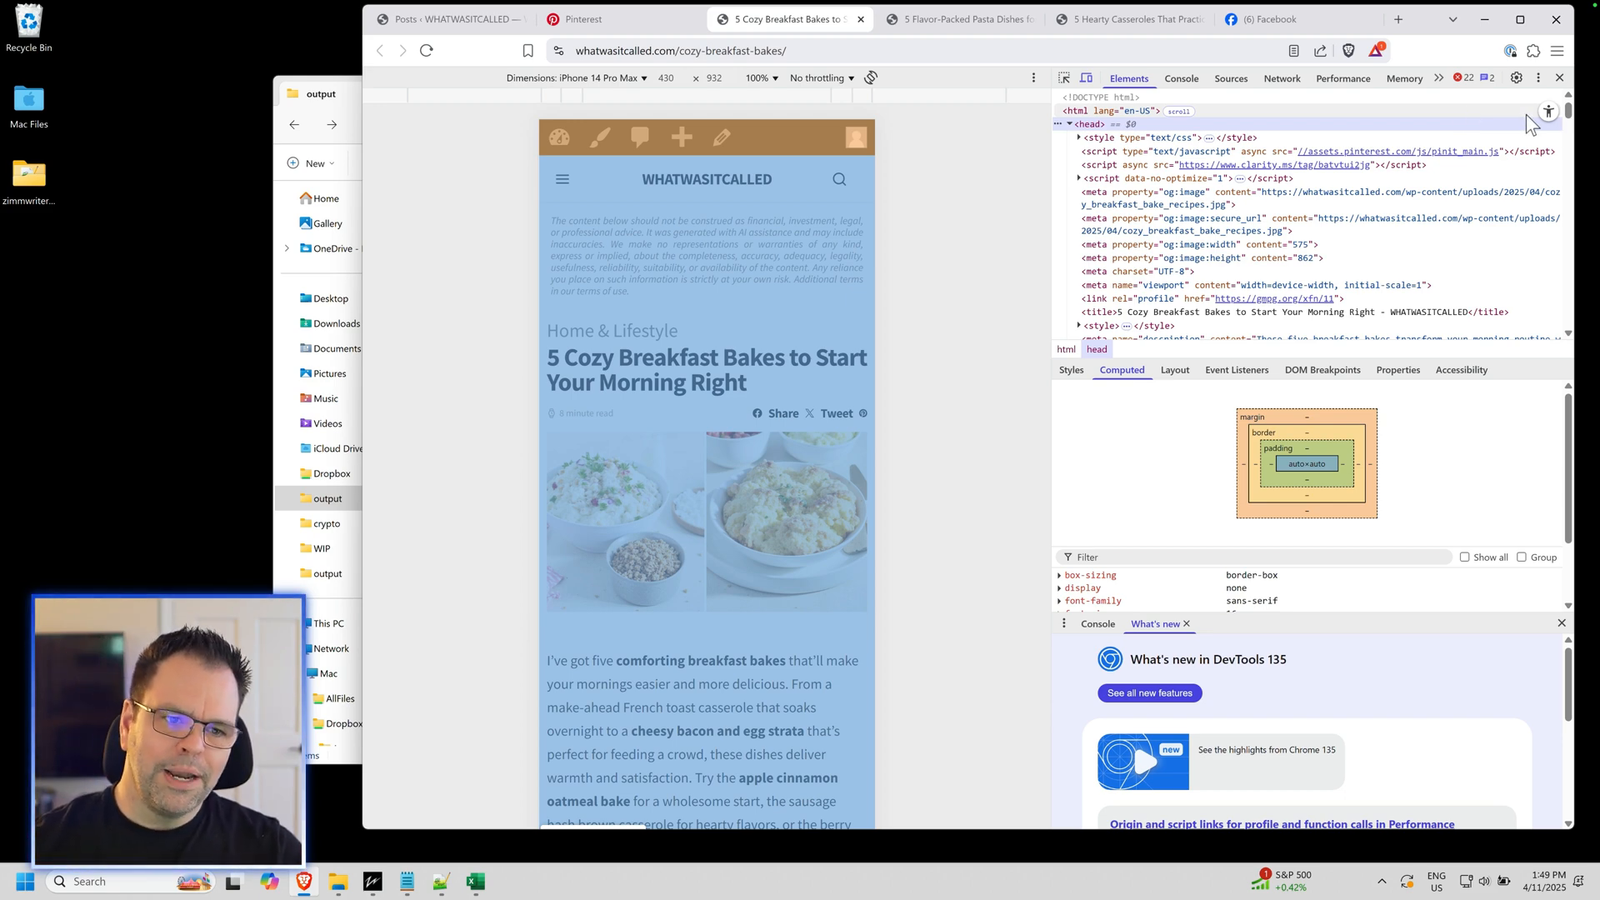
left_click(1559, 78)
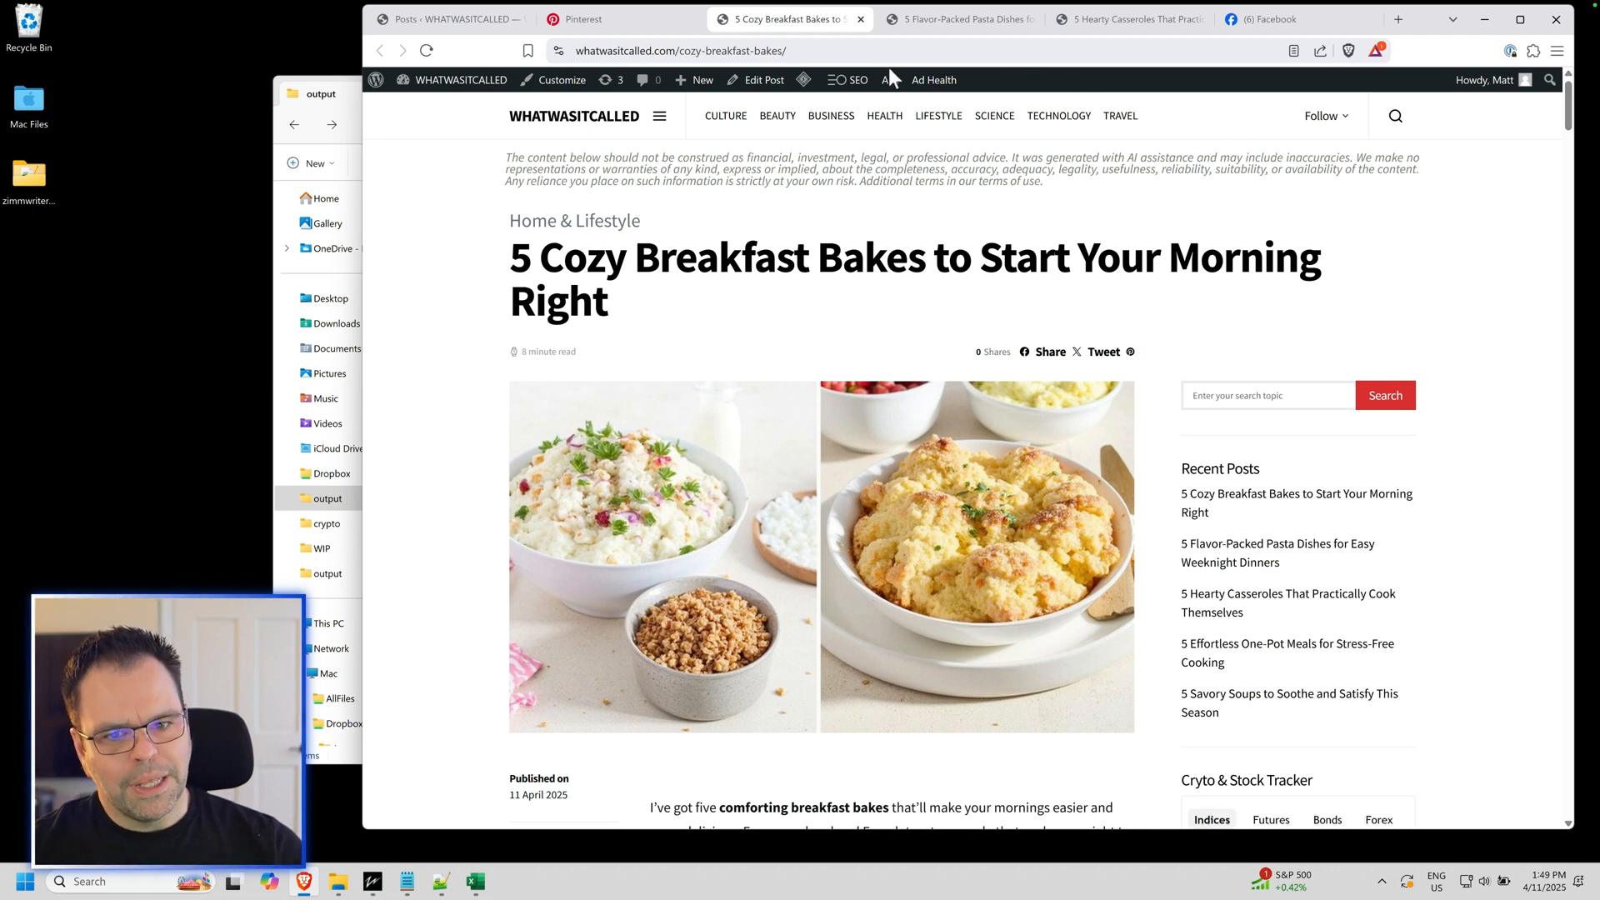
Step: Copy the breakfast bakes post URL, preview it in a Facebook post, then discard it
left_click(681, 50)
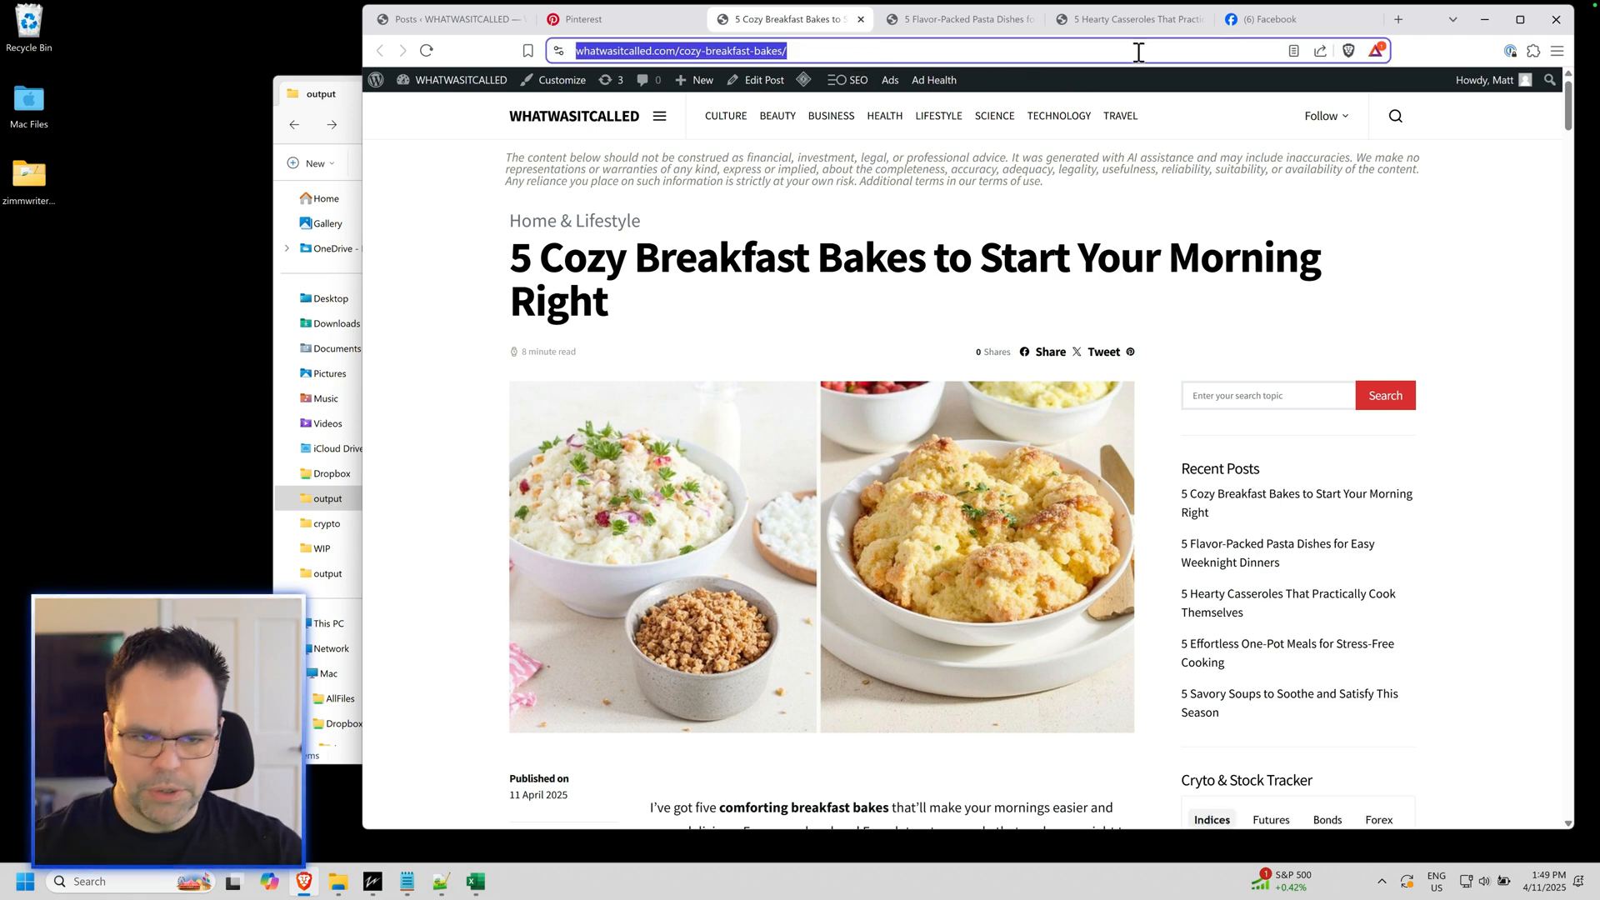
left_click(1265, 19)
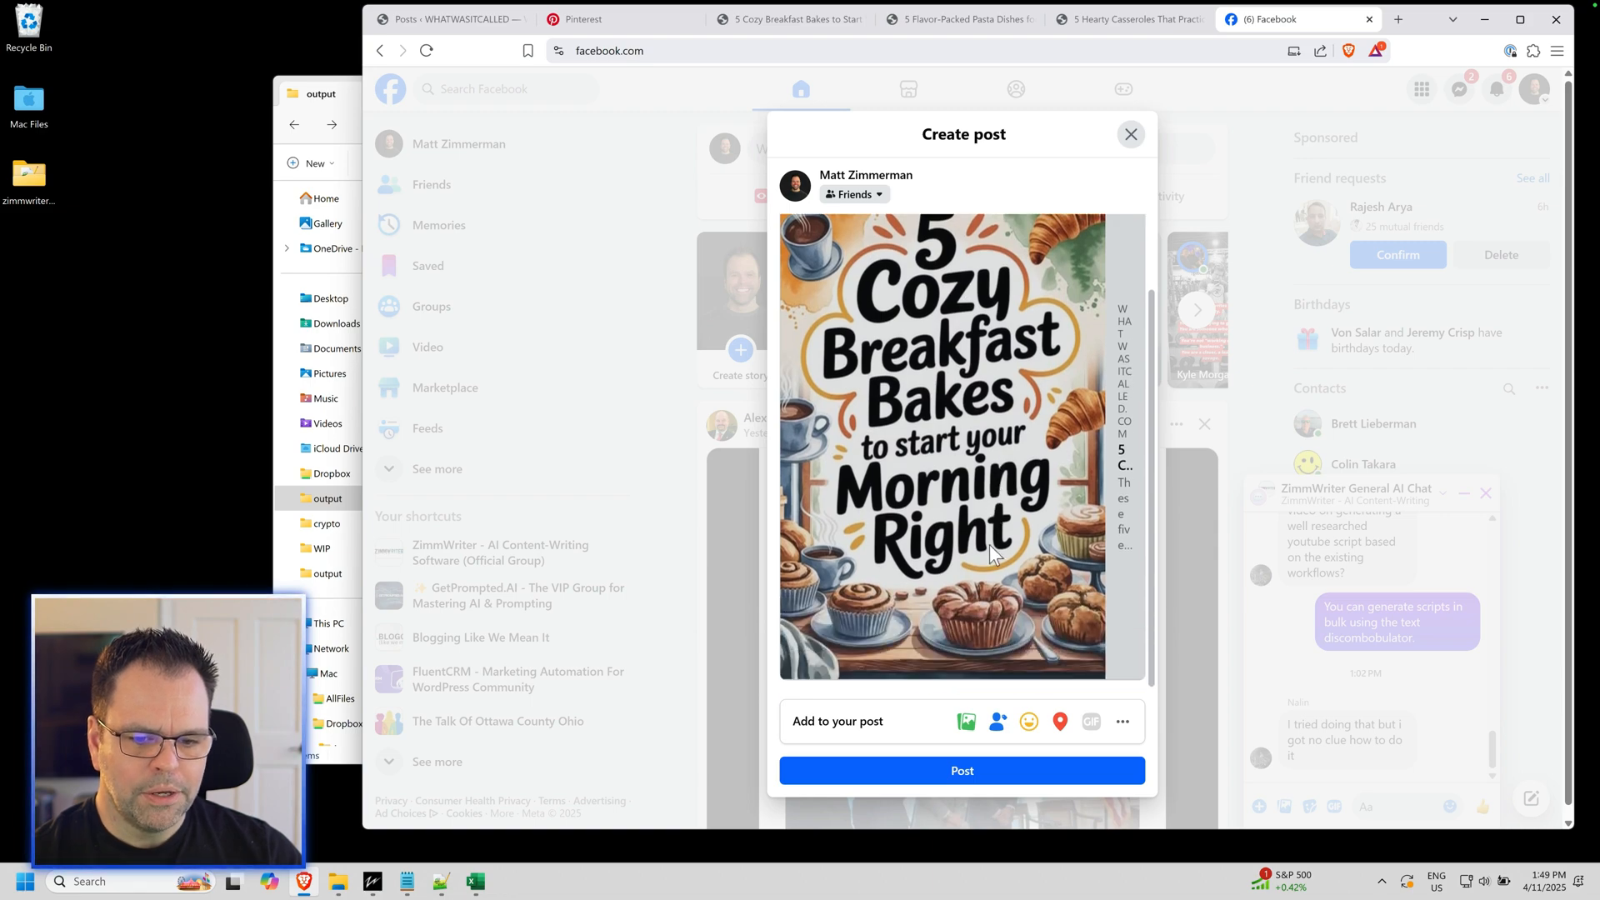
mouse_move(1139, 161)
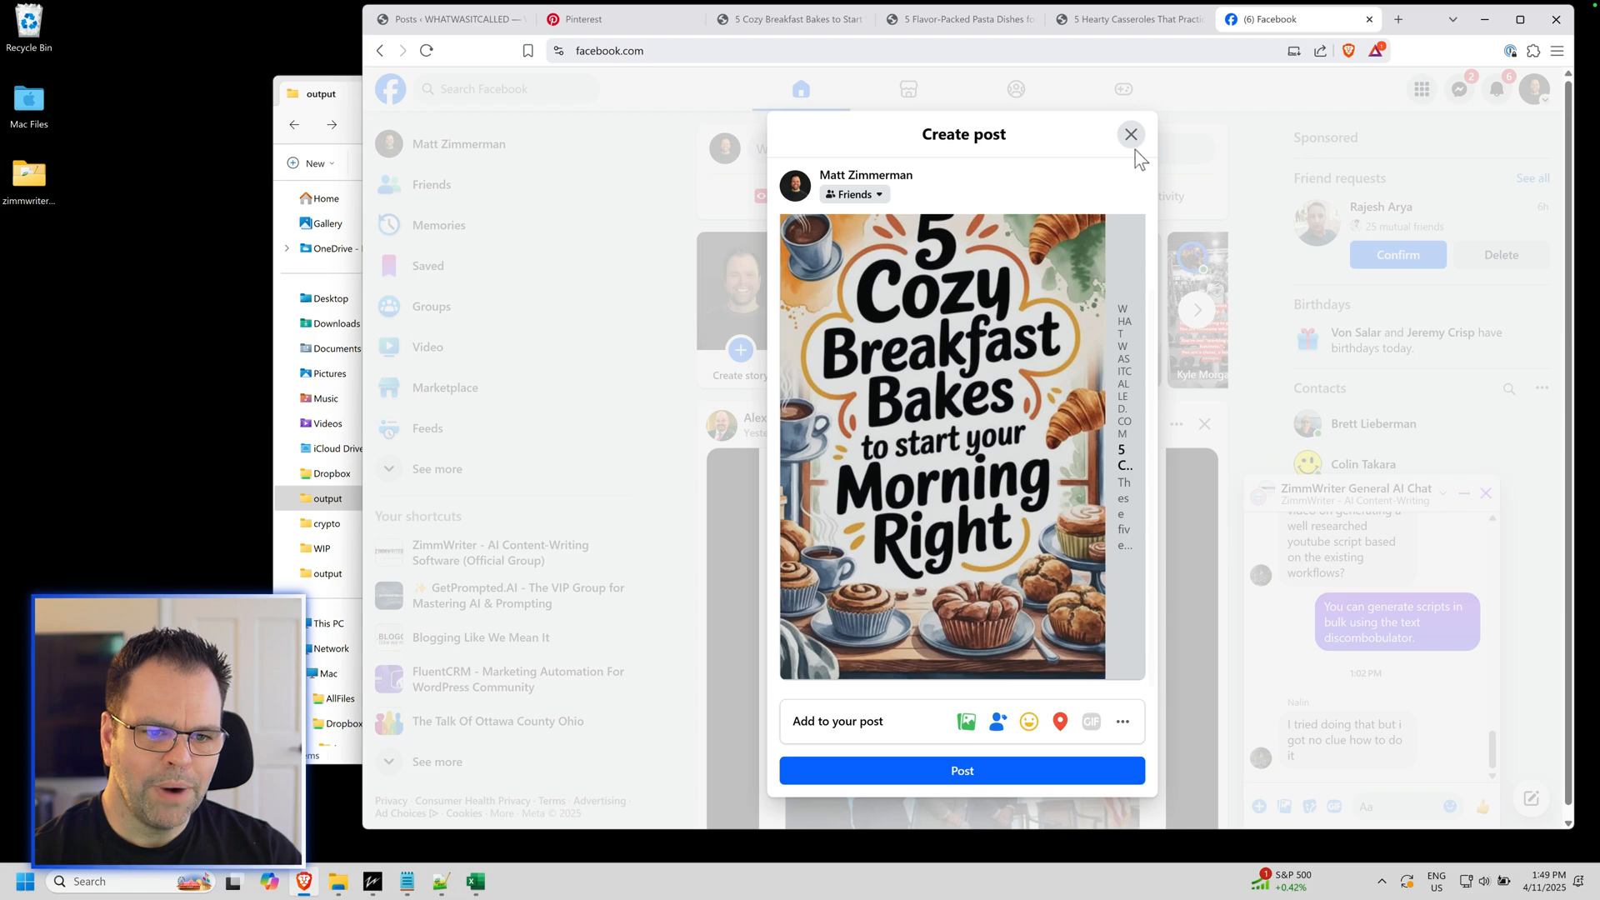
left_click(1131, 133)
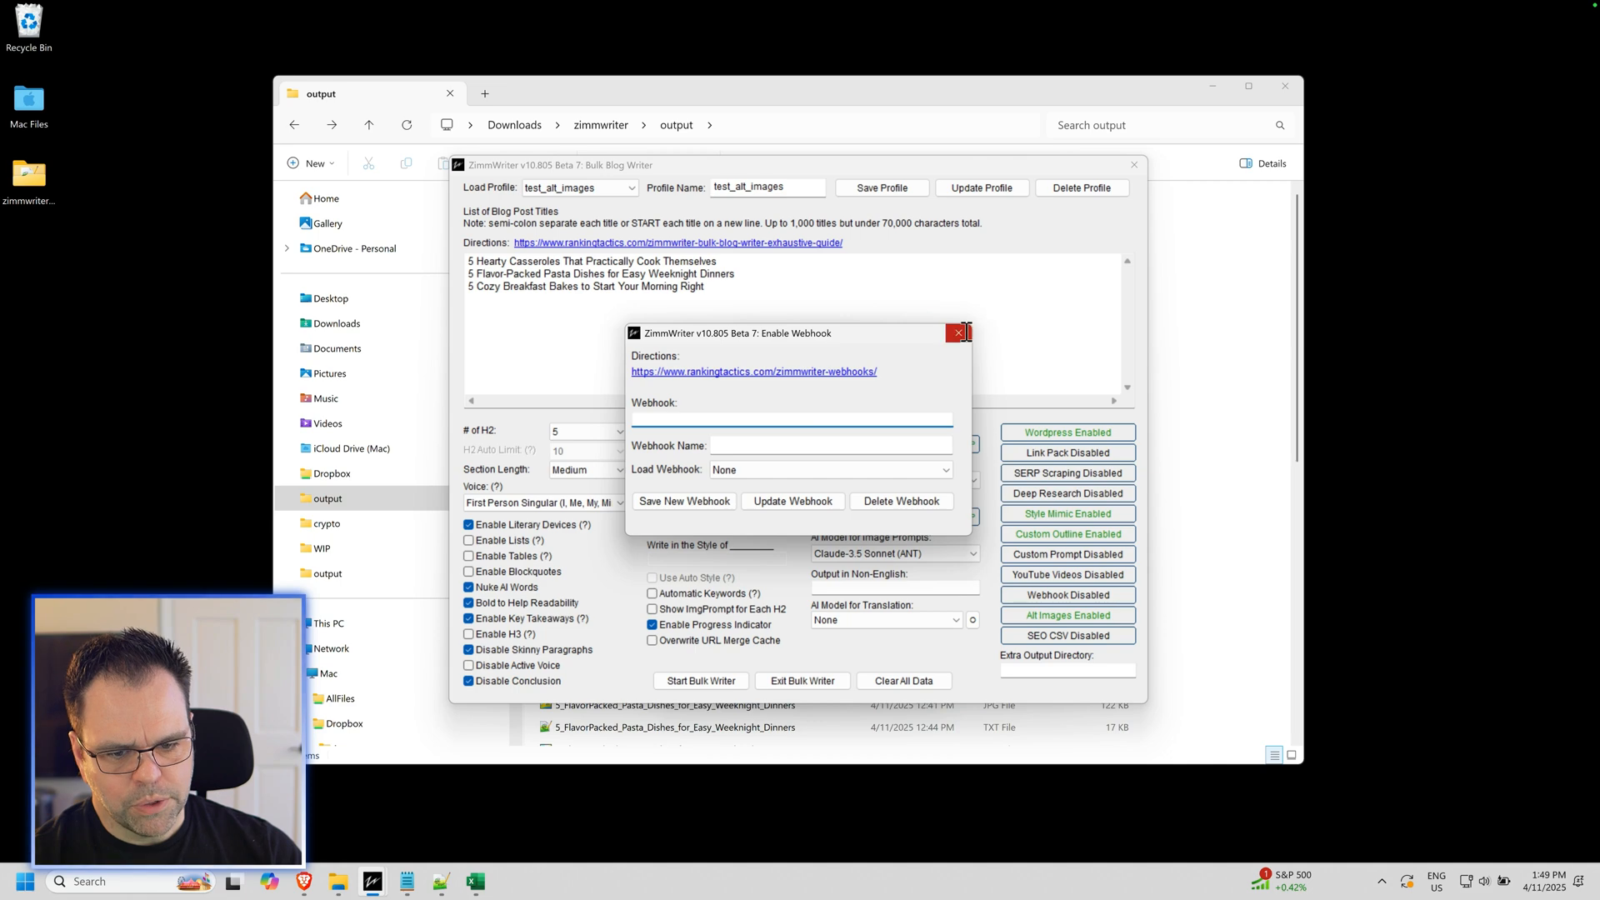
Step: Close the Enable Webhook window to return to the test_alt_images Bulk Blog Writer
left_click(958, 332)
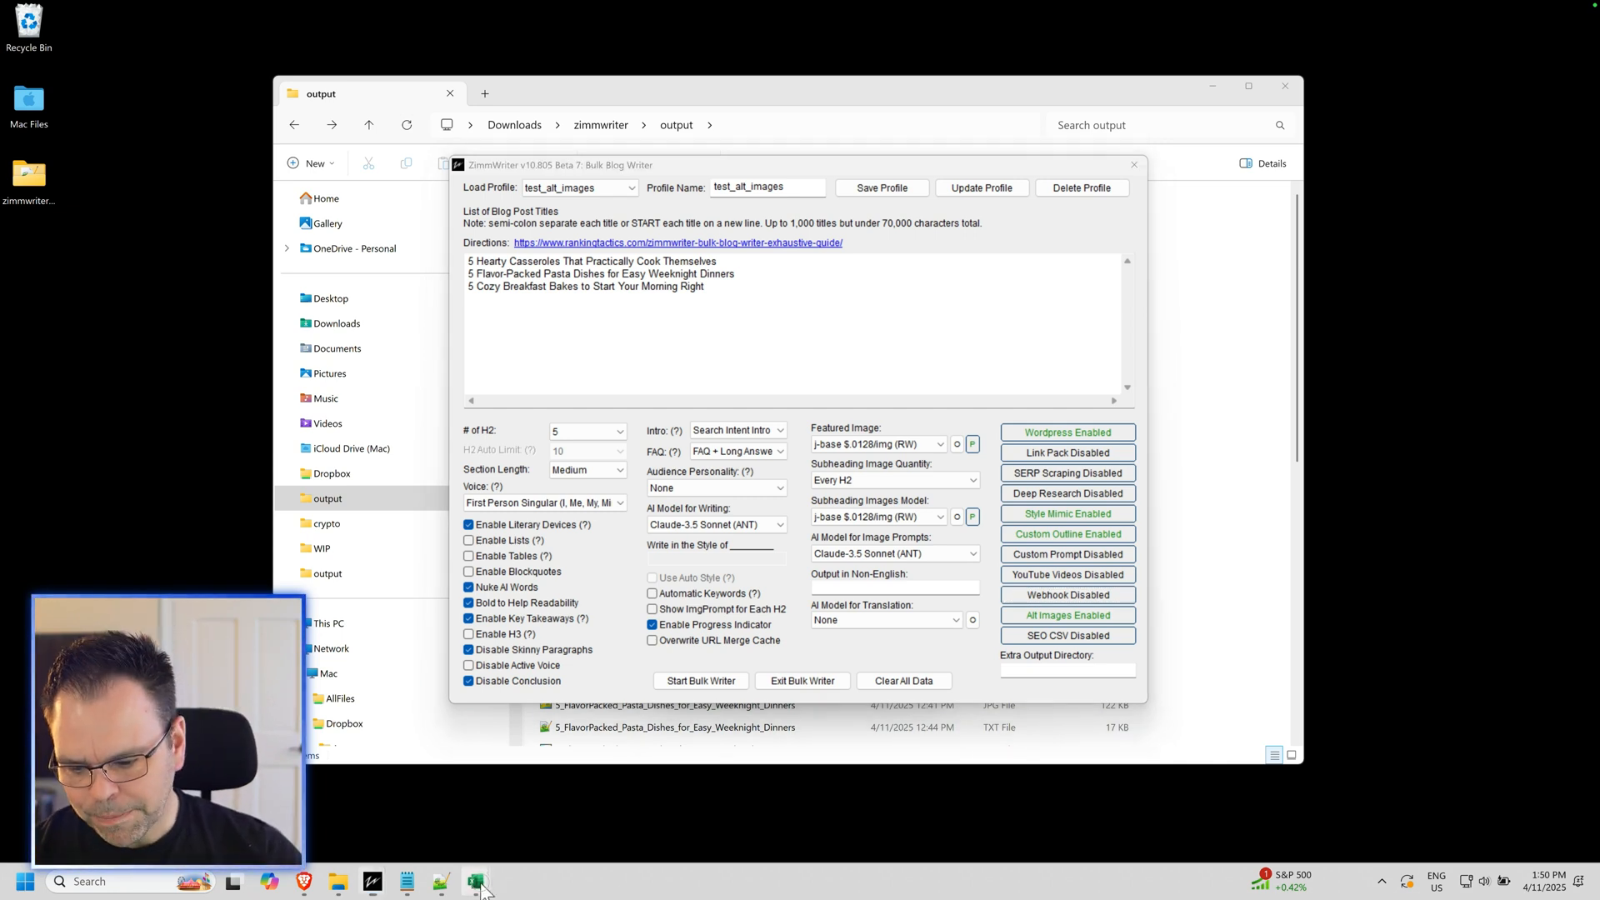
Step: Show the 02alternative_complete workbook and read the Classic Cacio E Pepe jump-link URL
left_click(474, 881)
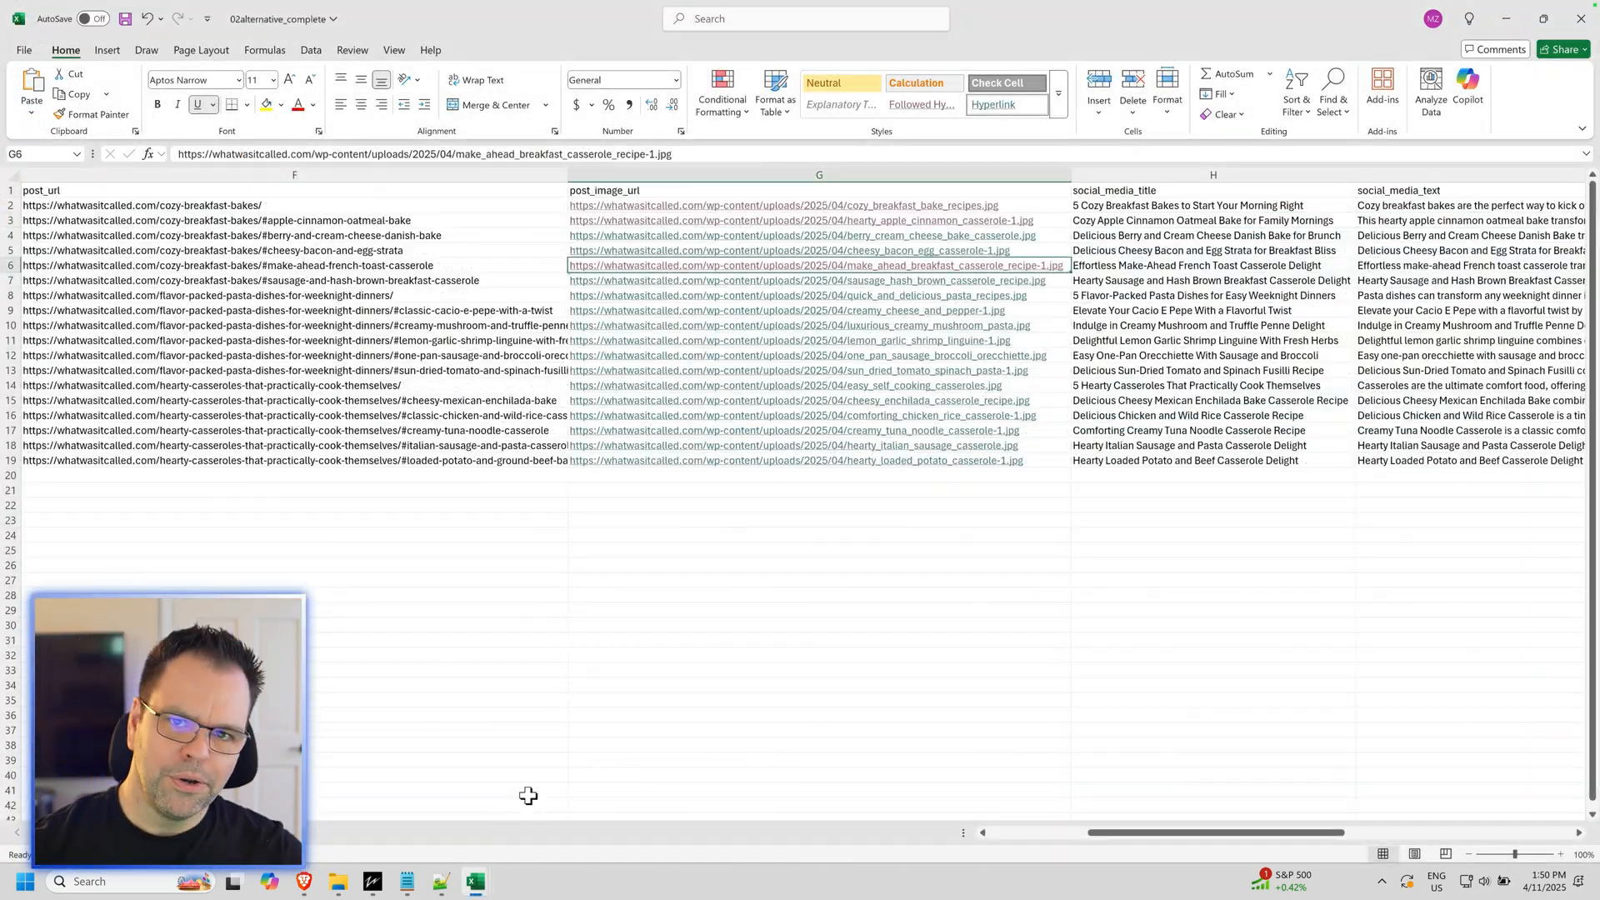
mouse_move(592, 586)
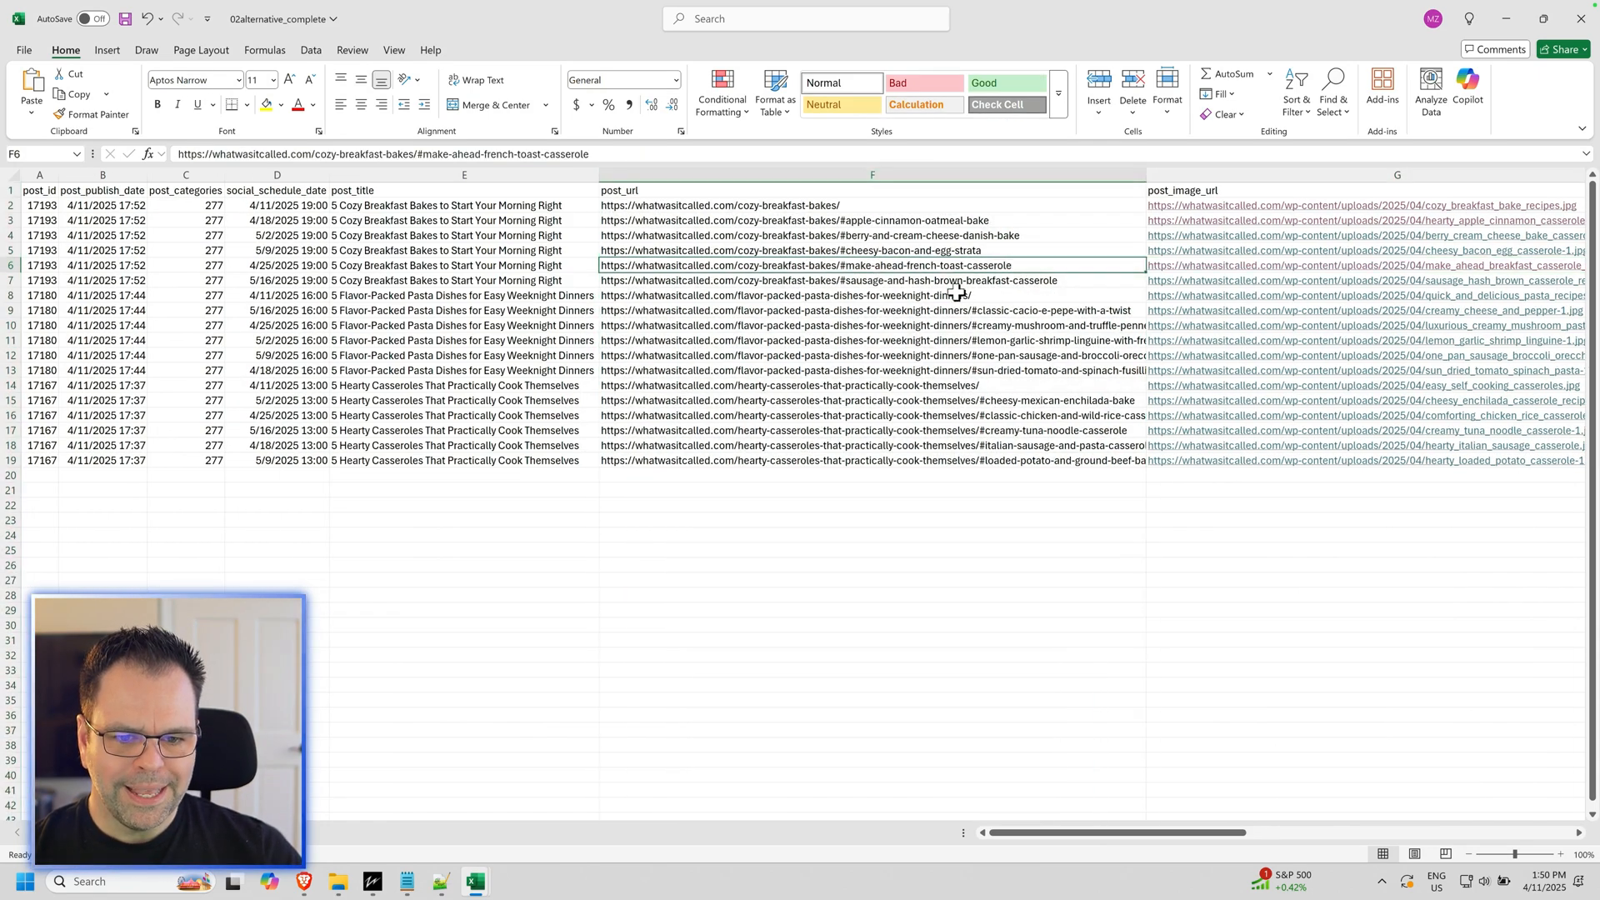
left_click(873, 310)
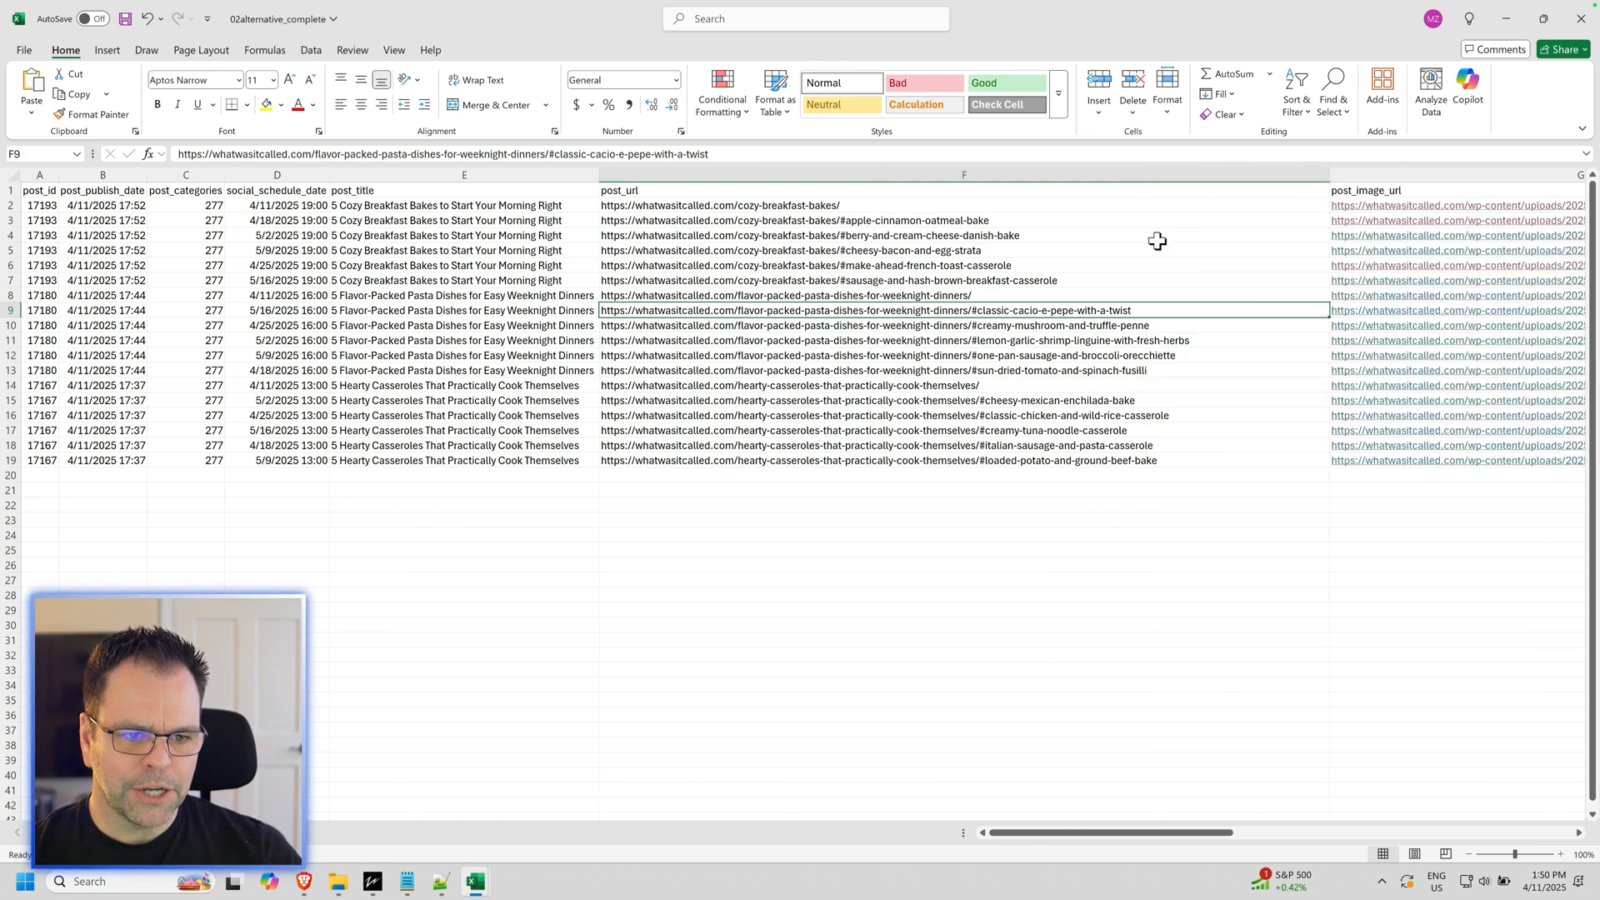
mouse_move(1375, 745)
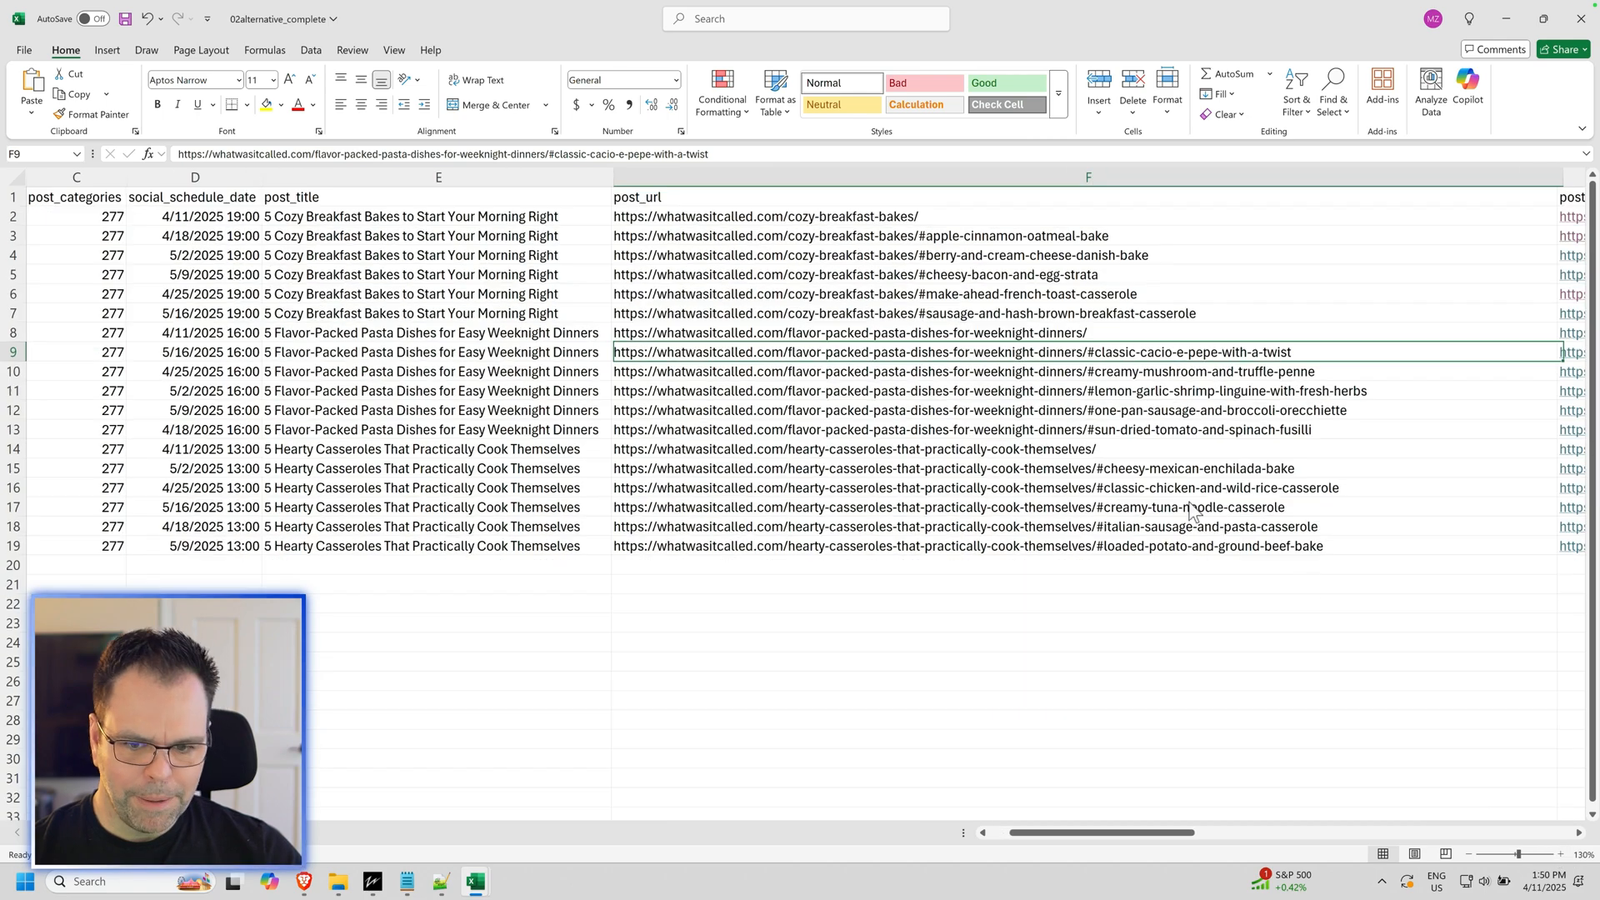
mouse_move(1168, 357)
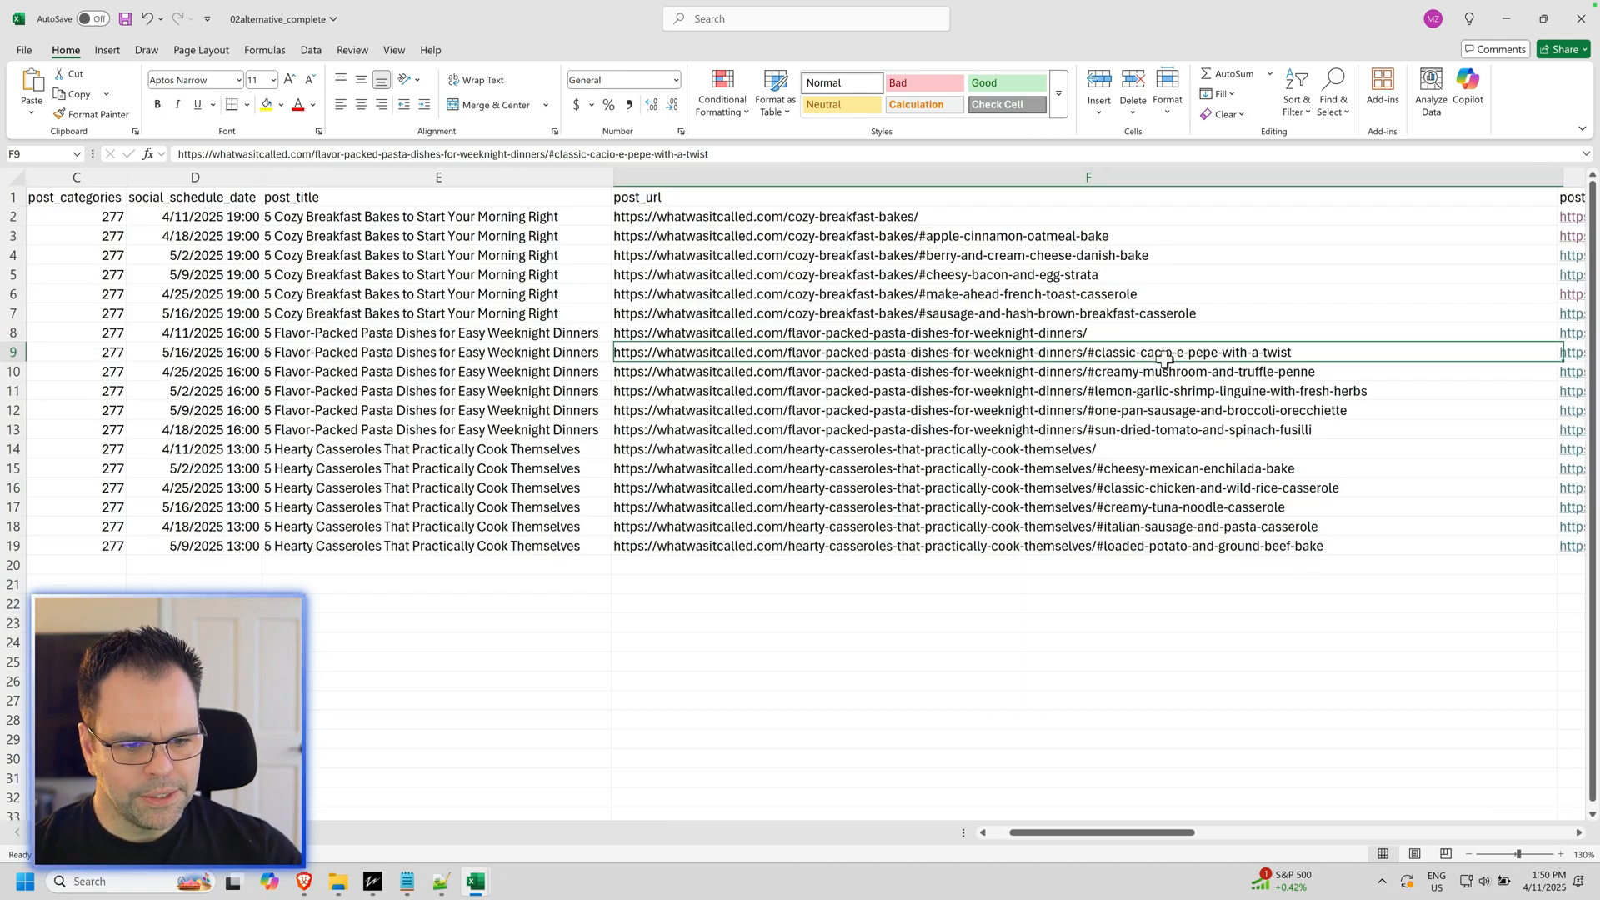
scroll("right", 3)
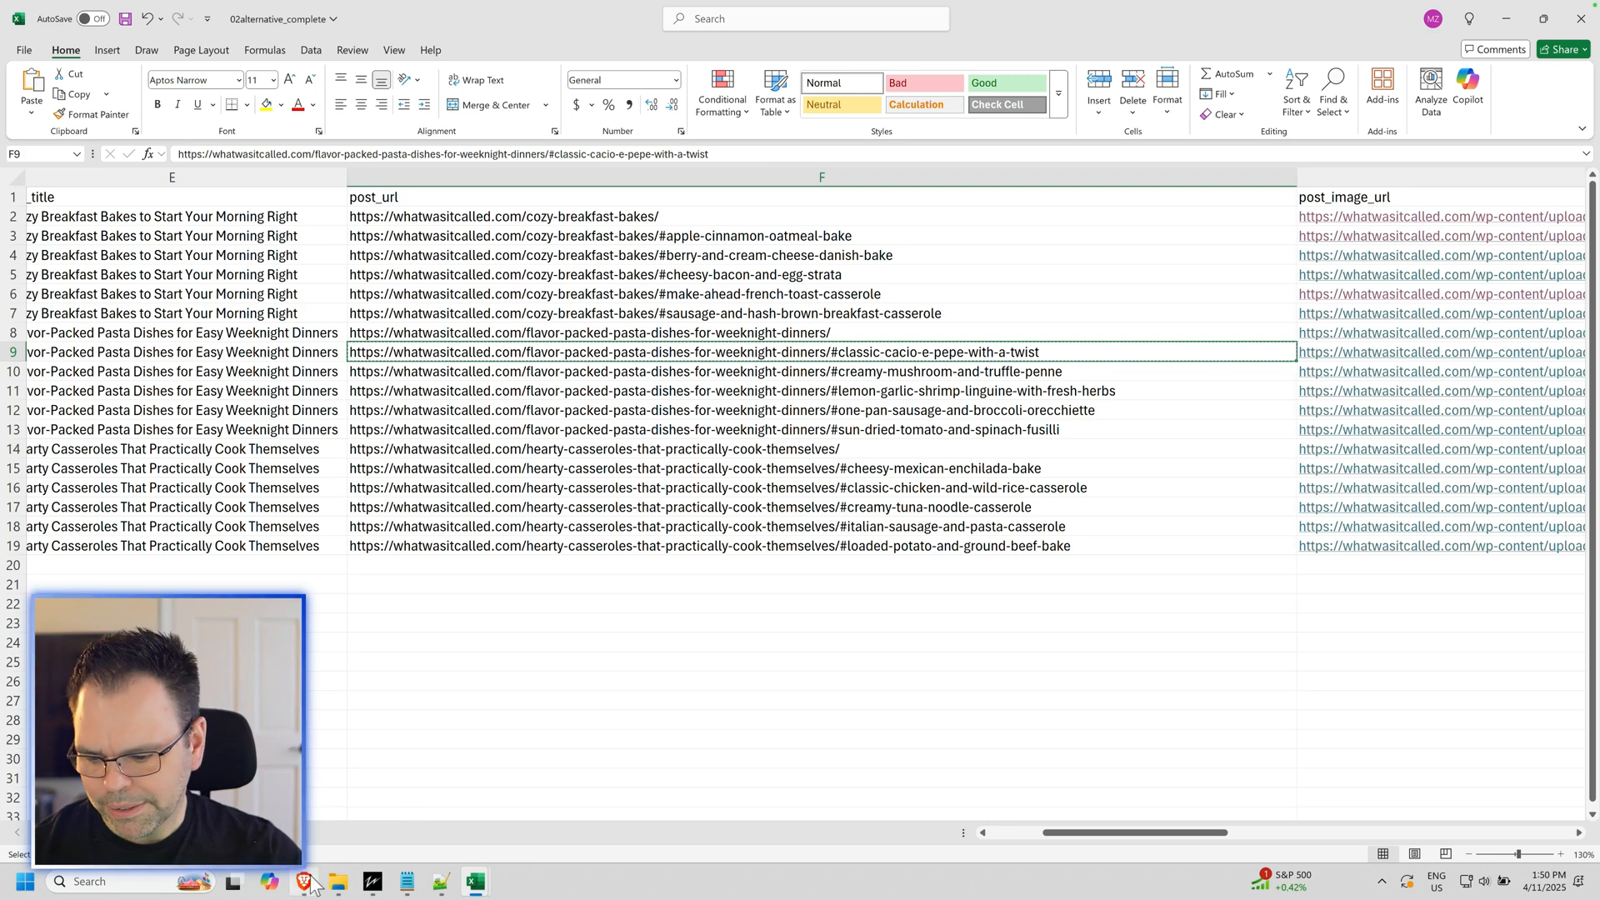
Step: Load the cacio e pepe jump link and reload it, landing on the Classic Cacio E Pepe section
left_click(304, 881)
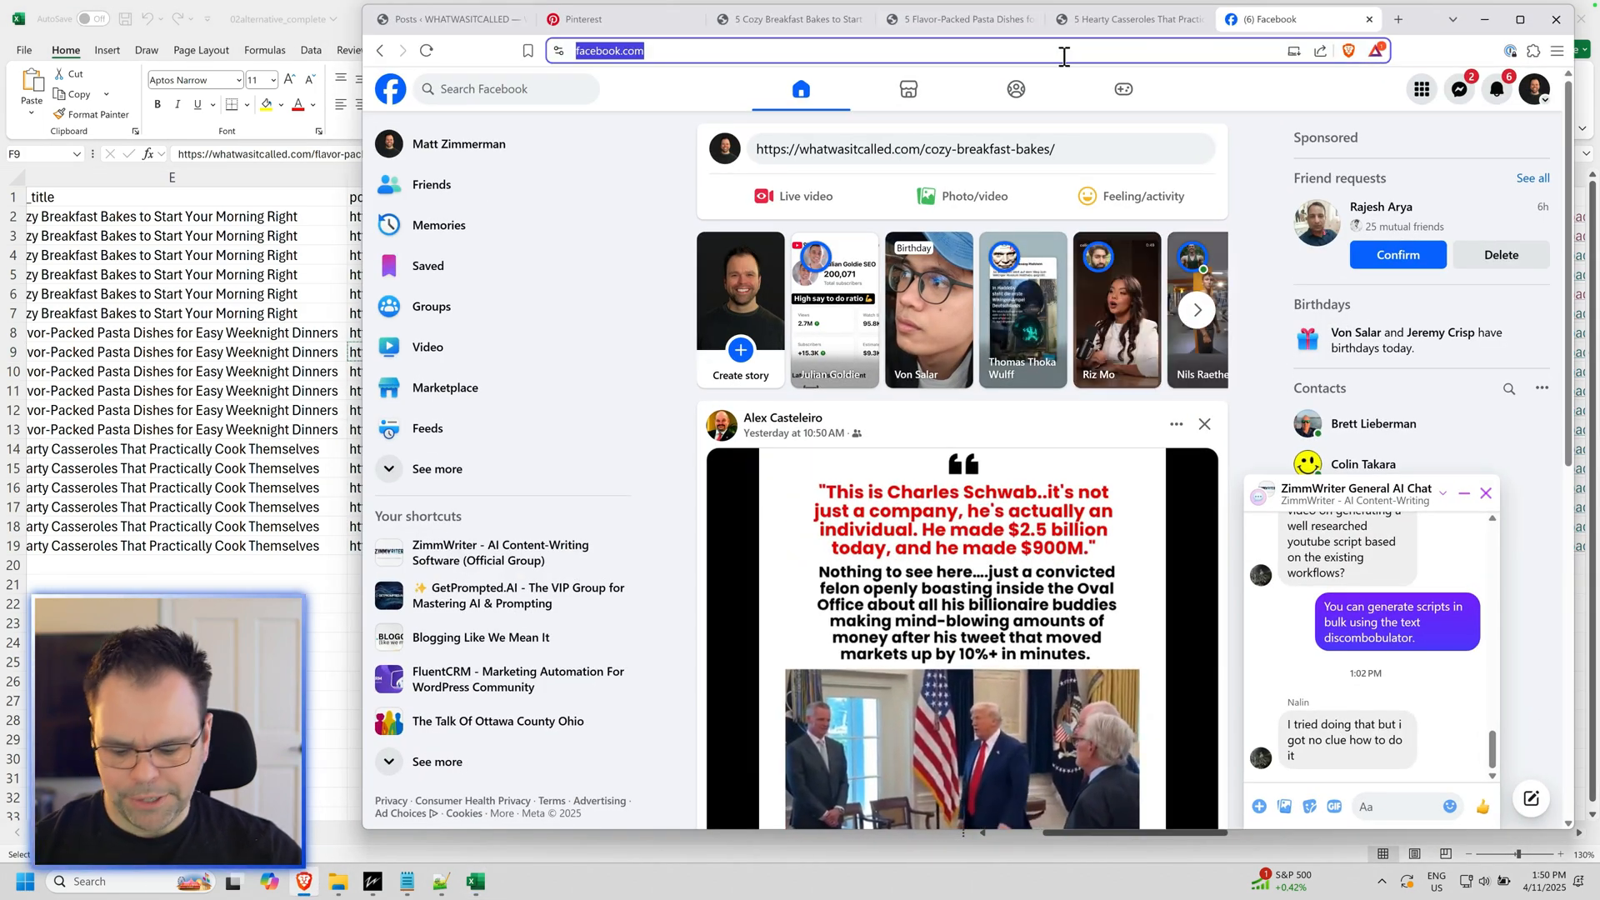
key("Return")
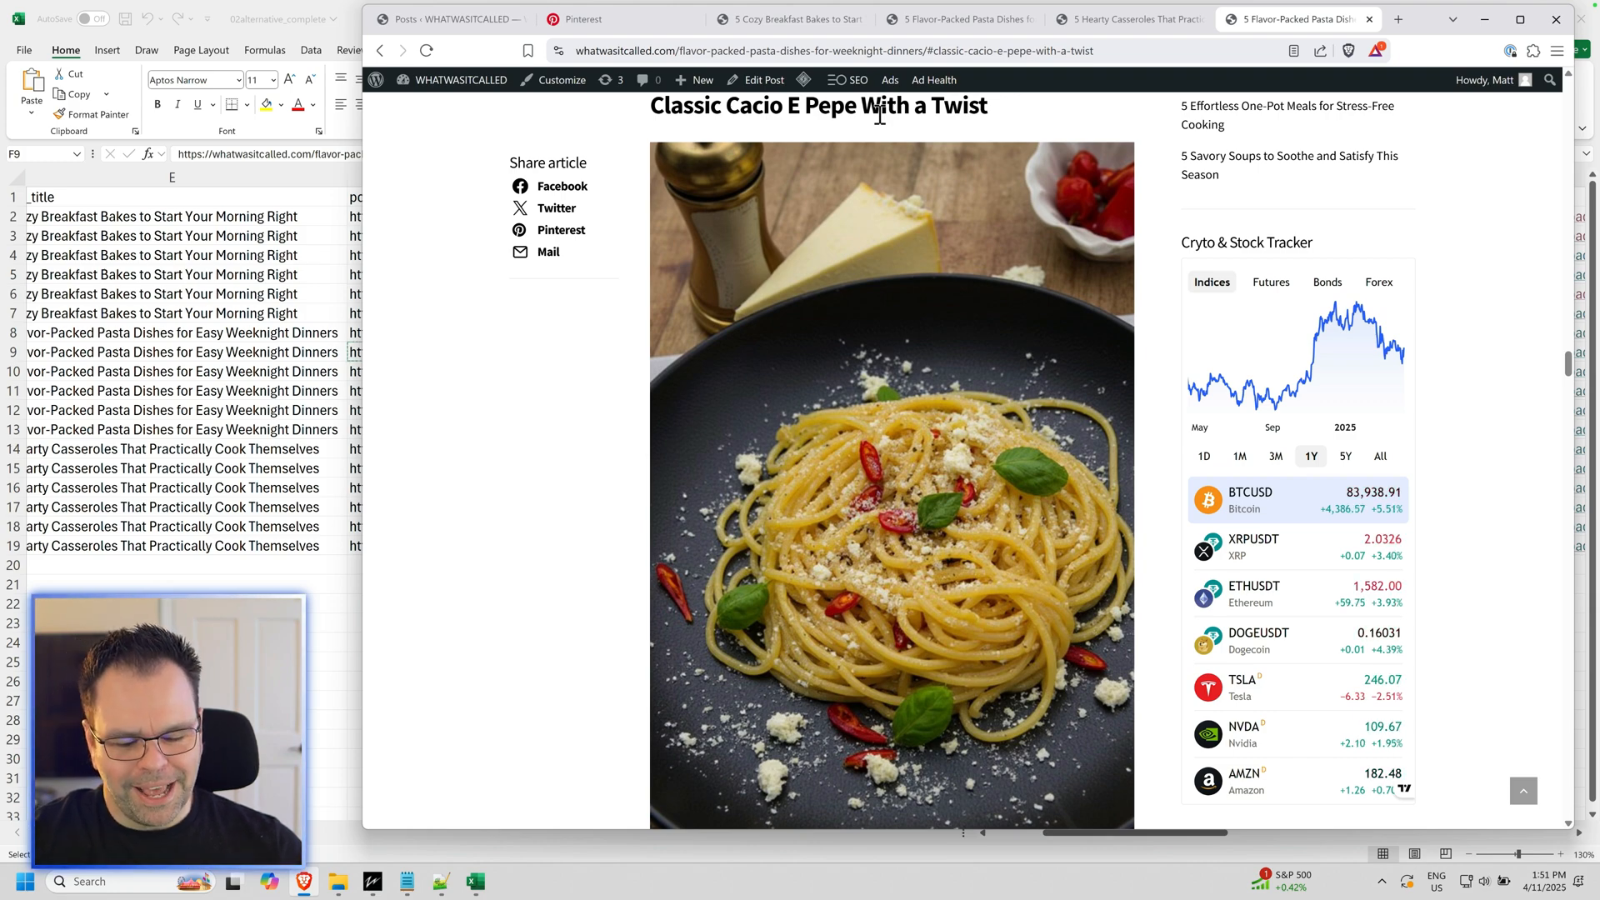
mouse_move(944, 308)
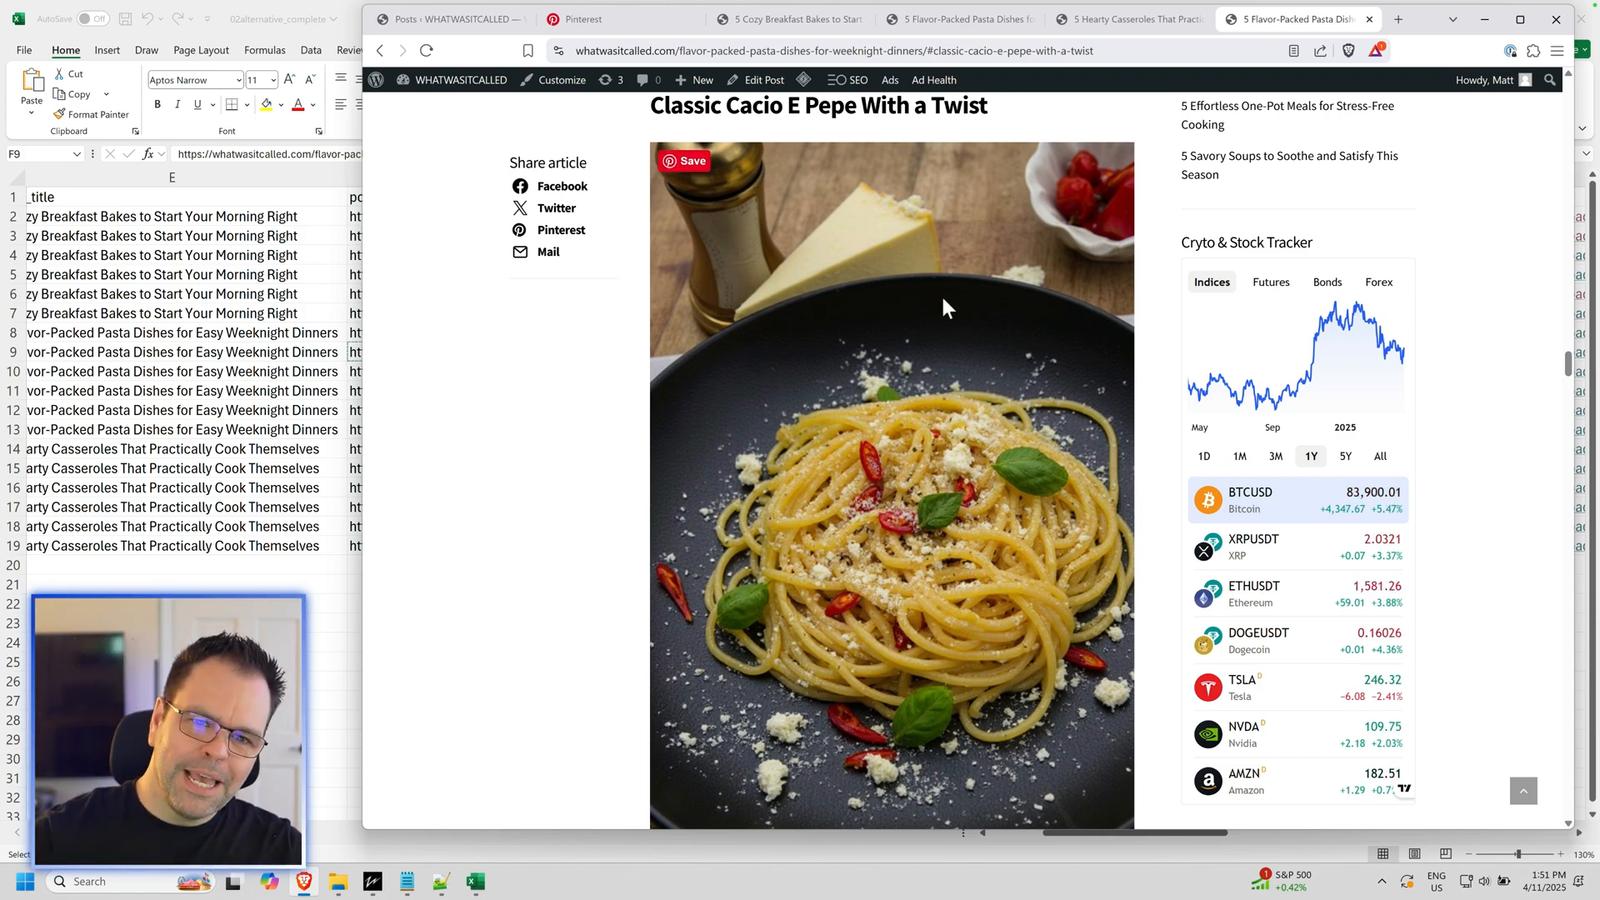
scroll("up", 3)
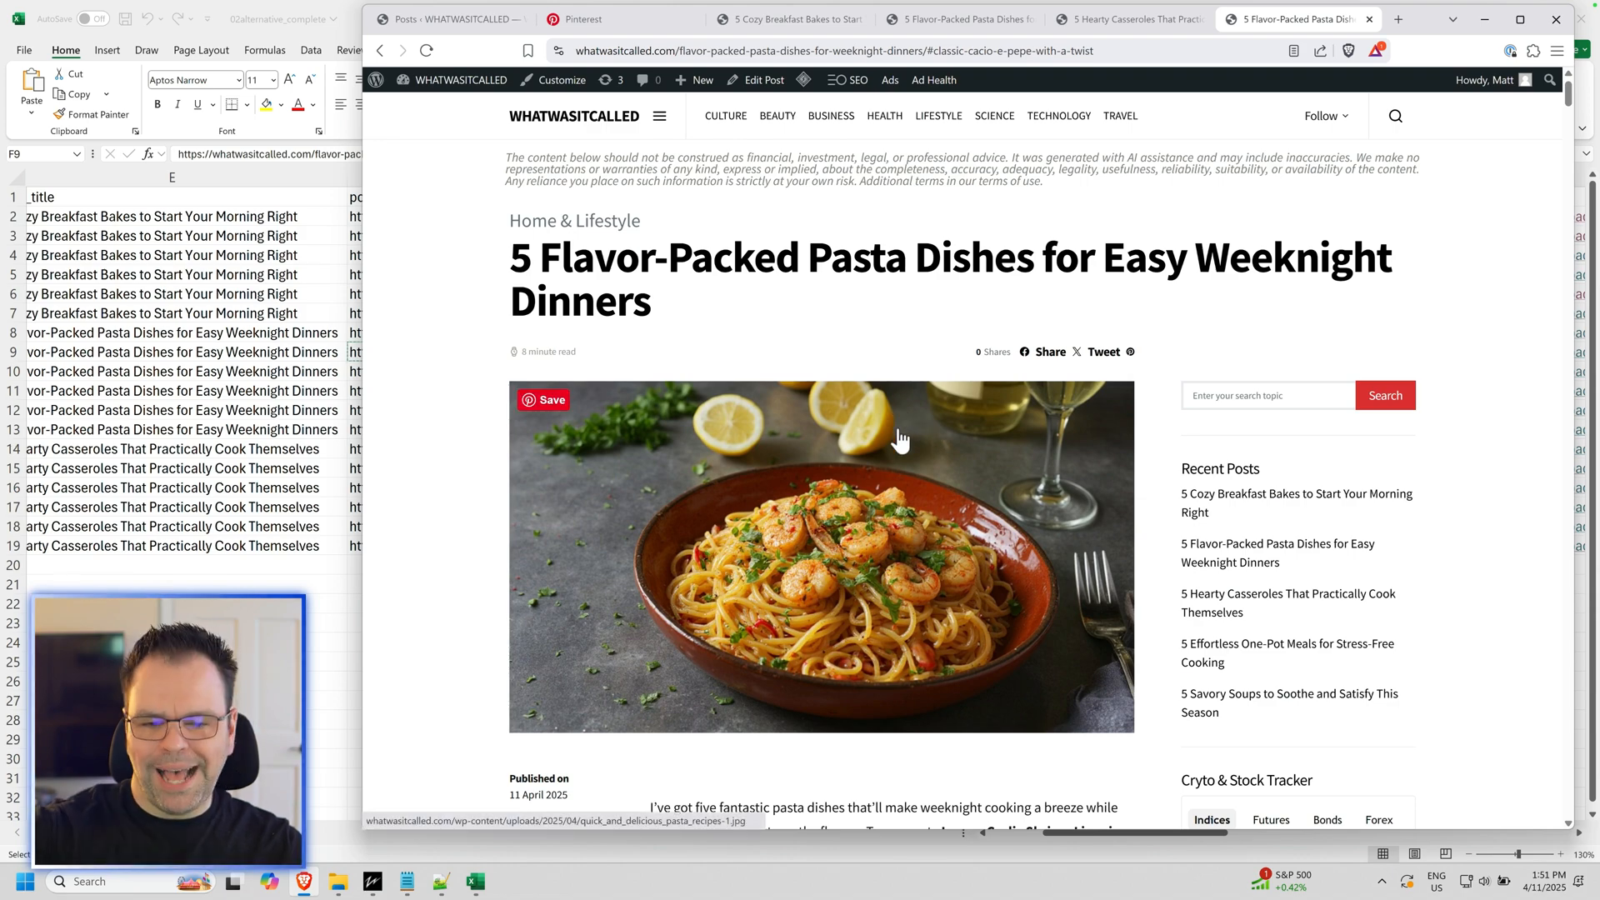
left_click(836, 50)
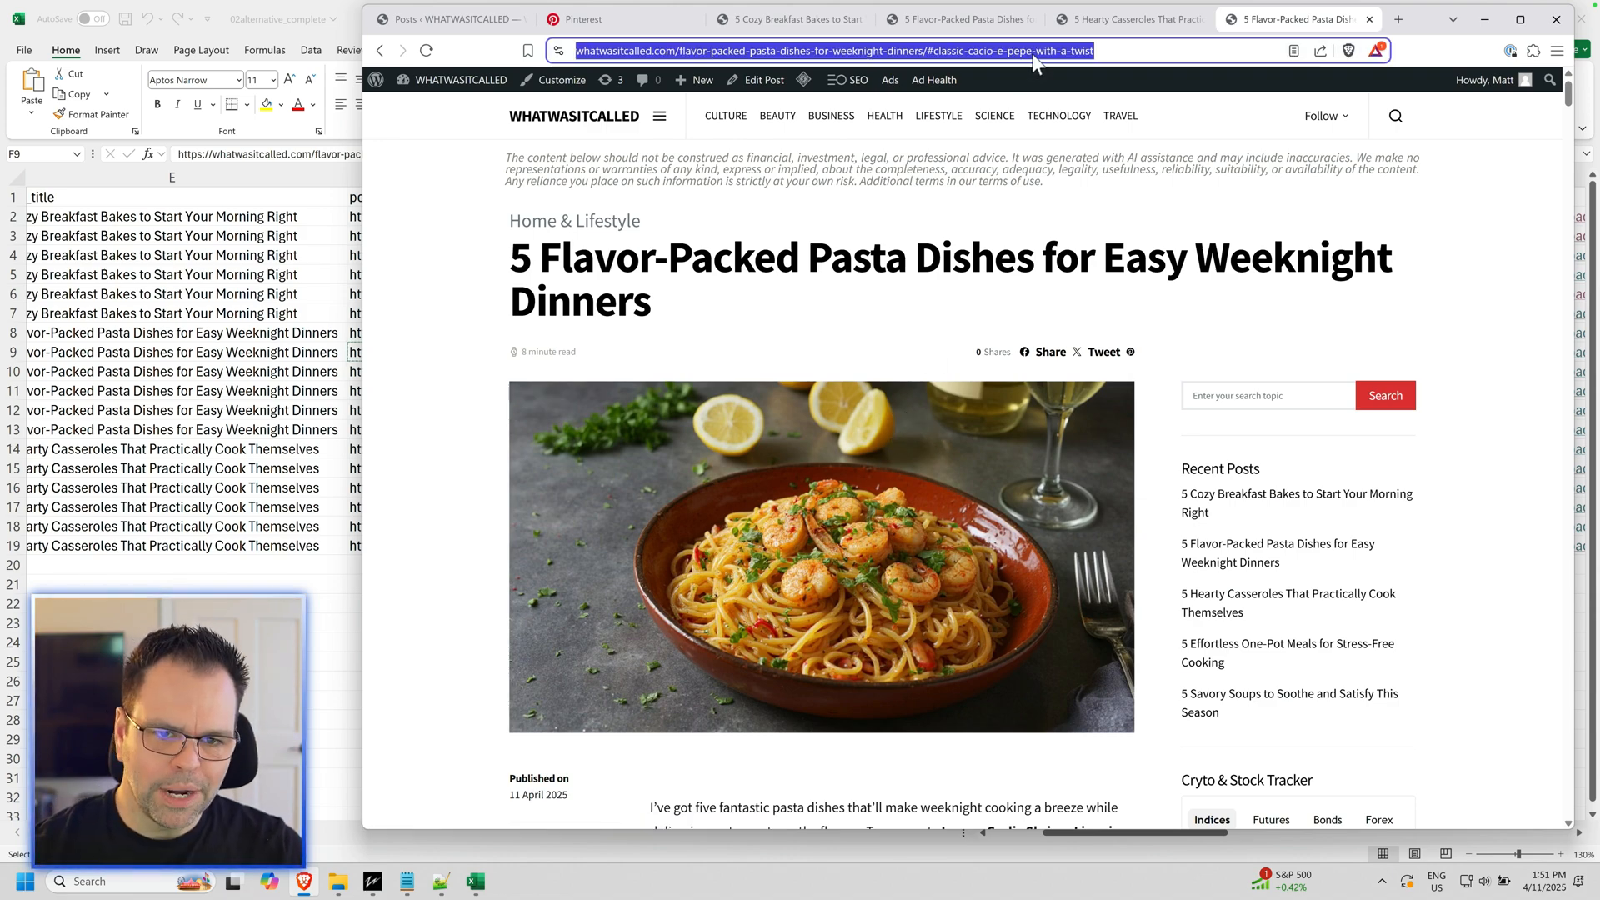
scroll("down", 3)
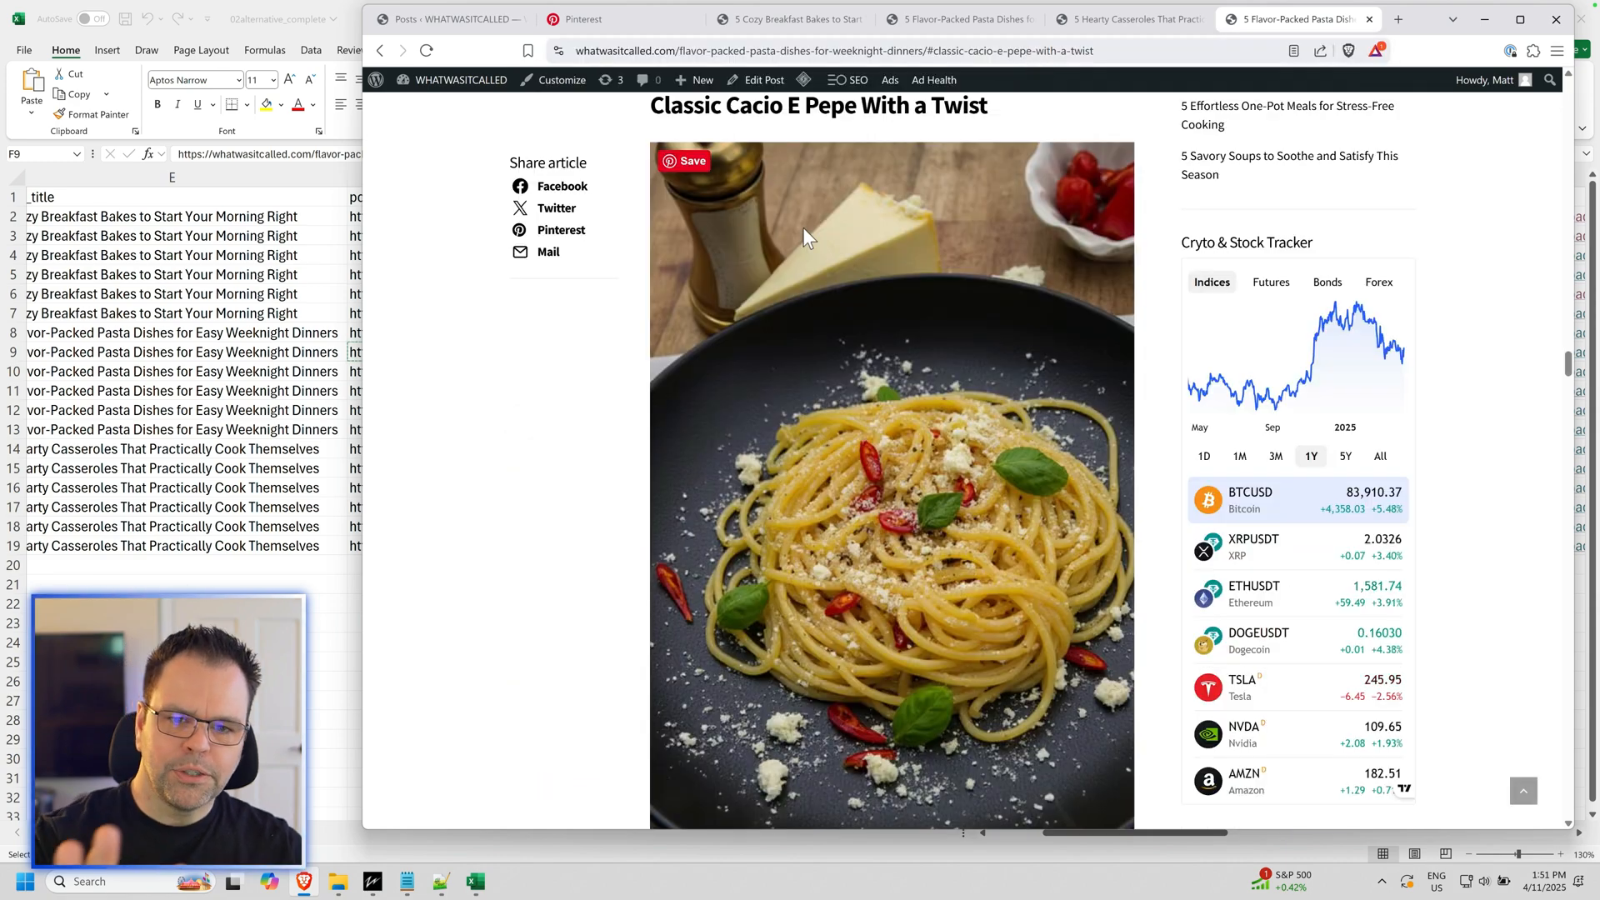
scroll("down", 3)
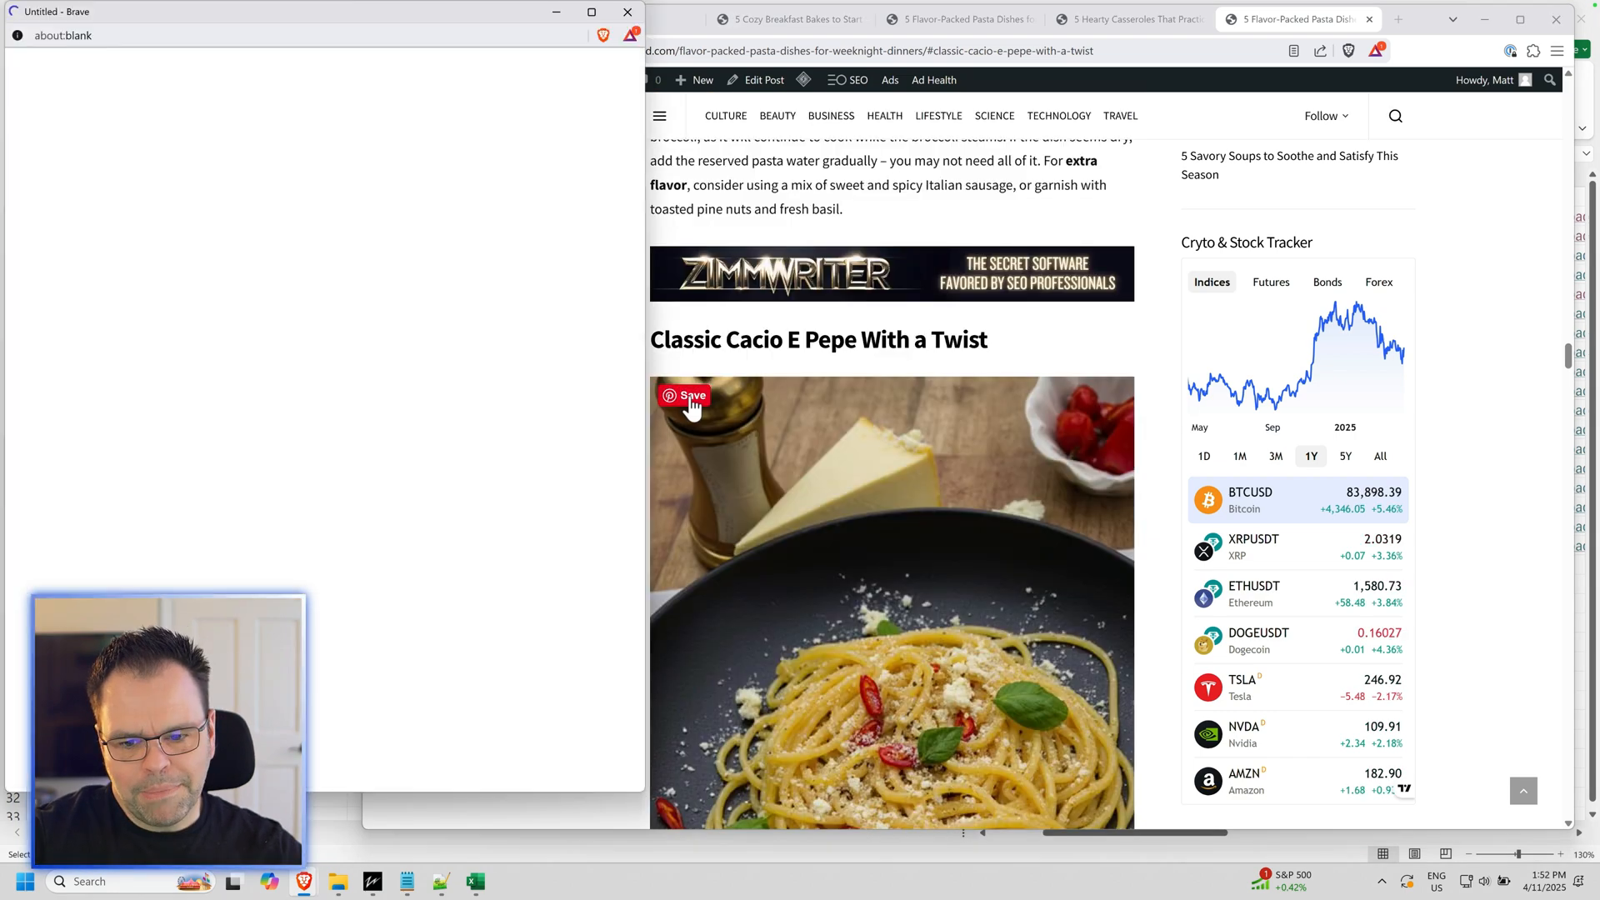
Step: Save the Classic Cacio E Pepe overlay pin to Pinterest and close the subheading image prompt
left_click(688, 396)
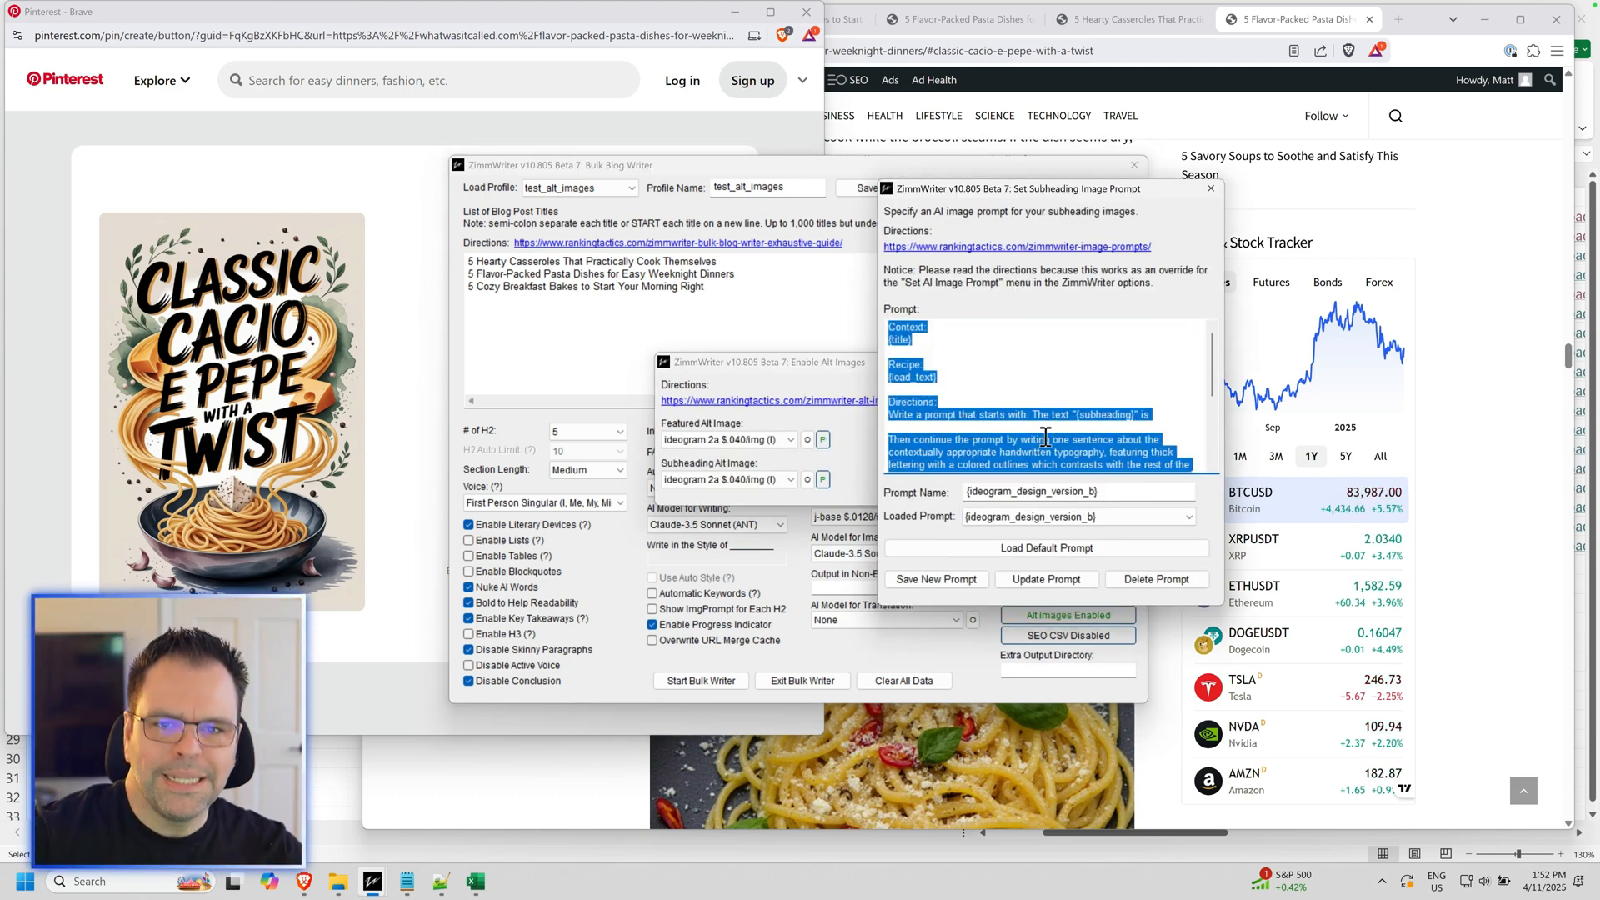
scroll("down", 3)
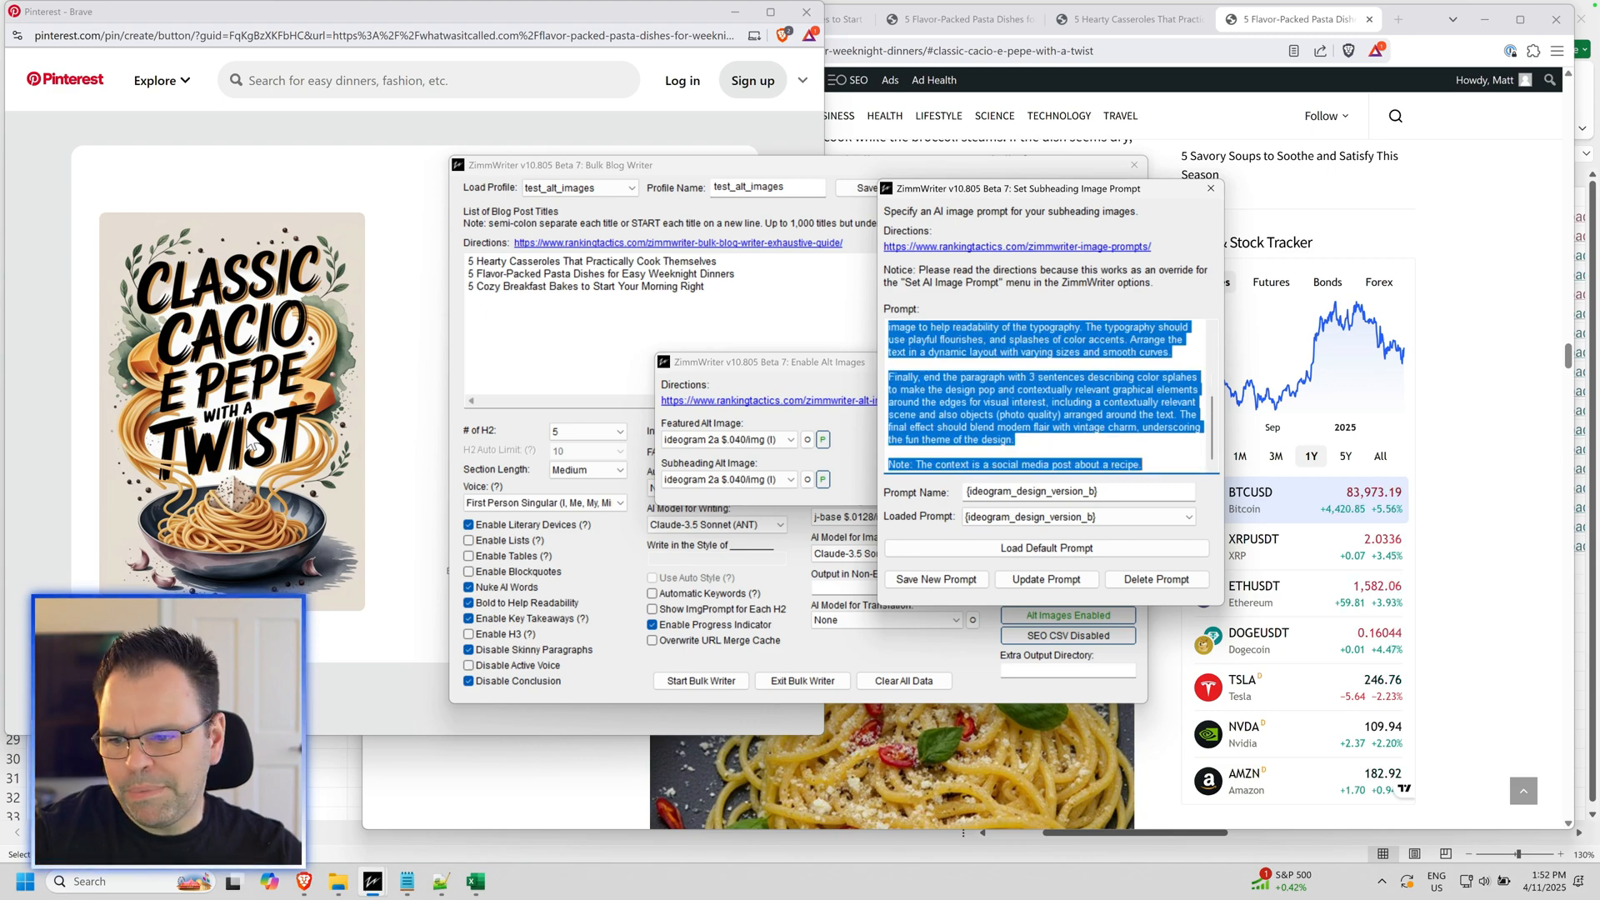
mouse_move(1210, 191)
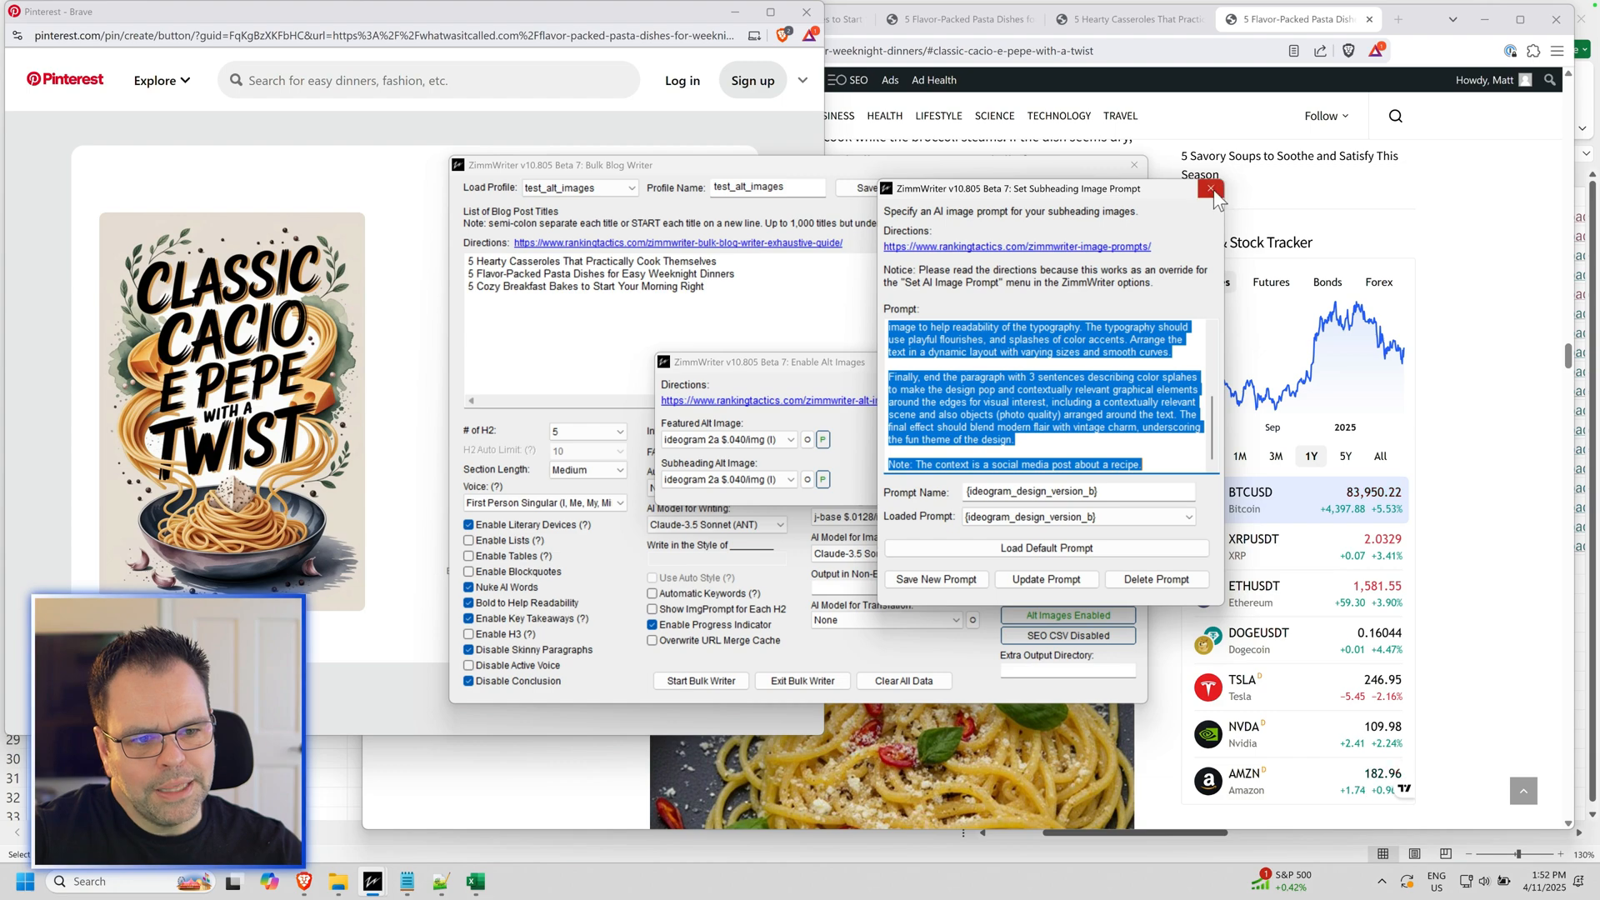
left_click(1209, 190)
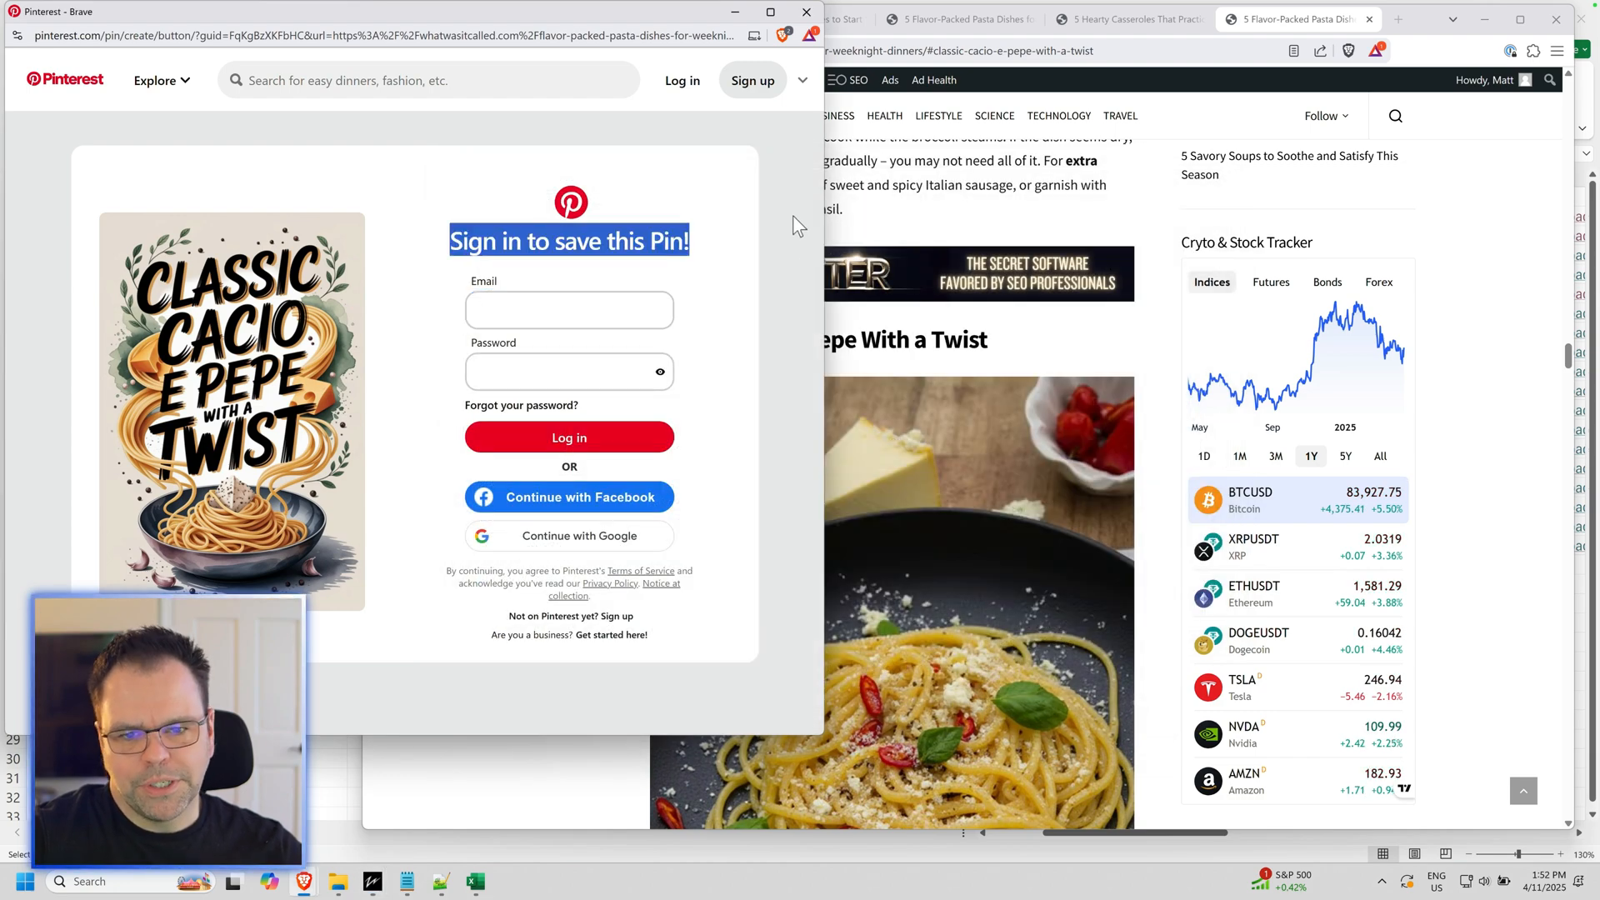